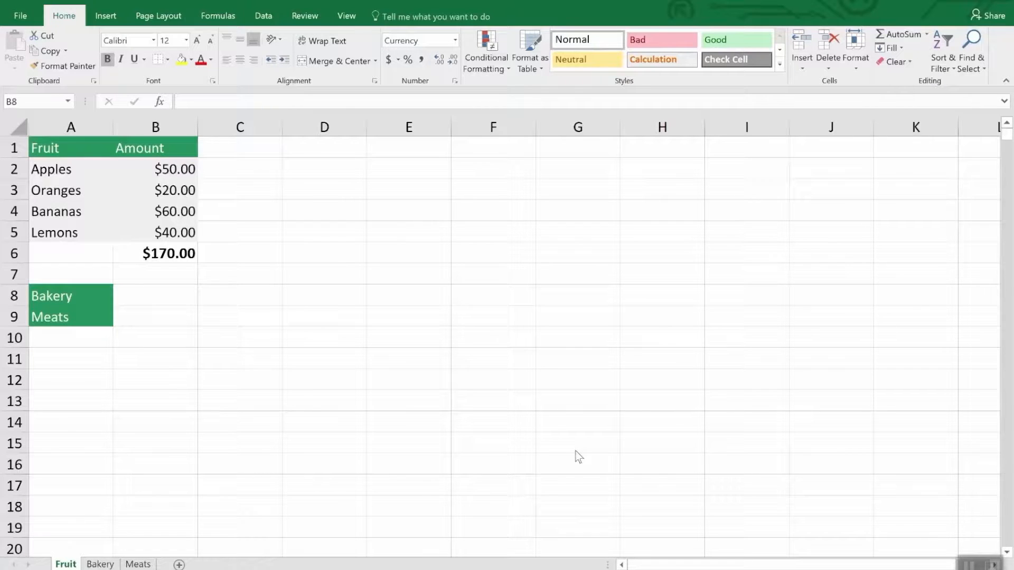
mouse_move(403, 433)
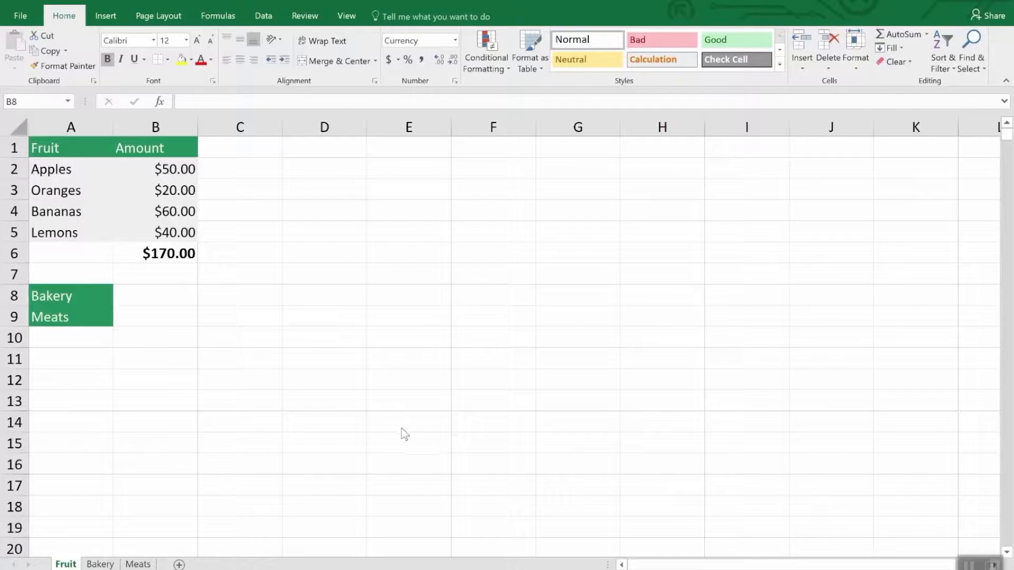
mouse_move(271, 379)
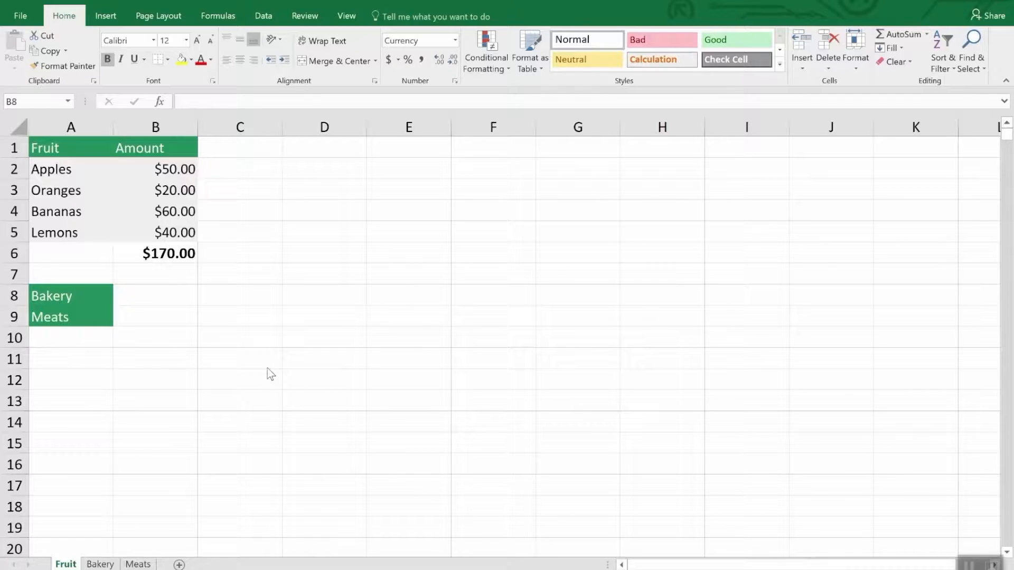
mouse_move(170, 390)
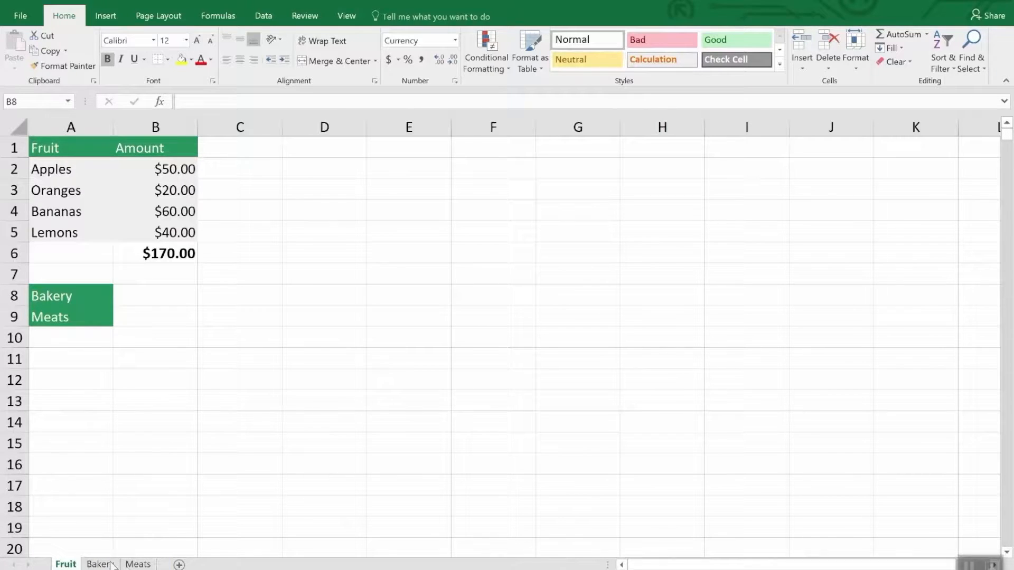
- Bring up Move or Copy for the Fruit sheet within the Inventory workbook with Create a copy ticked
click(137, 564)
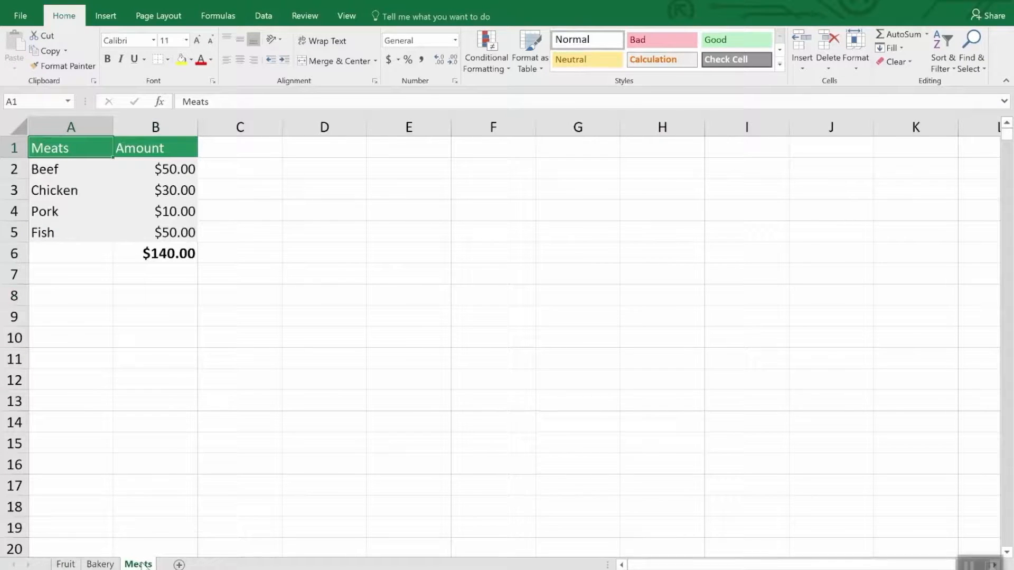
click(65, 564)
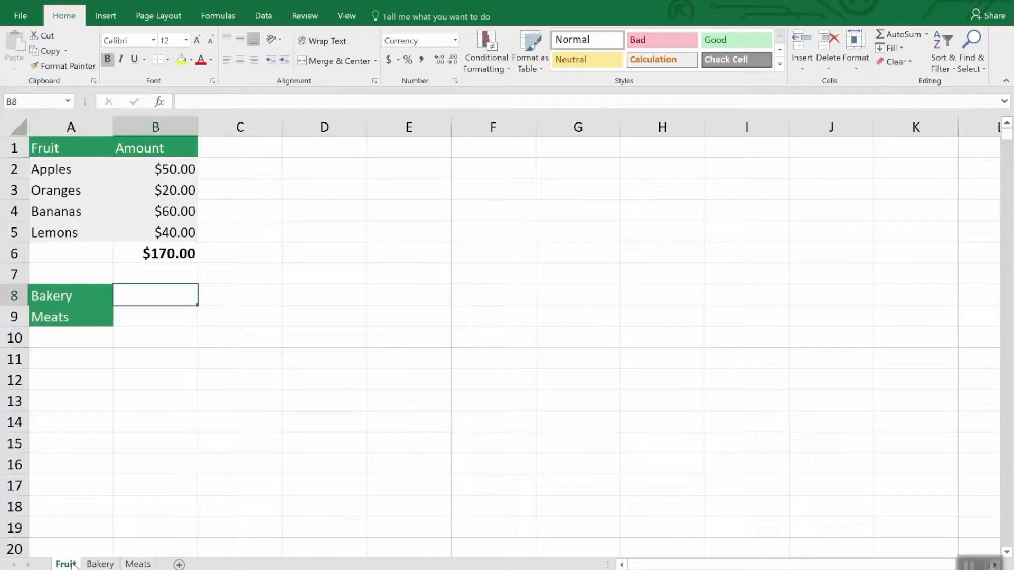
right_click(66, 564)
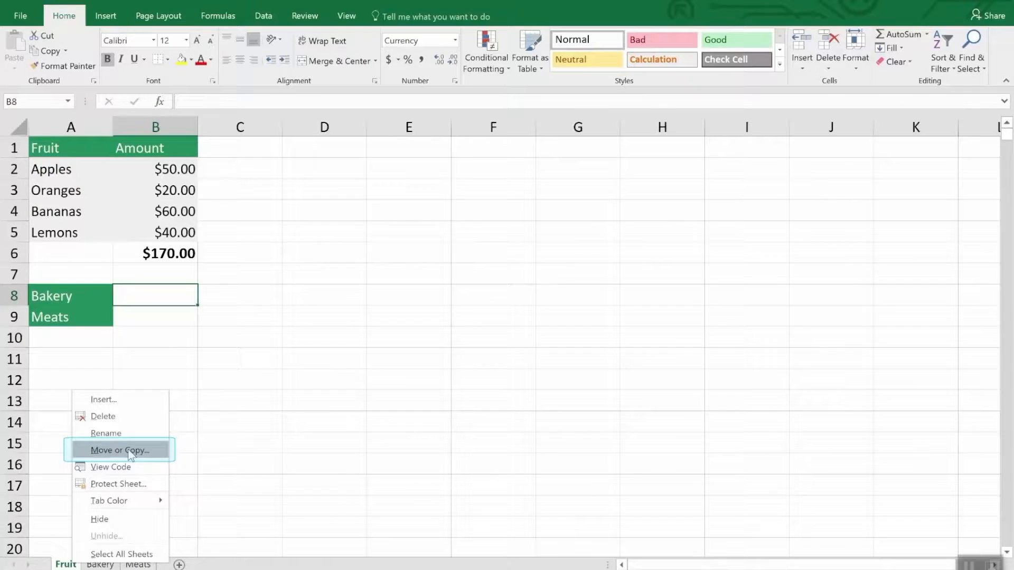
click(120, 450)
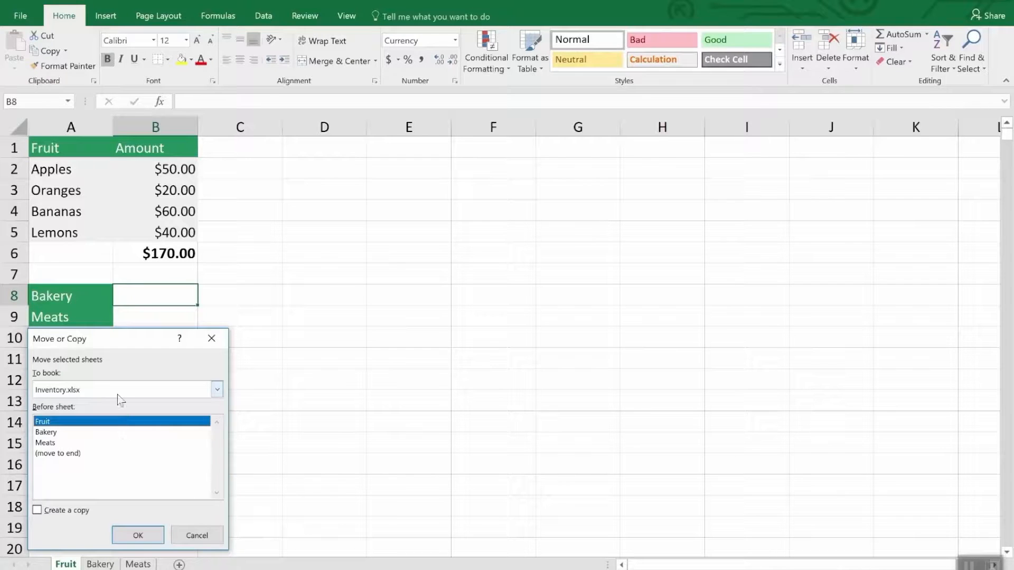
mouse_move(111, 382)
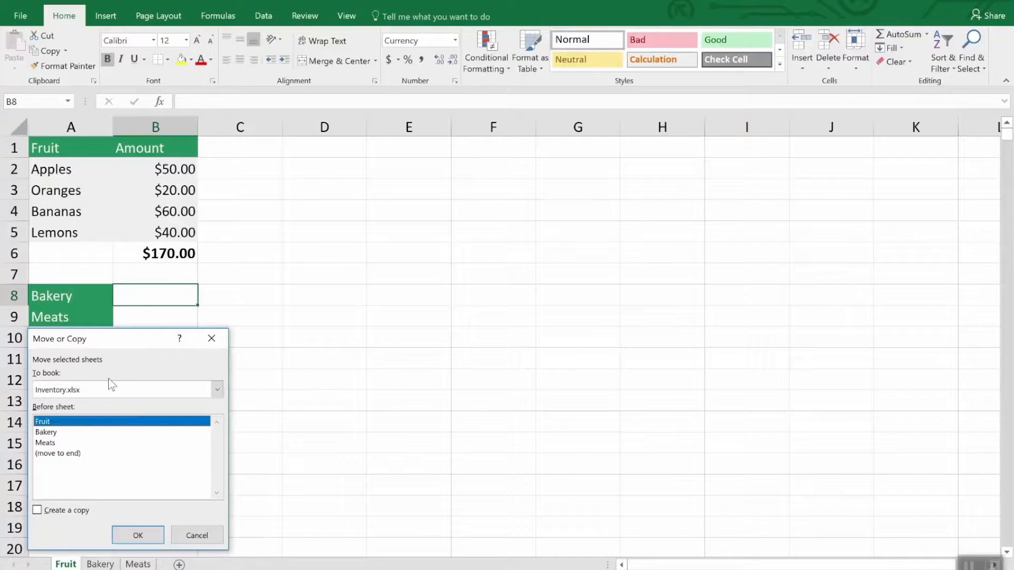
click(123, 390)
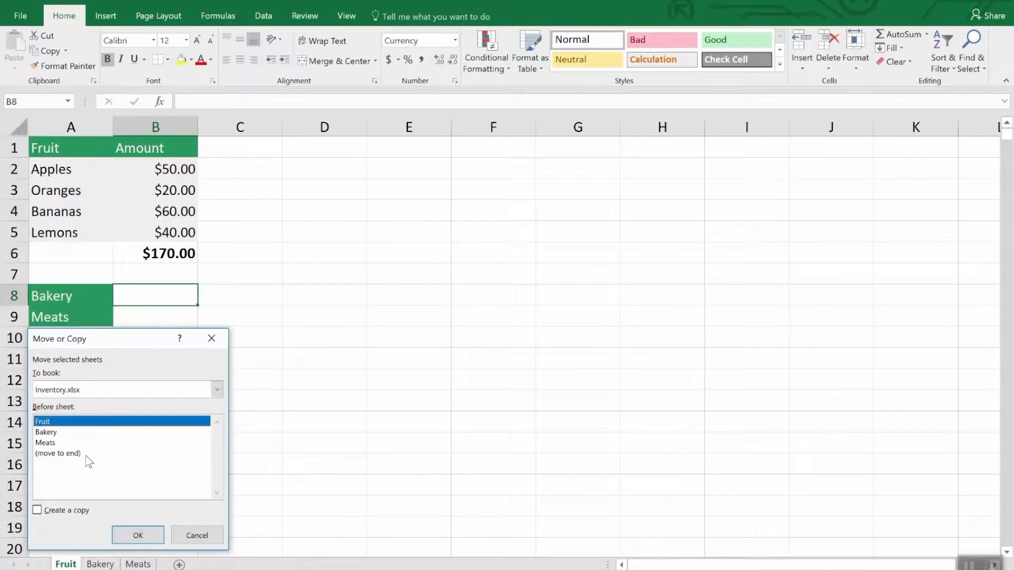
mouse_move(217, 480)
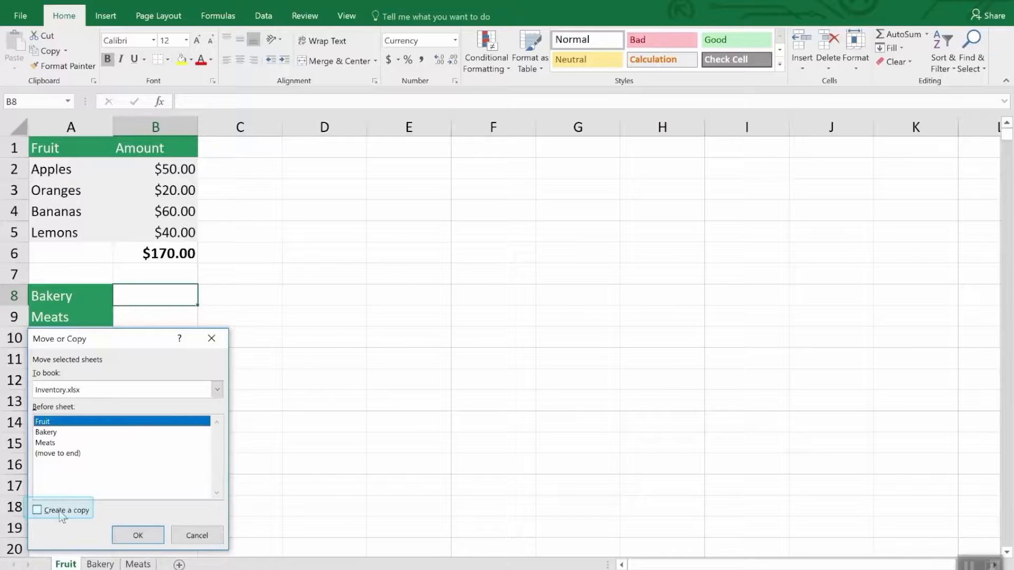
click(37, 510)
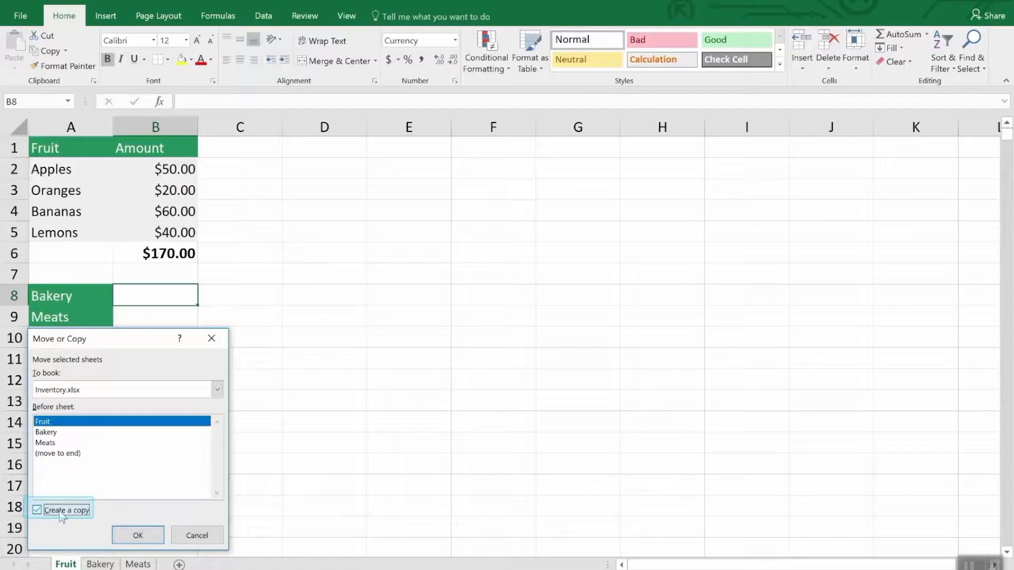
mouse_move(104, 522)
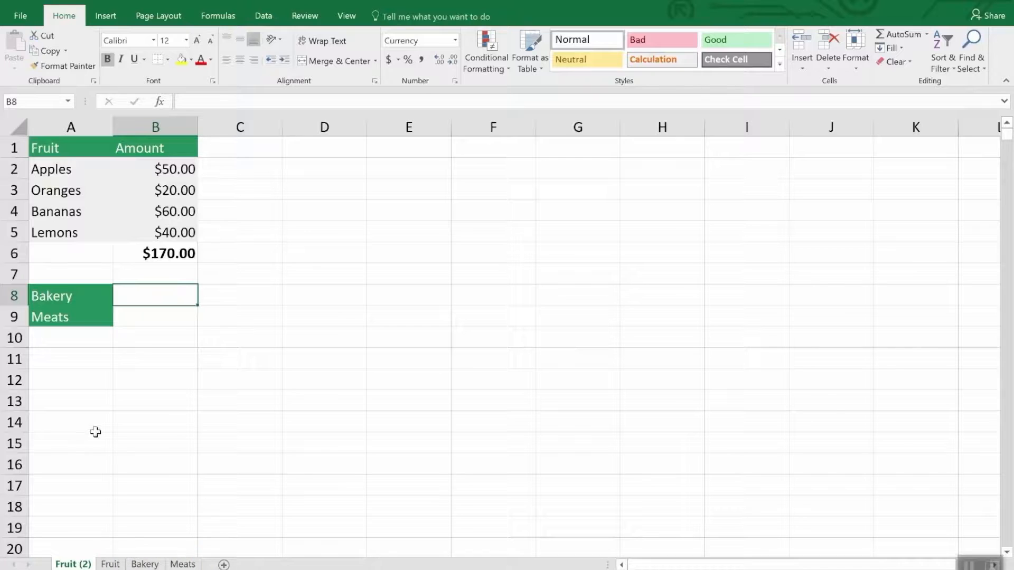
- Delete the duplicate Fruit (2) sheet and confirm the permanent deletion
right_click(73, 564)
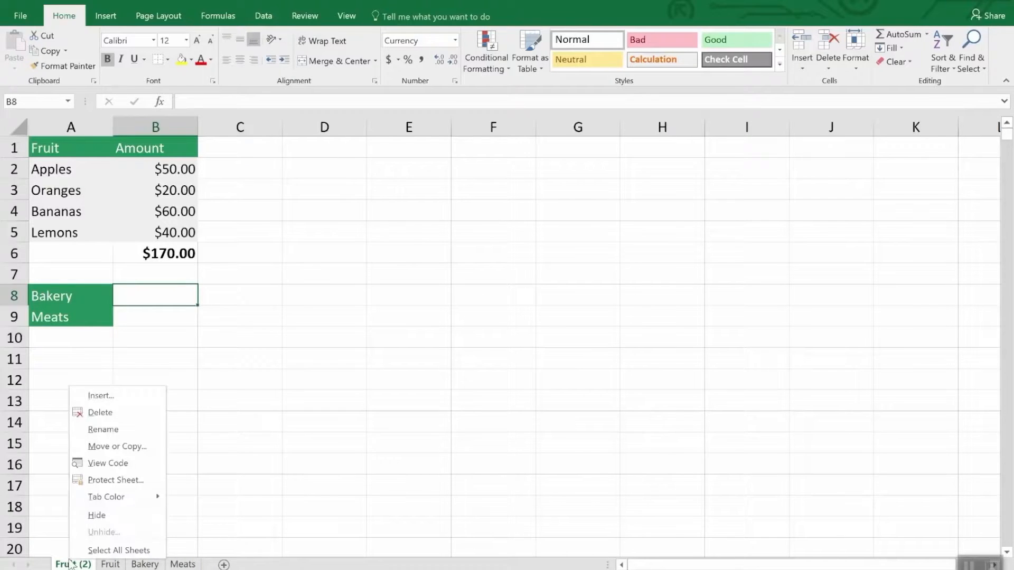
mouse_move(108, 496)
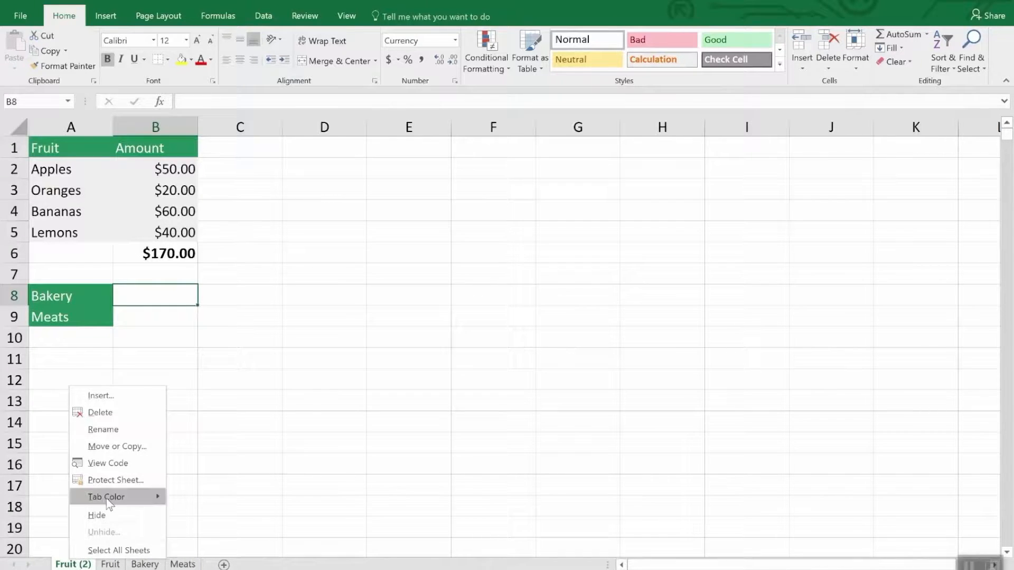
click(99, 412)
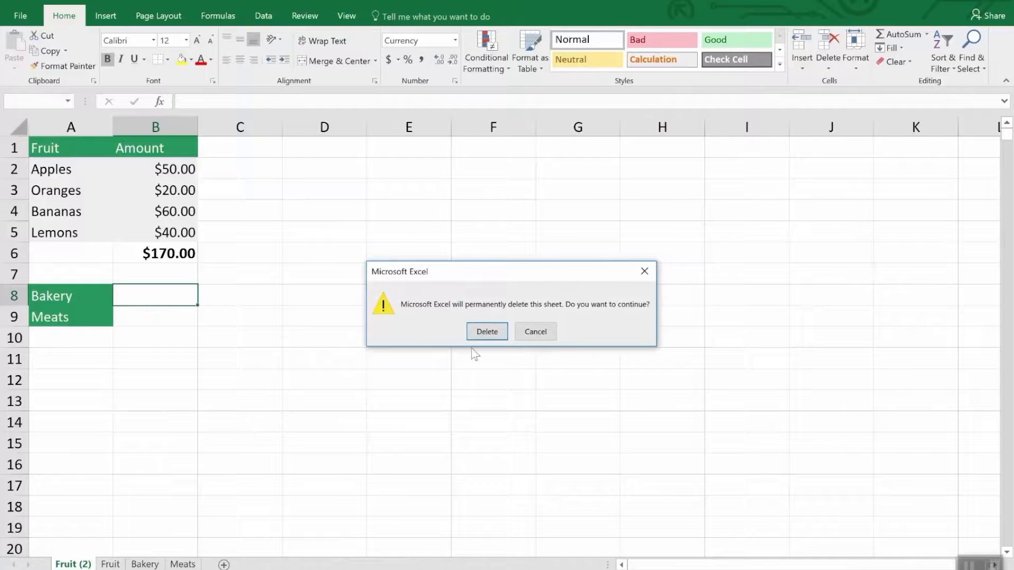
click(486, 331)
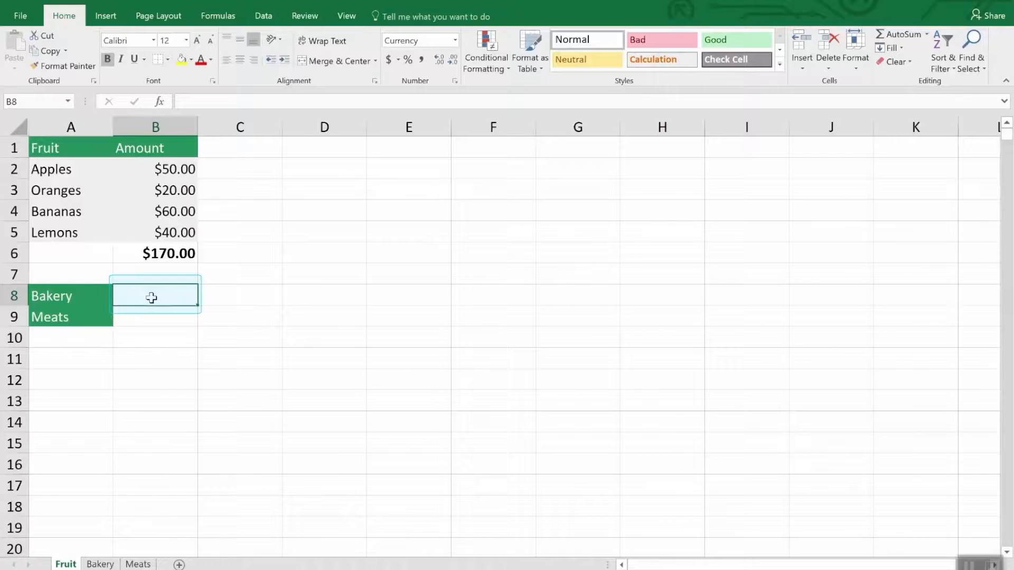
- Enter =SUM(Bakery!B7) in B8 so the Fruit sheet shows the $260.00 Bakery total
text(=)
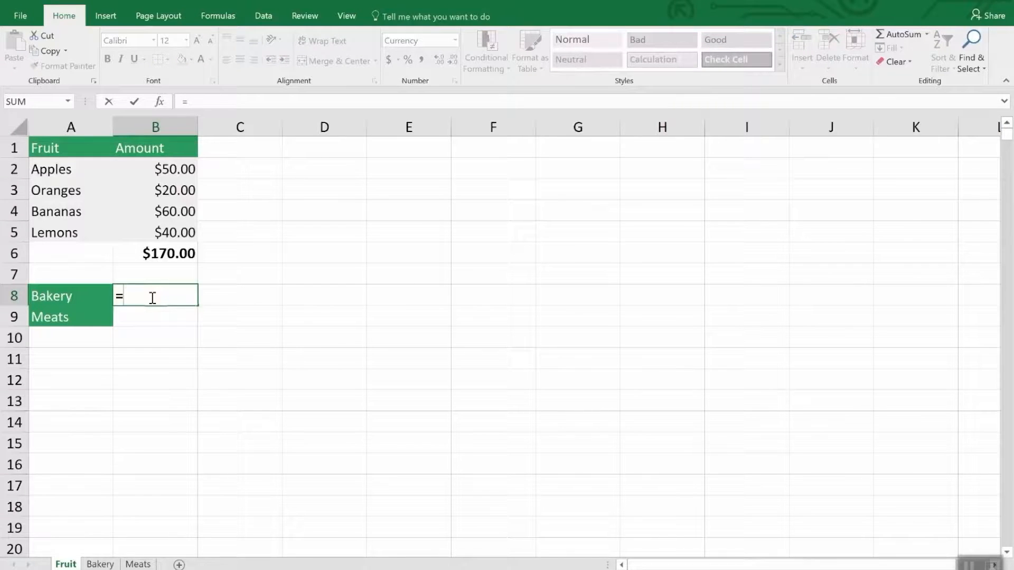
text(sum)
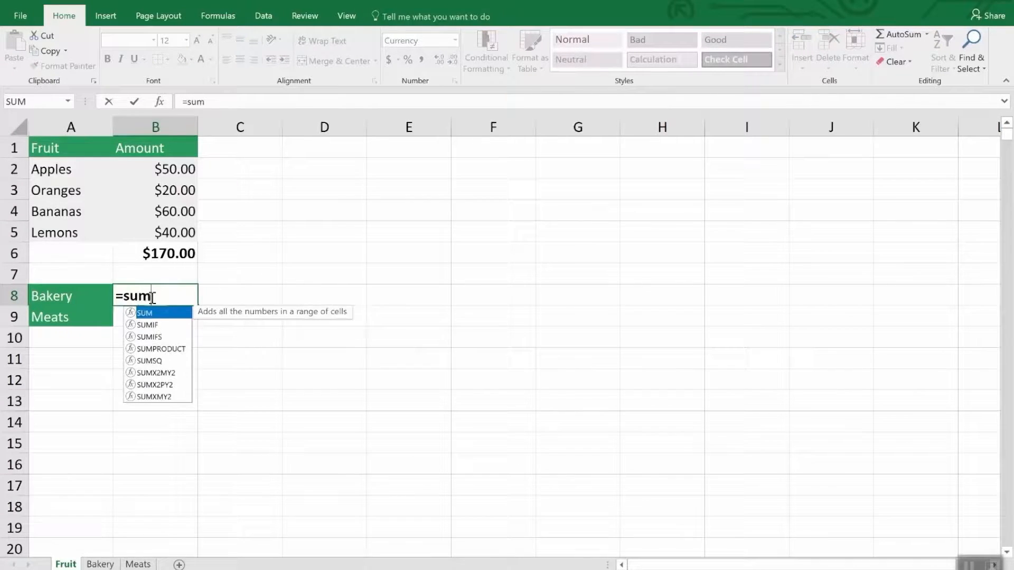
text(()
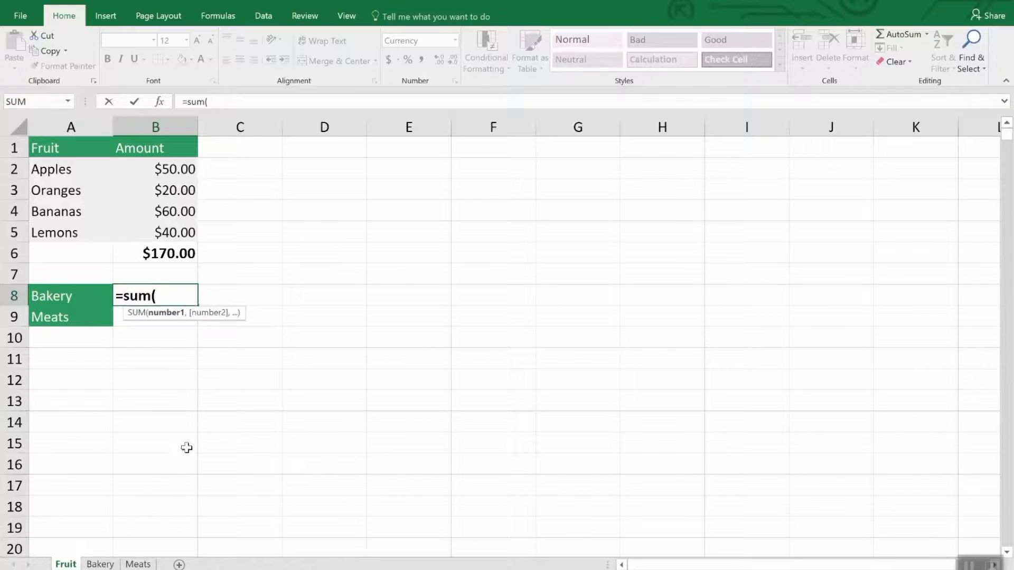
click(100, 564)
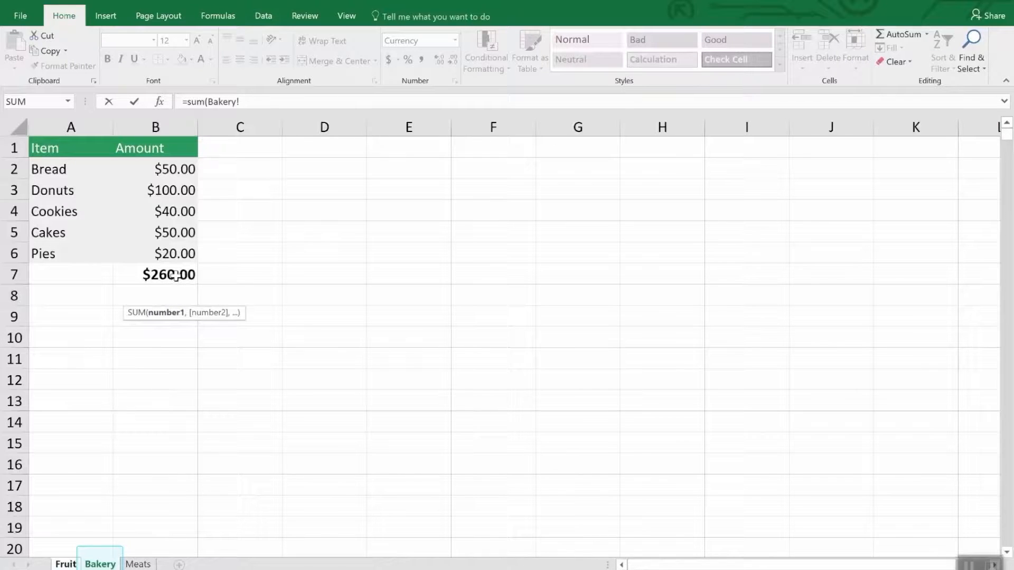
click(154, 275)
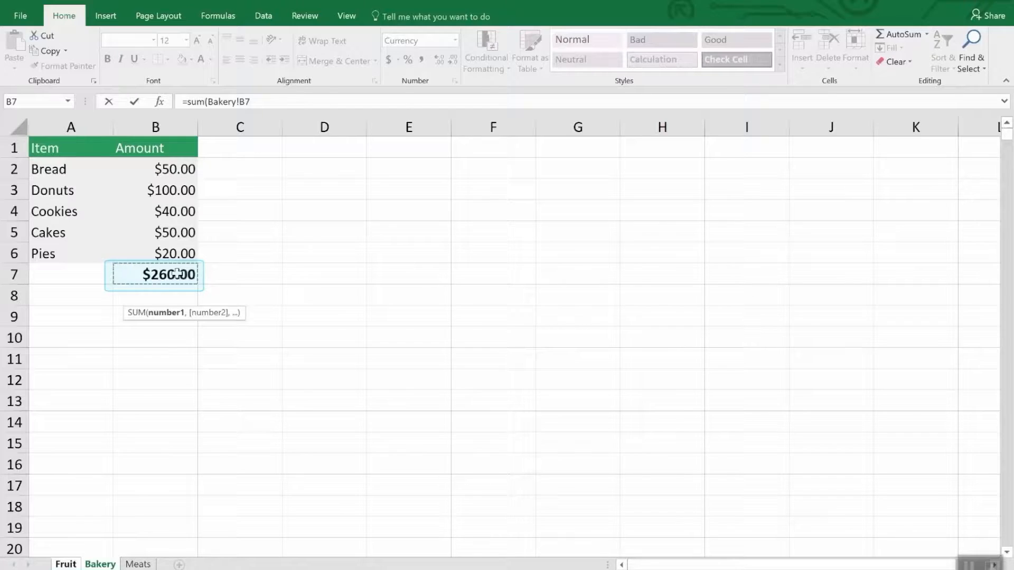
click(65, 564)
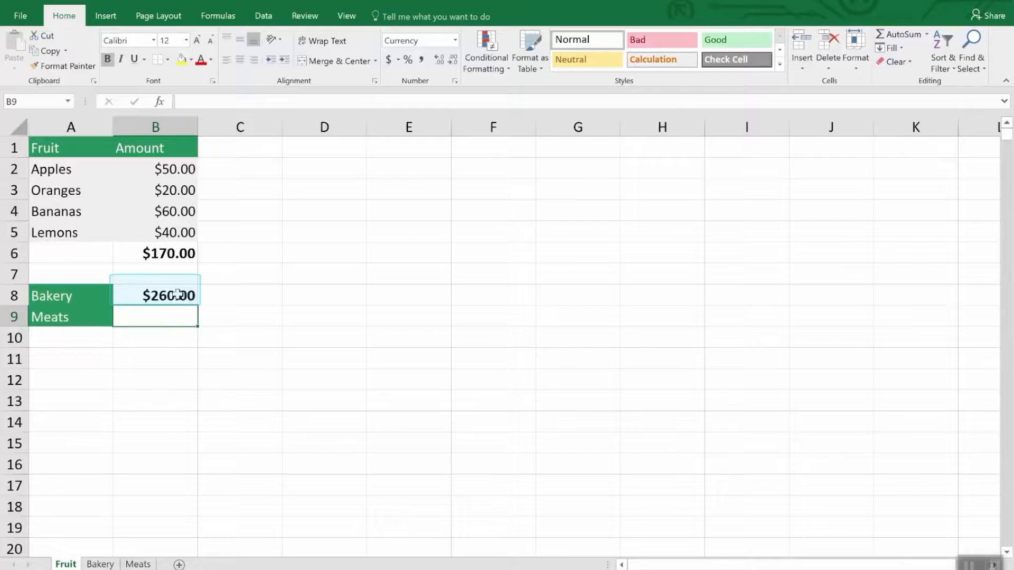
mouse_move(180, 310)
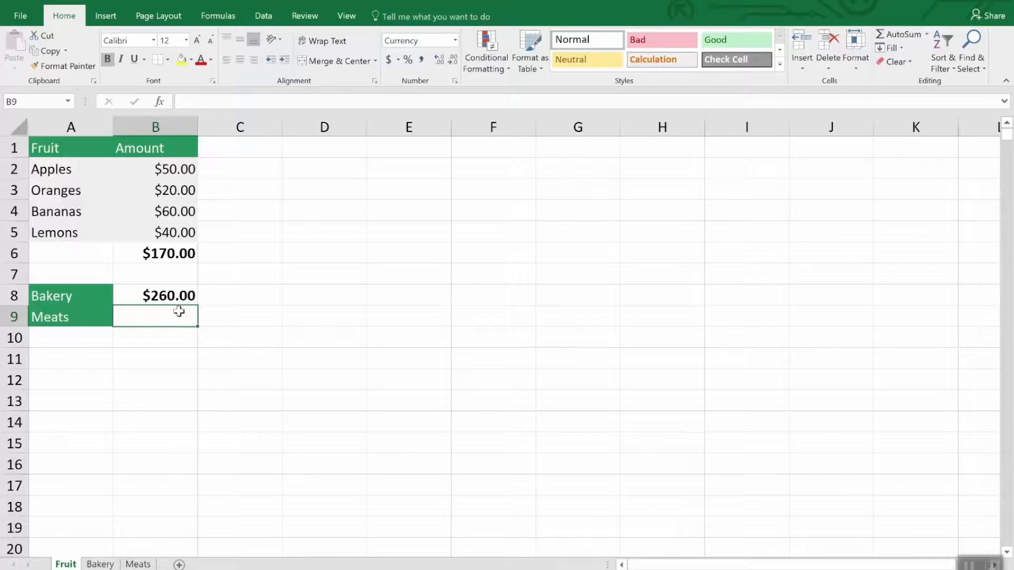
mouse_move(148, 460)
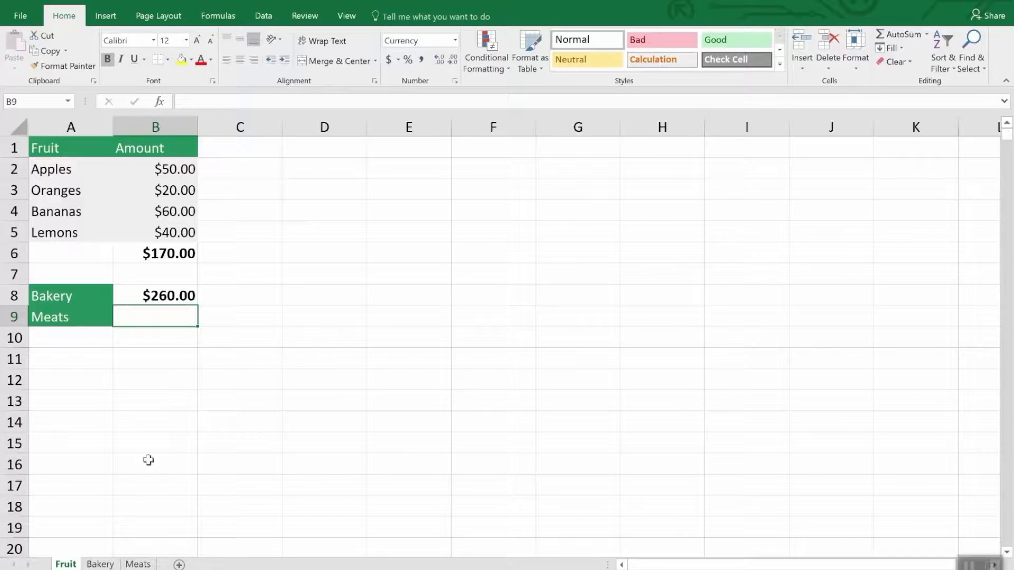
mouse_move(164, 420)
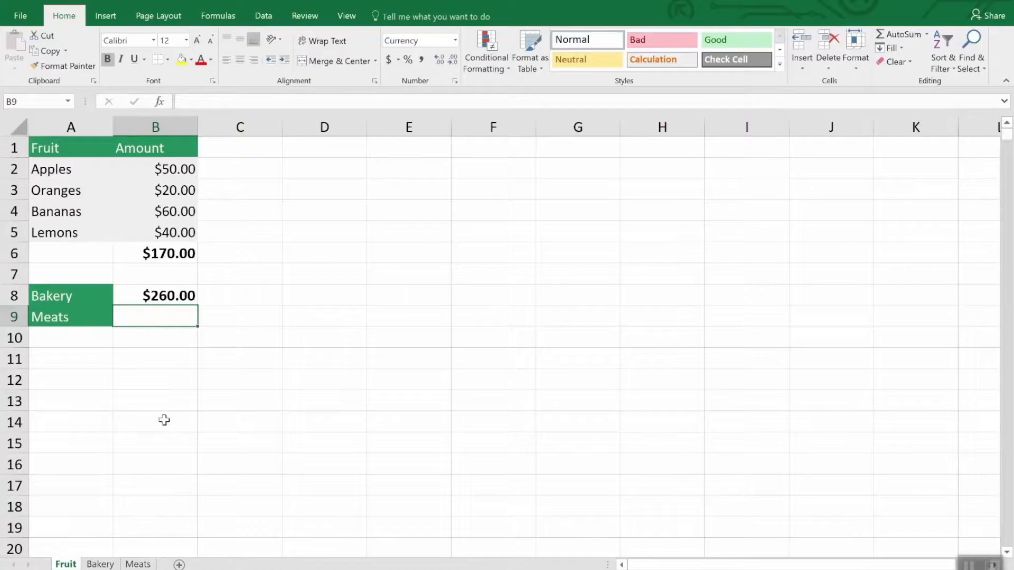
- Enter a SUM formula referencing the Meats sheet amounts so the Fruit sheet shows the $80.00 Meats total
text(=sum)
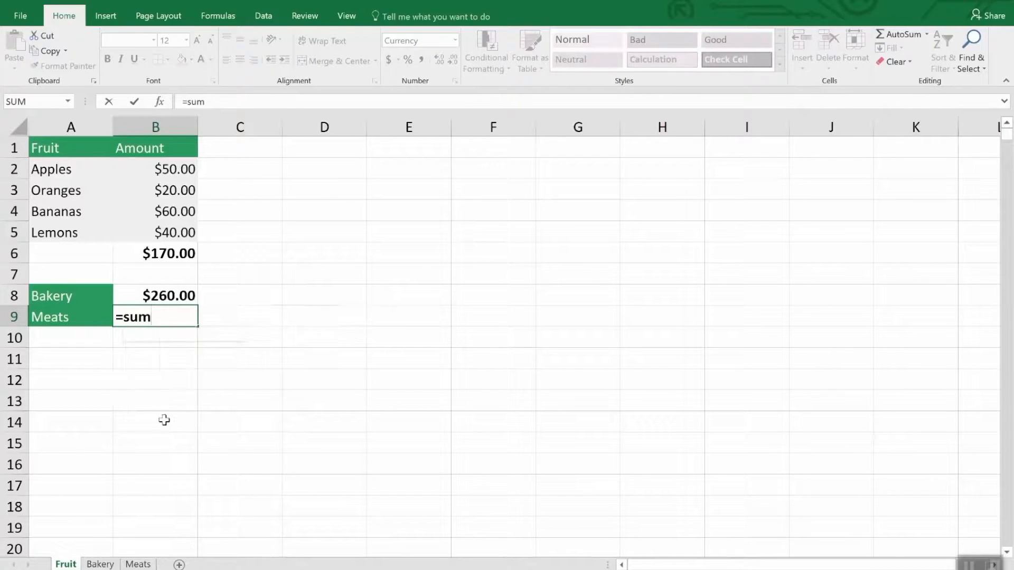
text(()
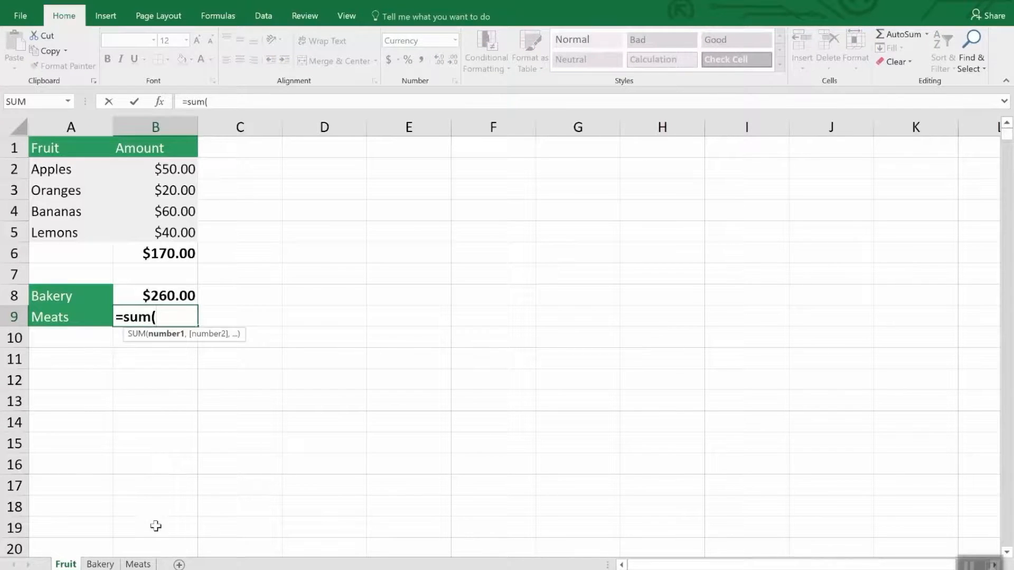
click(138, 565)
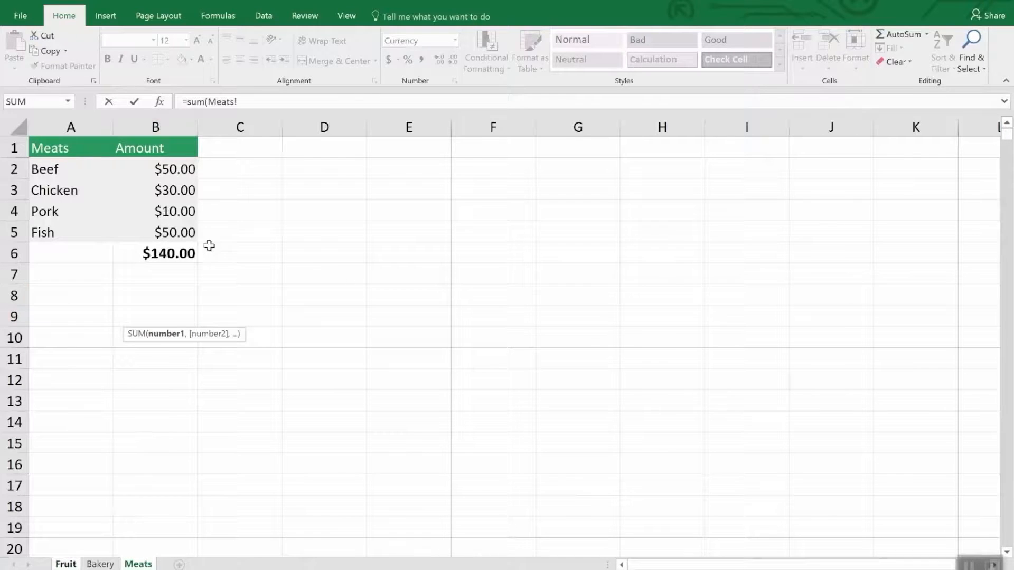
click(154, 189)
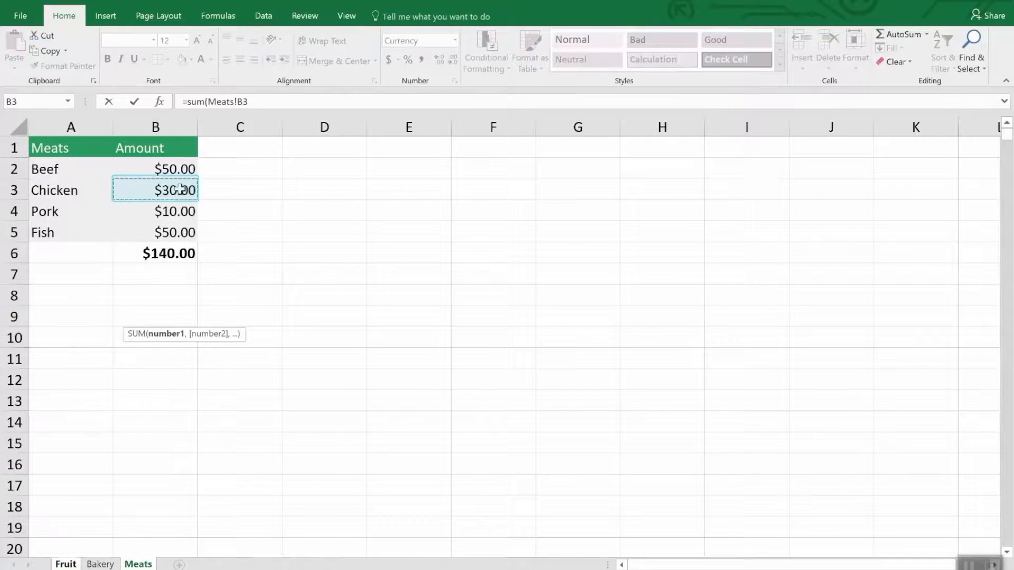
click(154, 232)
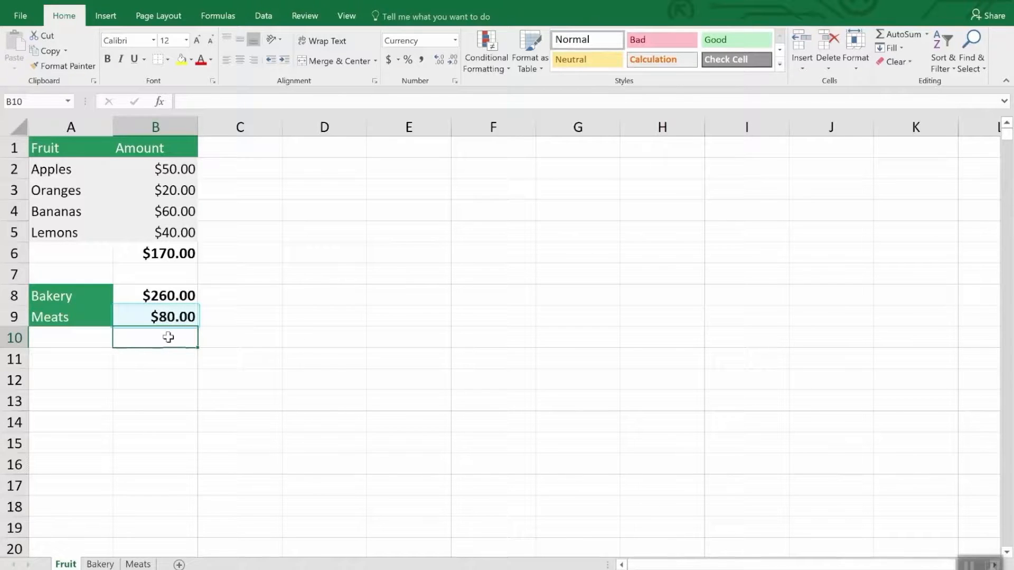
click(154, 337)
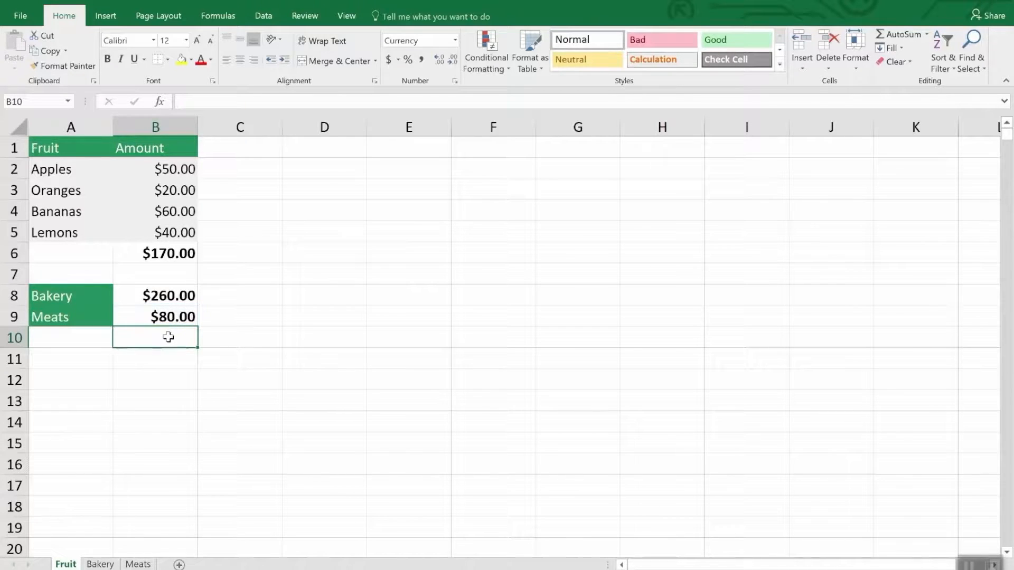
- Inspect the B8 formula =SUM(Bakery!B7), then move to the Meats sheet
click(155, 296)
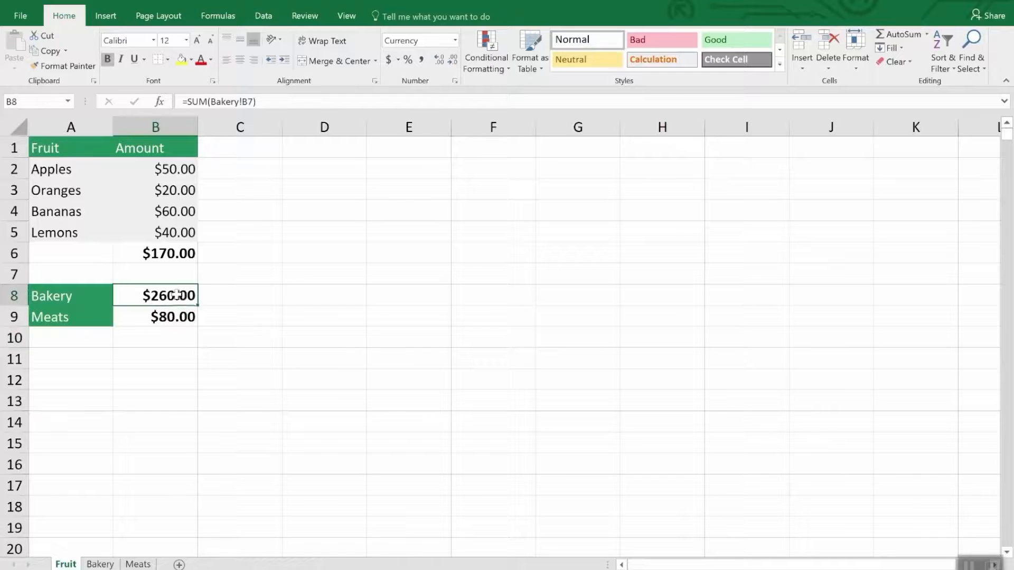
double_click(156, 296)
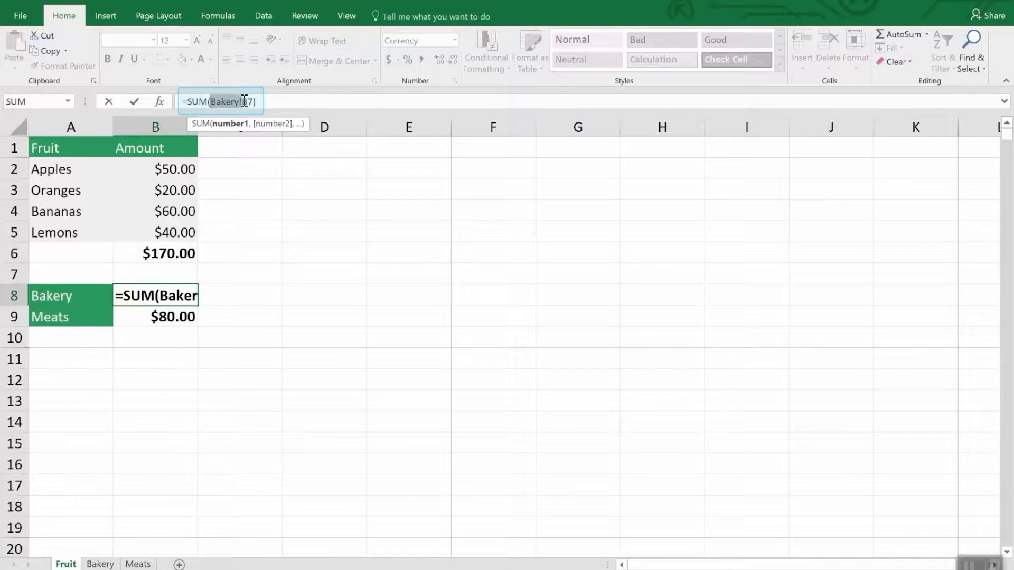
text(B)
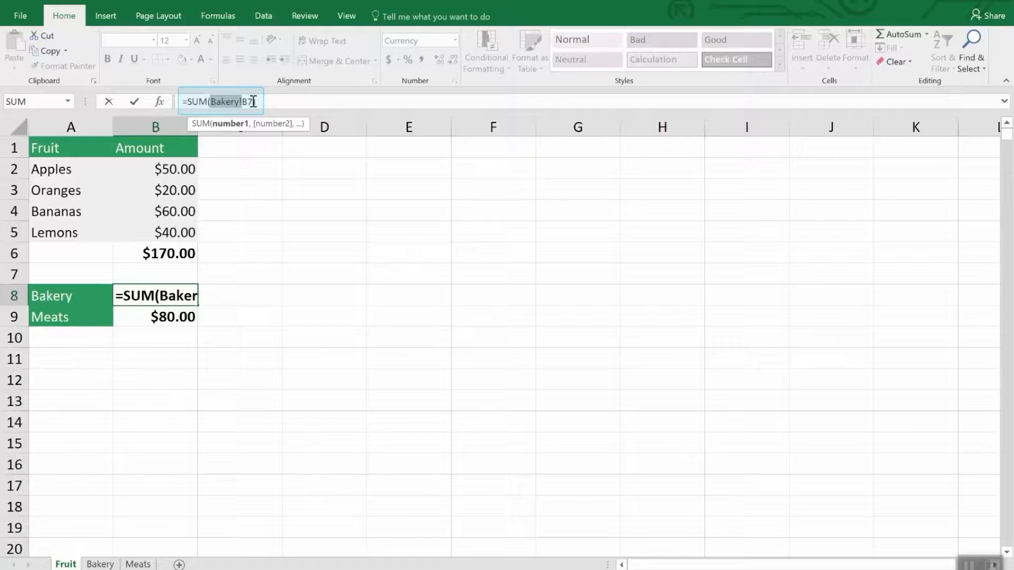
text())
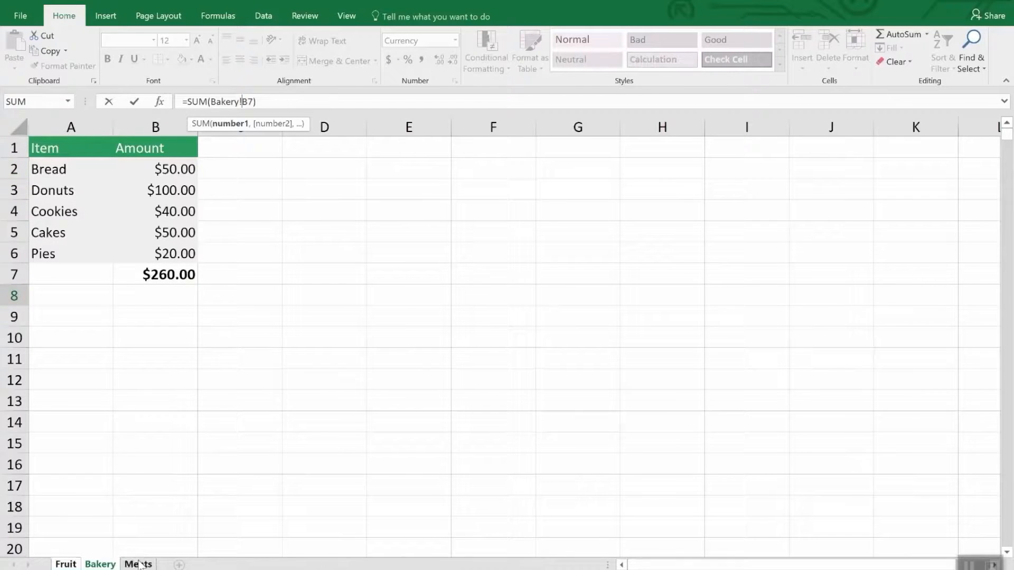
click(137, 564)
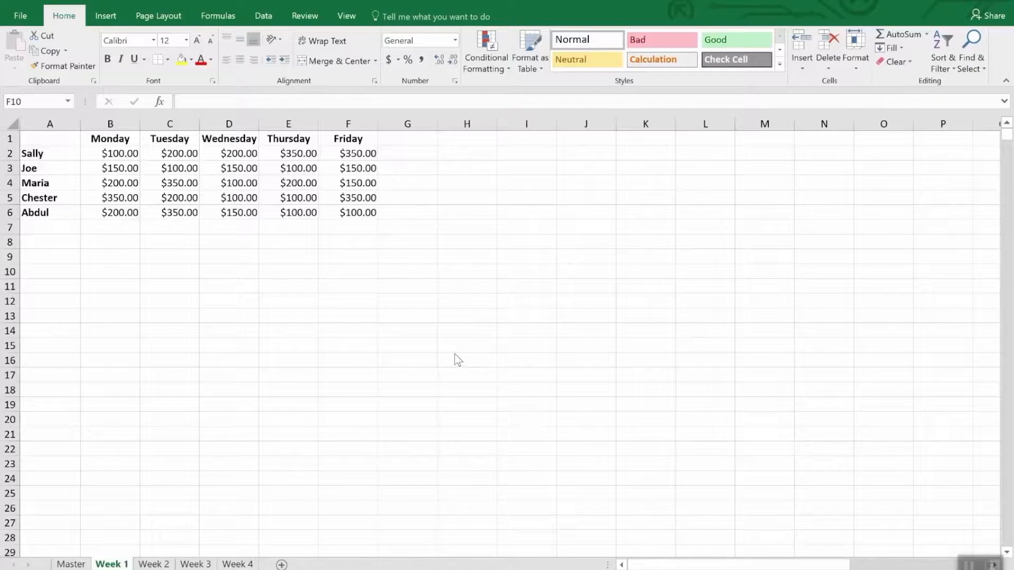
mouse_move(371, 393)
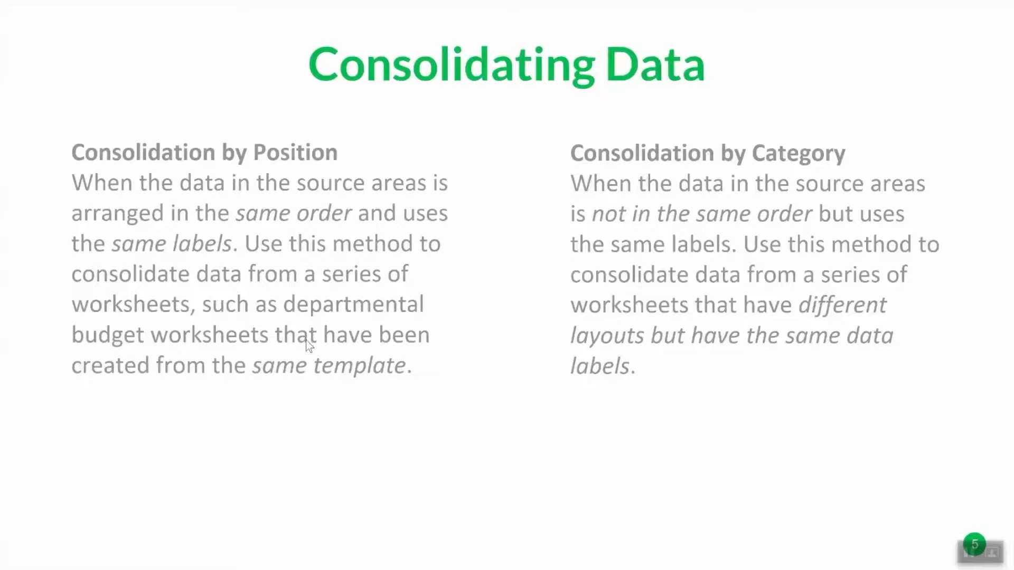
mouse_move(320, 378)
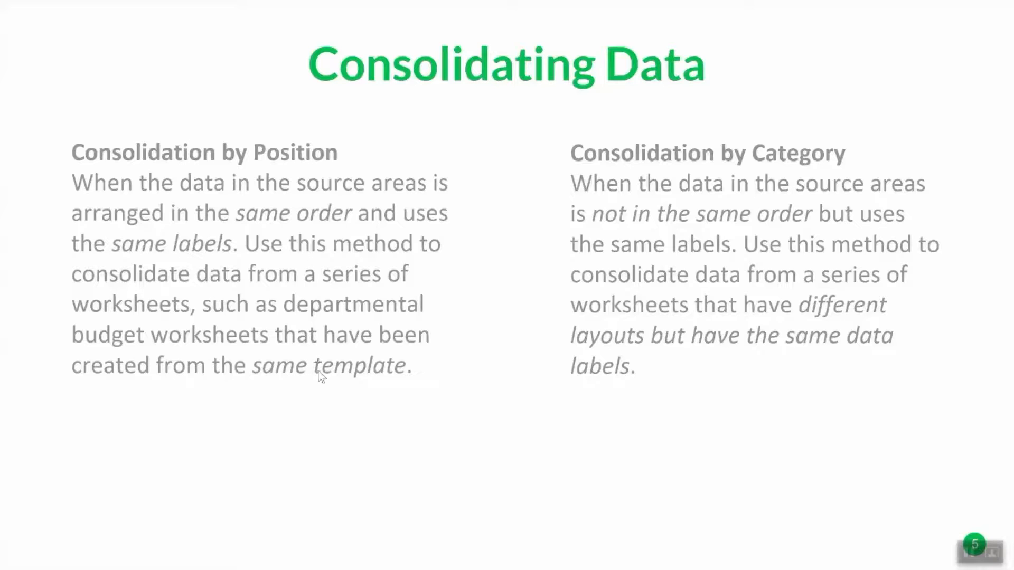
mouse_move(290, 292)
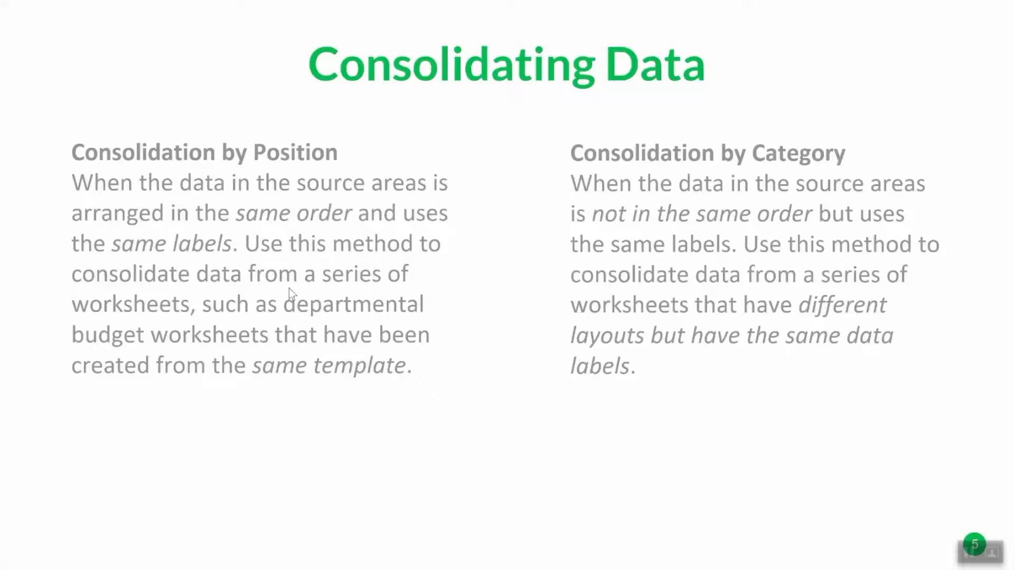
mouse_move(775, 236)
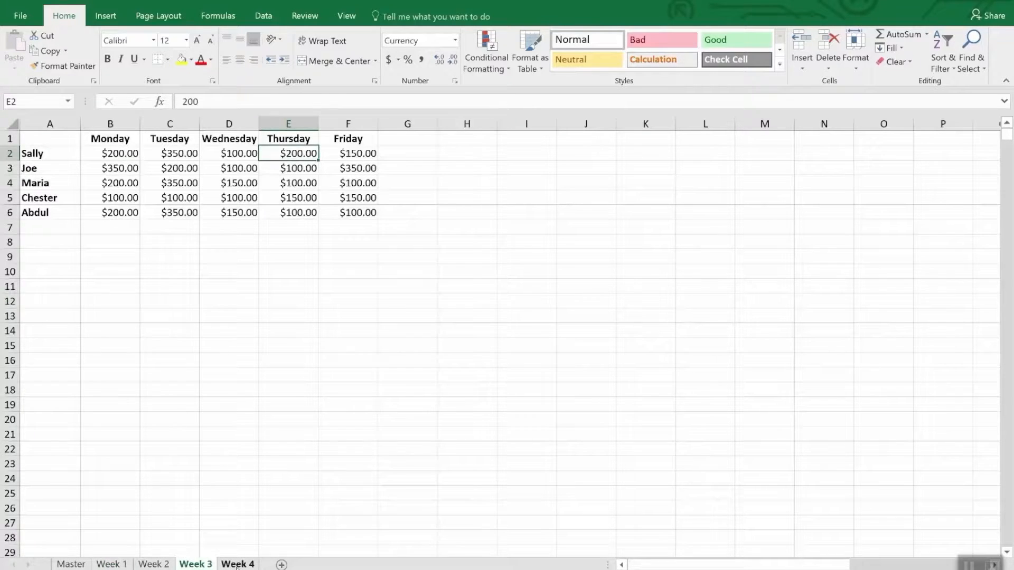
- Look over the Week 4 amounts, then switch to the empty Master sheet
click(238, 564)
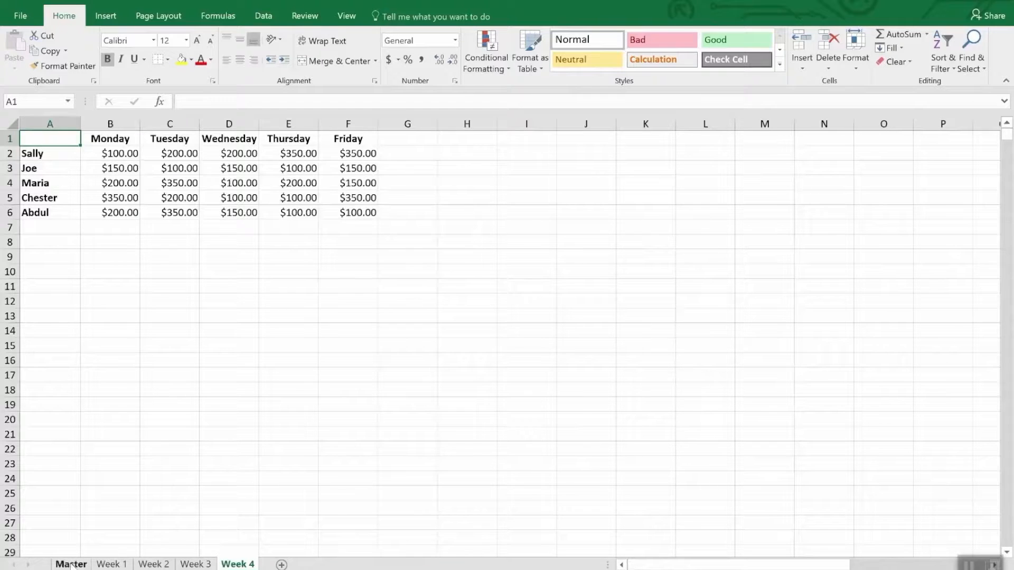
click(70, 564)
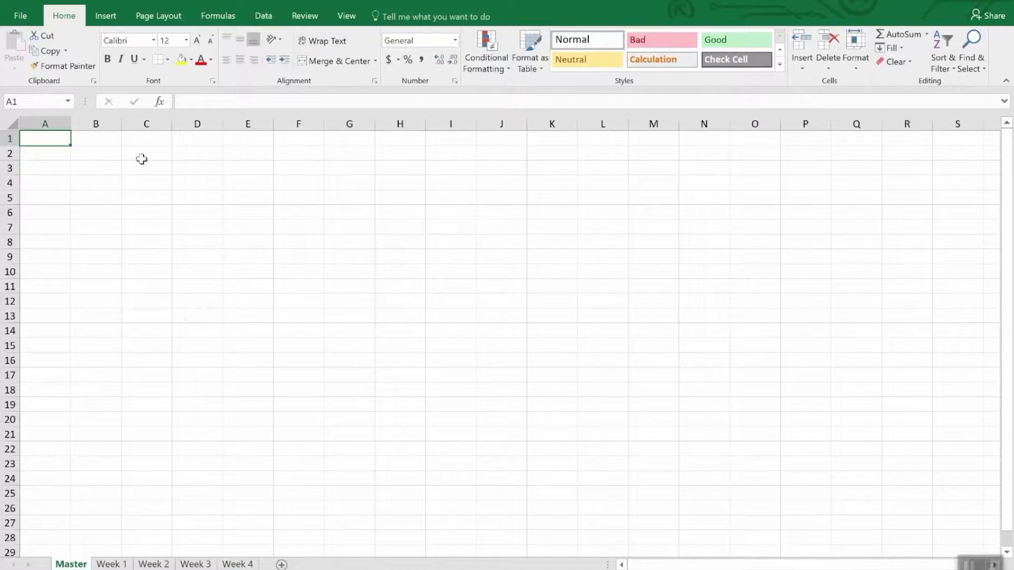
mouse_move(144, 286)
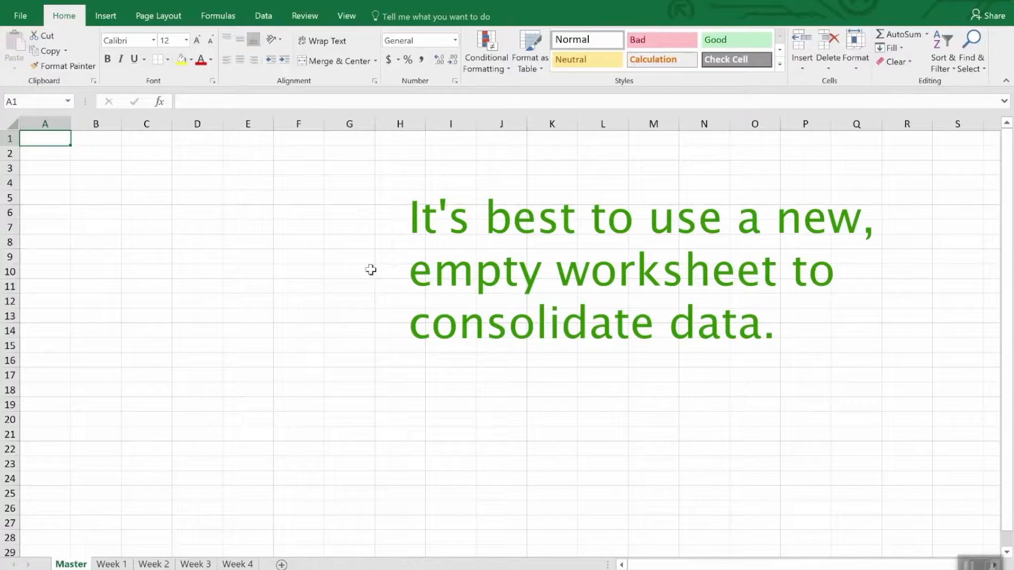
mouse_move(400, 264)
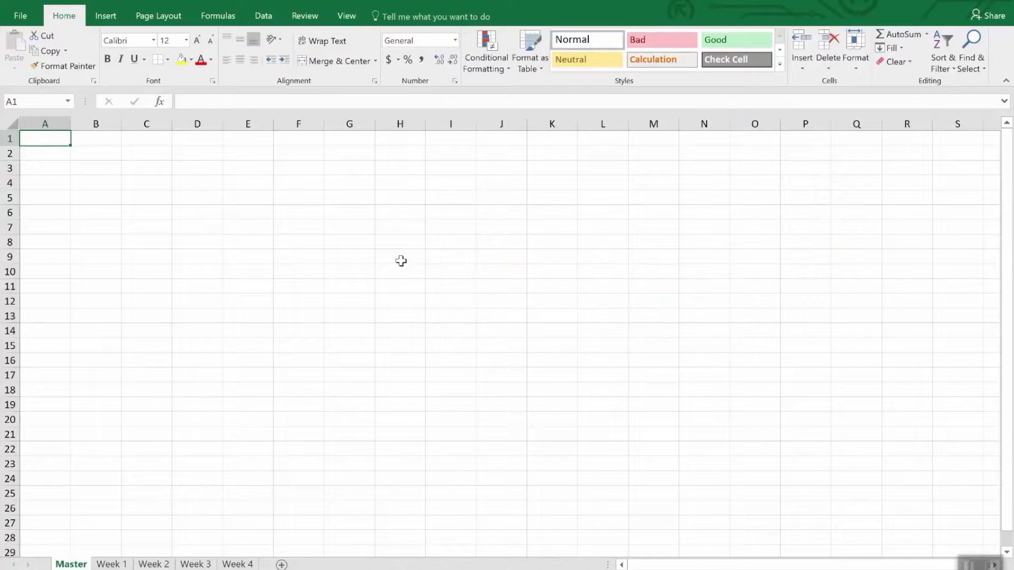
- Start Data > Consolidate on the Master sheet with Sum kept as the summary function
click(263, 16)
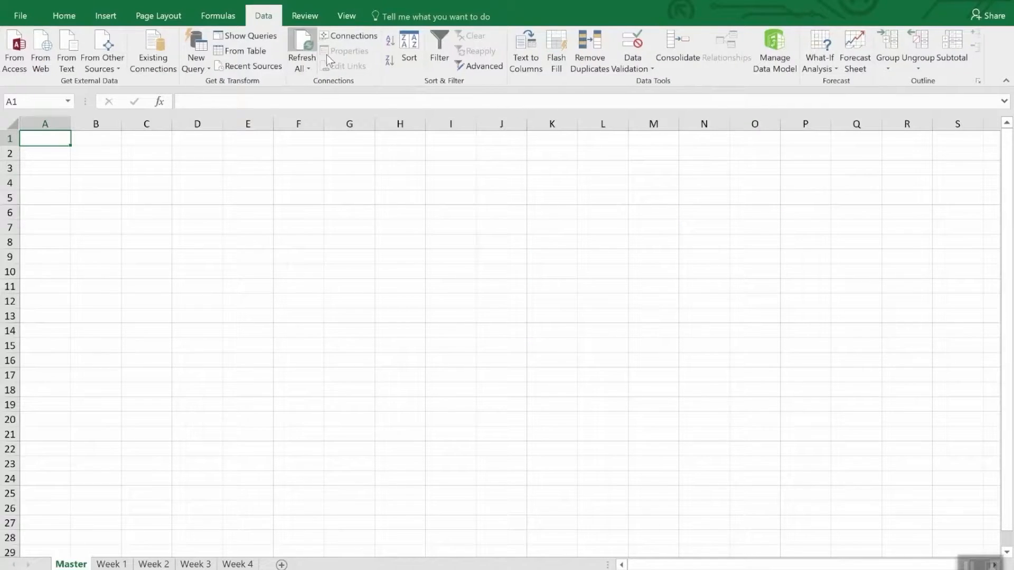
click(677, 50)
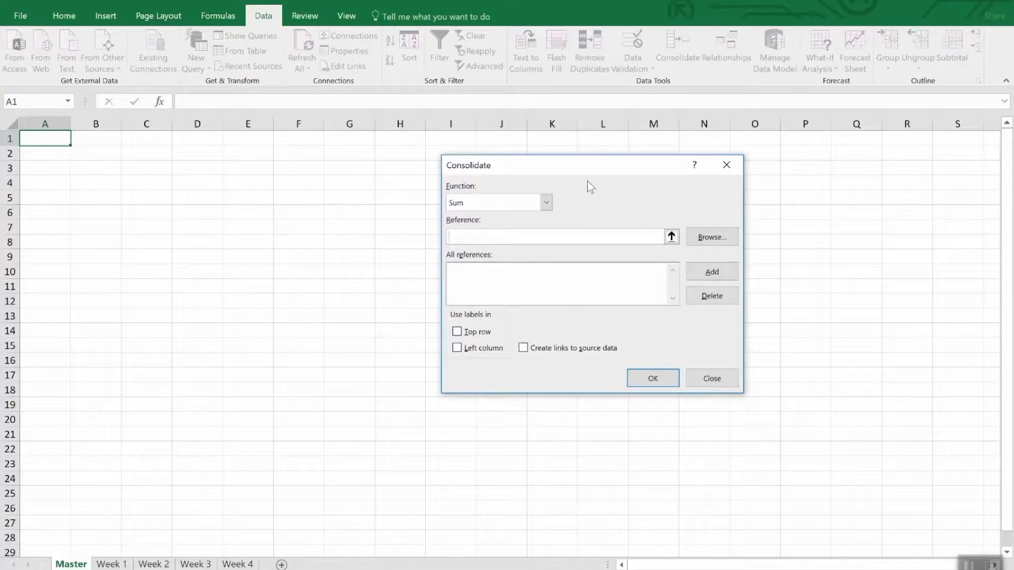
click(495, 203)
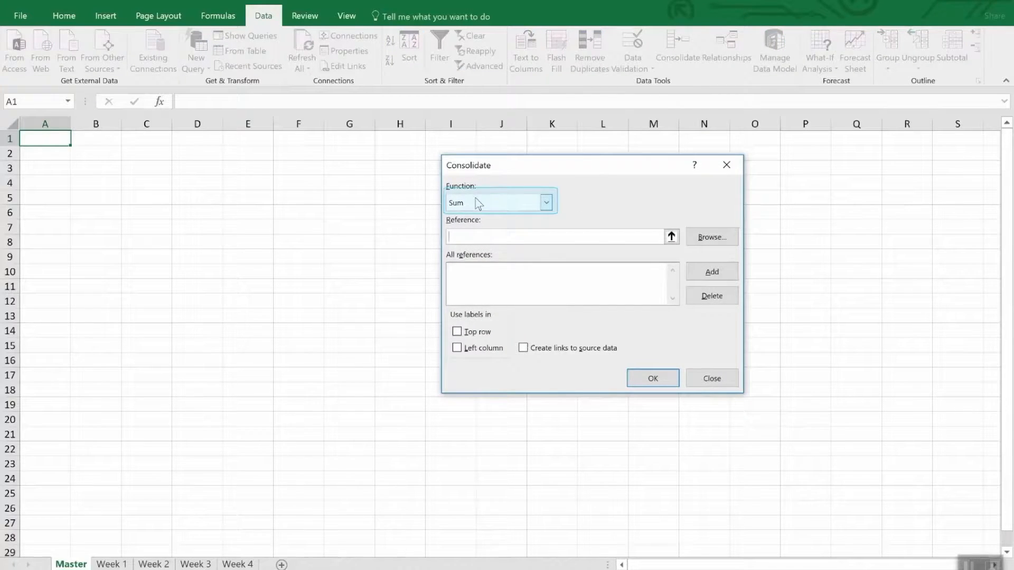
click(547, 202)
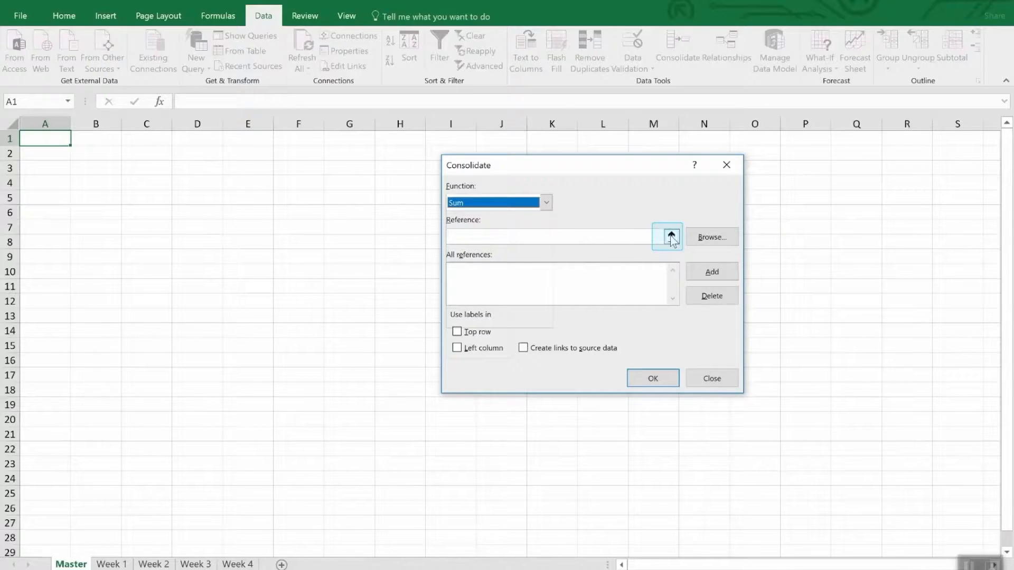
- Add Week 1's A1:F6 range as the first consolidation reference
click(667, 236)
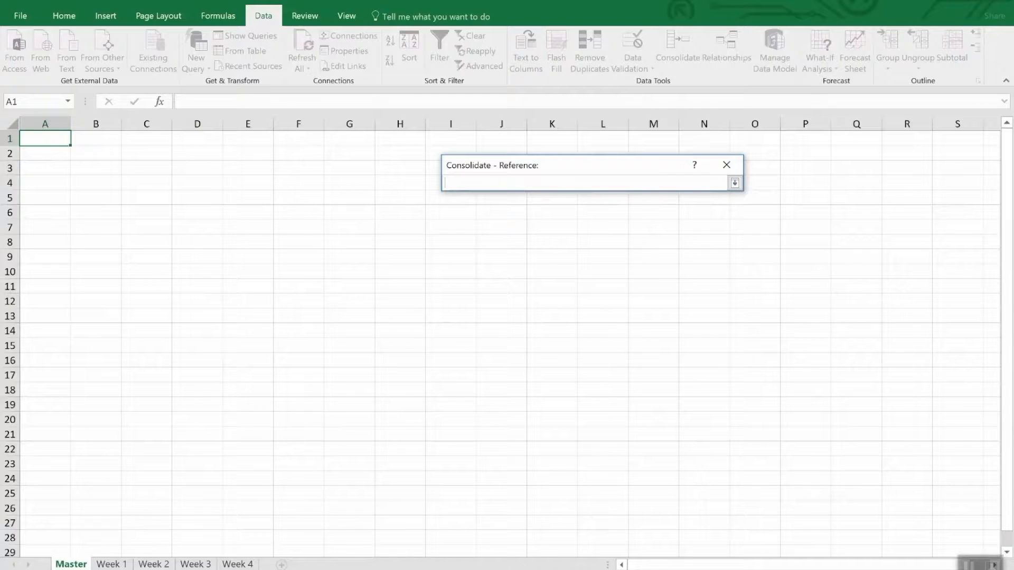
click(111, 564)
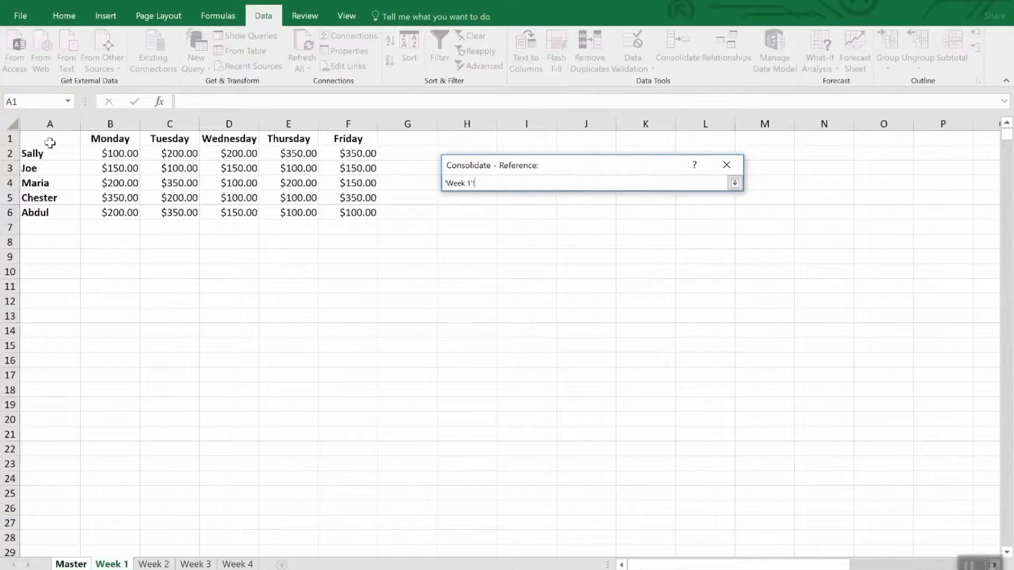
drag(49, 139, 298, 198)
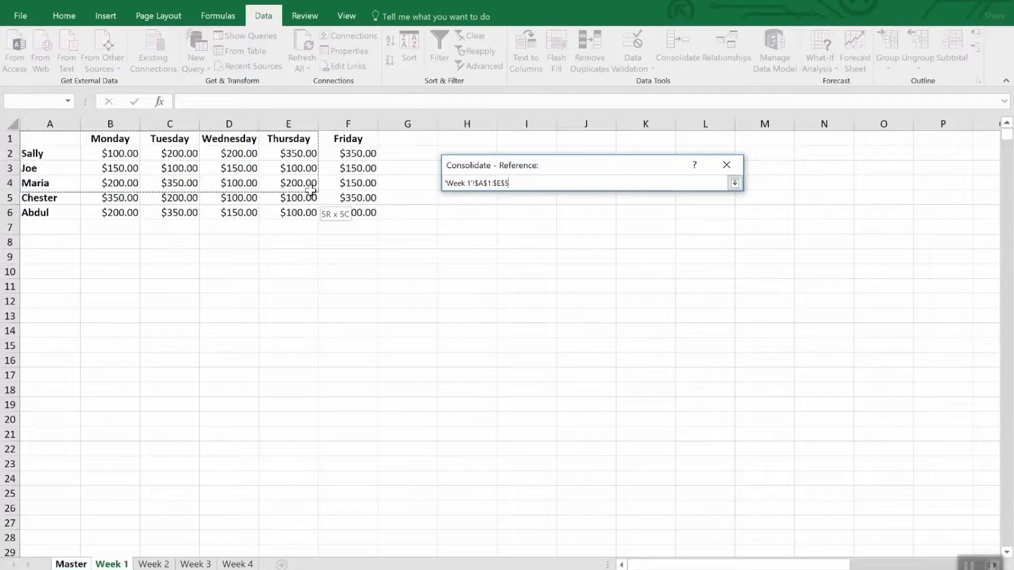
drag(297, 191, 359, 212)
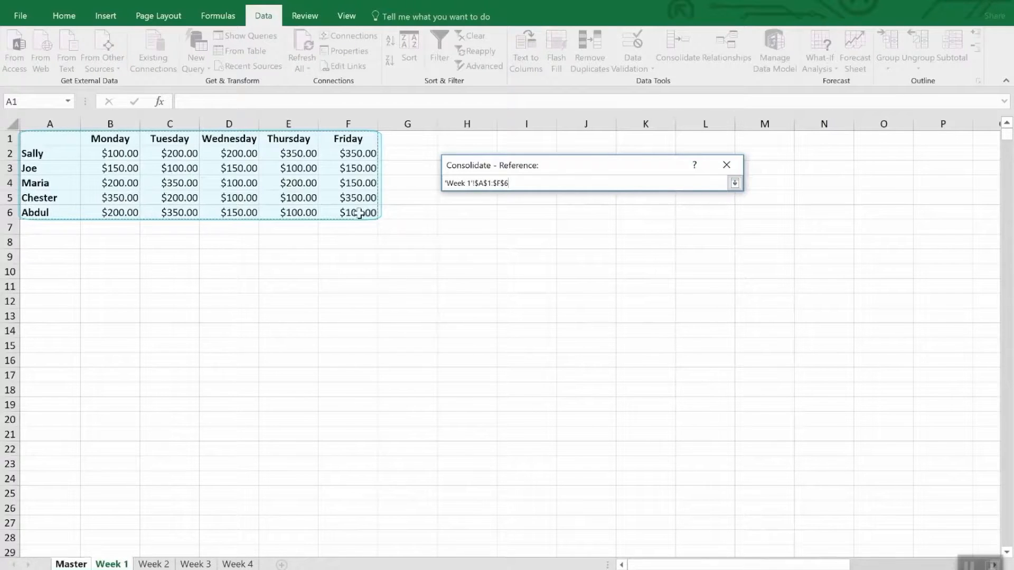
click(735, 183)
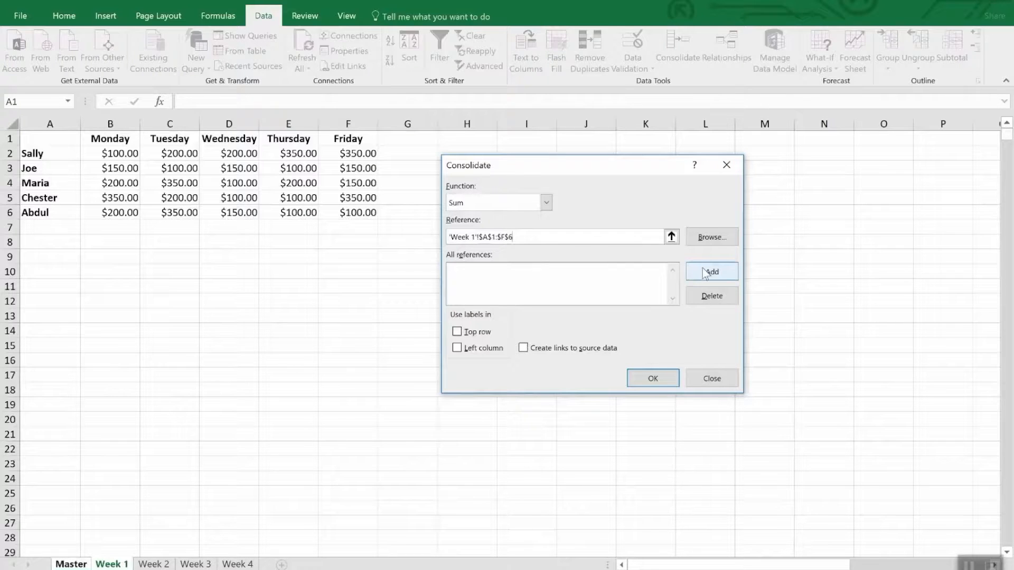
click(711, 272)
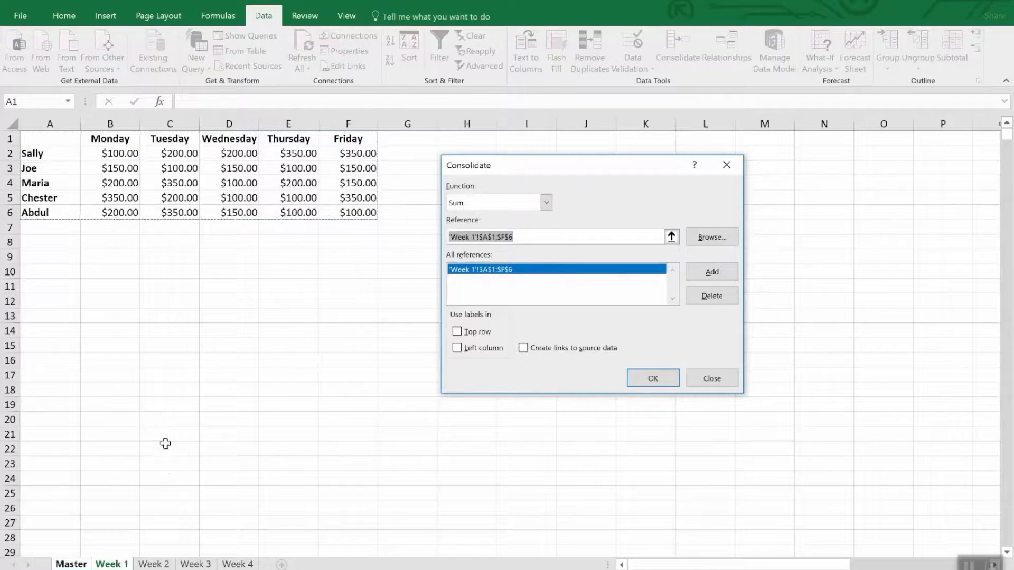
- Add the A1:F6 ranges of Week 2, Week 3 and Week 4 as further references
click(153, 564)
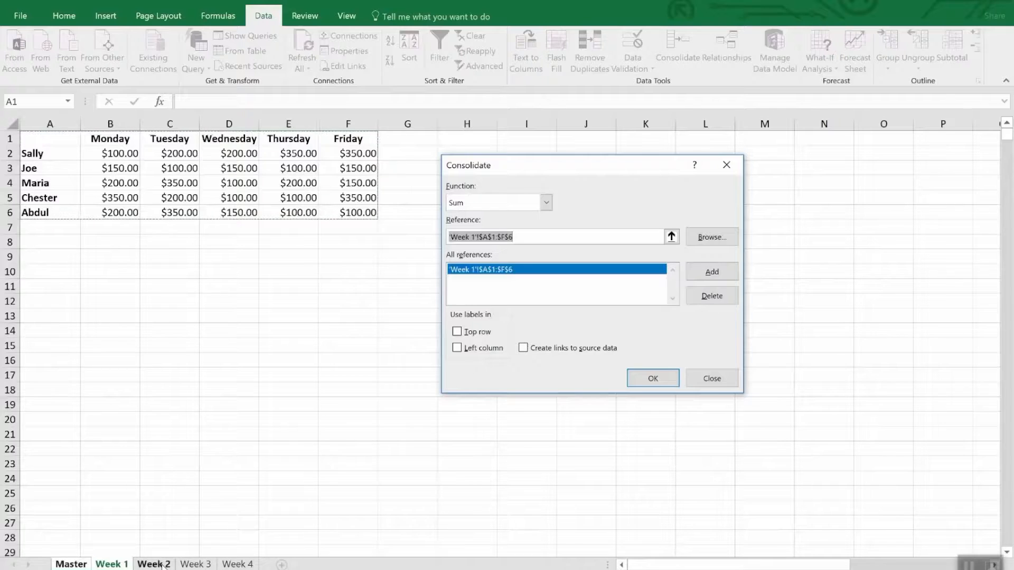
click(154, 564)
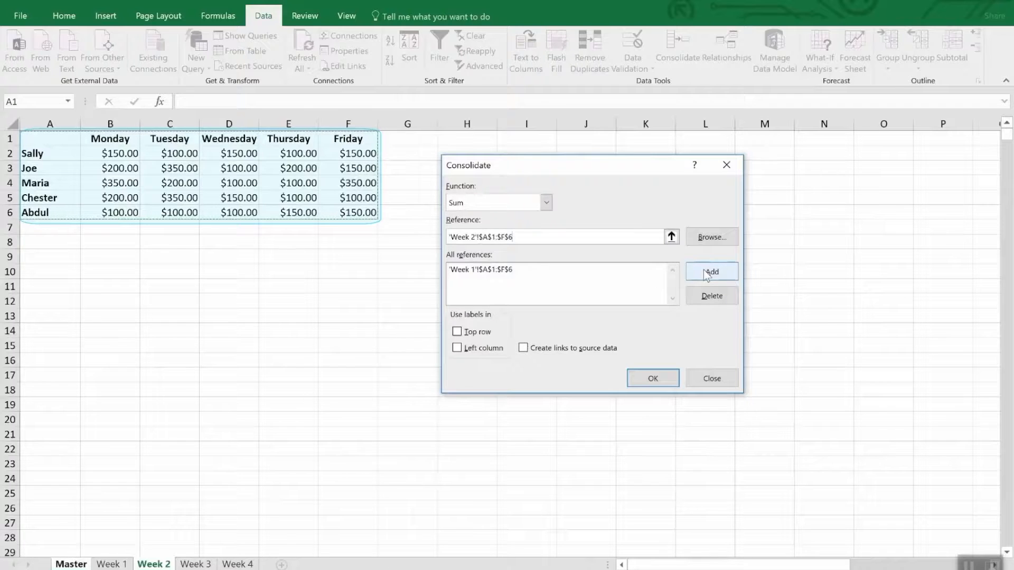
click(711, 271)
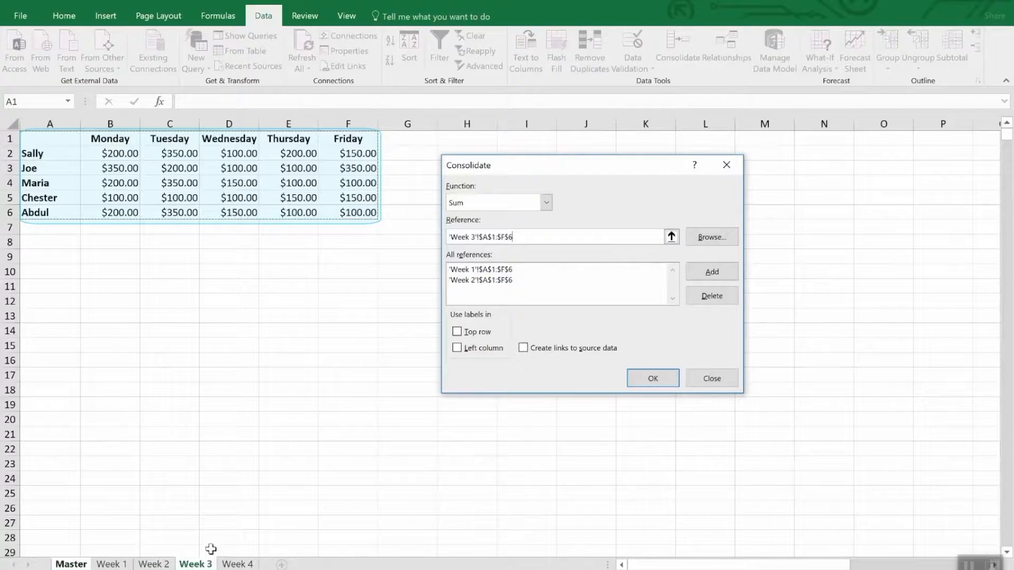
click(711, 271)
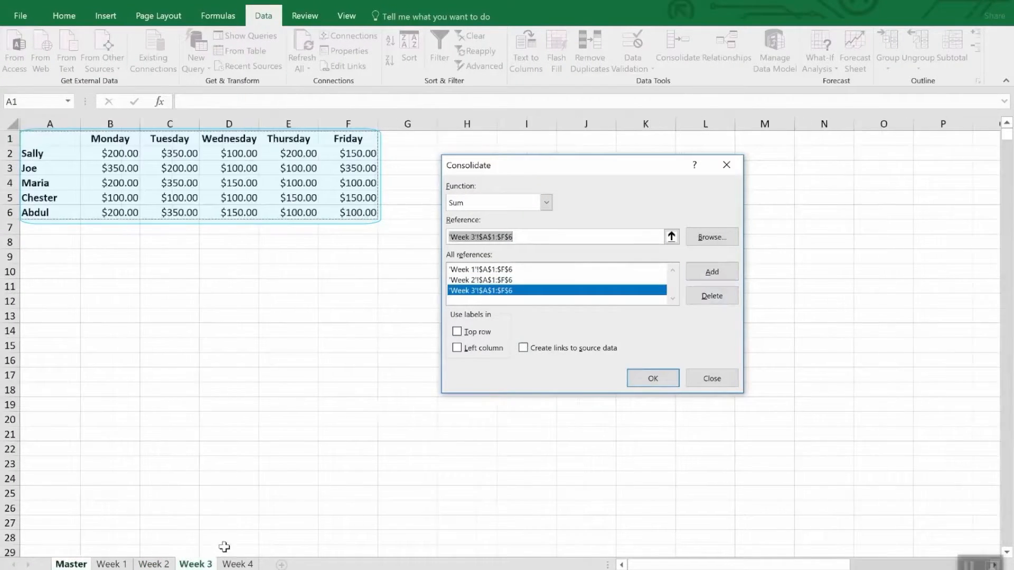
click(711, 272)
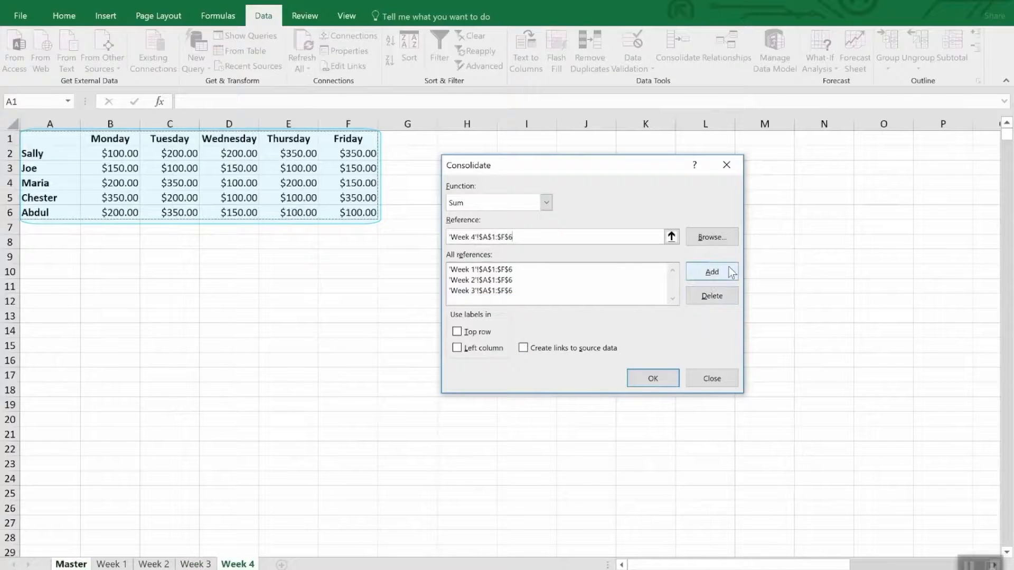
click(711, 272)
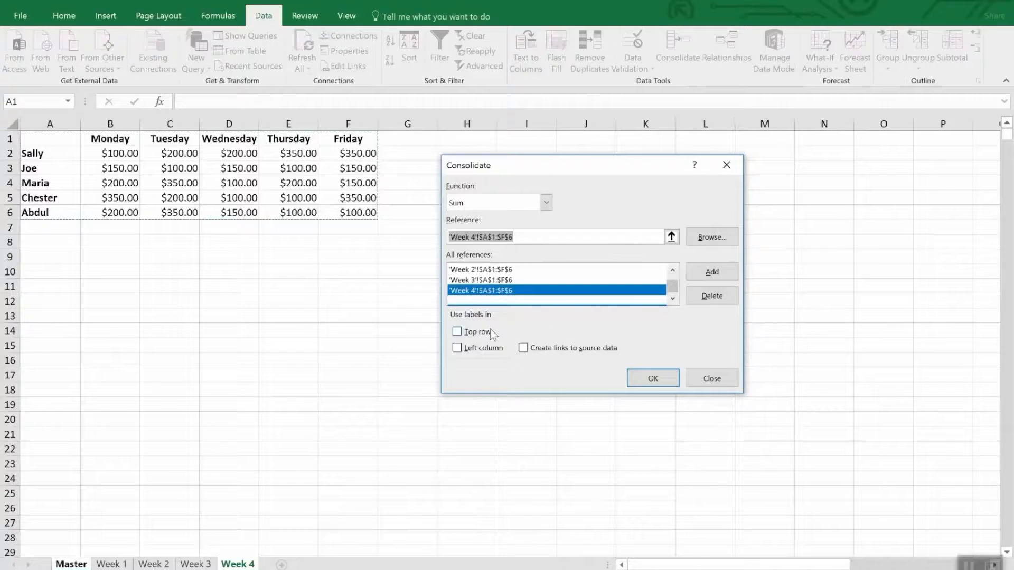
- Use top row and left column labels and keep links to the source data
click(457, 332)
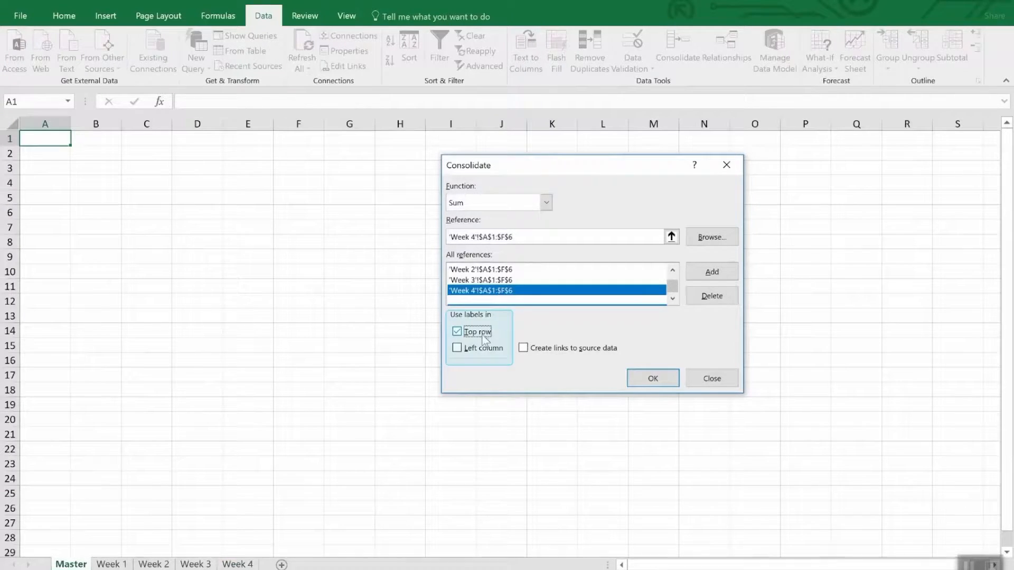
click(457, 348)
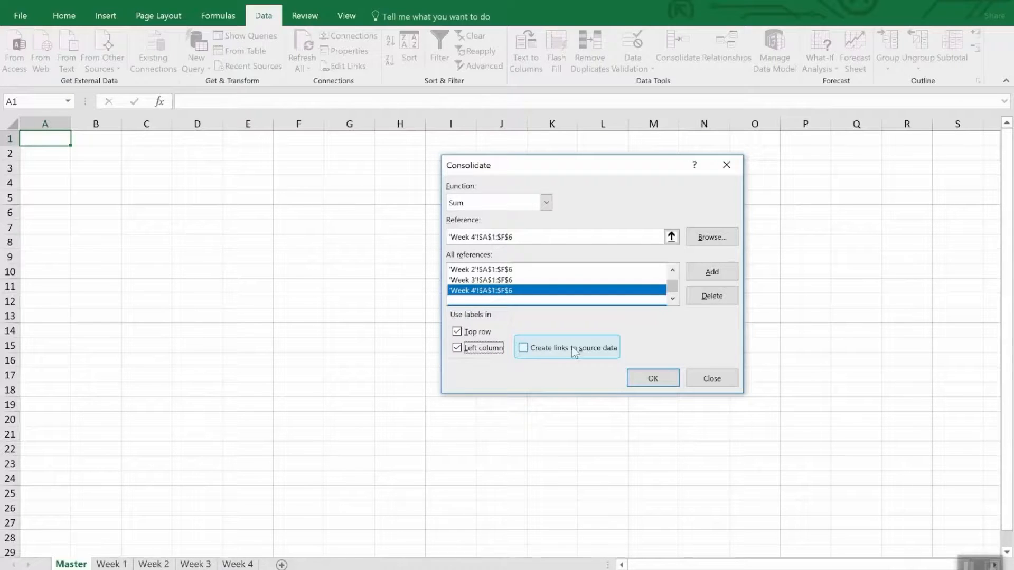
click(523, 347)
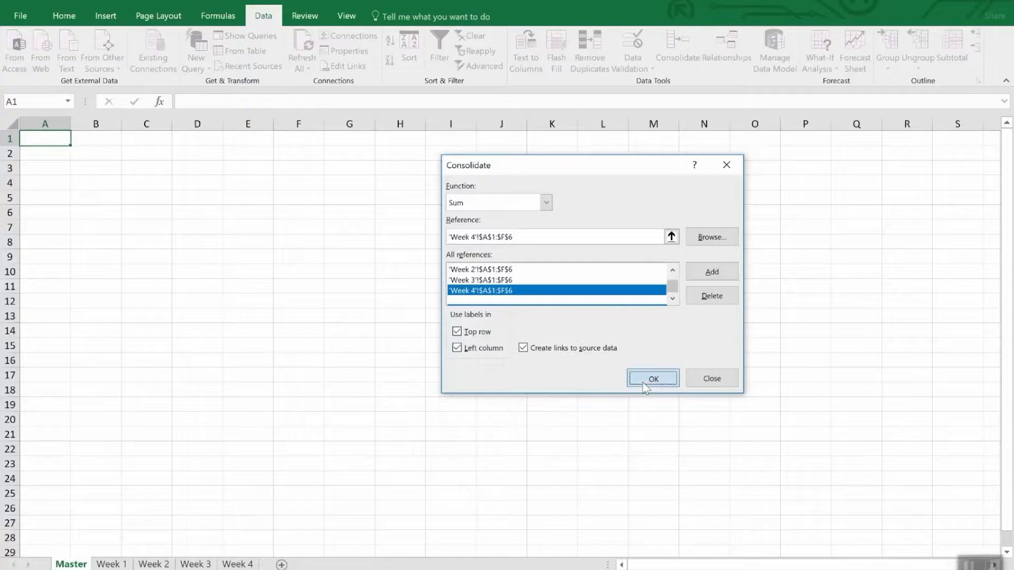
- Run the consolidation to build the linked, outlined salesperson summary on the Master sheet
click(652, 378)
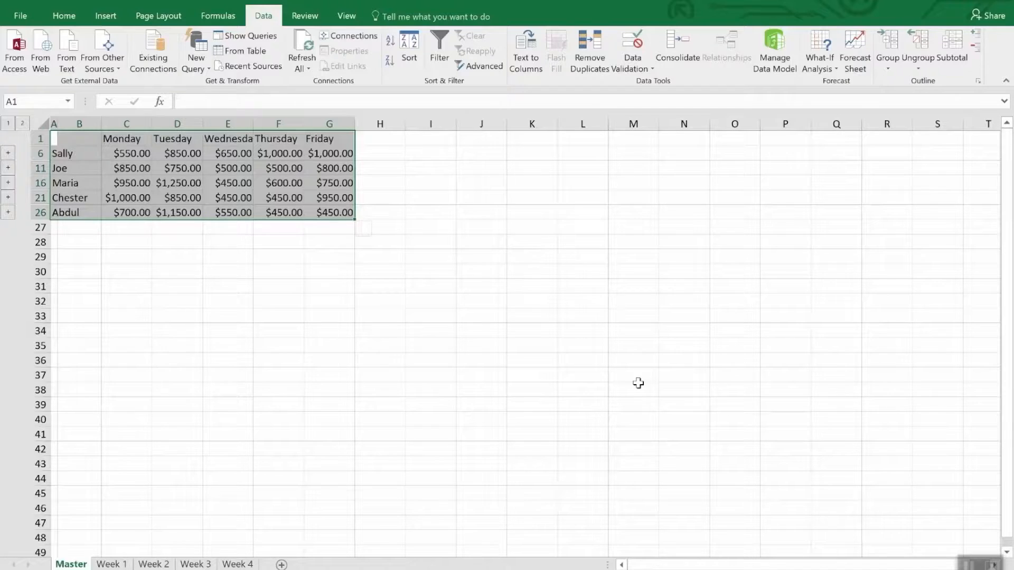
mouse_move(635, 381)
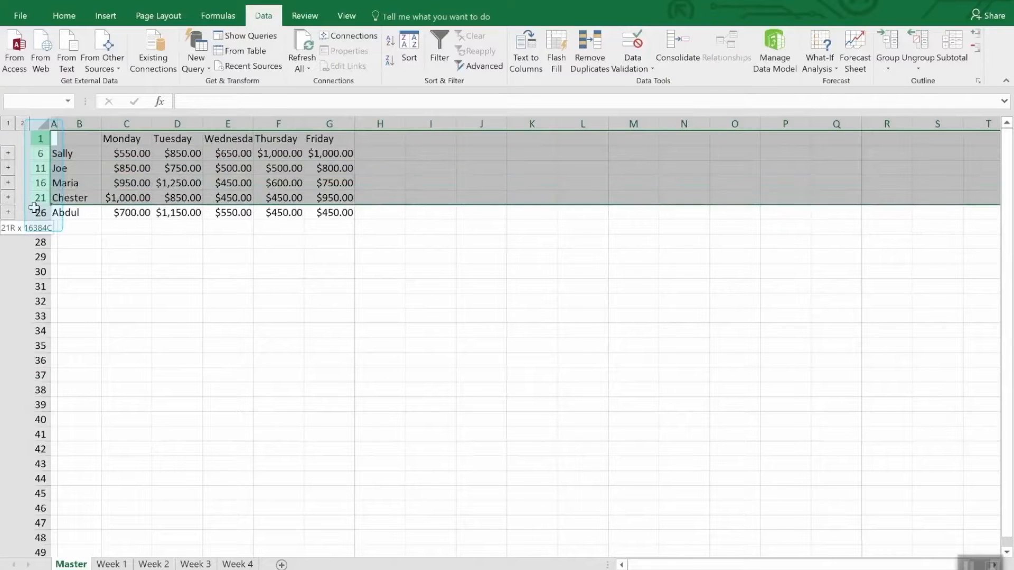
right_click(34, 207)
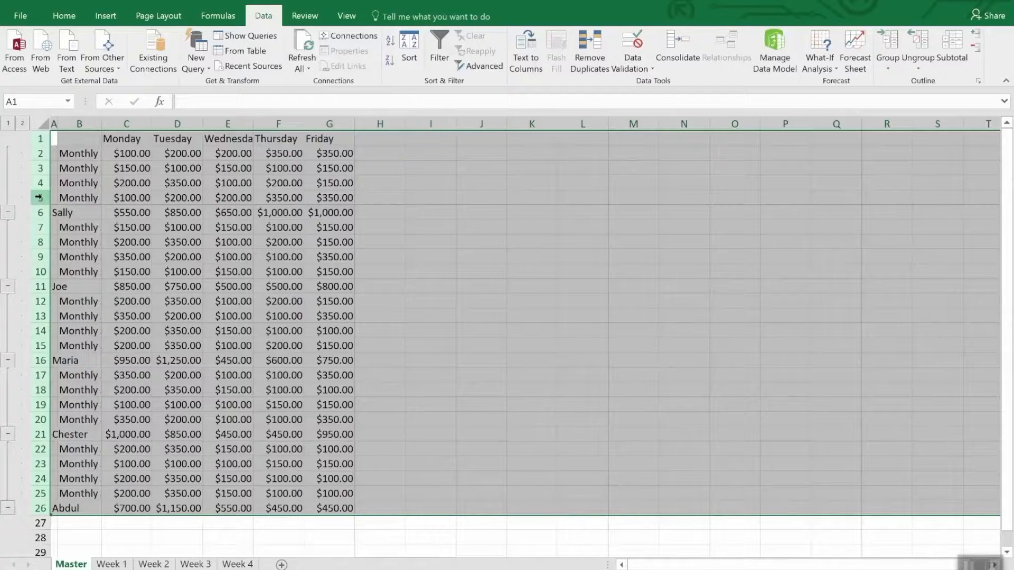
click(227, 538)
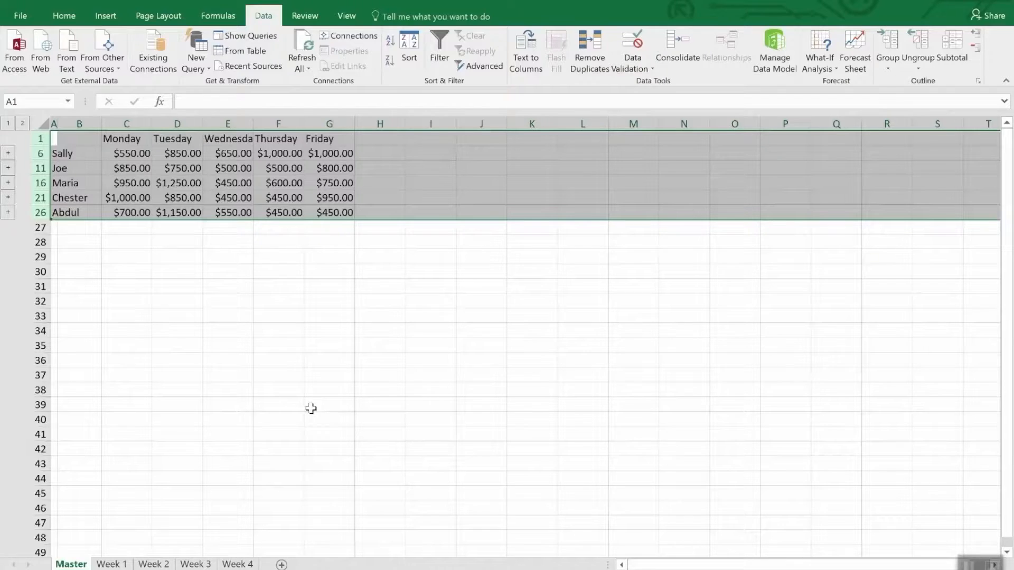
mouse_move(272, 278)
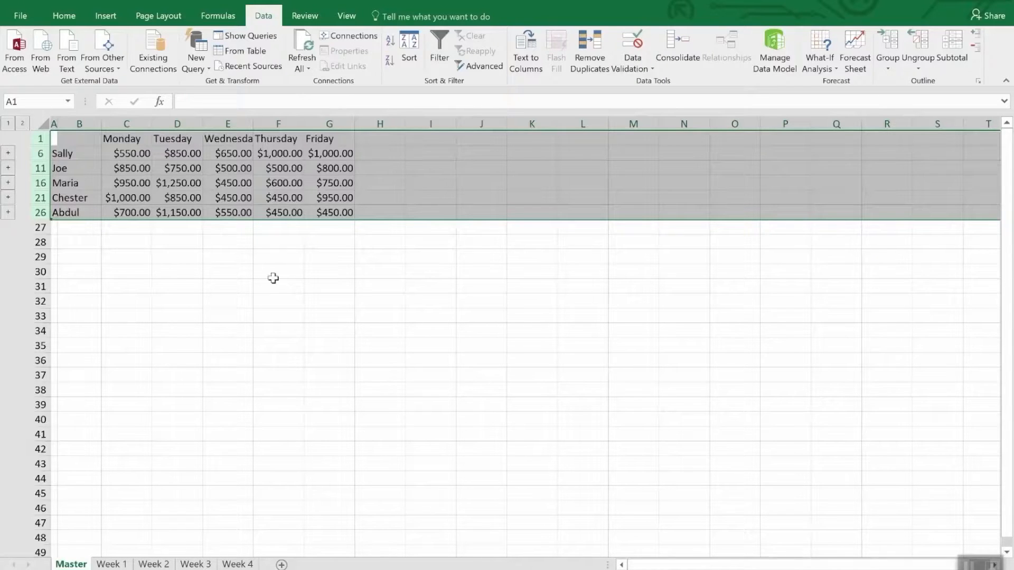
click(278, 270)
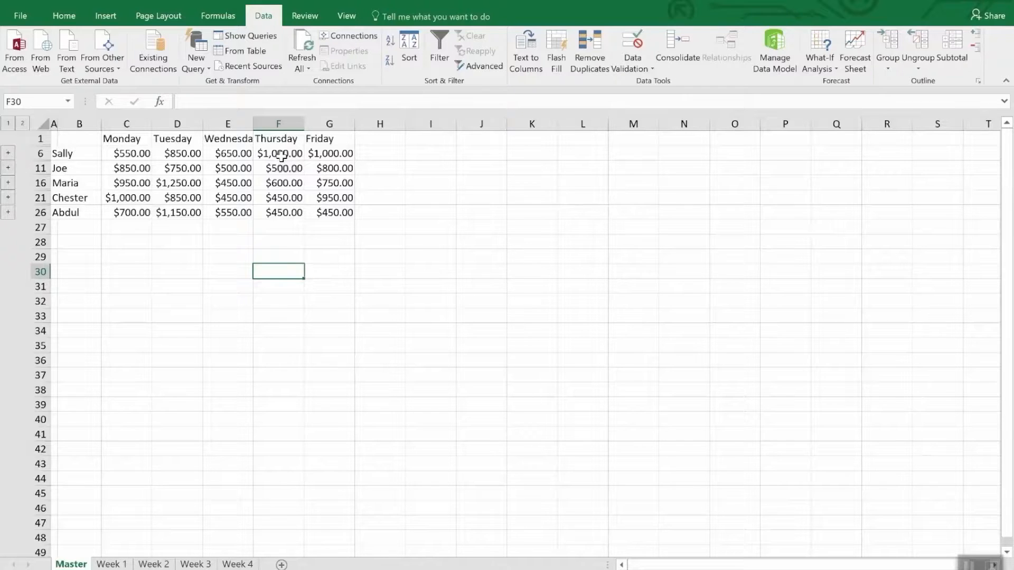
- On the Week 4 sheet, change Sally's Thursday amount in E2 to 3500
click(279, 153)
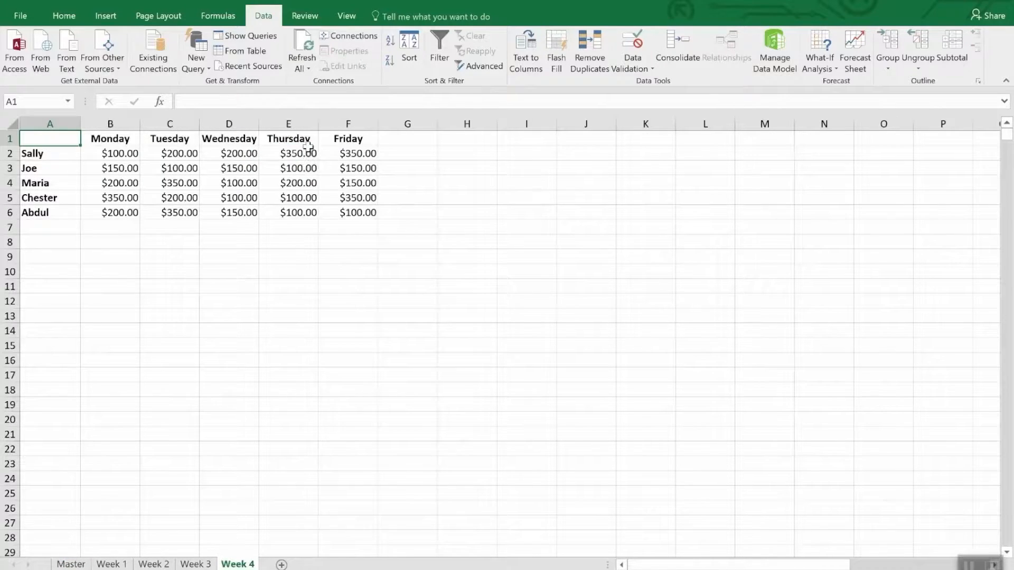
click(289, 153)
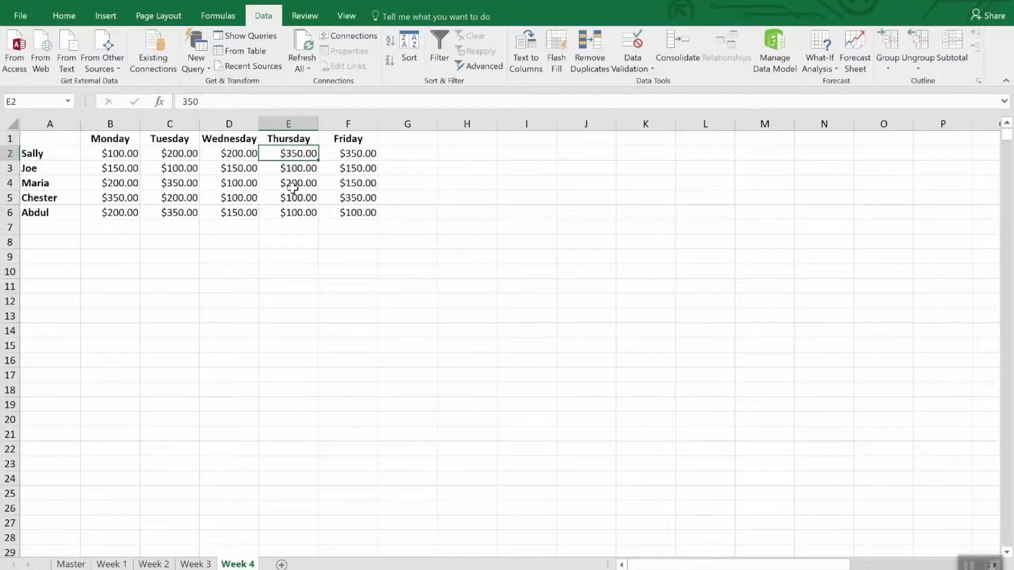
text(35)
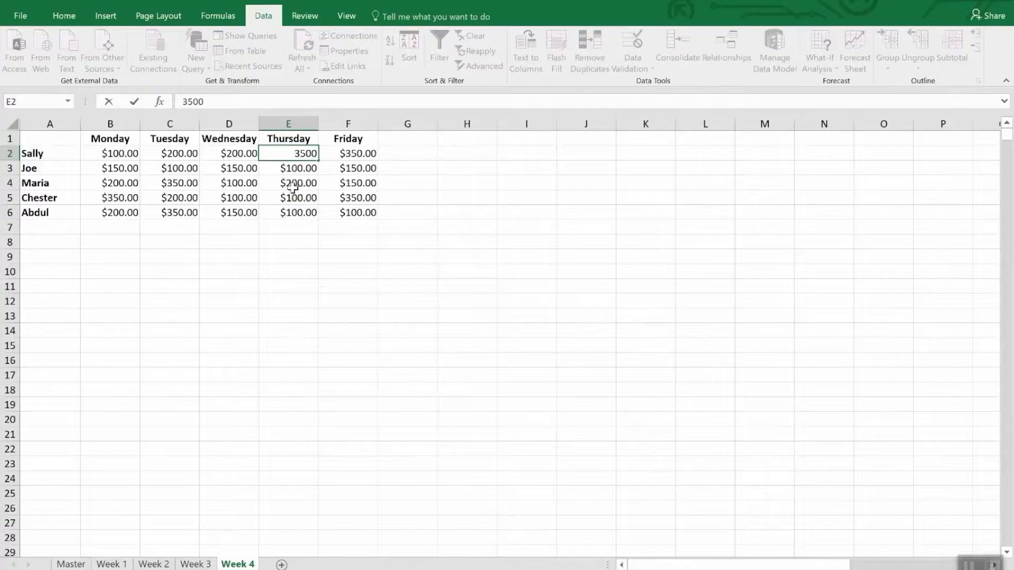
text(.00)
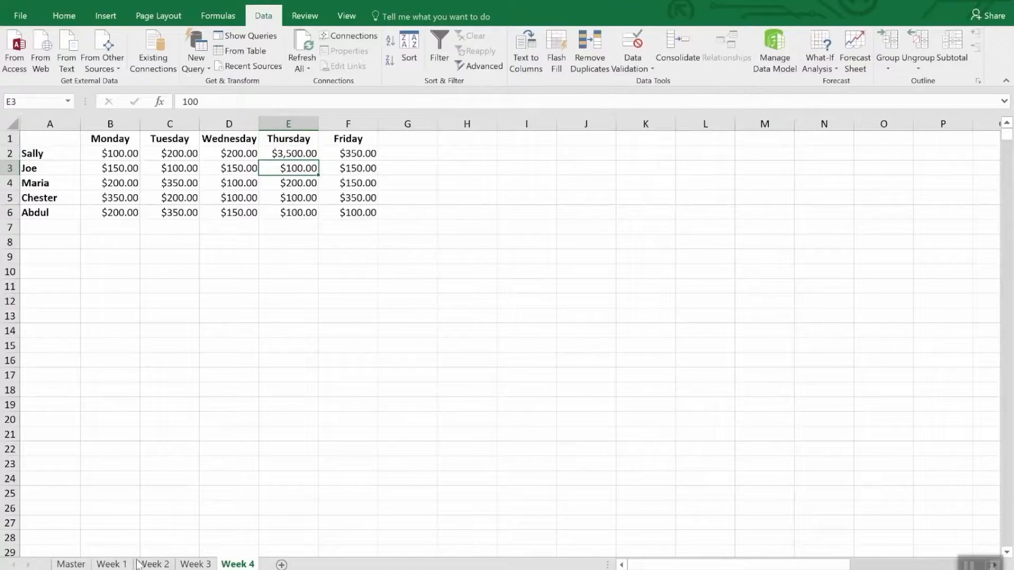
- Return to the Master sheet to see Sally's Thursday total updated to $4,150.00
click(71, 565)
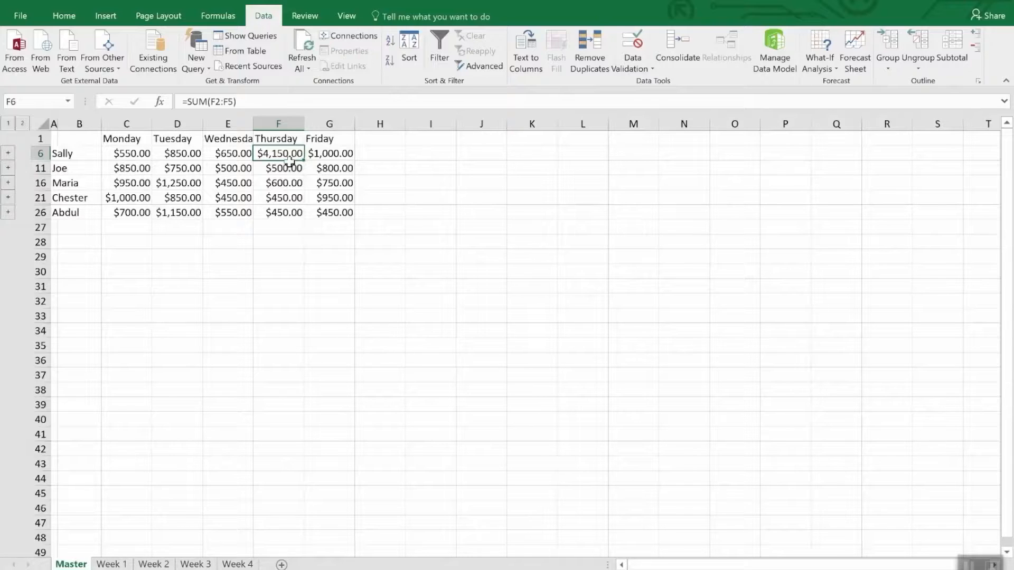
- Reopen Data > Consolidate and review the Week 1 to Week 4 references list
click(677, 45)
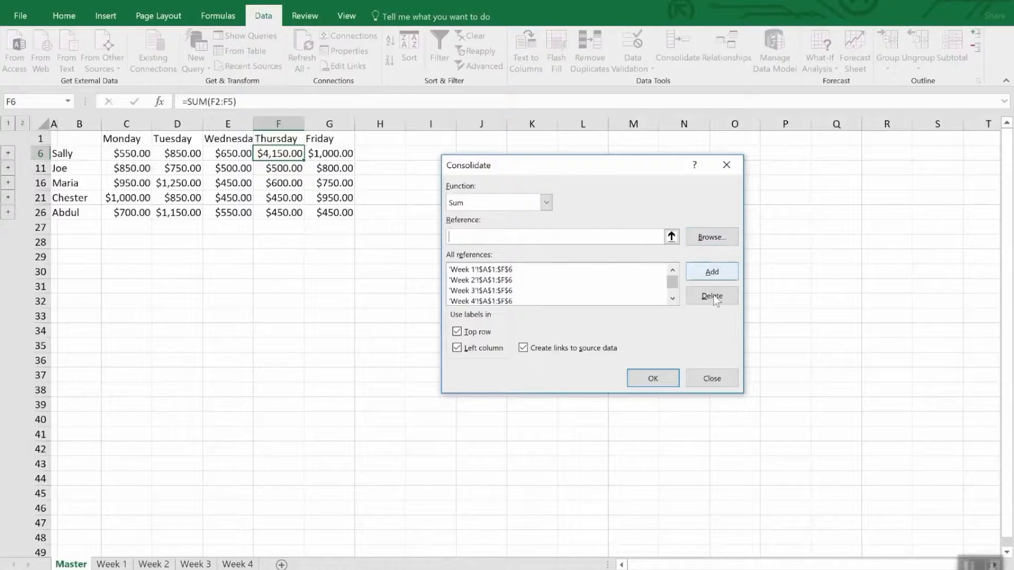
click(652, 379)
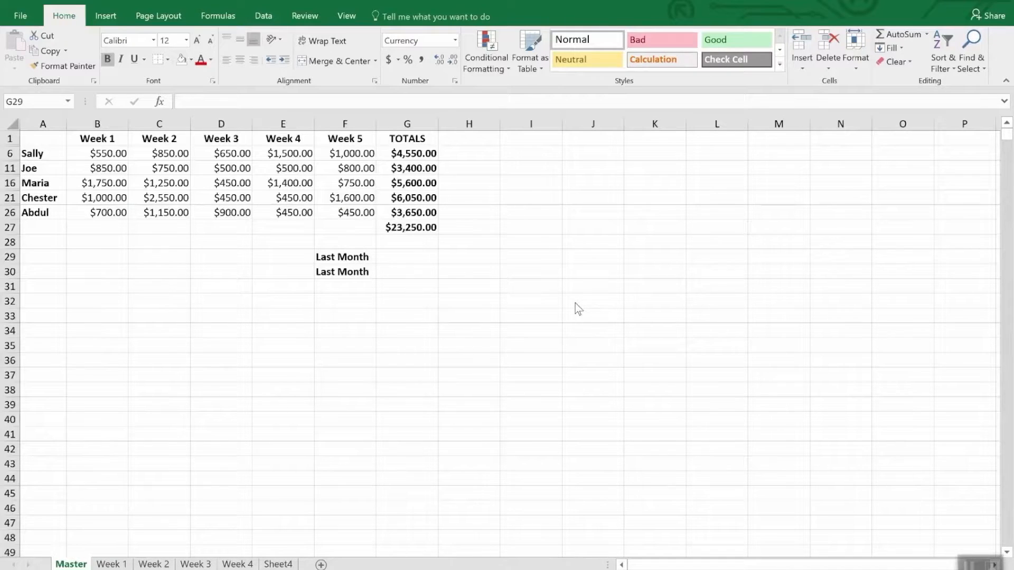
mouse_move(456, 260)
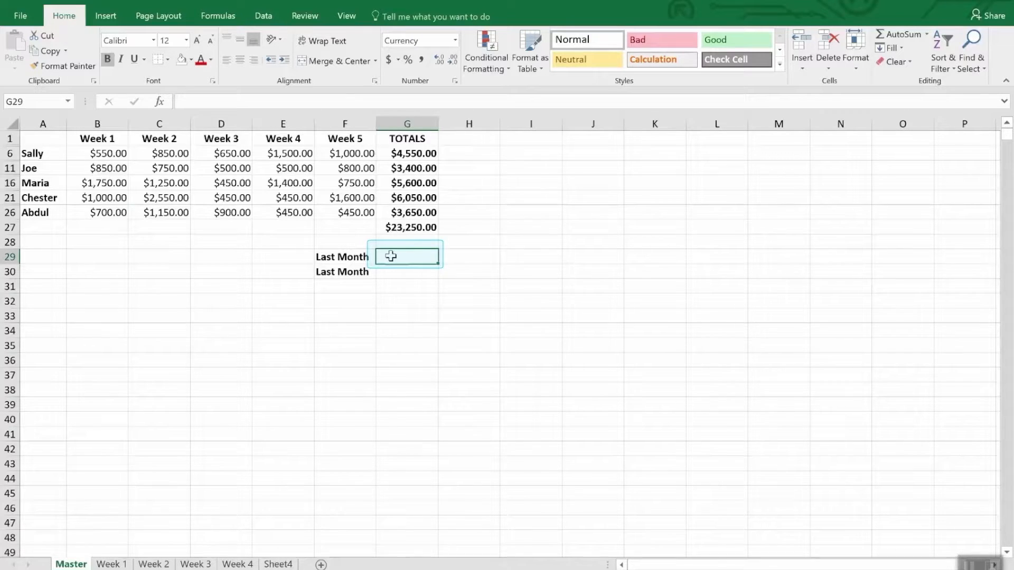
- Start a formula in G29 and reference the other workbook's $35,250.00 grand total in G47
text(=)
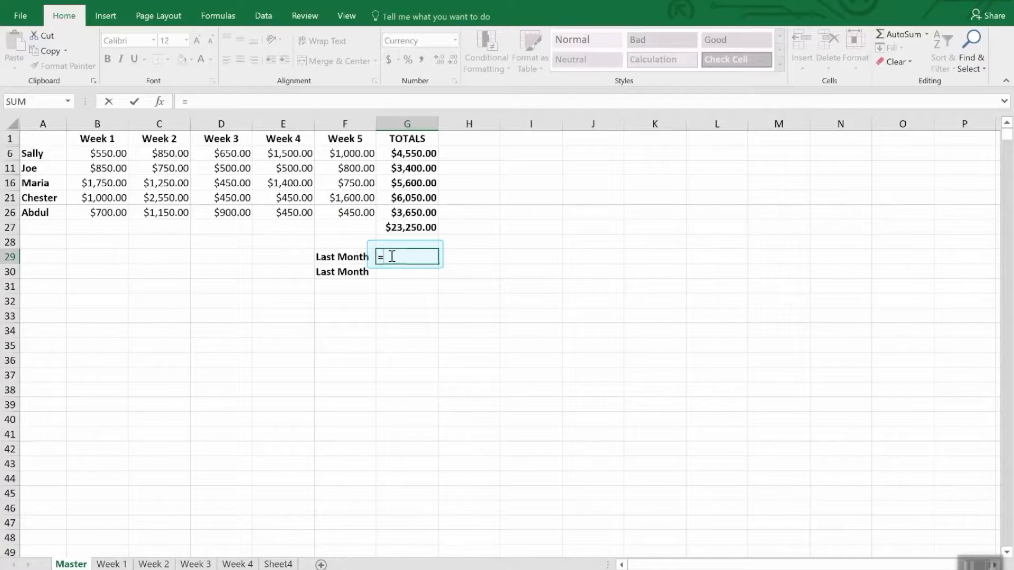
click(347, 16)
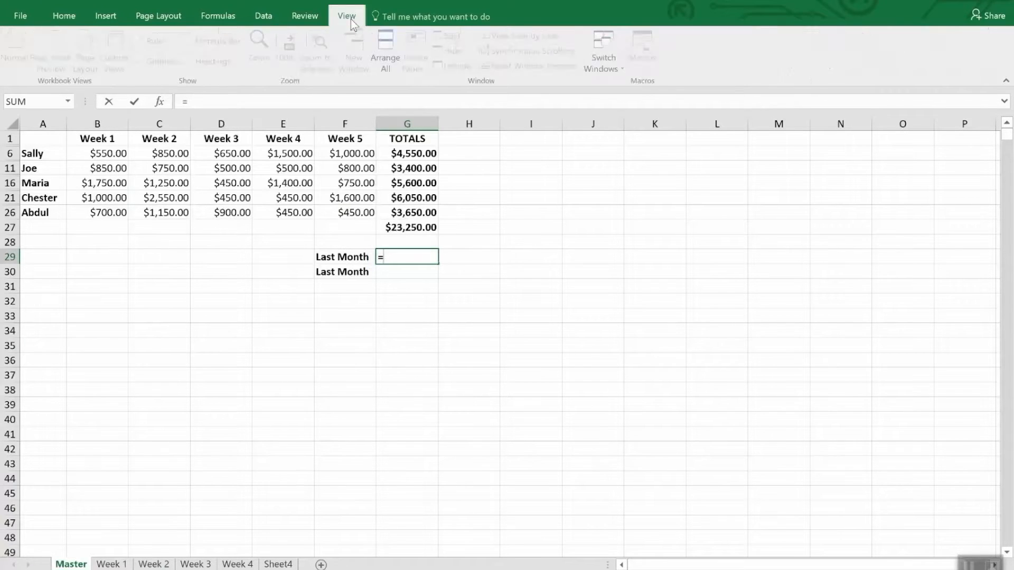
click(604, 51)
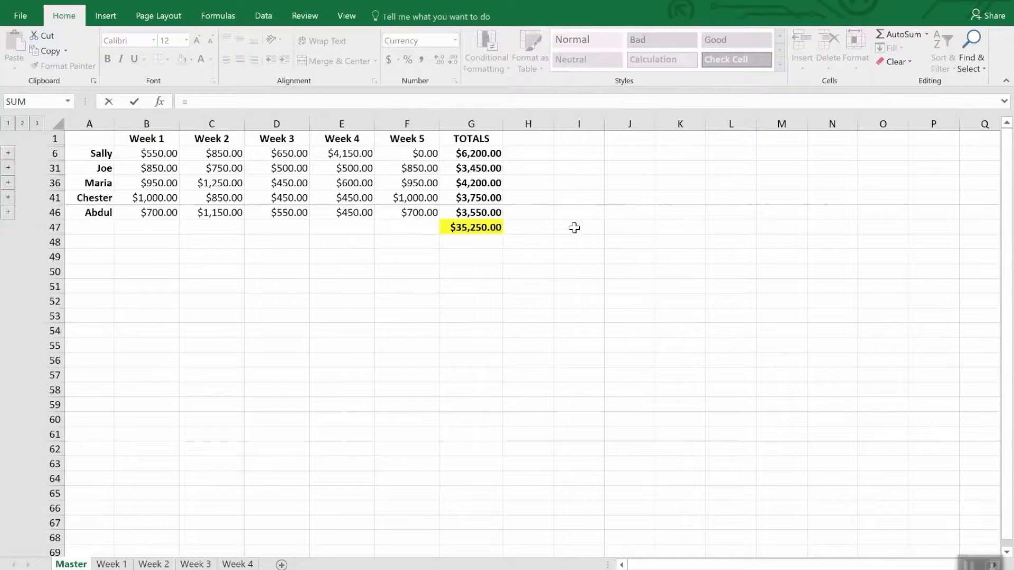
click(470, 227)
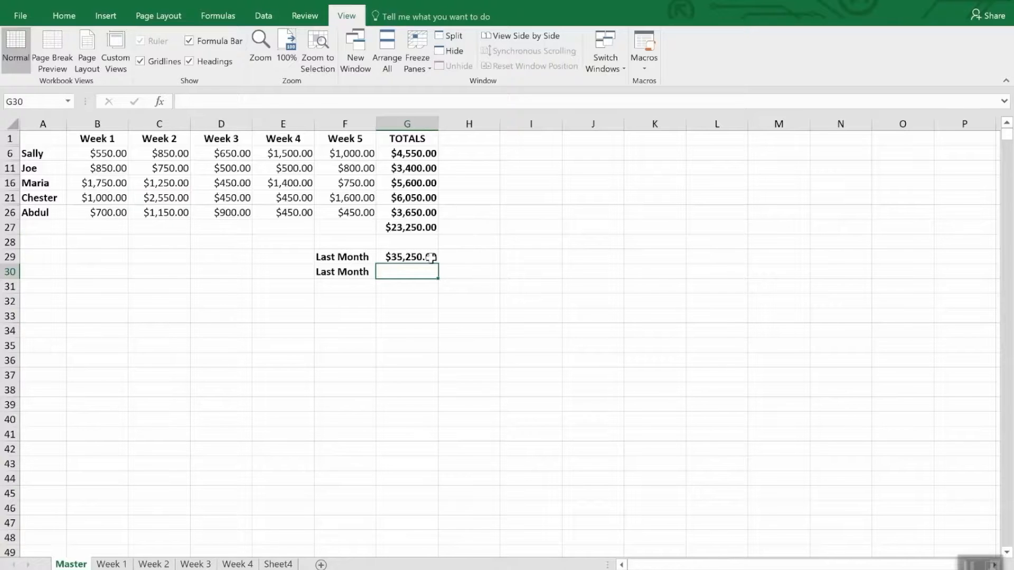
- Copy the linked $35,250.00 in G29 and select G30 as the paste destination
click(407, 257)
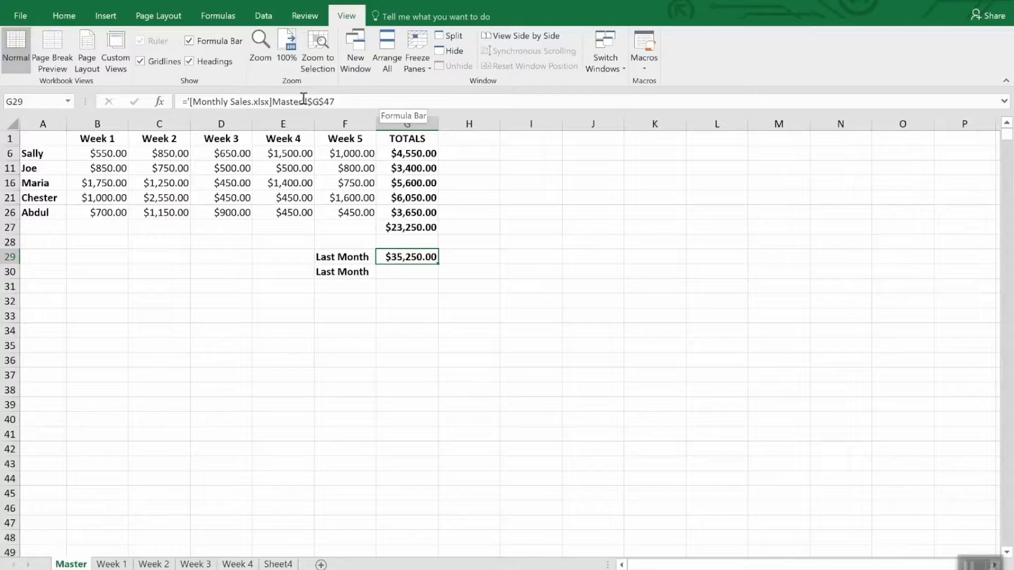
mouse_move(282, 254)
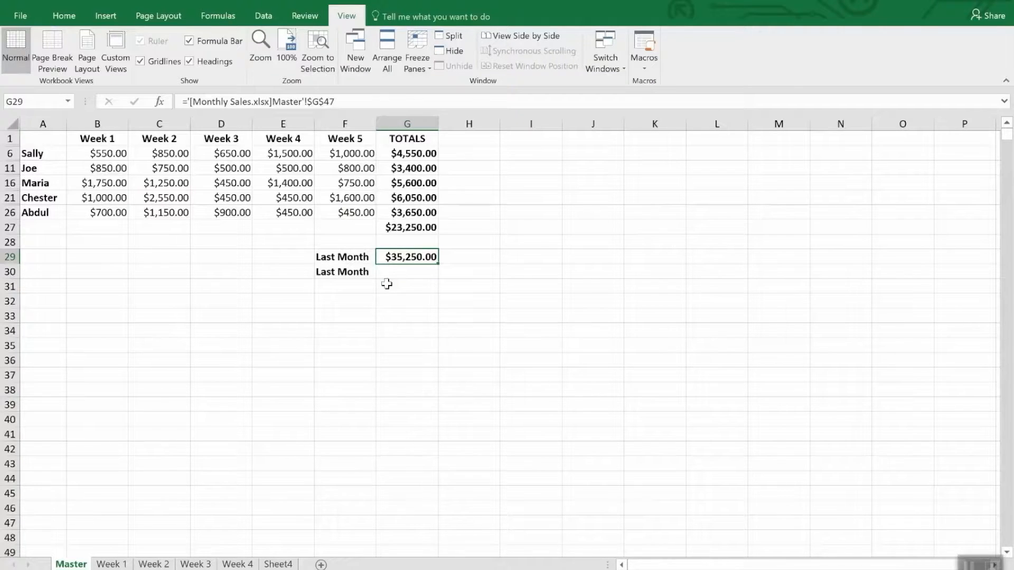
click(405, 272)
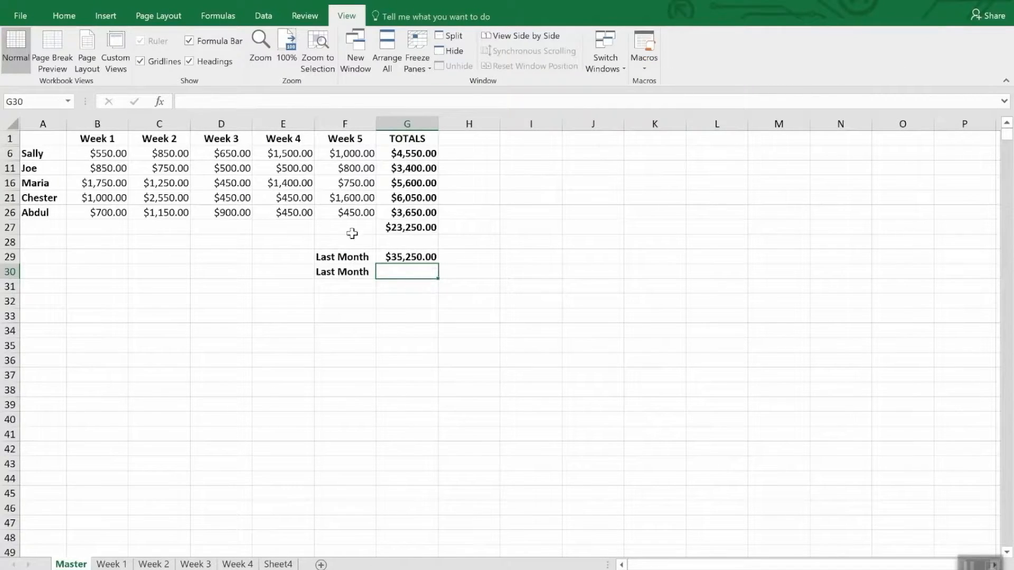
- Paste the copied total into G30 as a link via Home > Paste Special > Paste Link
click(63, 16)
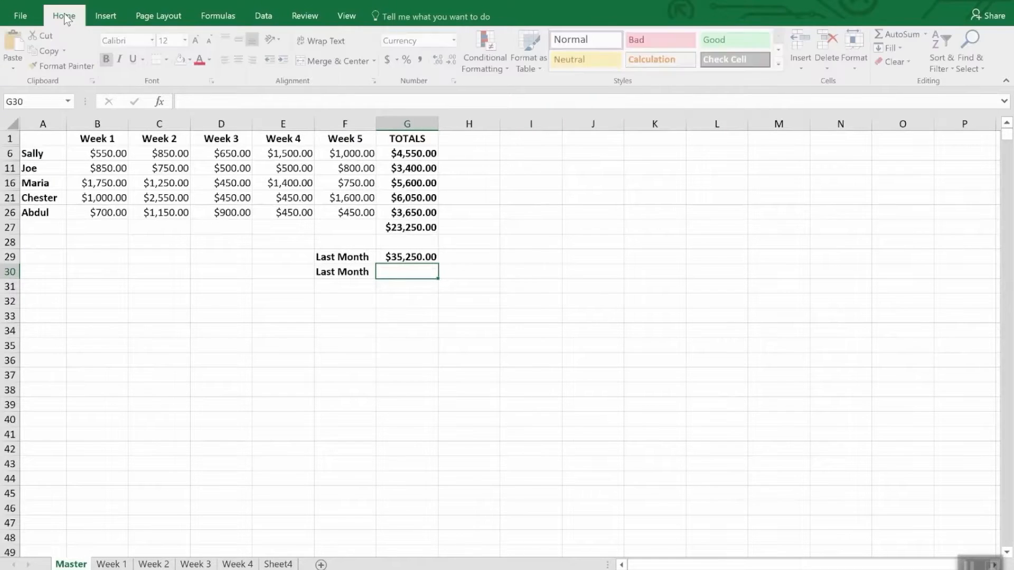
click(13, 62)
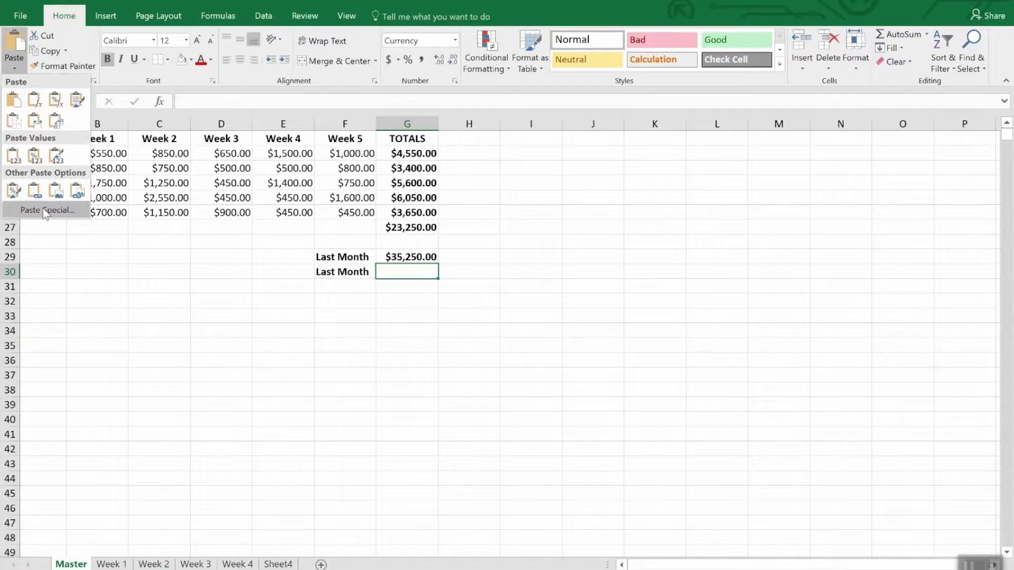
click(45, 210)
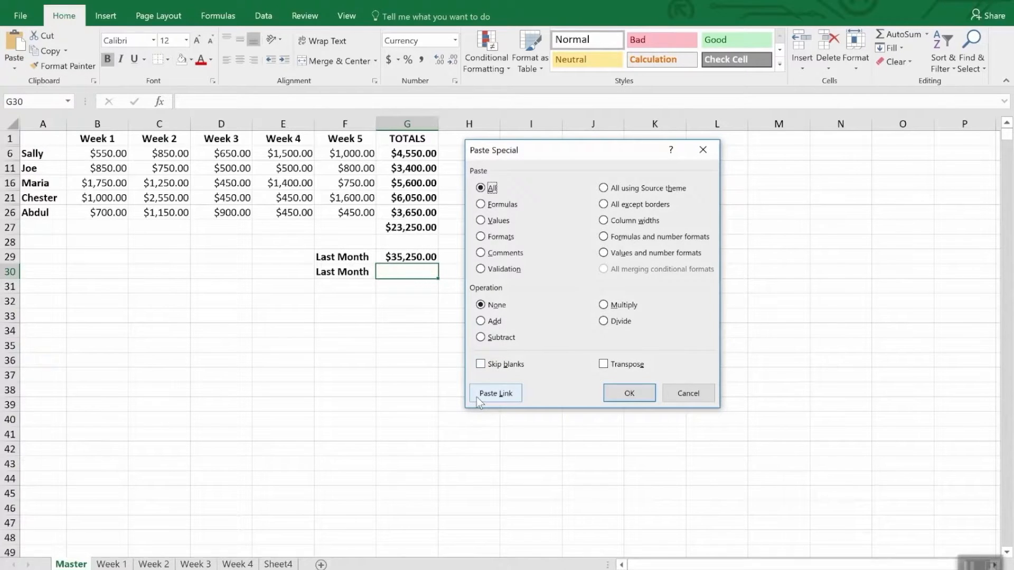
click(495, 393)
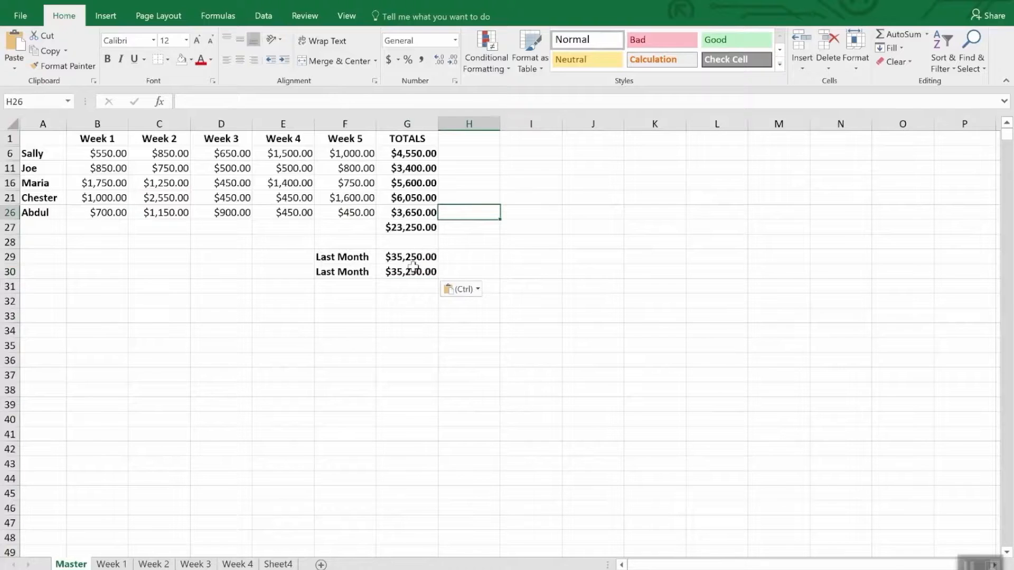
- Switch to the yearly pitcher statistics workbook on Sheet1
click(407, 257)
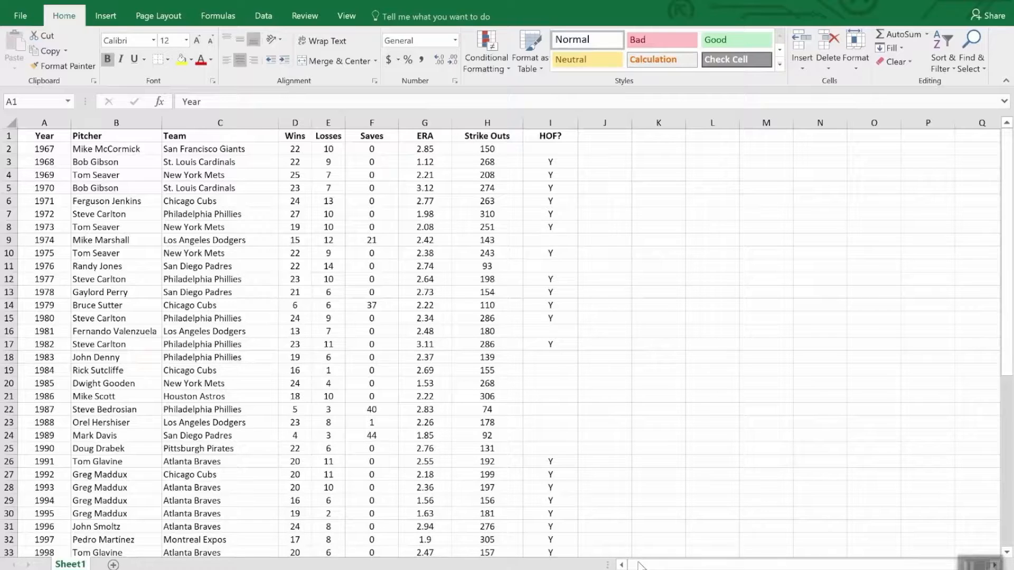
click(44, 136)
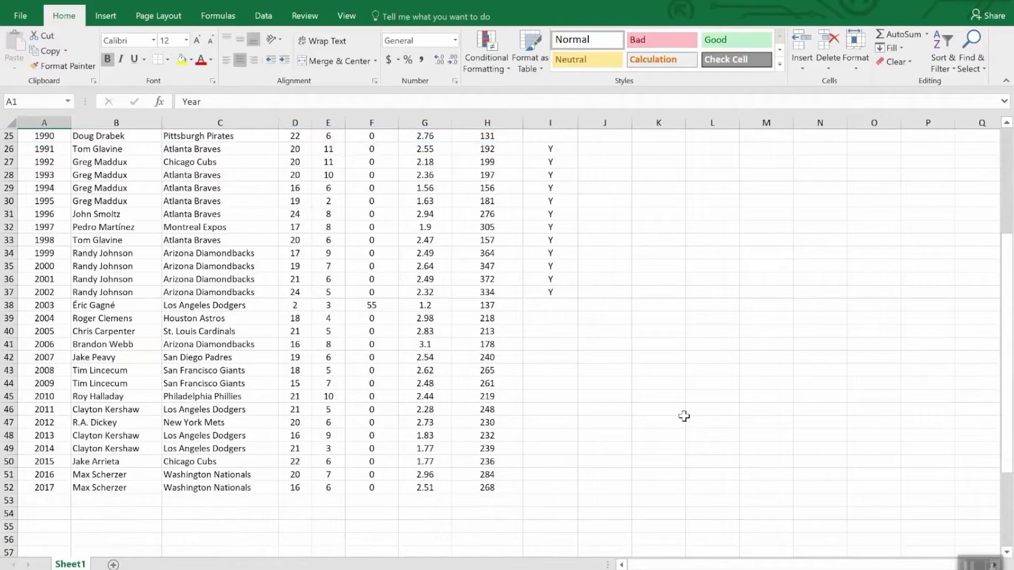
scroll(up, 3)
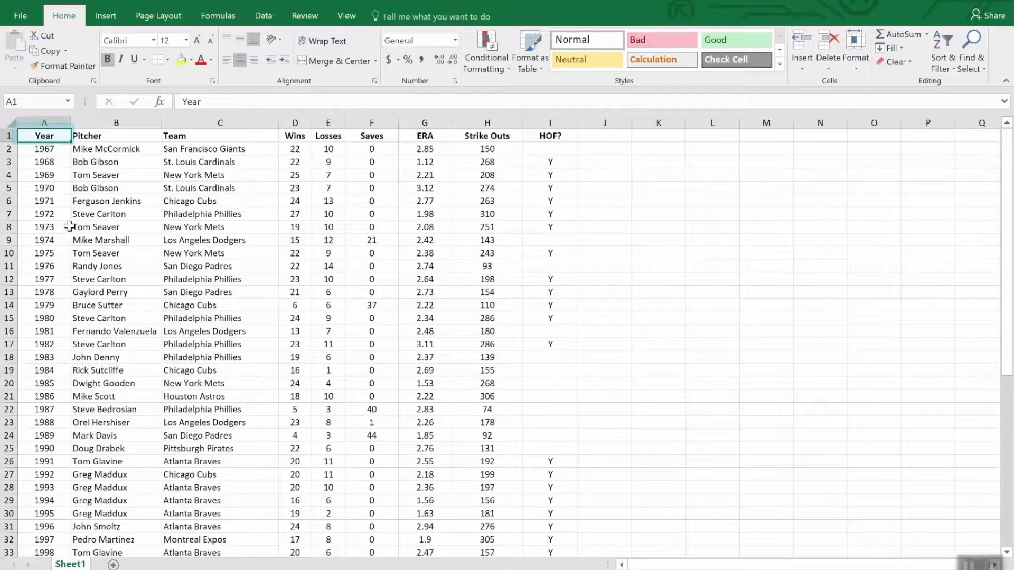
mouse_move(120, 327)
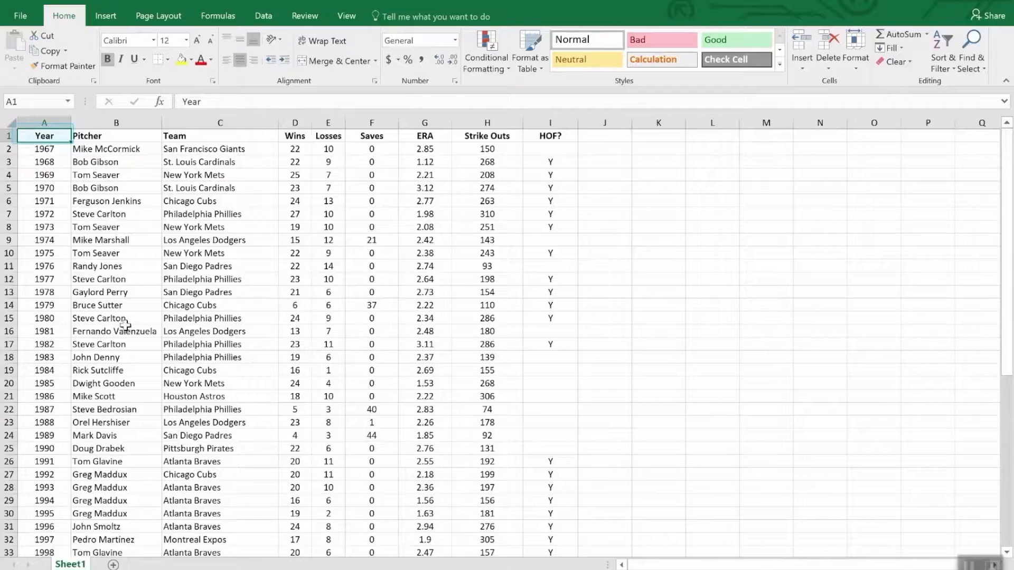
scroll(down, 3)
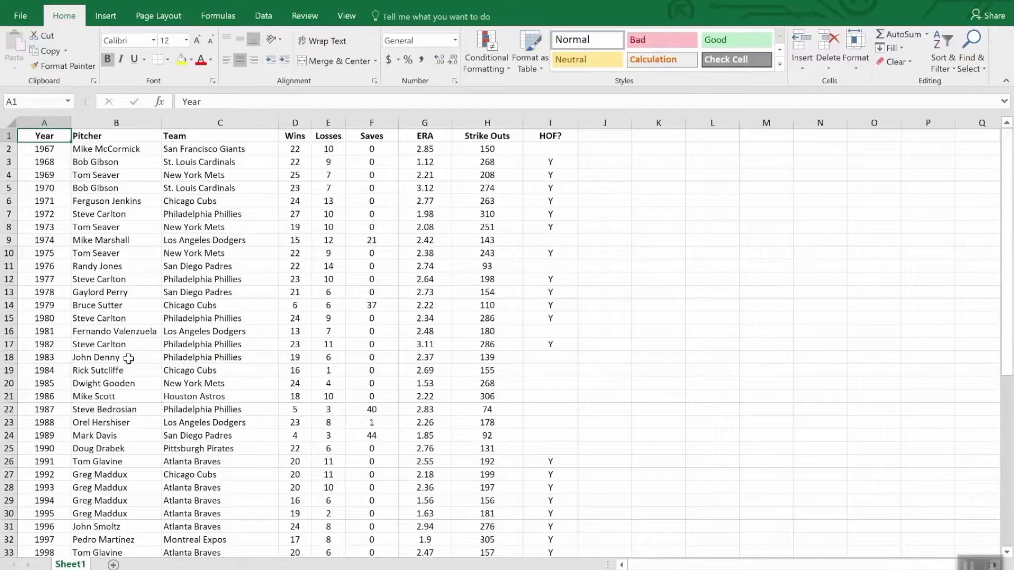
click(294, 136)
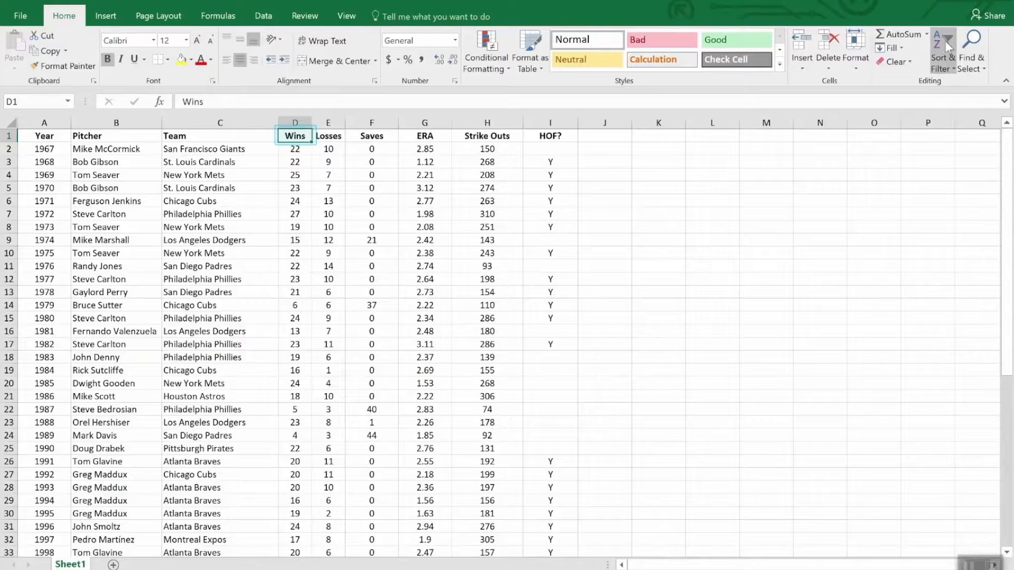
- Sort the pitcher table by Wins from highest to lowest and highlight the pitchers tied at 24 wins
click(944, 52)
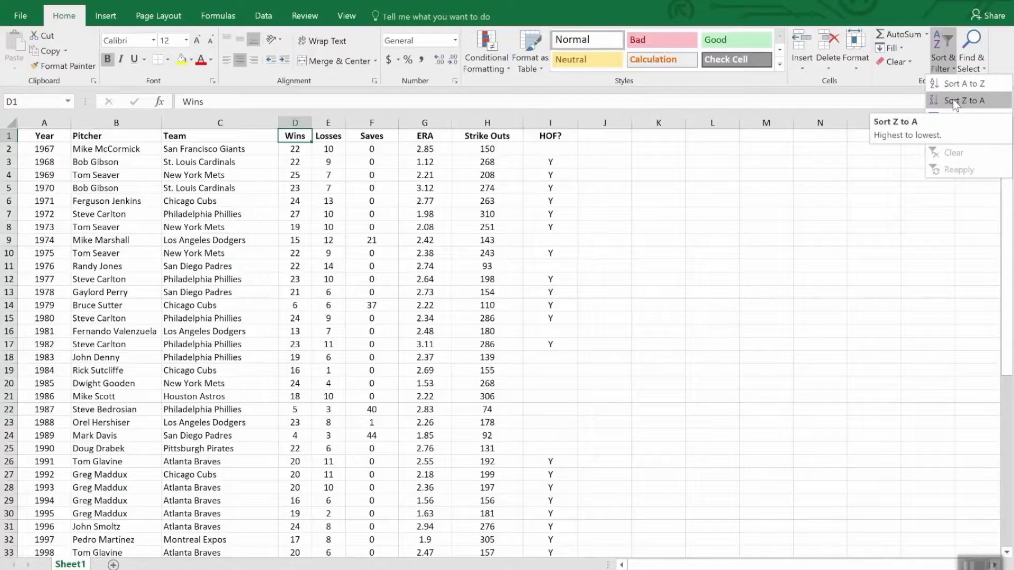
click(963, 100)
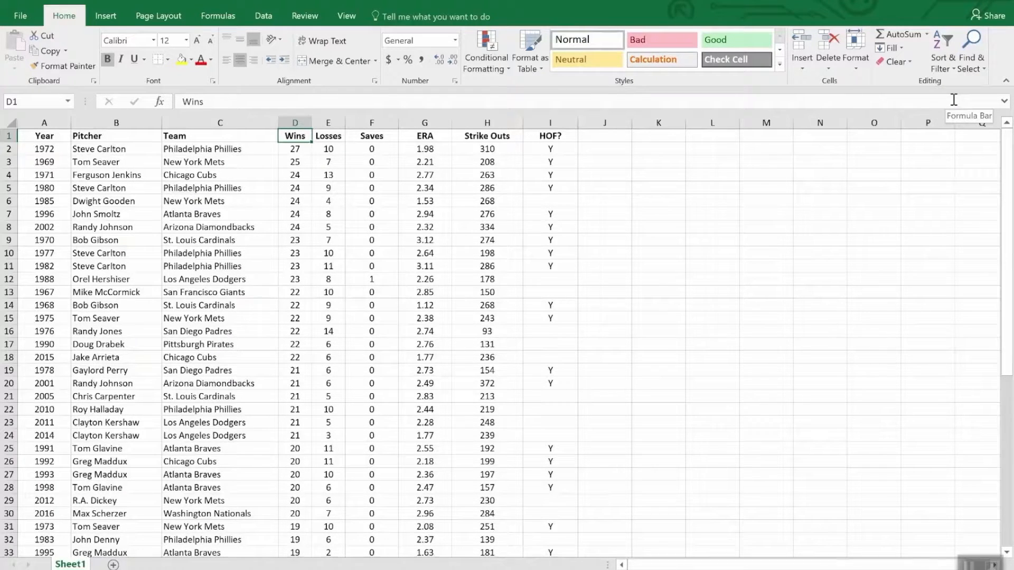
mouse_move(267, 157)
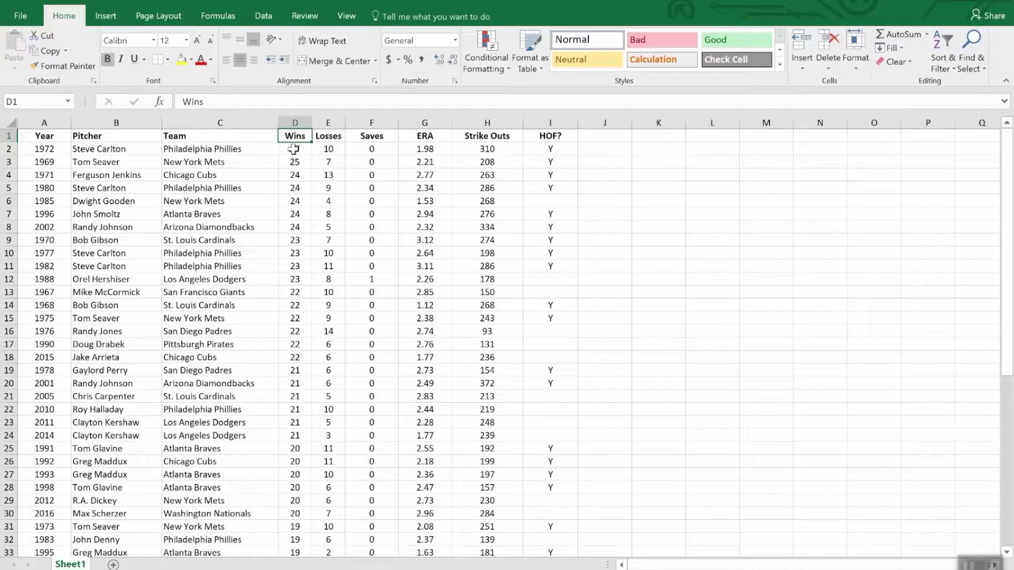
scroll(down, 3)
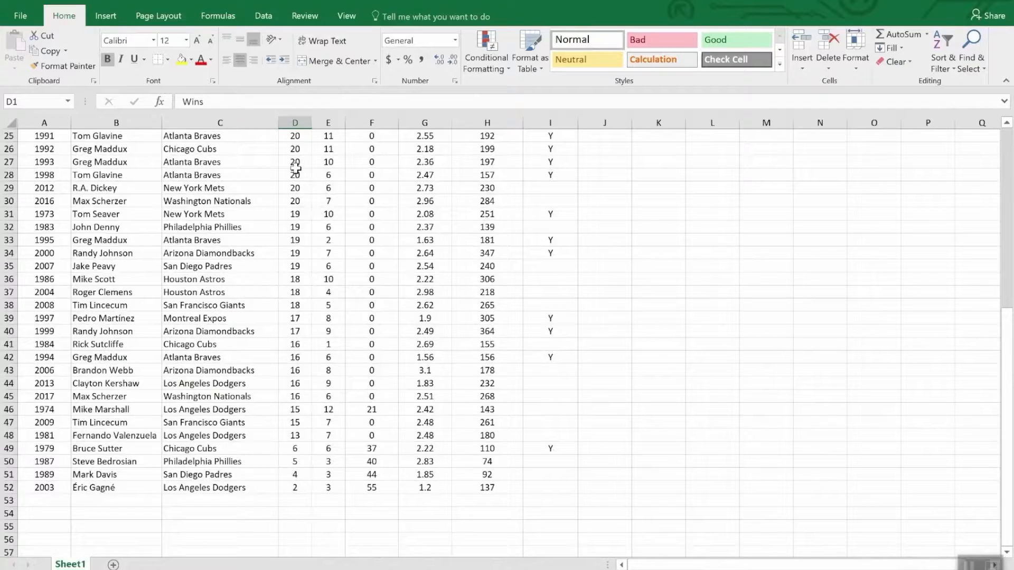
scroll(up, 3)
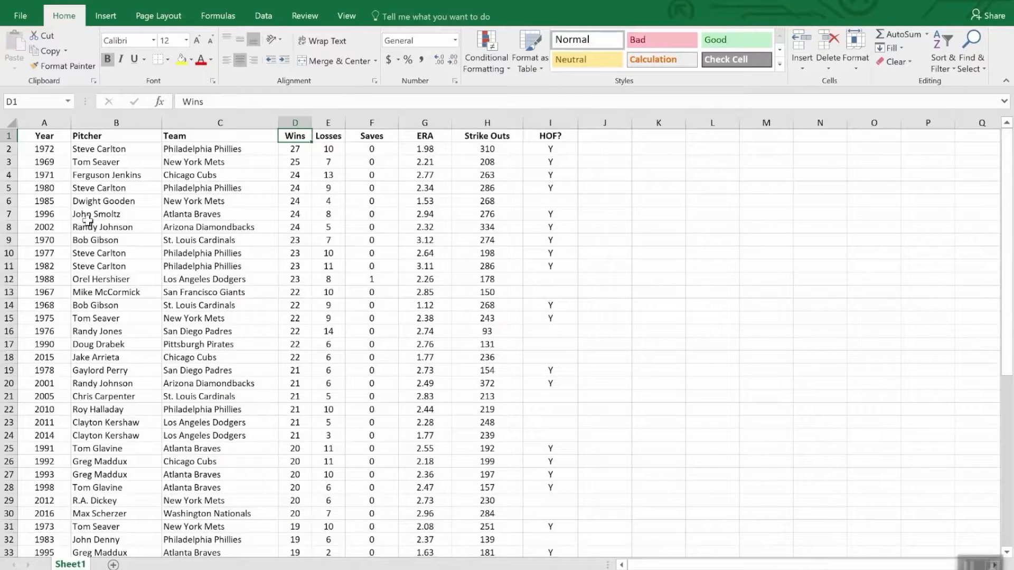
mouse_move(478, 292)
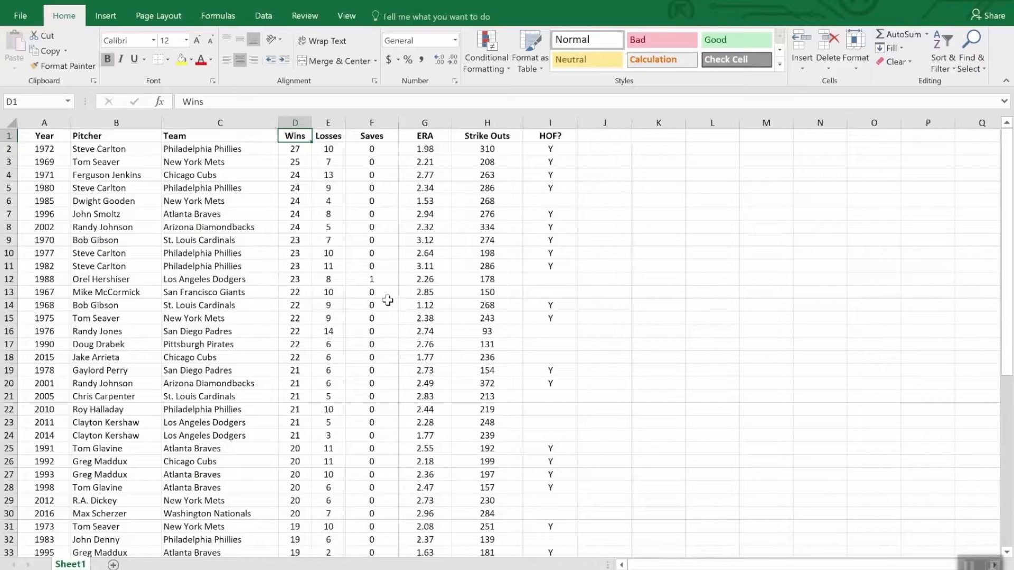
drag(43, 174, 295, 227)
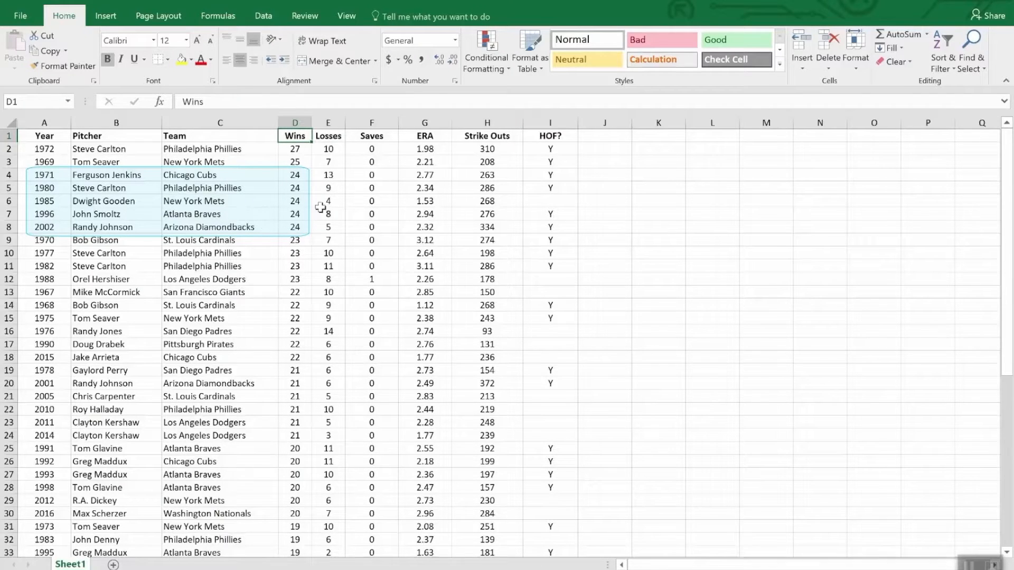
mouse_move(296, 226)
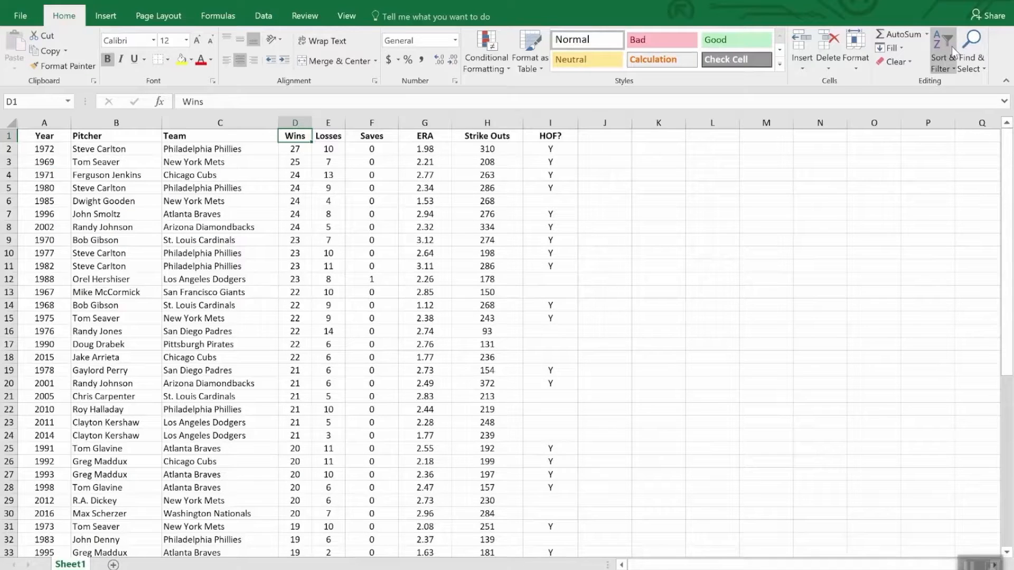
- Add a second Custom Sort level on ERA, Smallest to Largest, so 24-win ties order by ERA
click(945, 47)
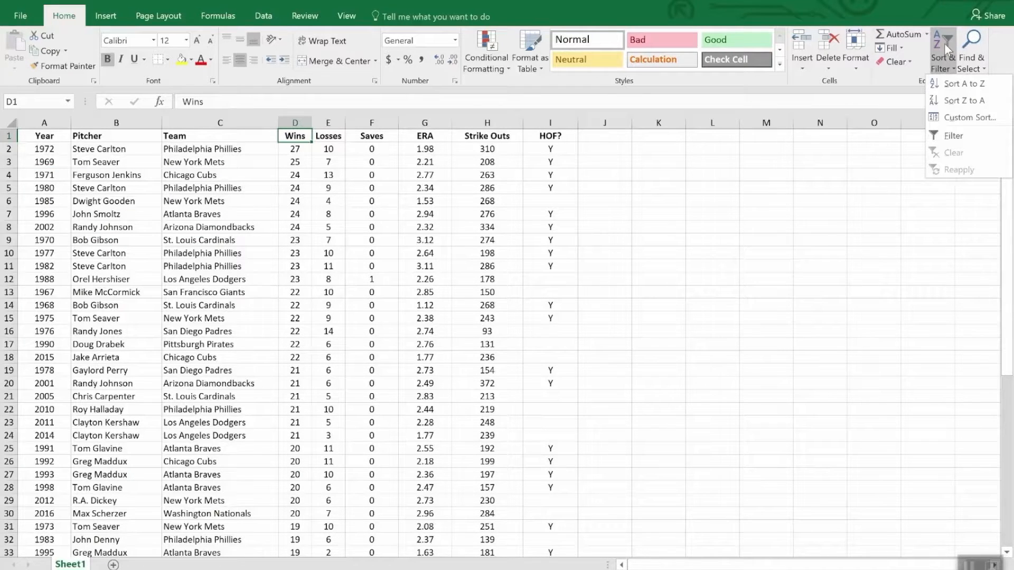
click(969, 117)
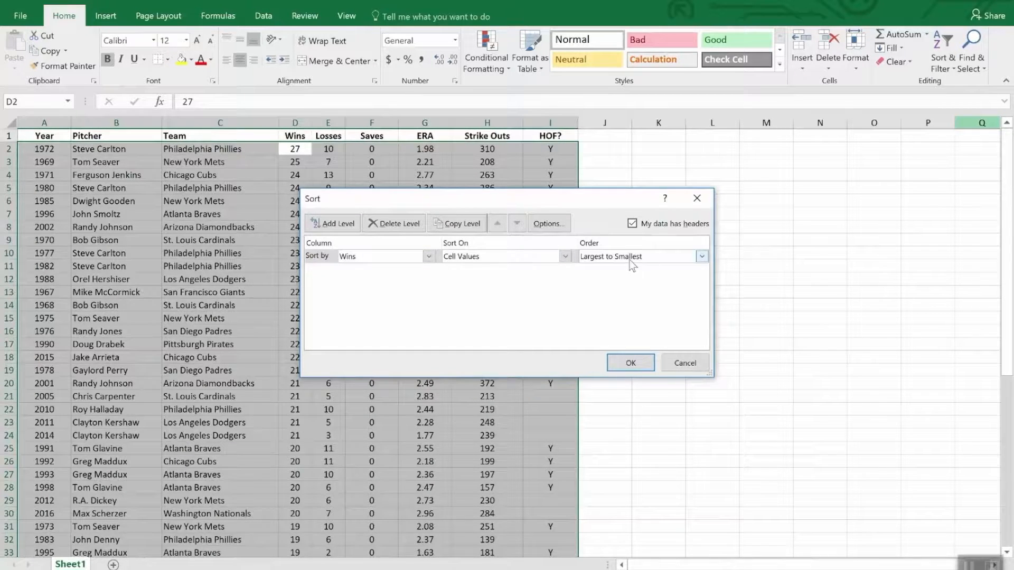
click(331, 223)
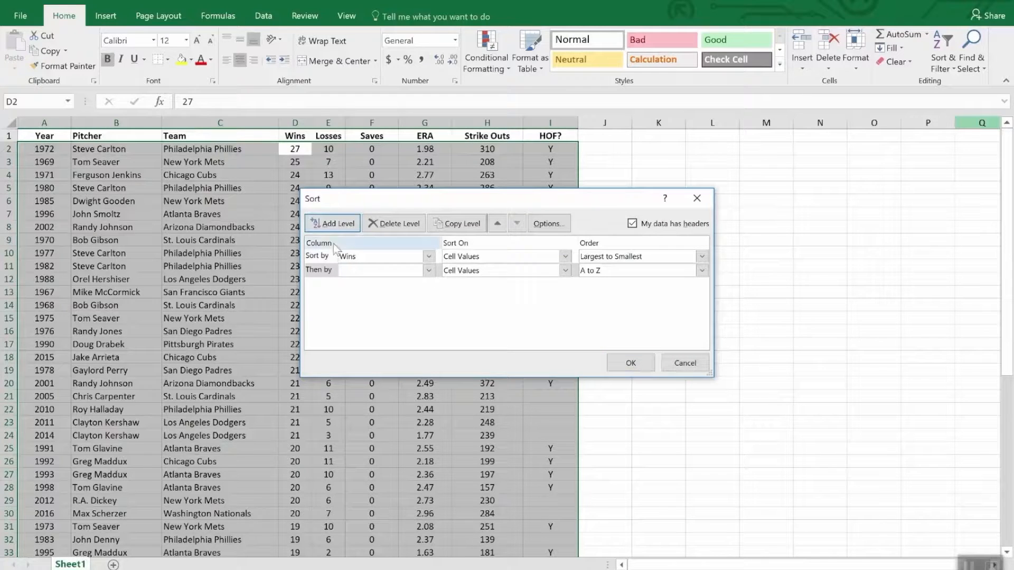
click(426, 269)
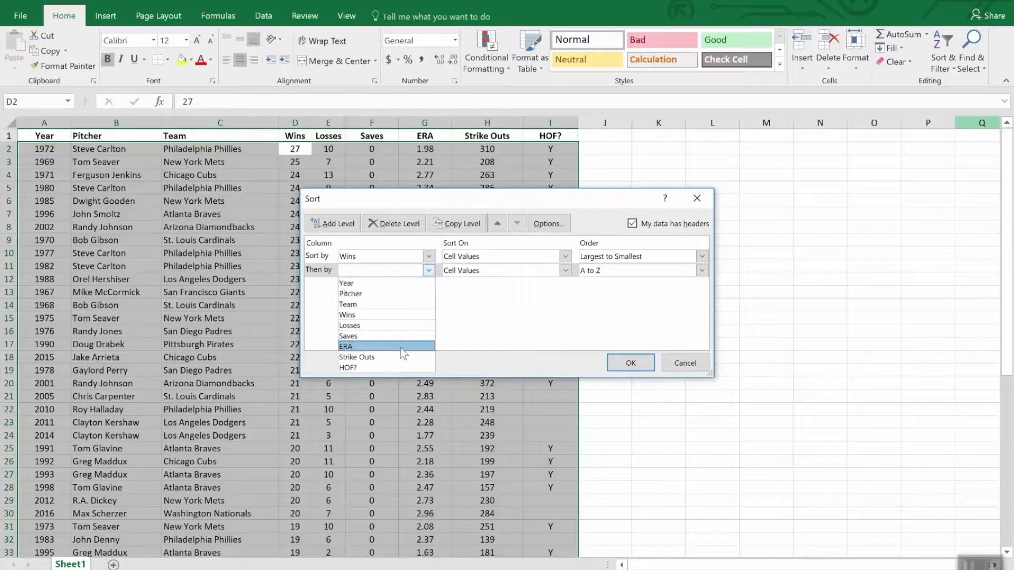
click(347, 347)
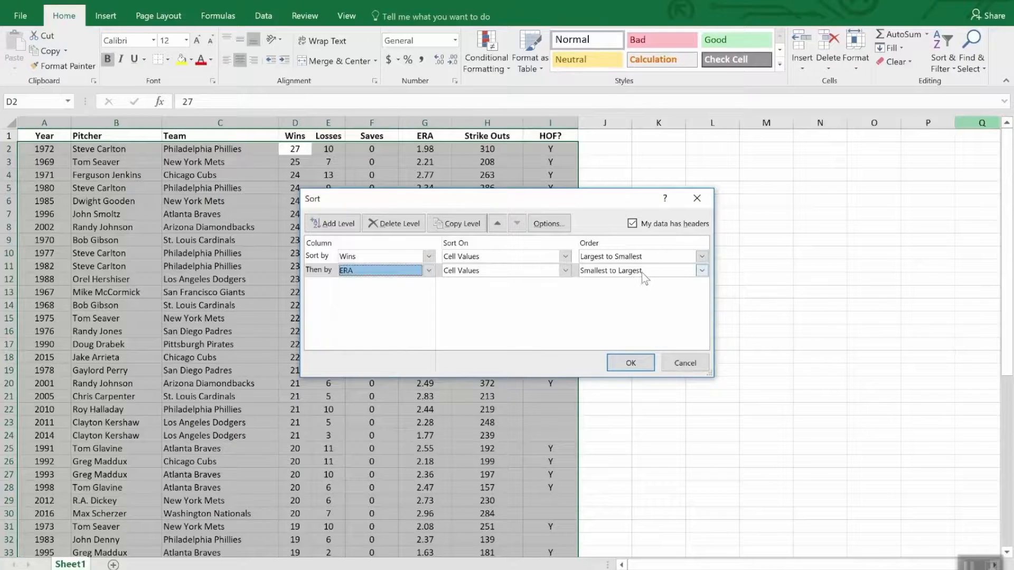
mouse_move(648, 277)
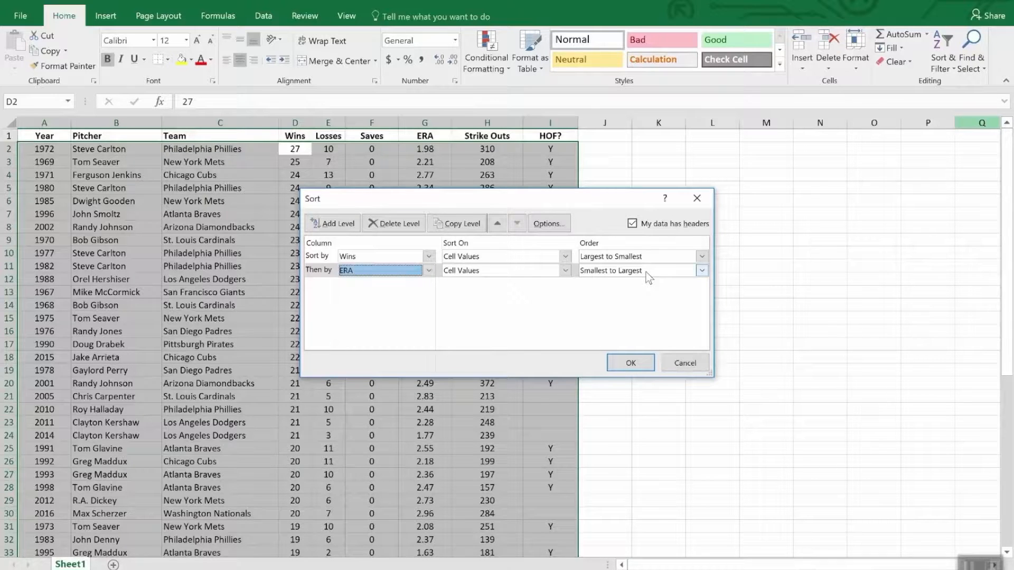
mouse_move(670, 285)
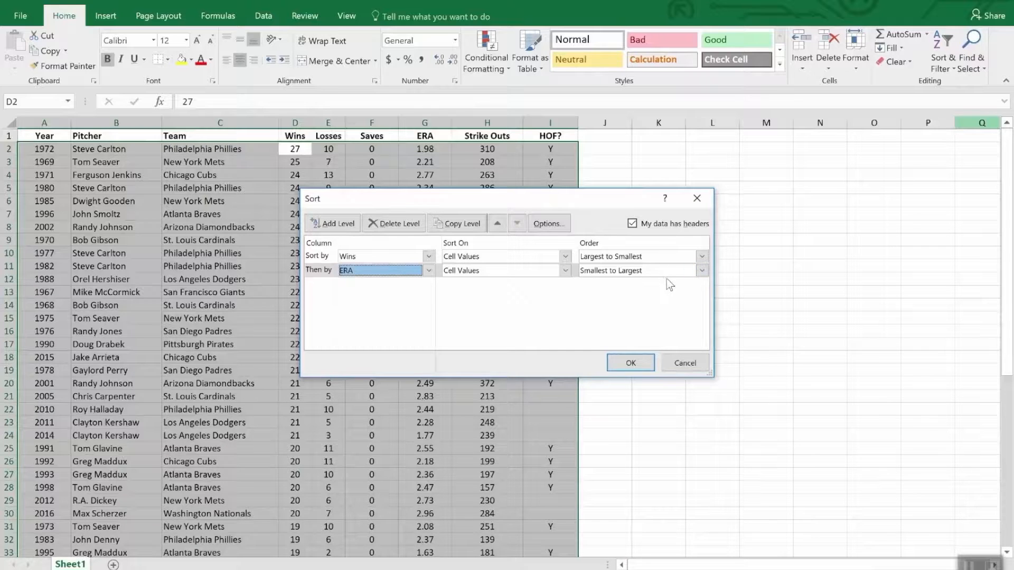
click(629, 362)
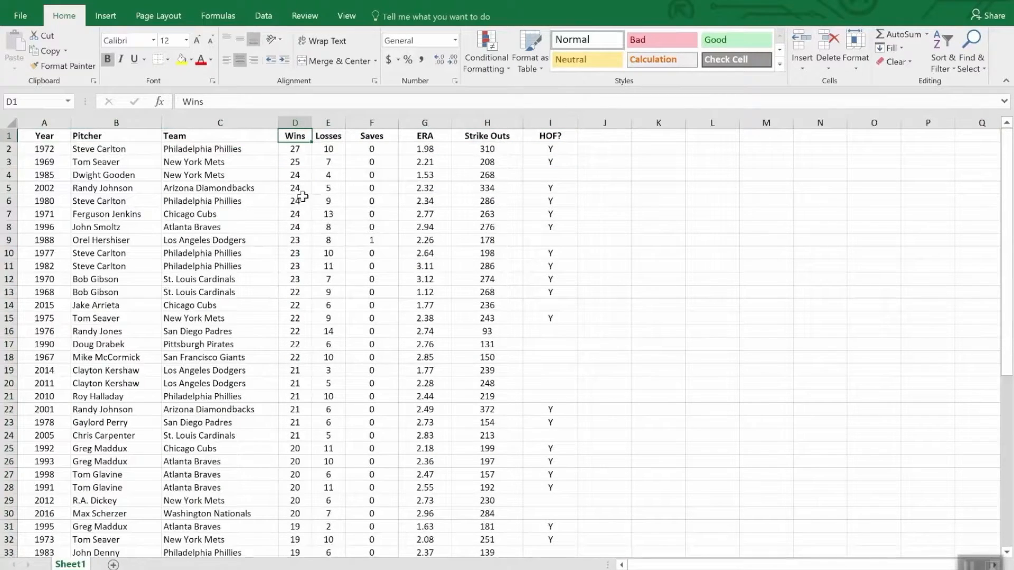
drag(44, 174, 424, 227)
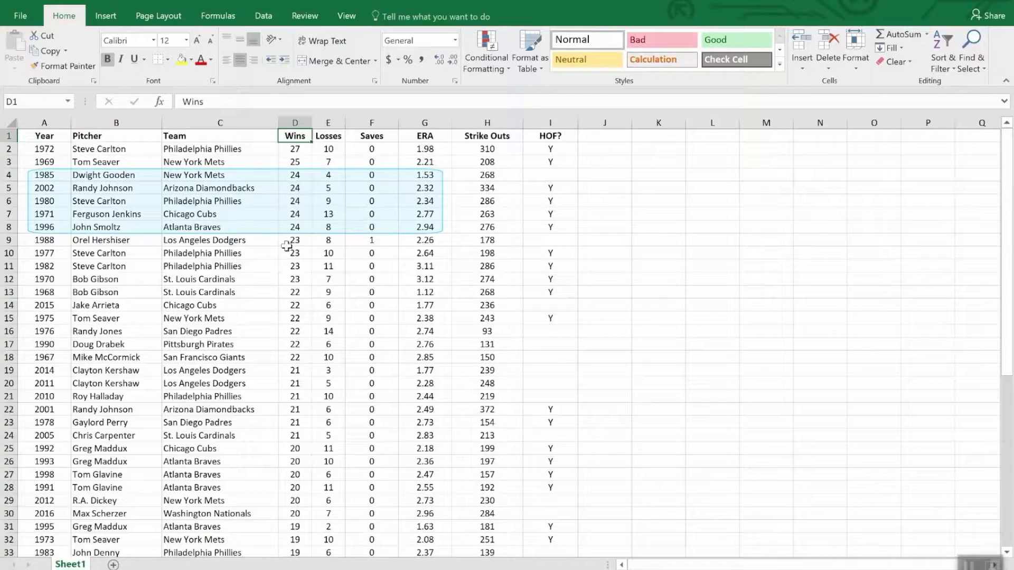
mouse_move(432, 175)
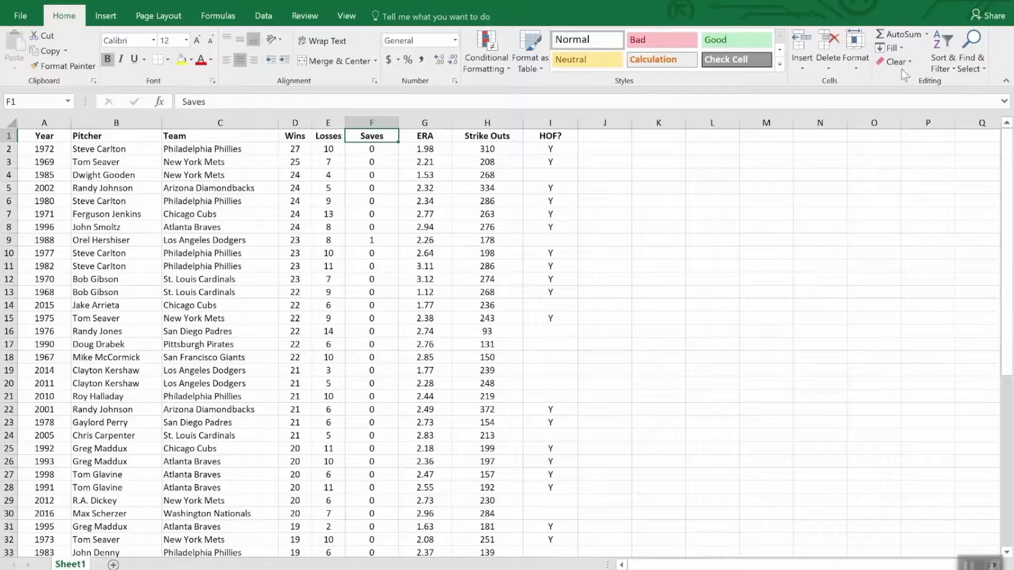
- Enable filtering and filter the HOF? column to show only pitchers marked Y
click(957, 52)
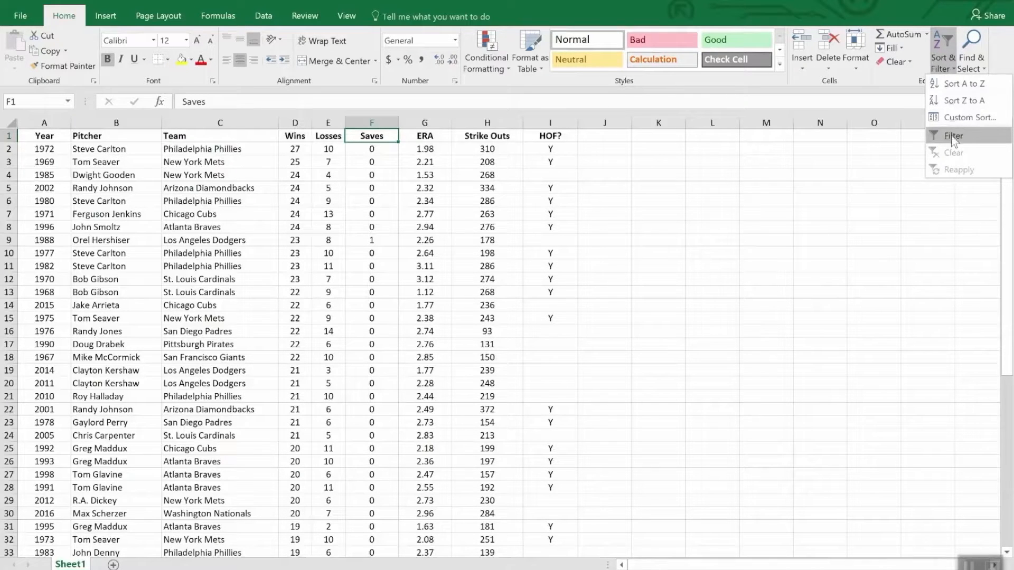
click(953, 135)
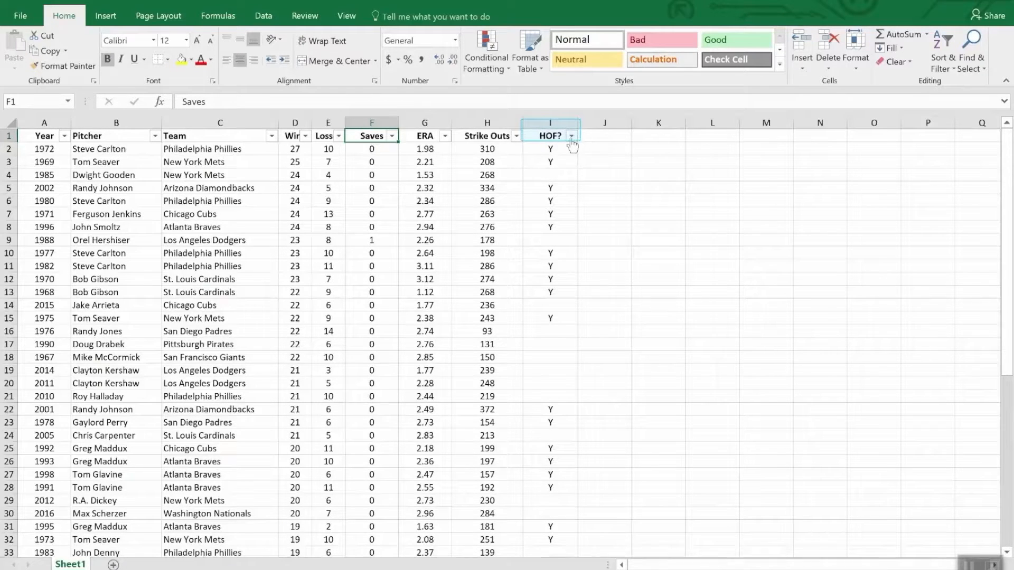
click(570, 136)
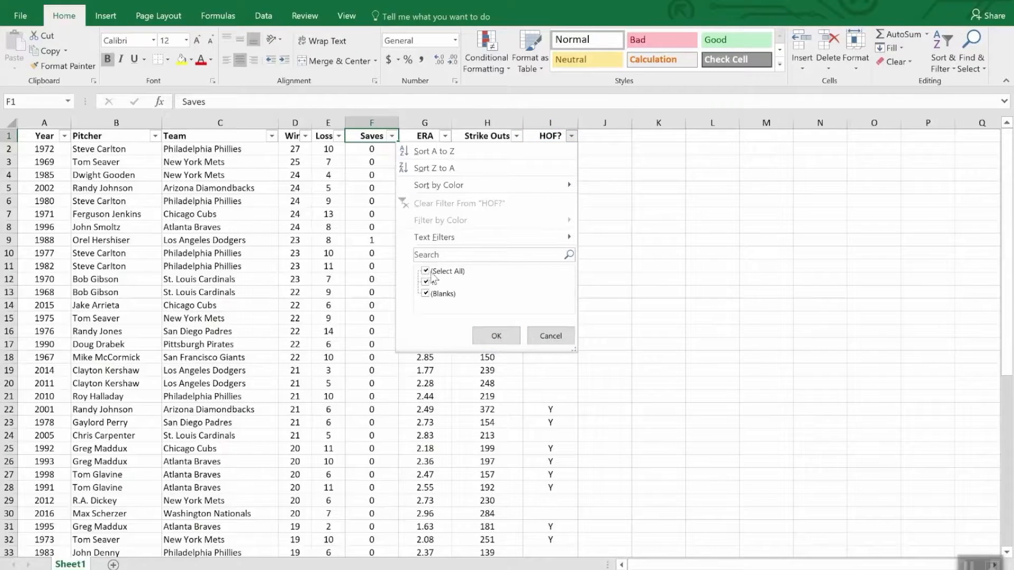
click(426, 271)
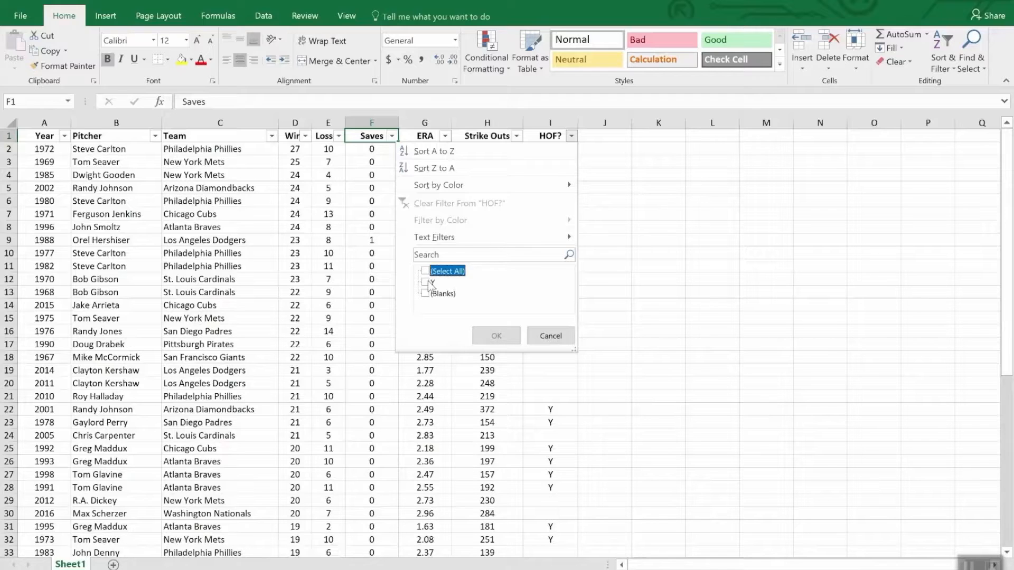
click(426, 282)
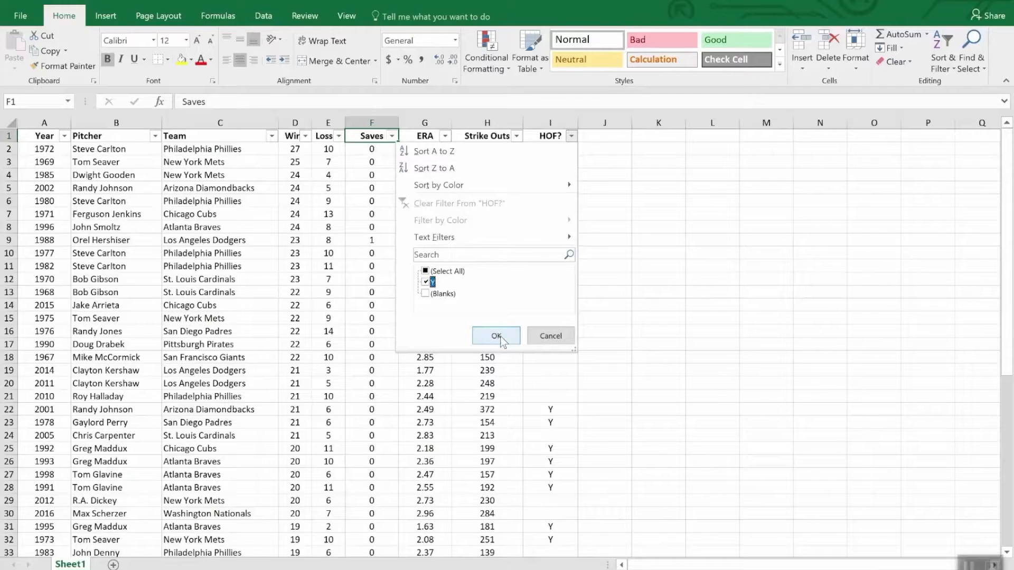
click(496, 336)
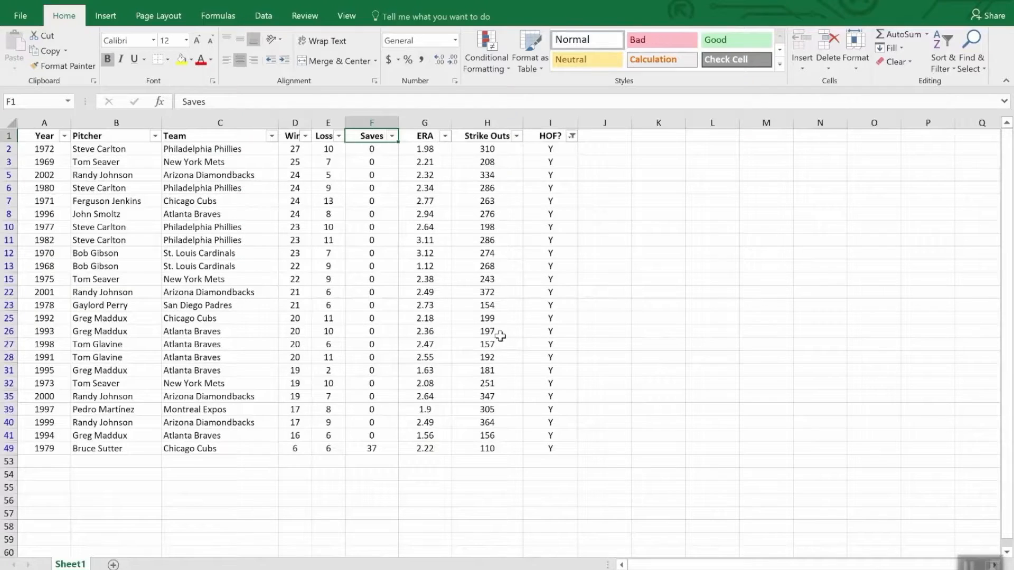
mouse_move(503, 348)
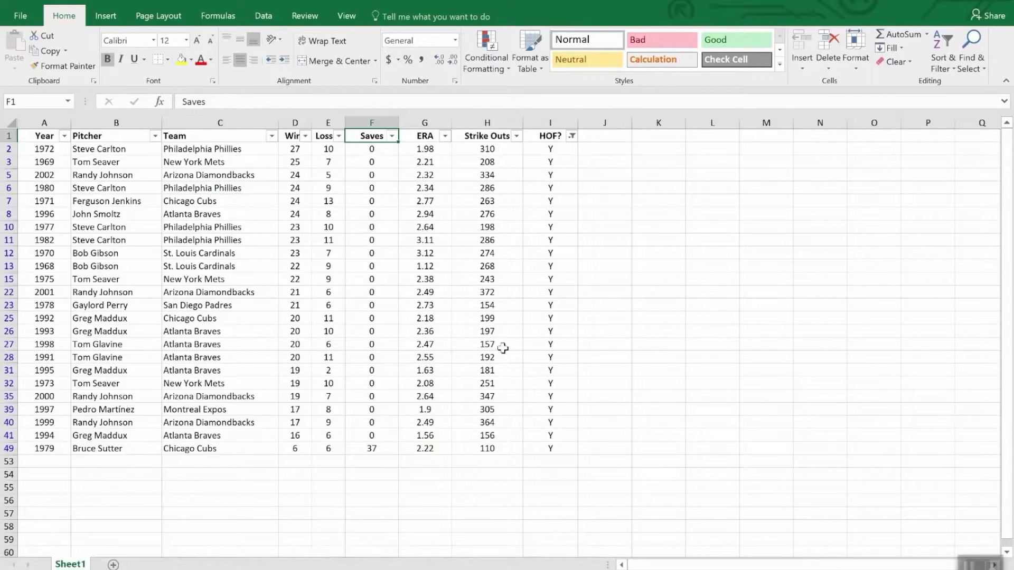
mouse_move(661, 275)
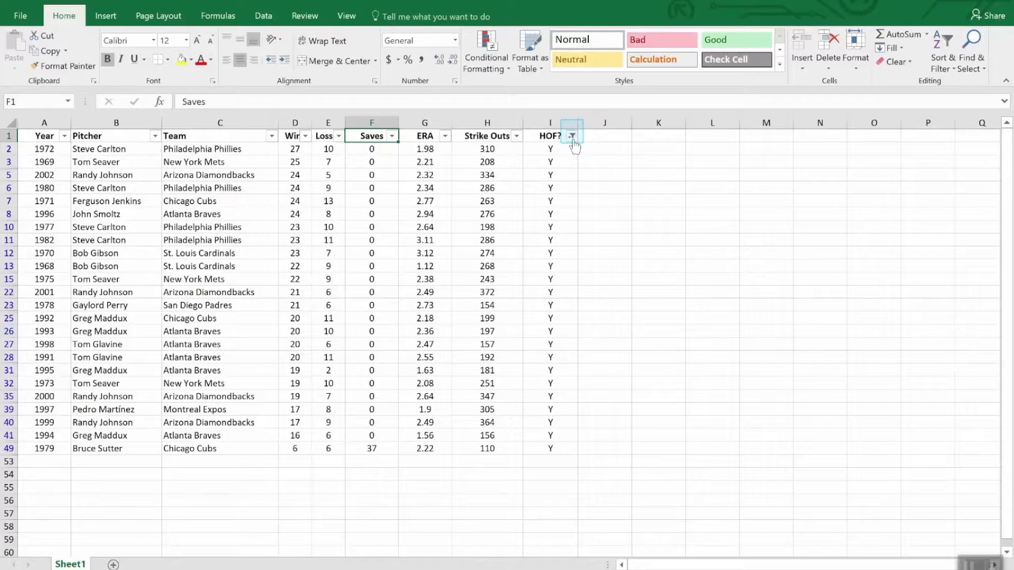
mouse_move(571, 137)
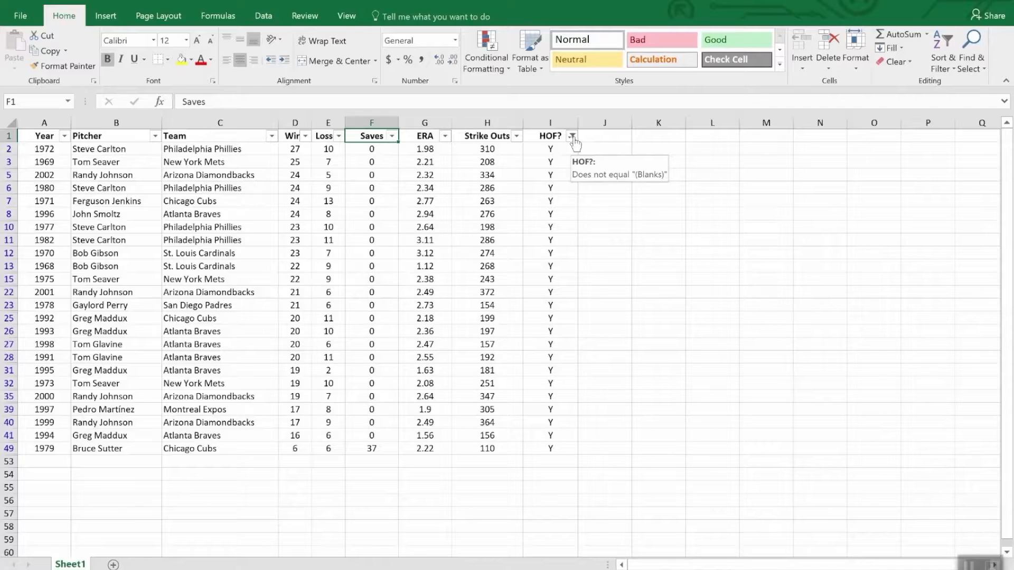
click(487, 135)
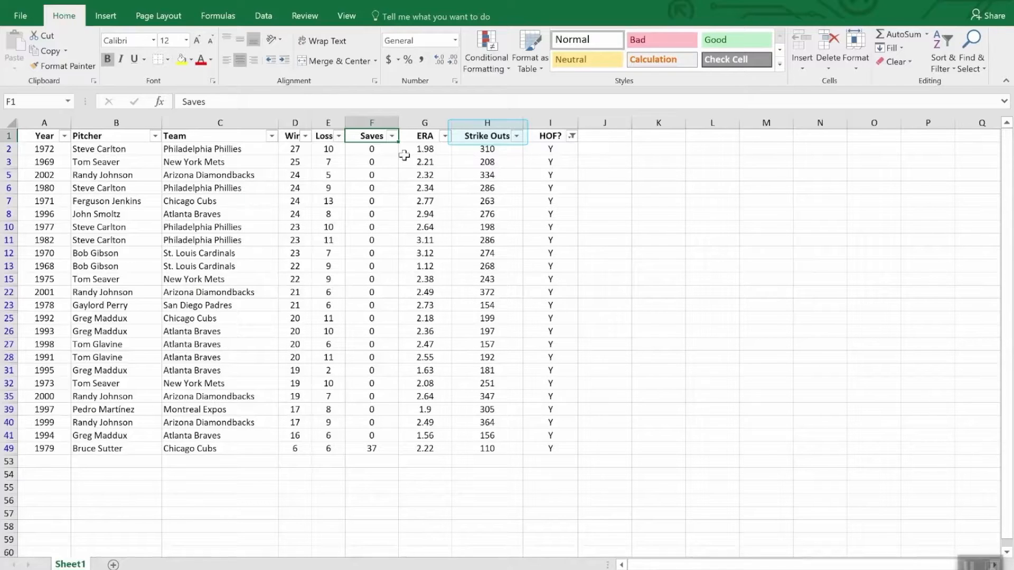
mouse_move(516, 136)
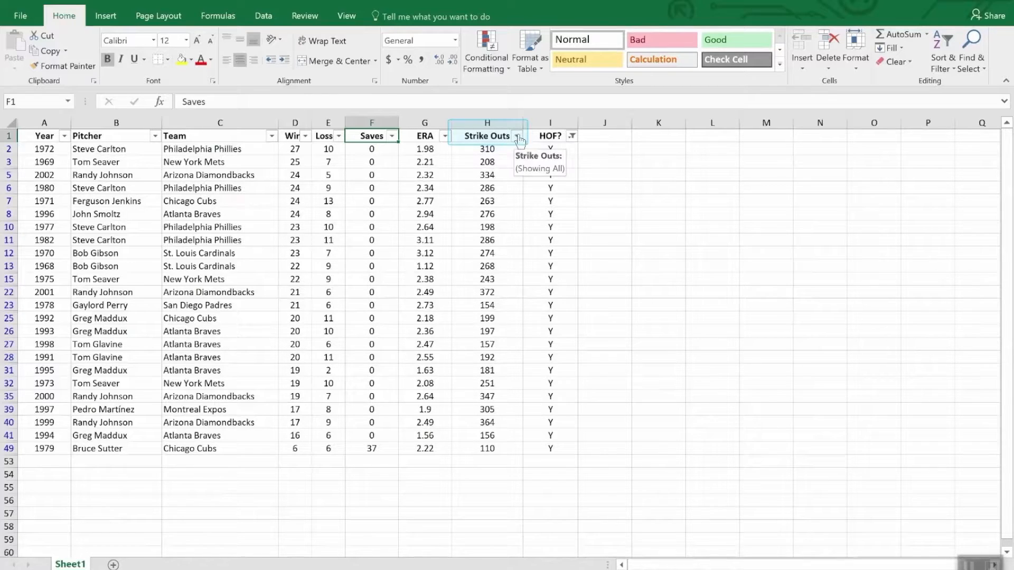
- Sort the Hall of Fame pitcher rows by Strike Outs, largest to smallest
click(518, 137)
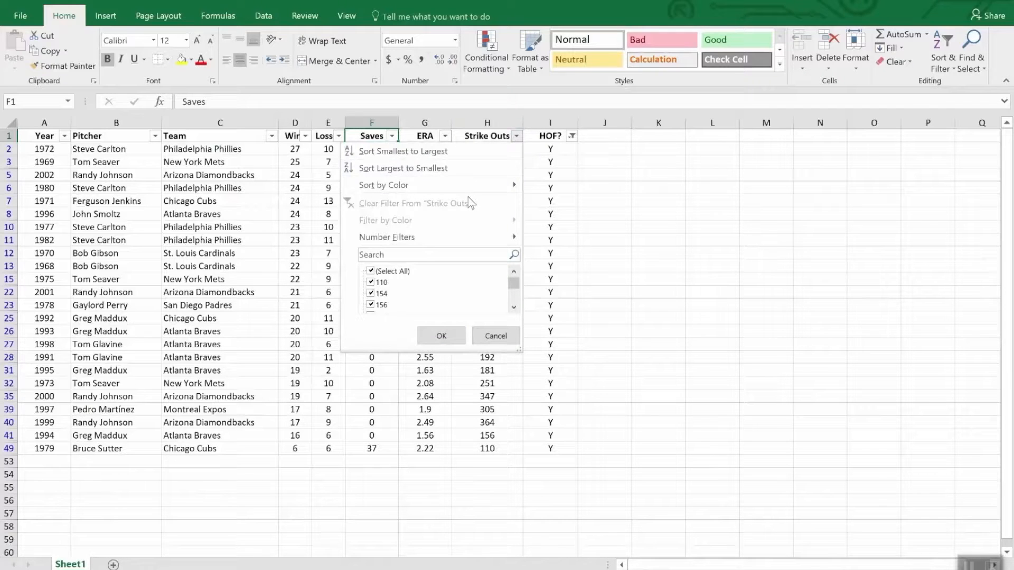
mouse_move(426, 168)
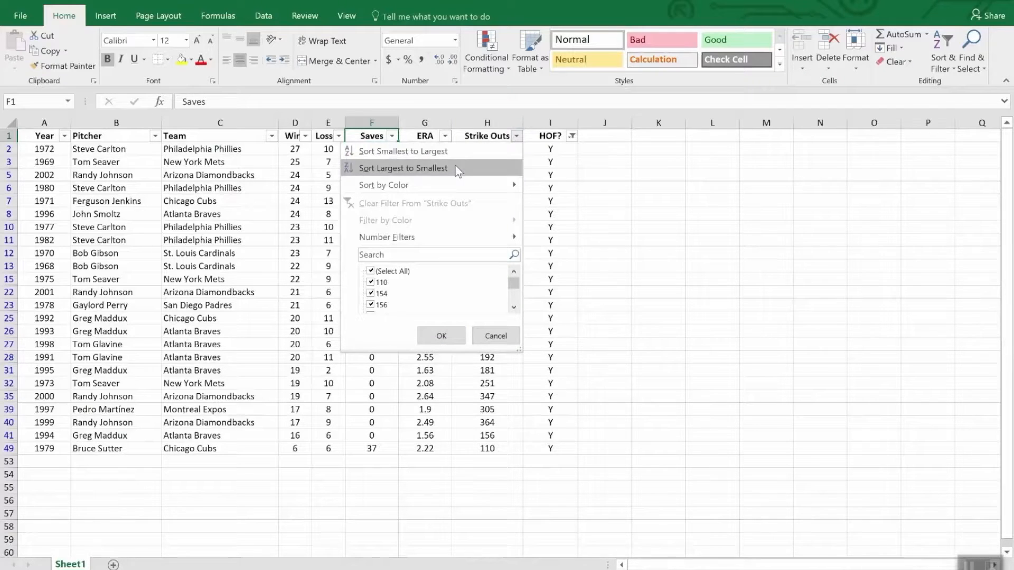
click(402, 168)
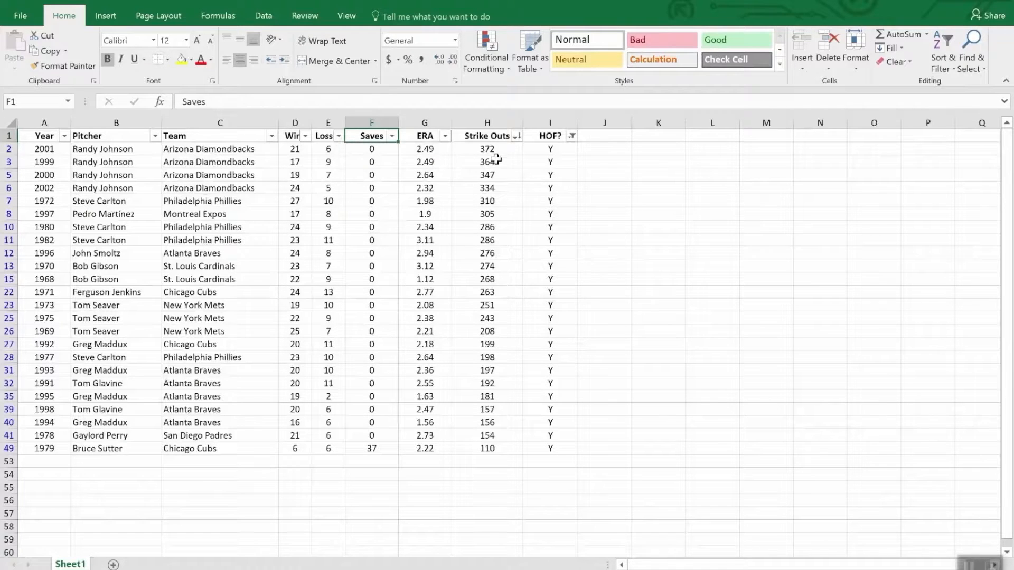
mouse_move(492, 453)
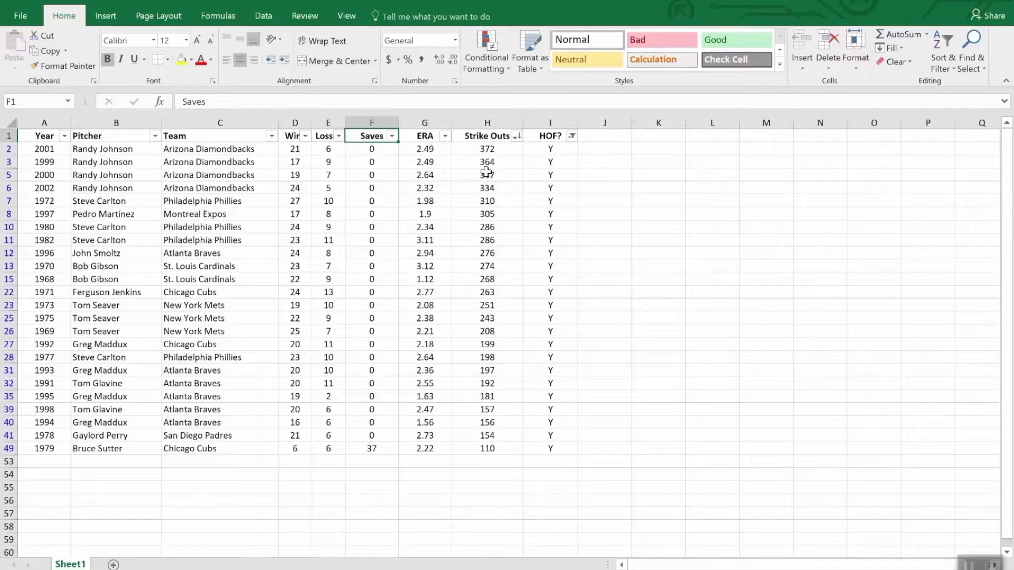
- Filter the Wins column to values less than 20, leaving seven Hall of Fame seasons
click(304, 136)
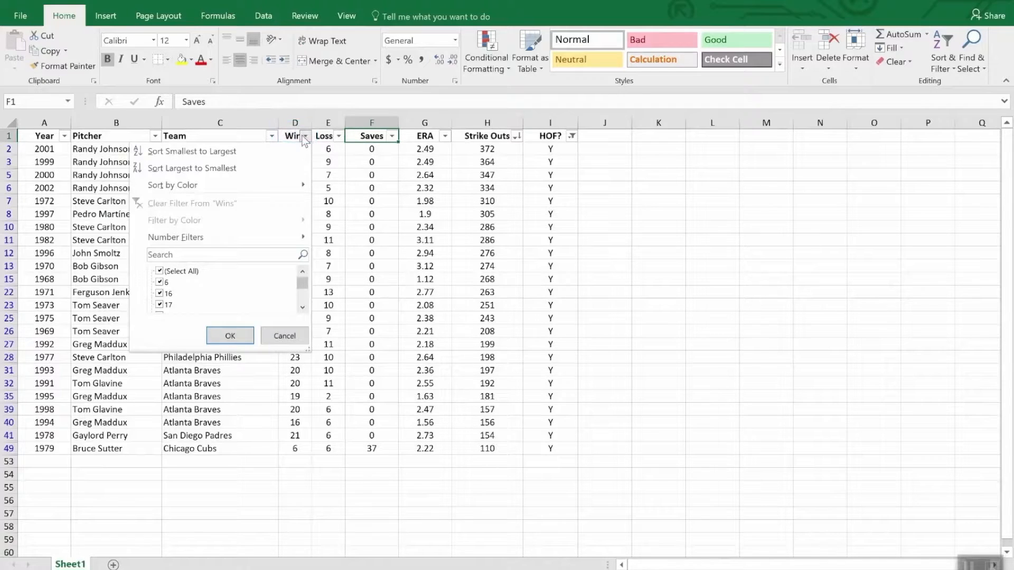
mouse_move(306, 143)
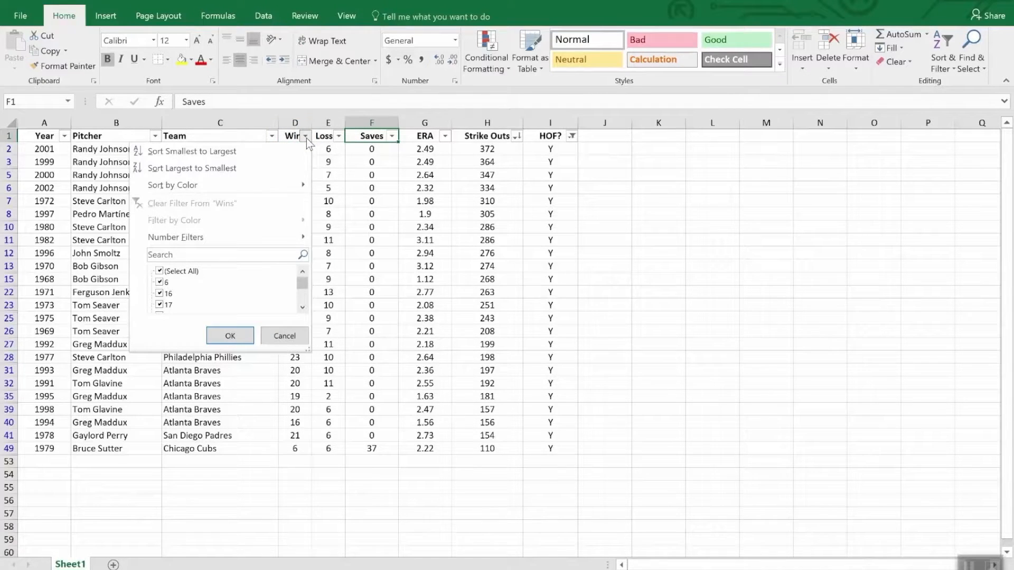
click(174, 238)
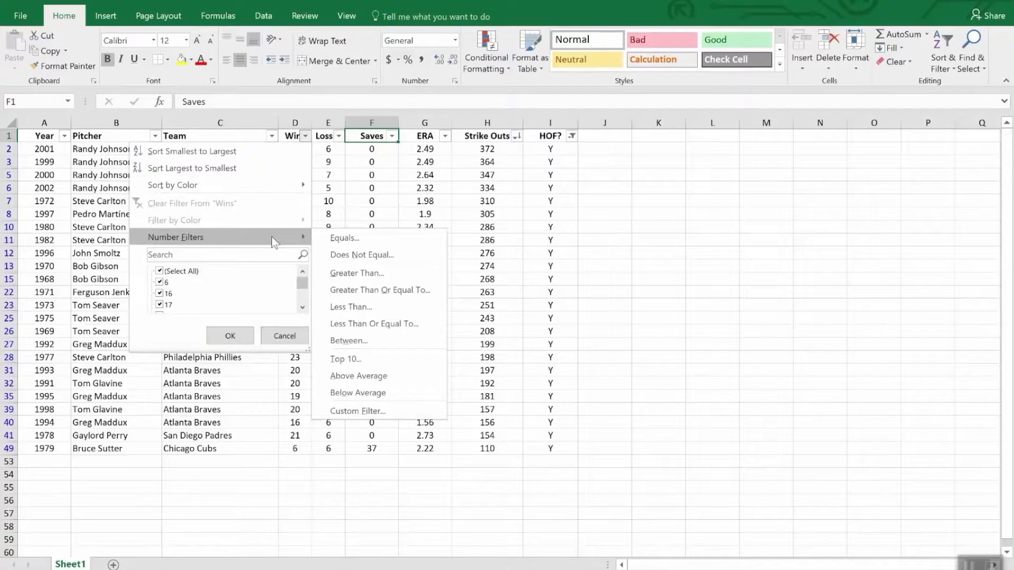
mouse_move(290, 243)
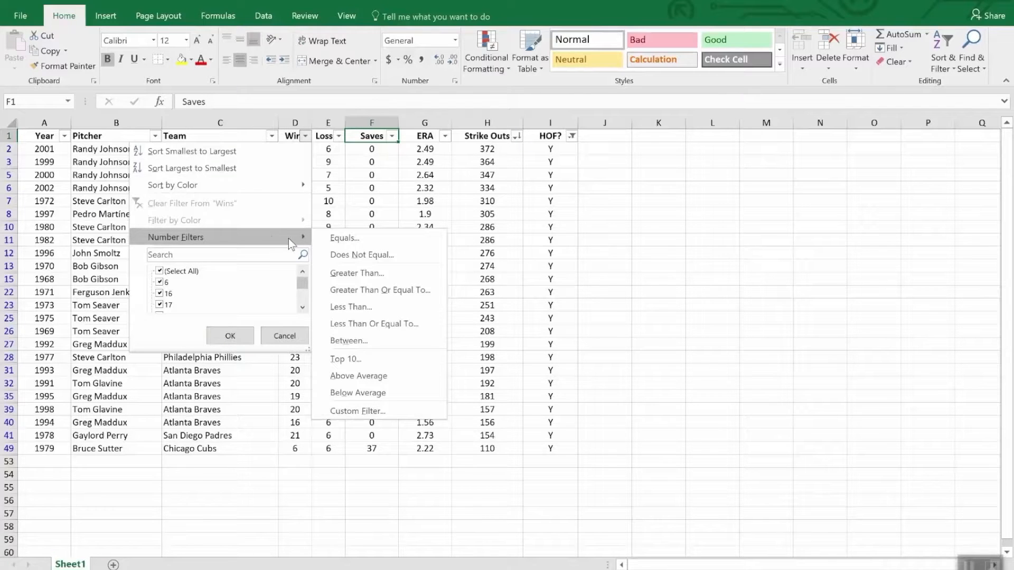
click(351, 307)
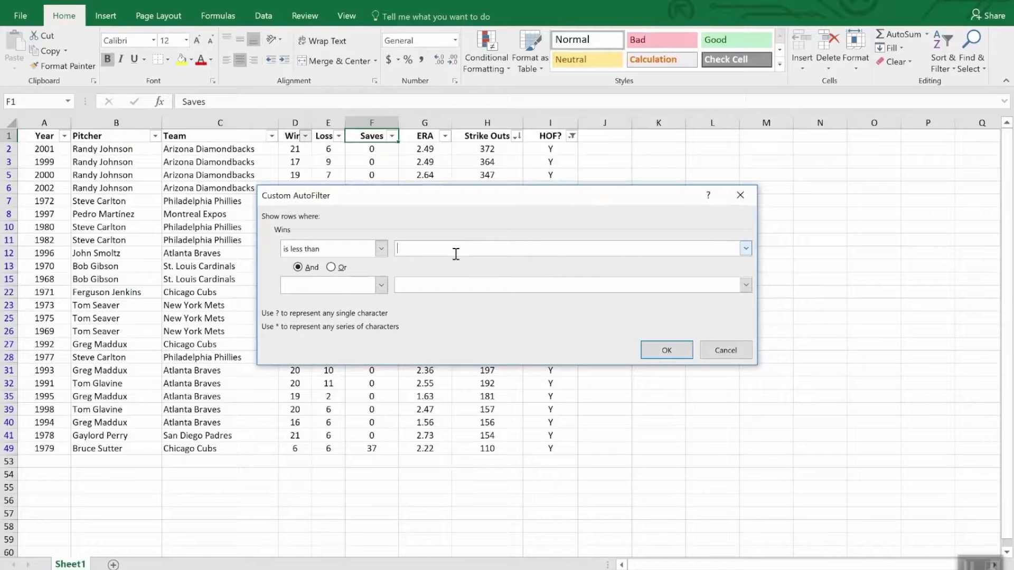
text(20)
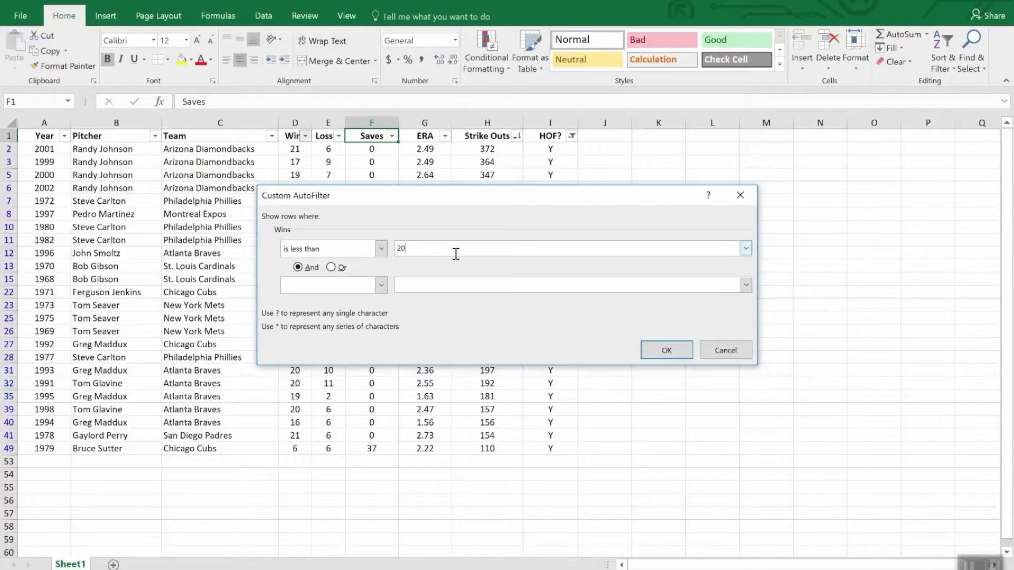
click(666, 350)
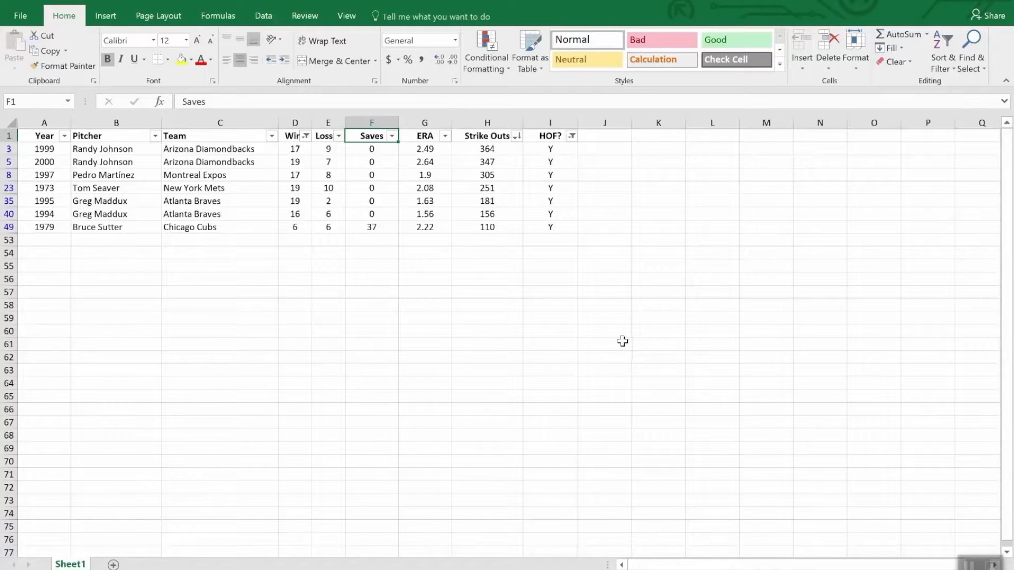
click(295, 123)
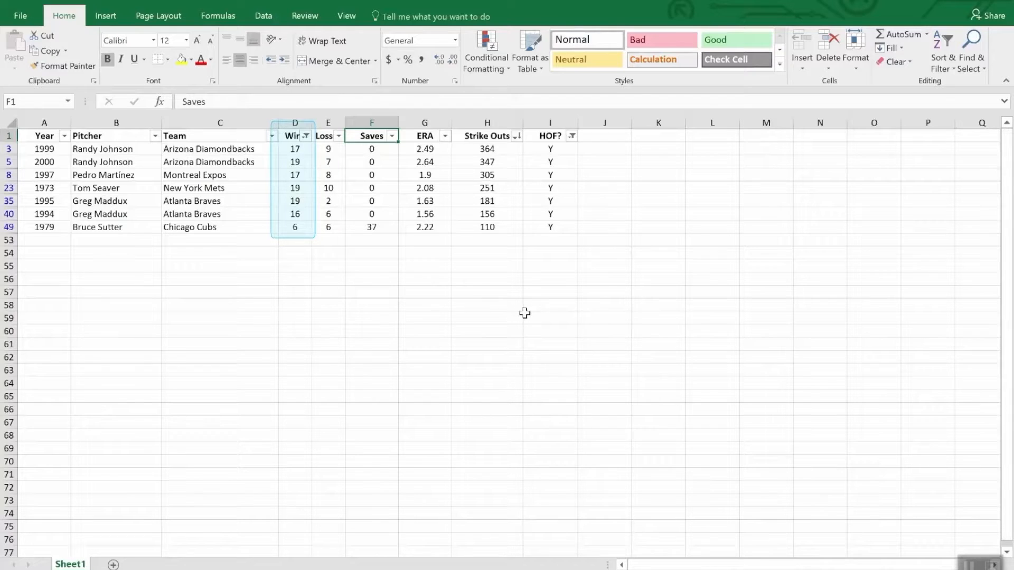
mouse_move(401, 309)
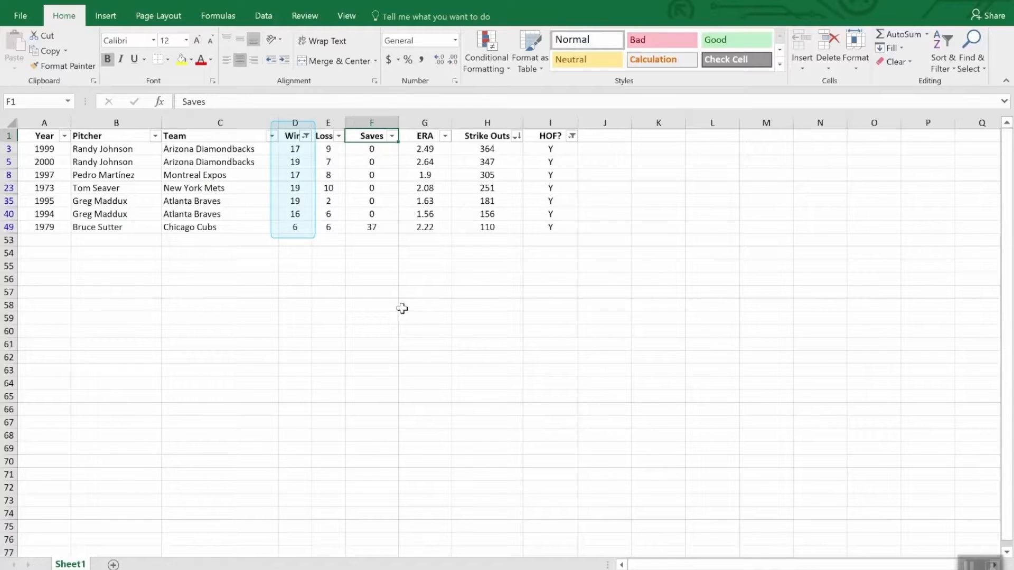
mouse_move(369, 251)
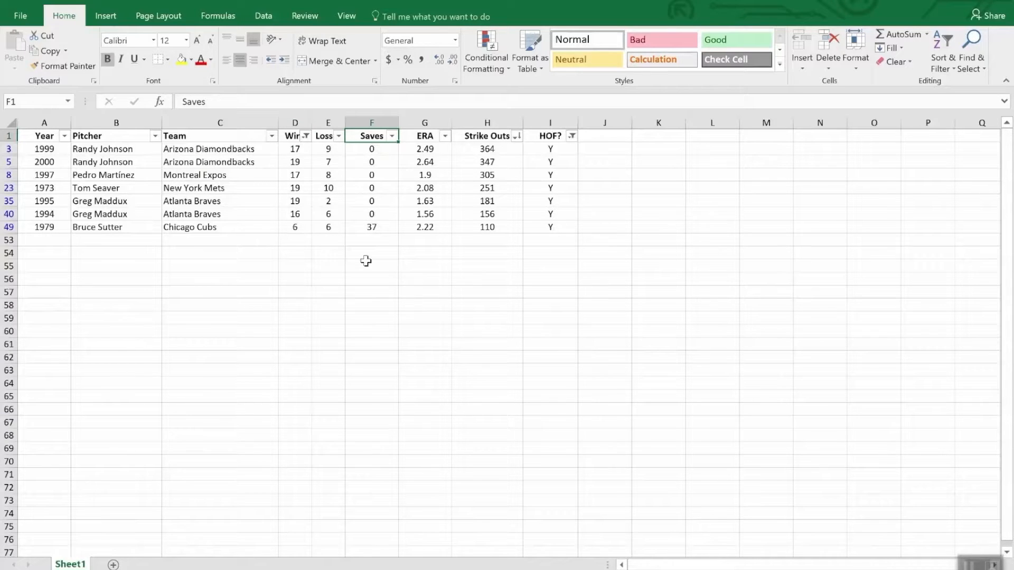
mouse_move(410, 243)
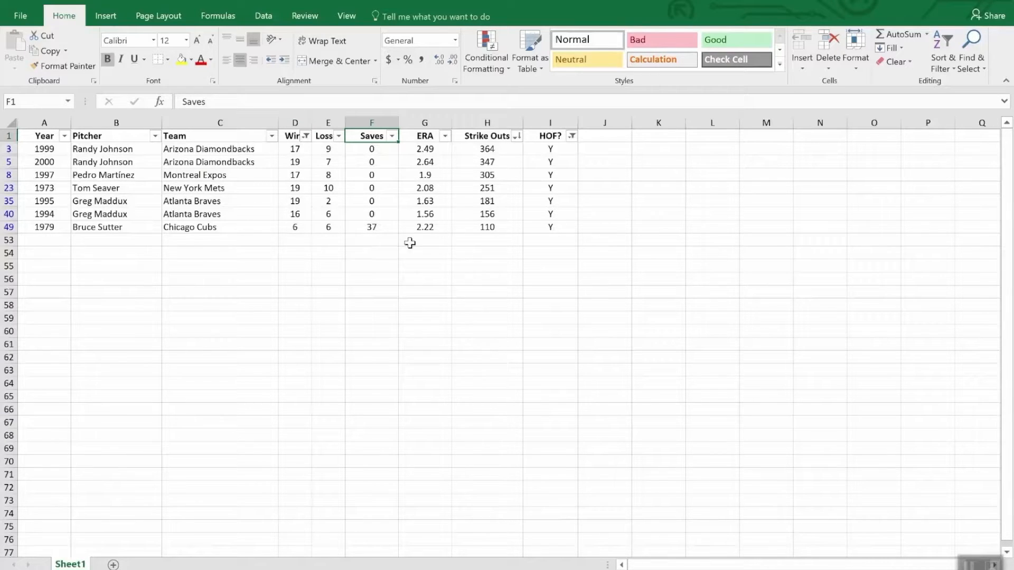
- Insert SUBTOTAL(9,H2:H52) in H53 to total the visible strike outs
click(486, 240)
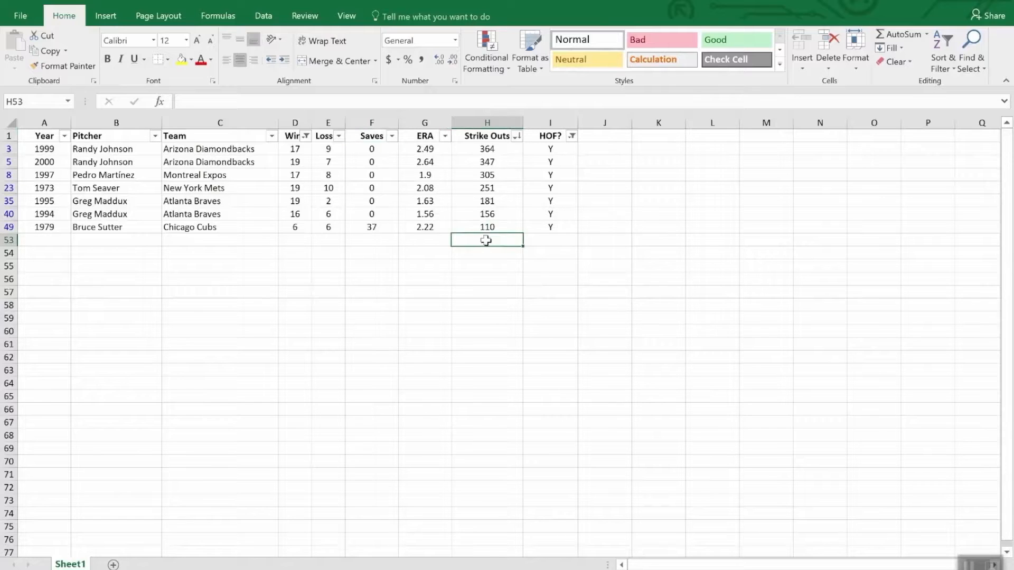
mouse_move(731, 192)
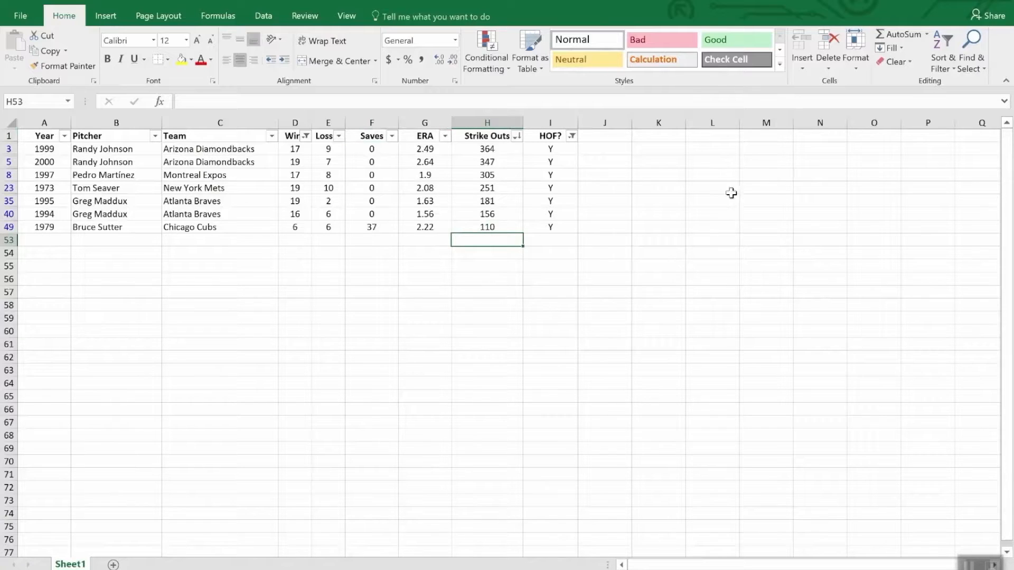
click(898, 34)
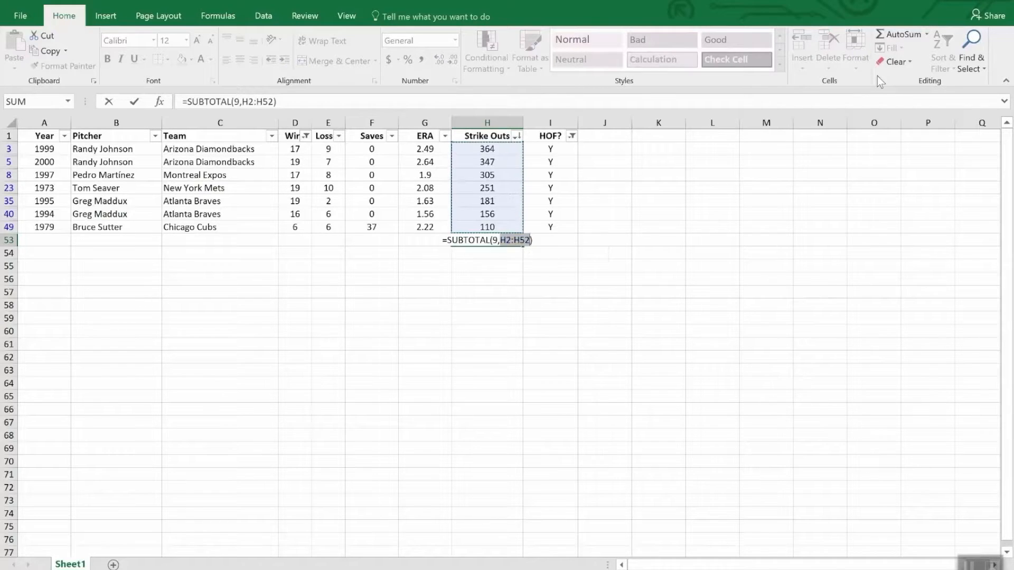
key(enter)
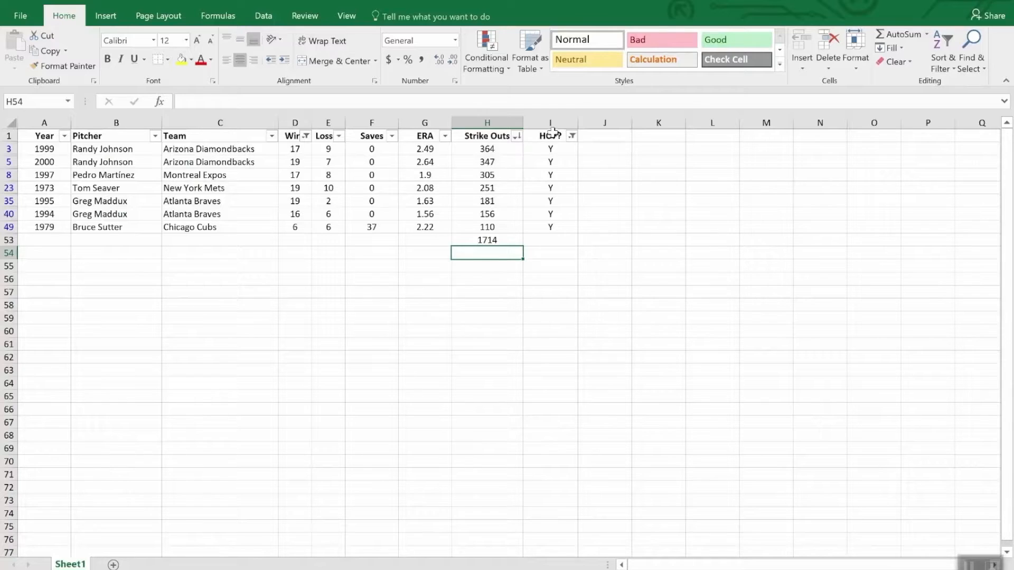
- Clear the HOF? and Wins filters so every pitcher season shows again
click(572, 136)
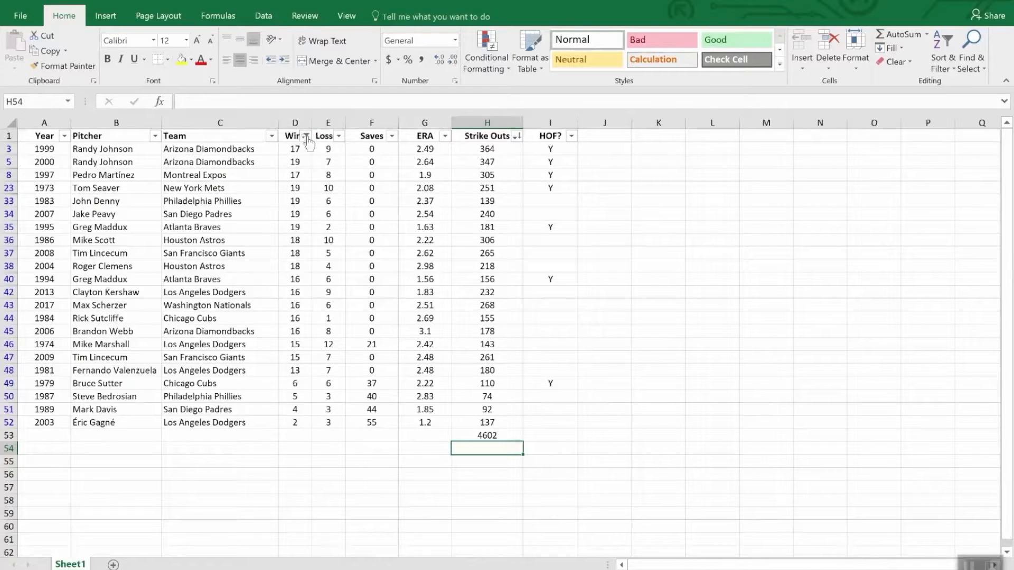
click(304, 136)
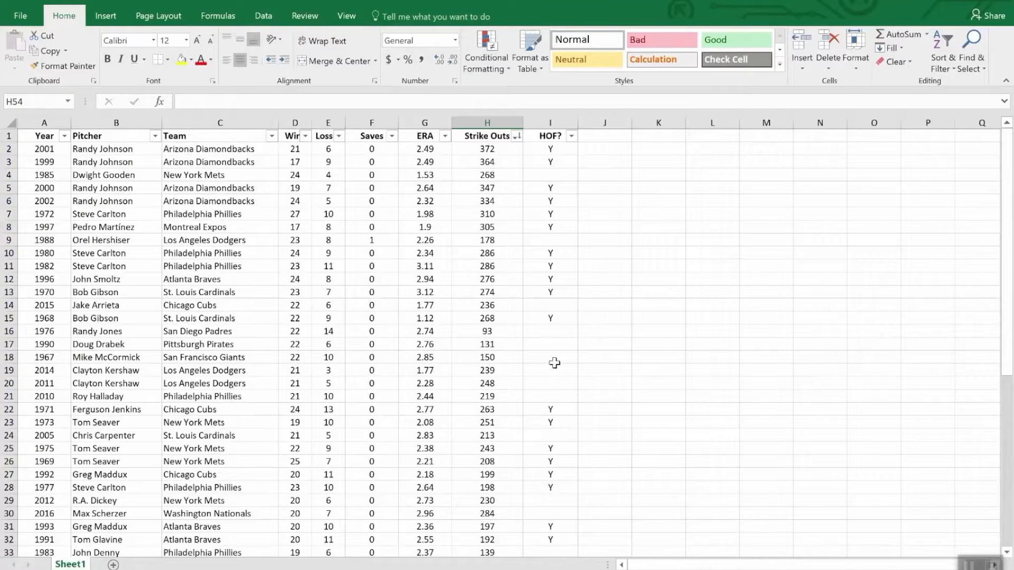
- Check the H53 subtotal and move to the sheet with the AGE label and value 53
scroll(down, 3)
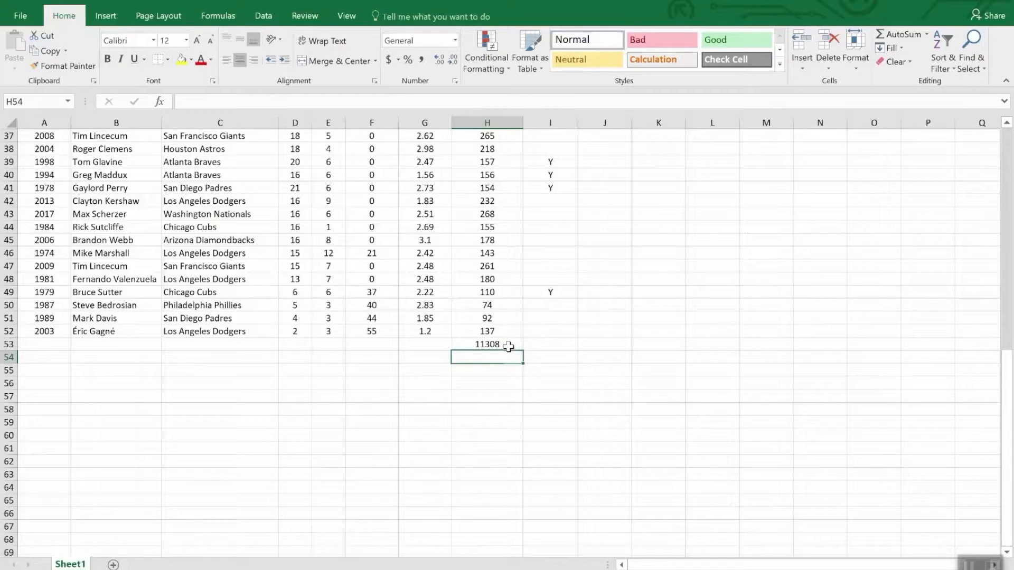
click(486, 343)
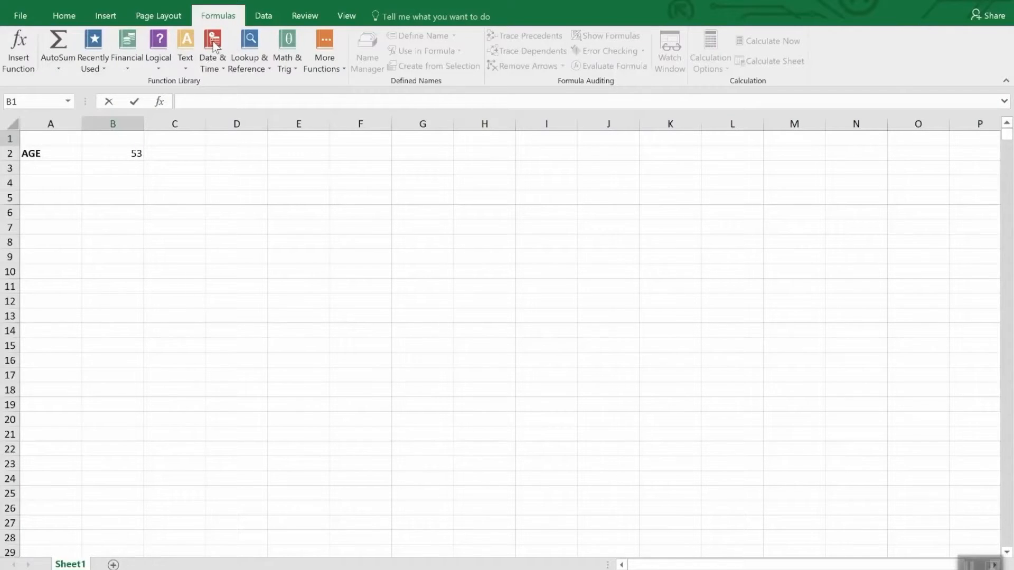
click(212, 48)
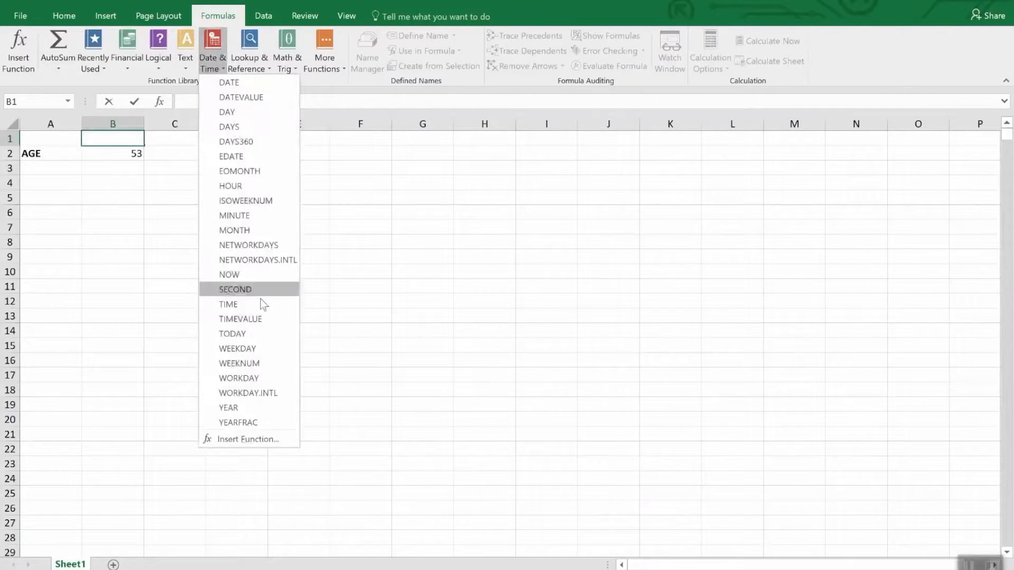
mouse_move(307, 240)
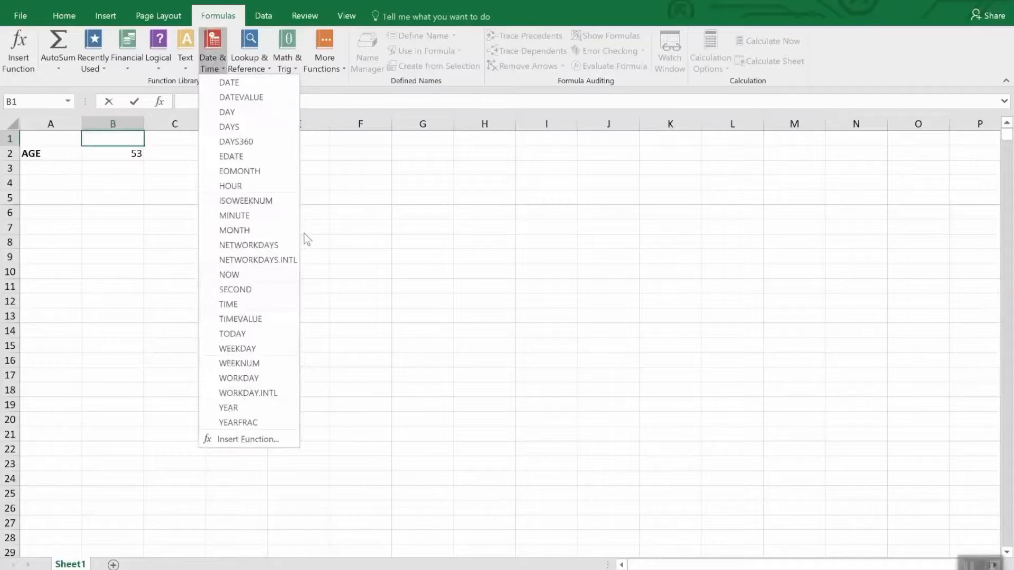
mouse_move(248, 244)
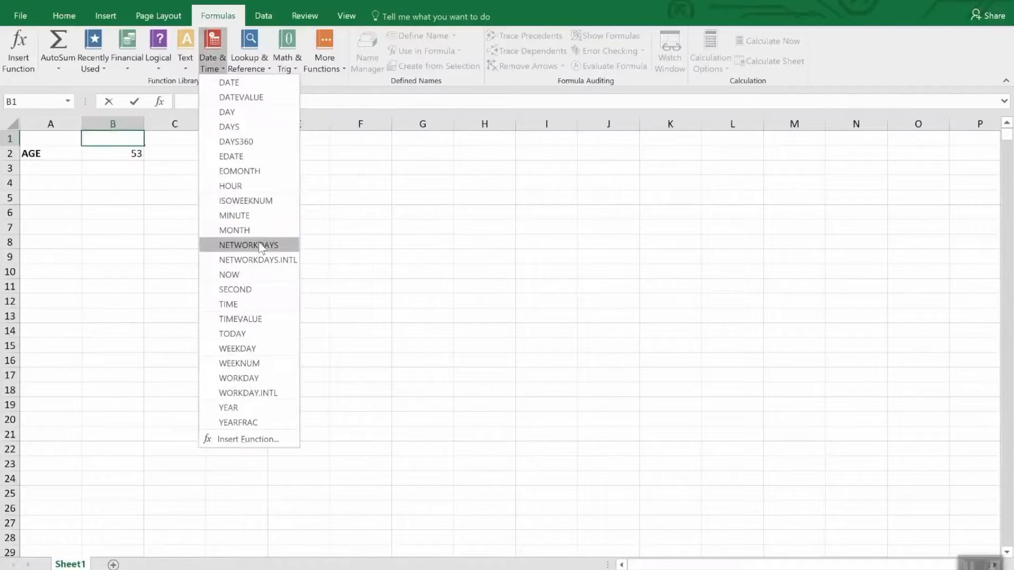
mouse_move(248, 244)
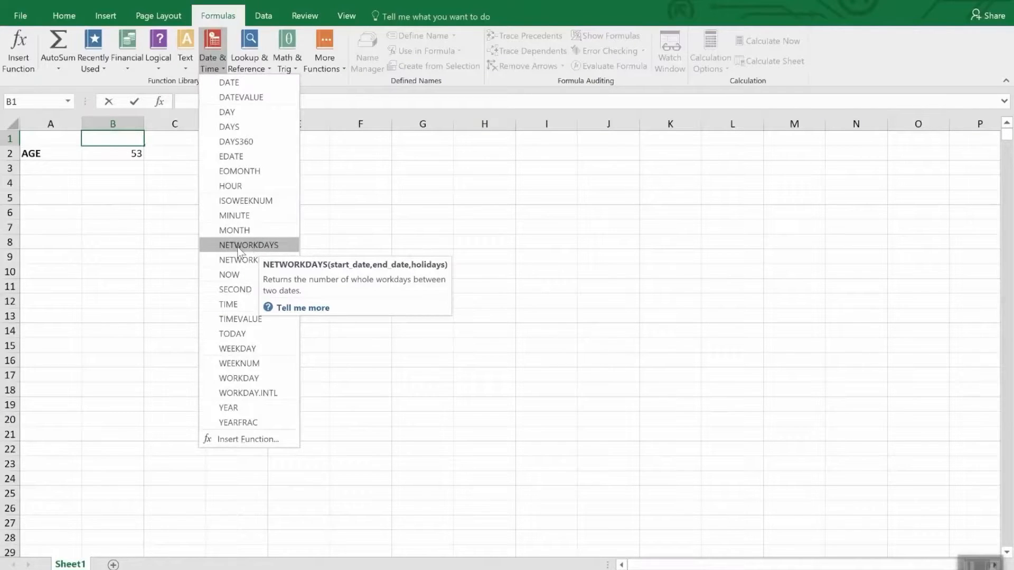
mouse_move(109, 227)
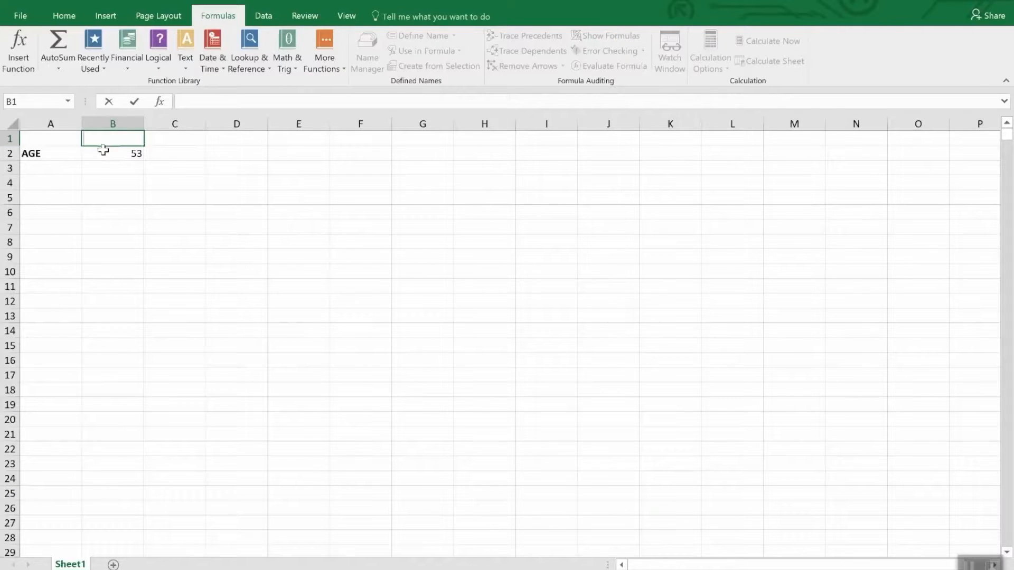
click(112, 153)
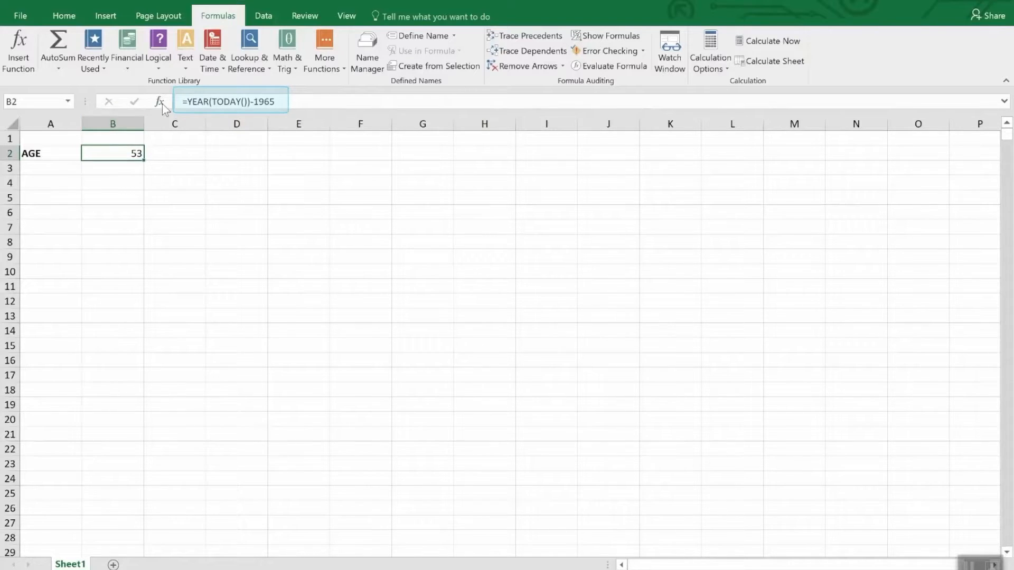
mouse_move(201, 102)
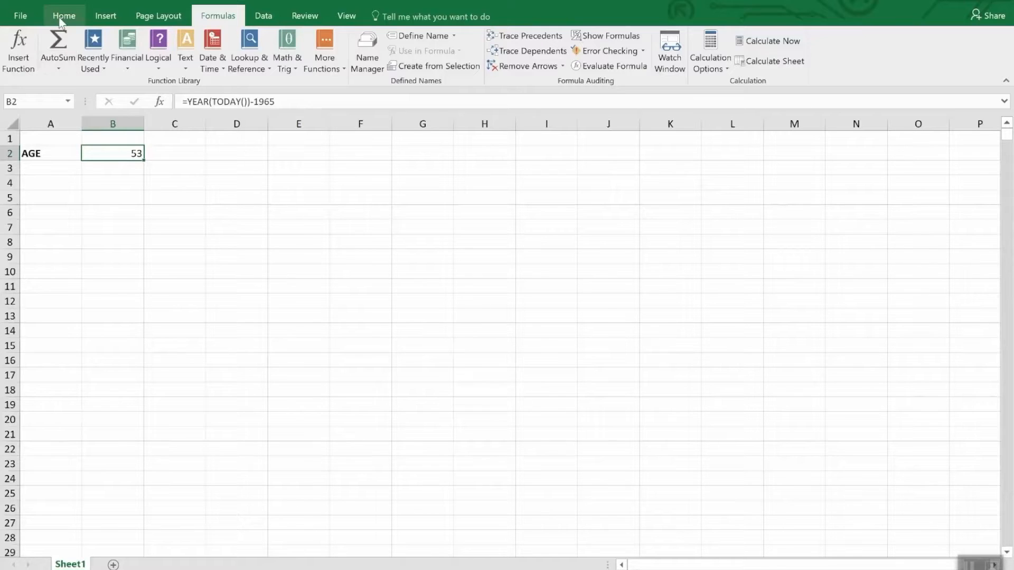
- Browse the Date types in Format Cells, then land on the sales workbook's Week 1 sheet
click(63, 16)
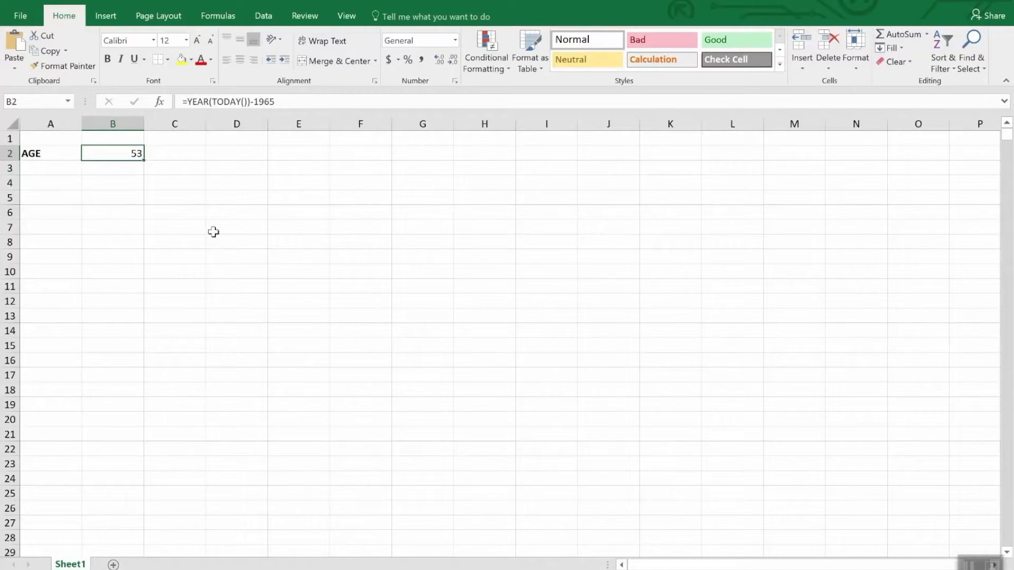
mouse_move(213, 229)
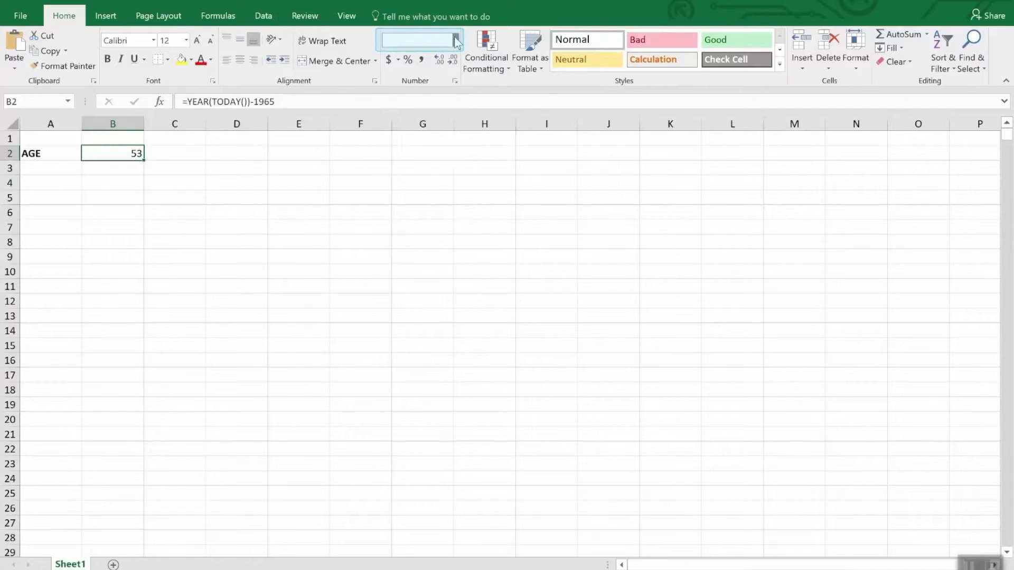
click(455, 40)
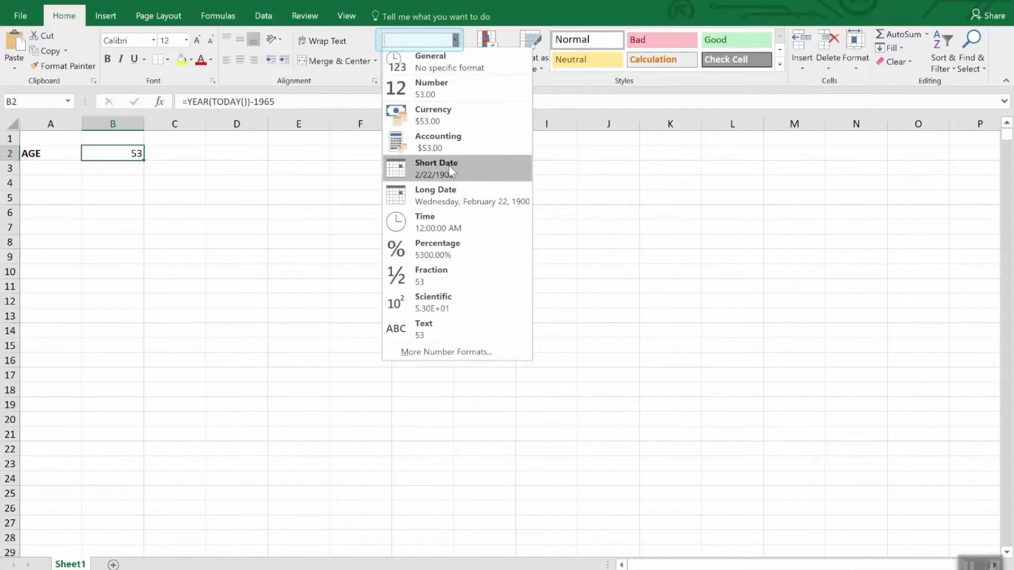
mouse_move(451, 195)
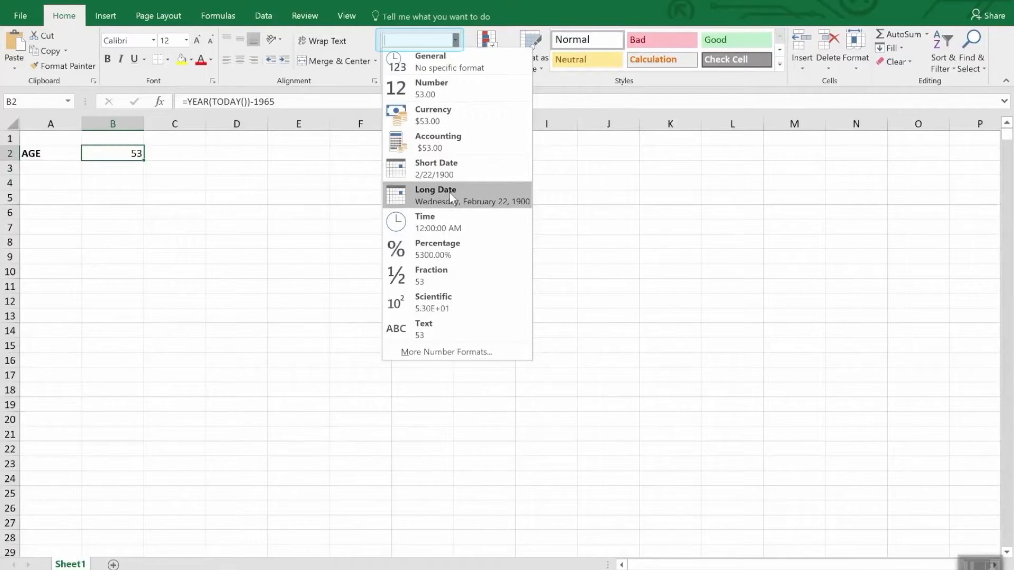
mouse_move(446, 350)
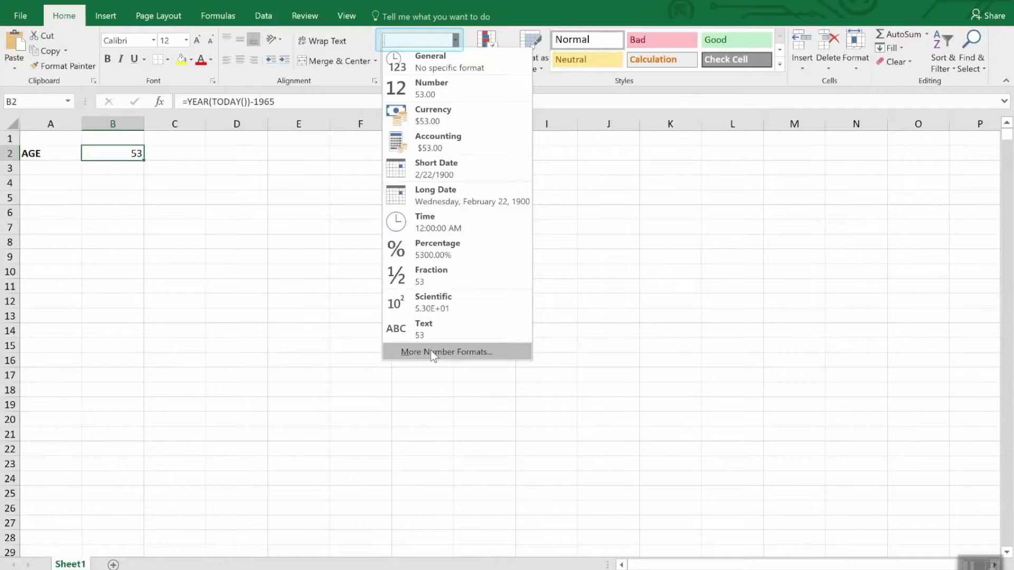
click(446, 352)
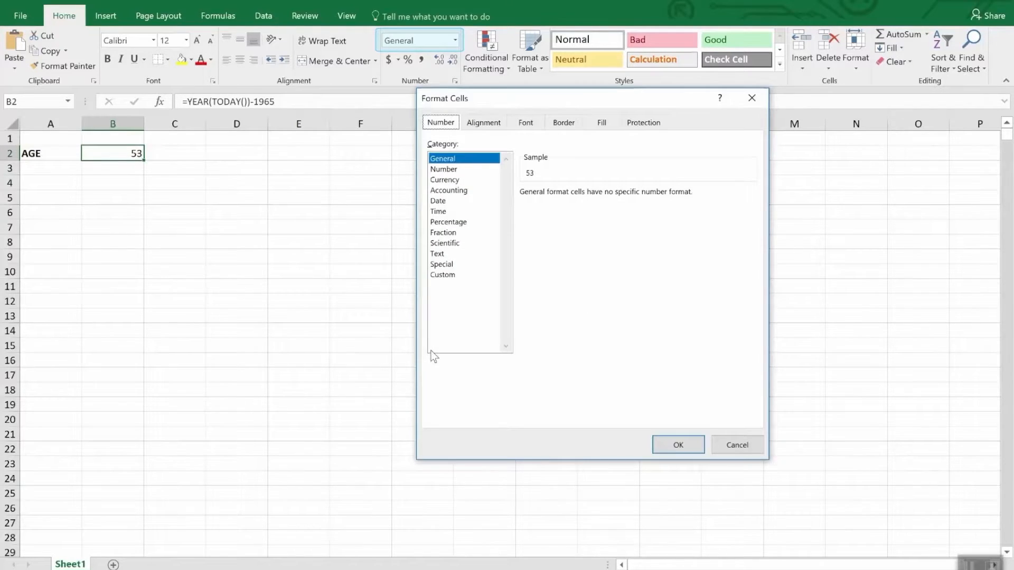
click(437, 201)
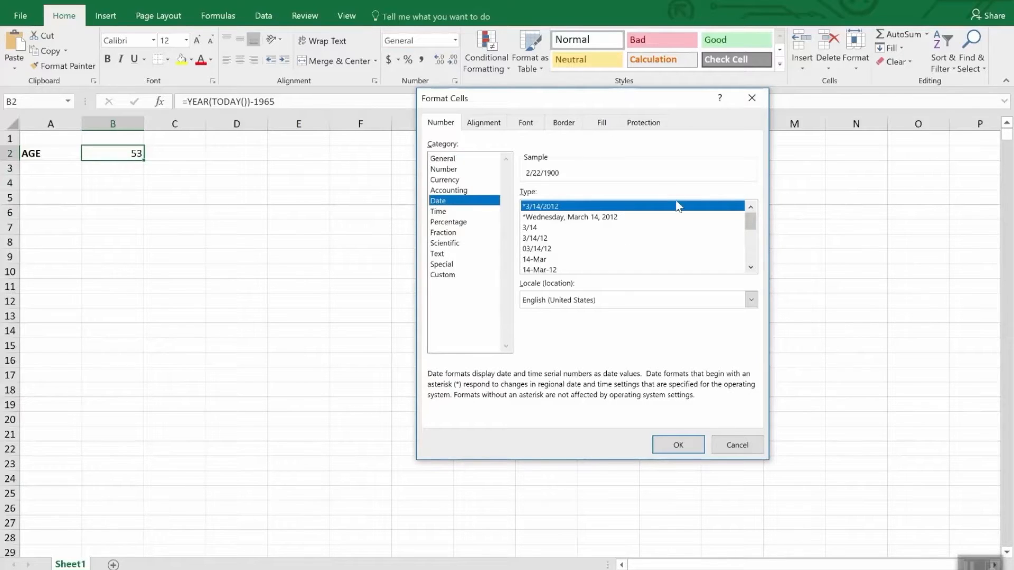
scroll(down, 3)
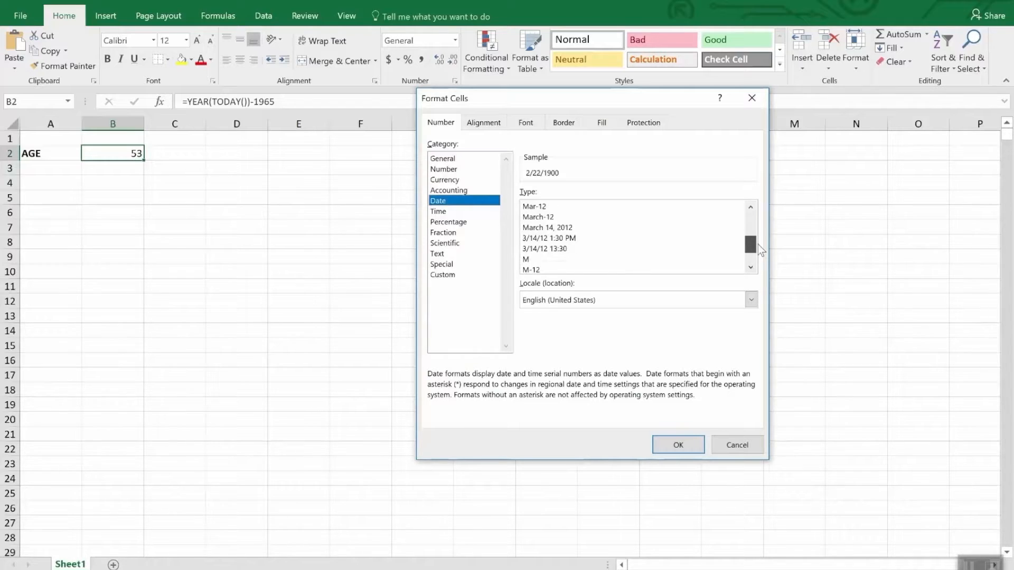
click(437, 211)
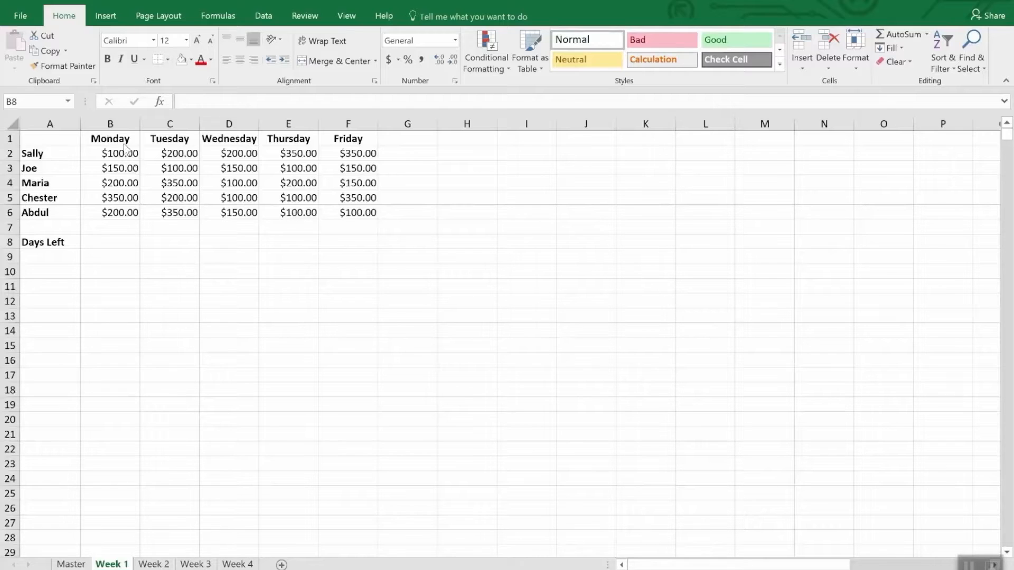
- Replace the Monday heading in B1 with the date 4/2/2018
click(110, 242)
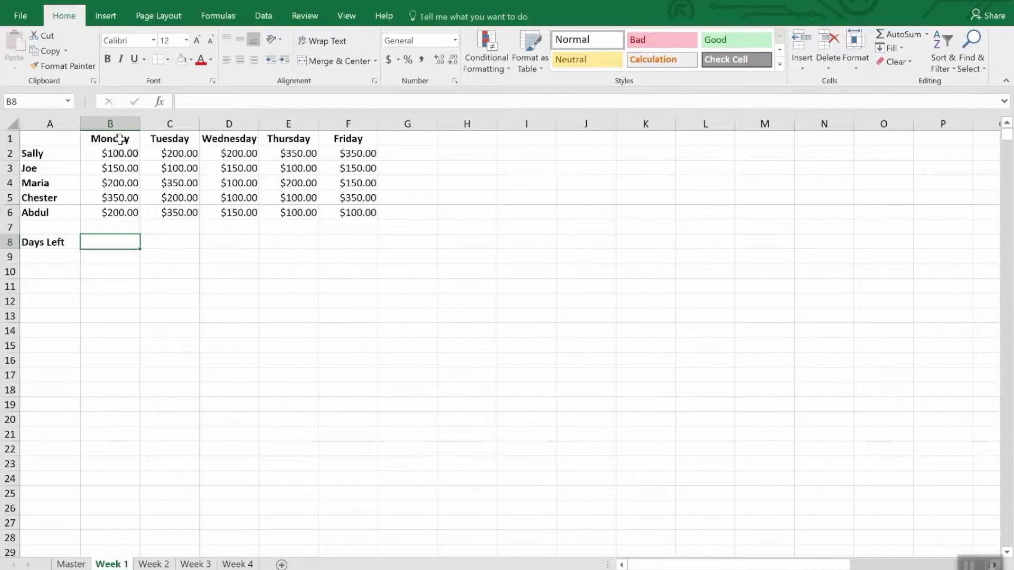
click(110, 138)
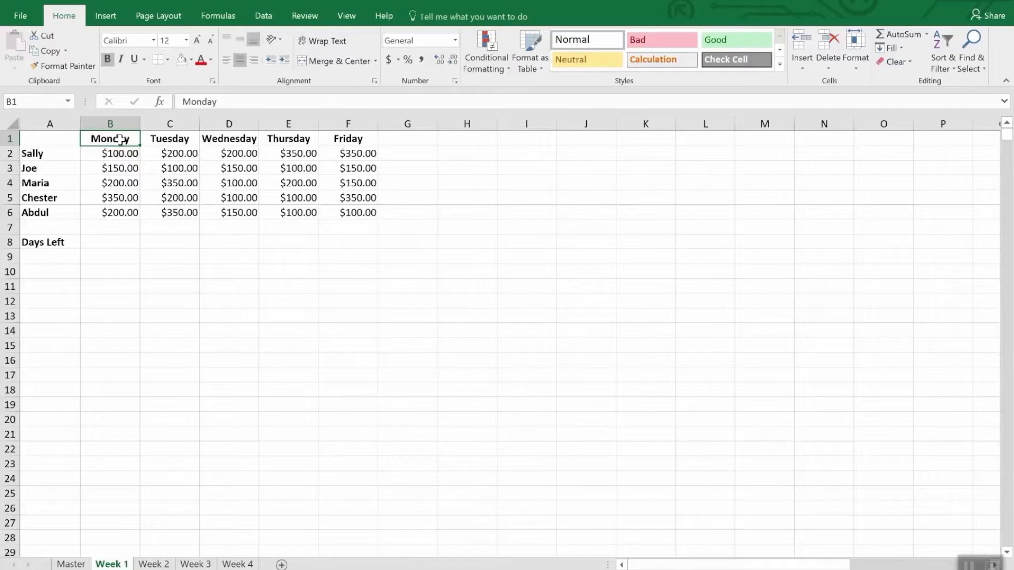
text(4/)
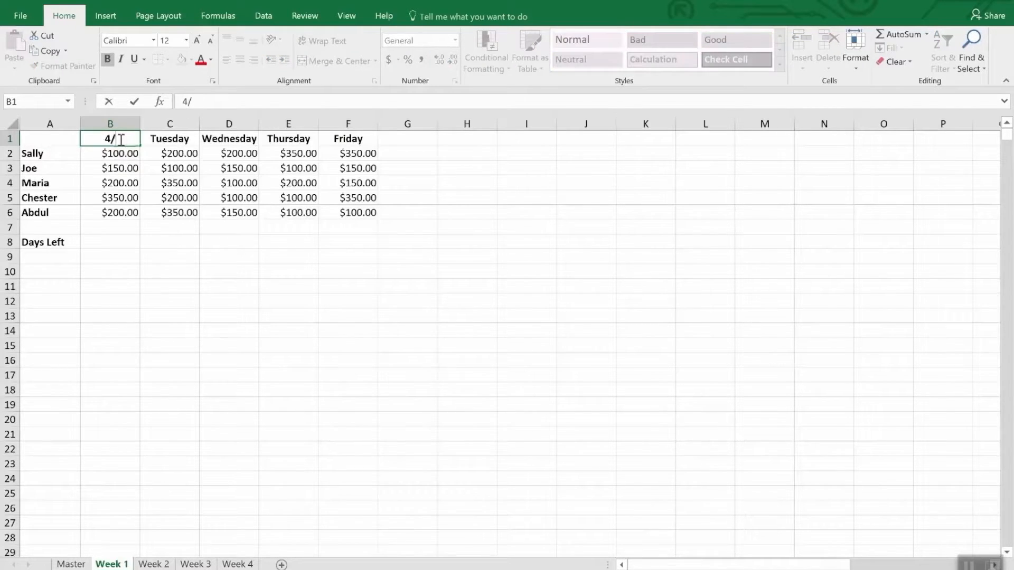
text(2/1)
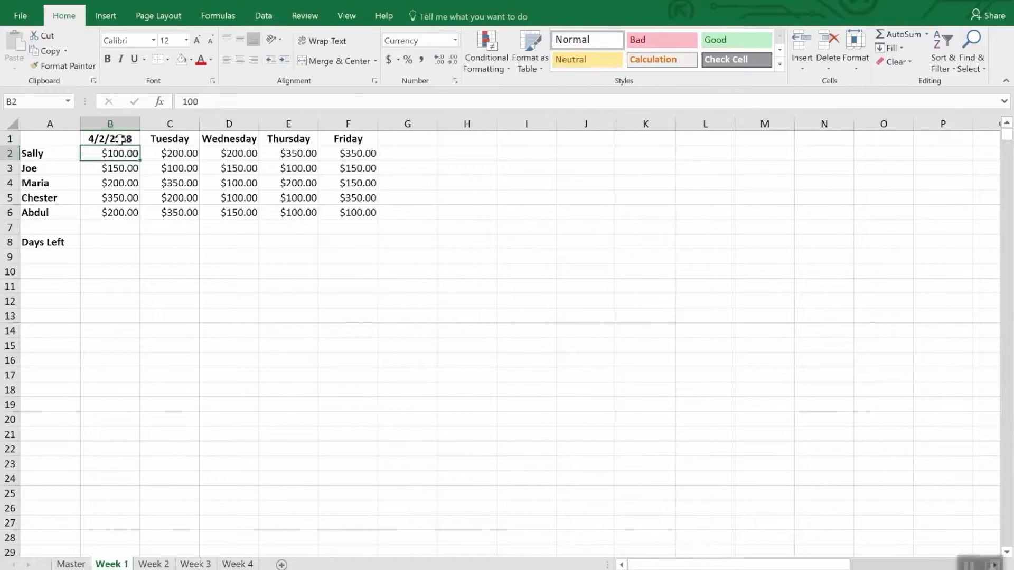
- Enter =B1+1 in C1 and extend it so headings run 4/2/2018 to 4/6/2018, then show Week 2
click(169, 139)
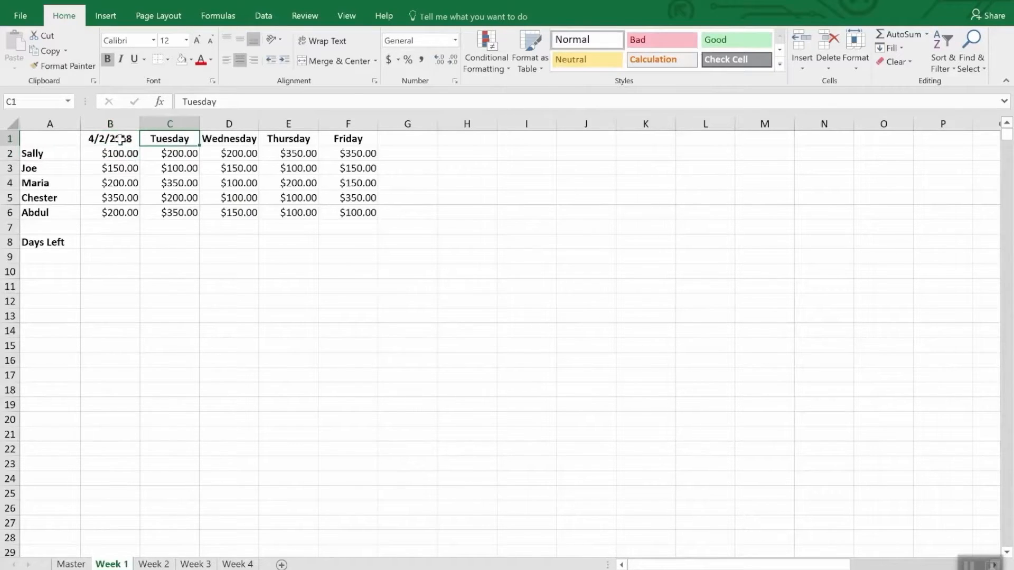
text(=b)
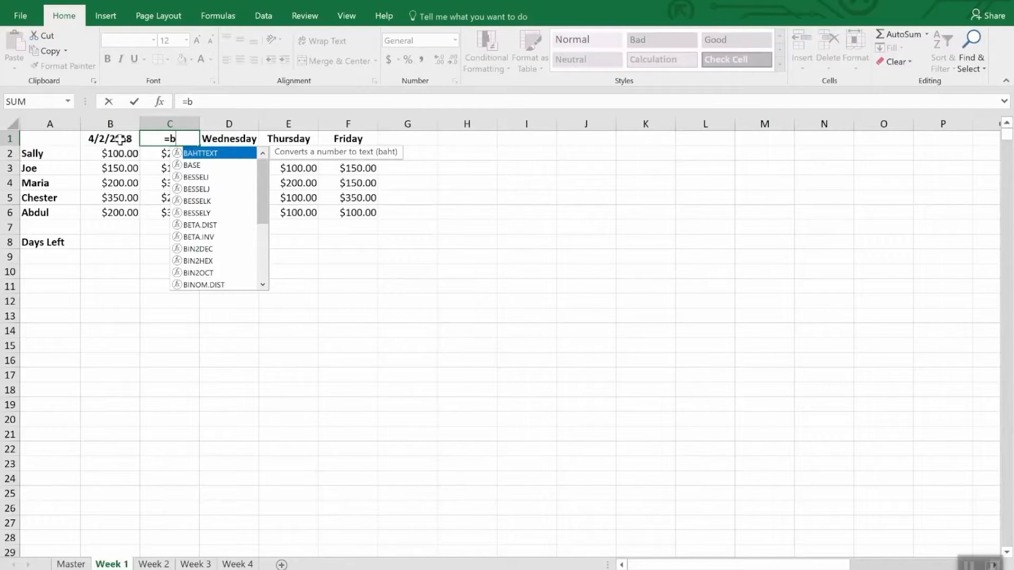
text(1+)
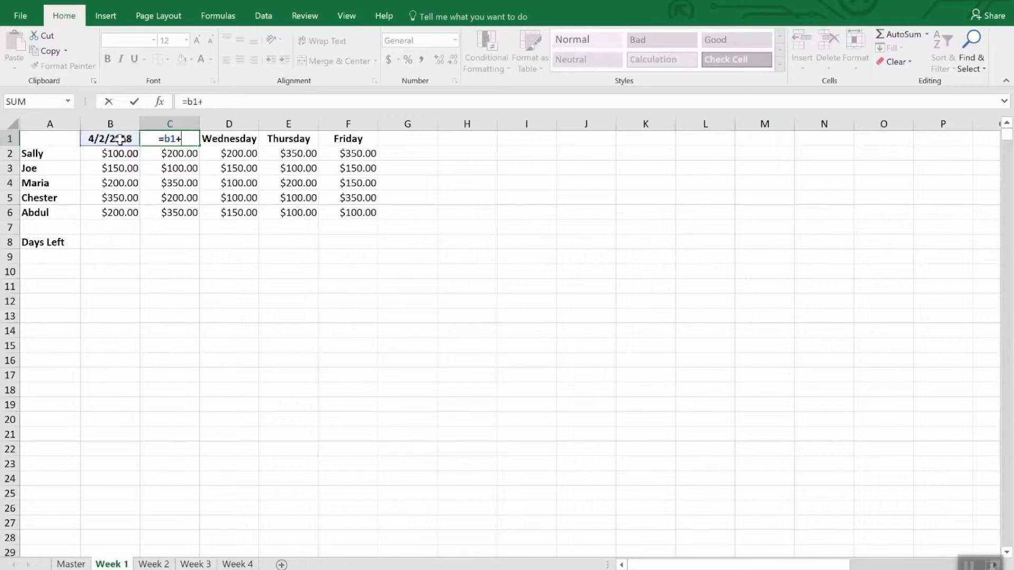
text(1)
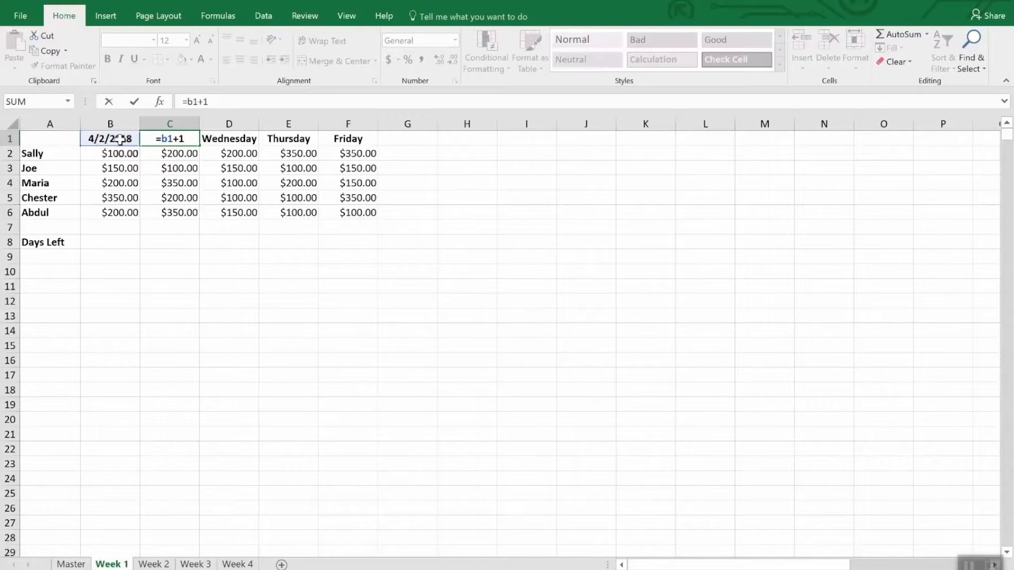
key(Enter)
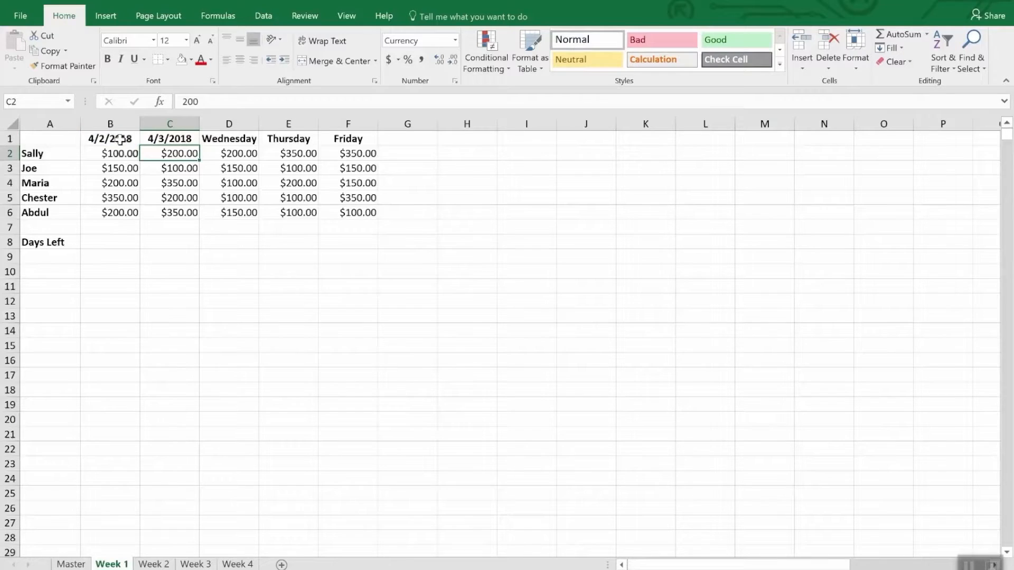
click(169, 138)
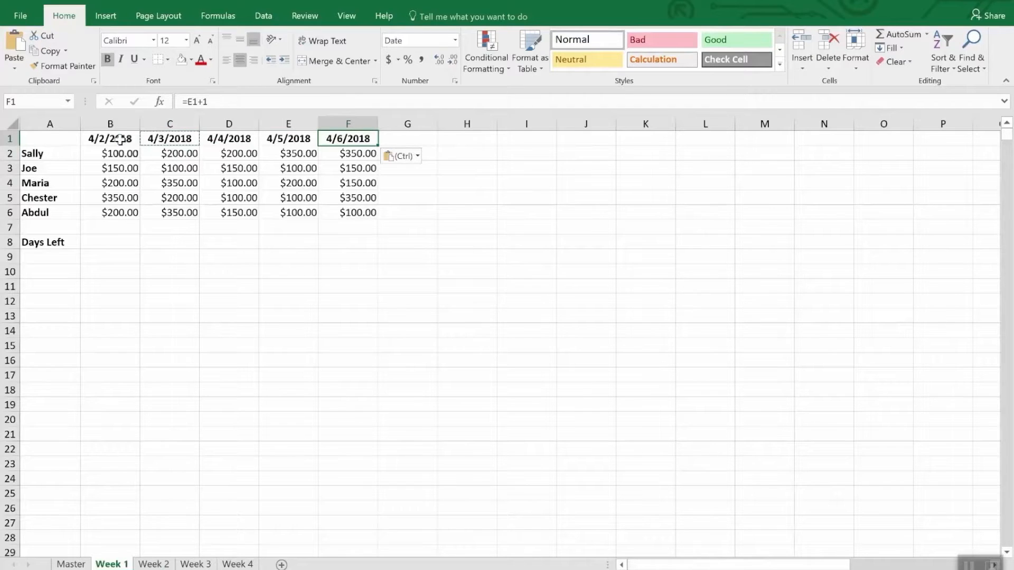
drag(109, 137, 348, 137)
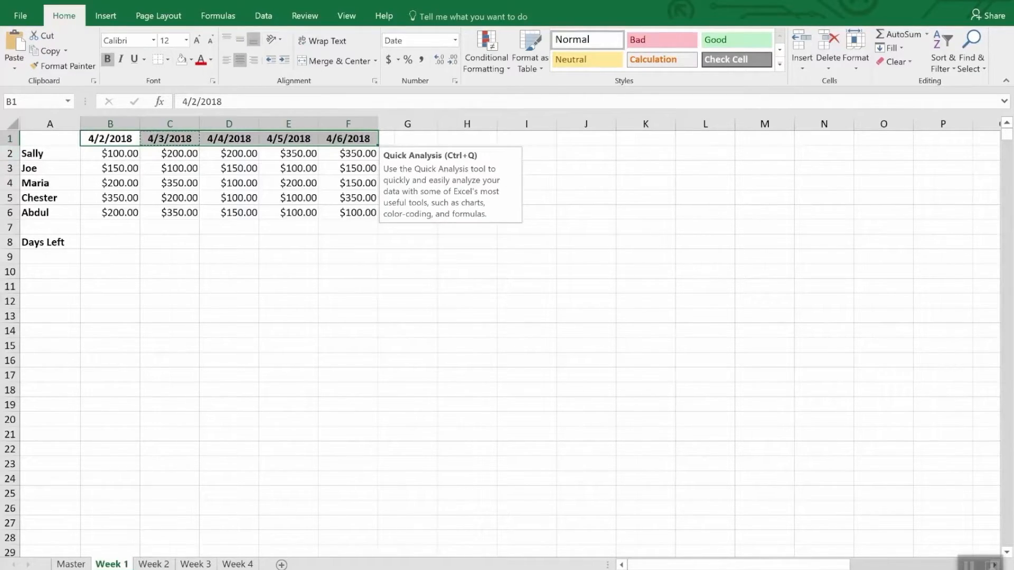
click(153, 564)
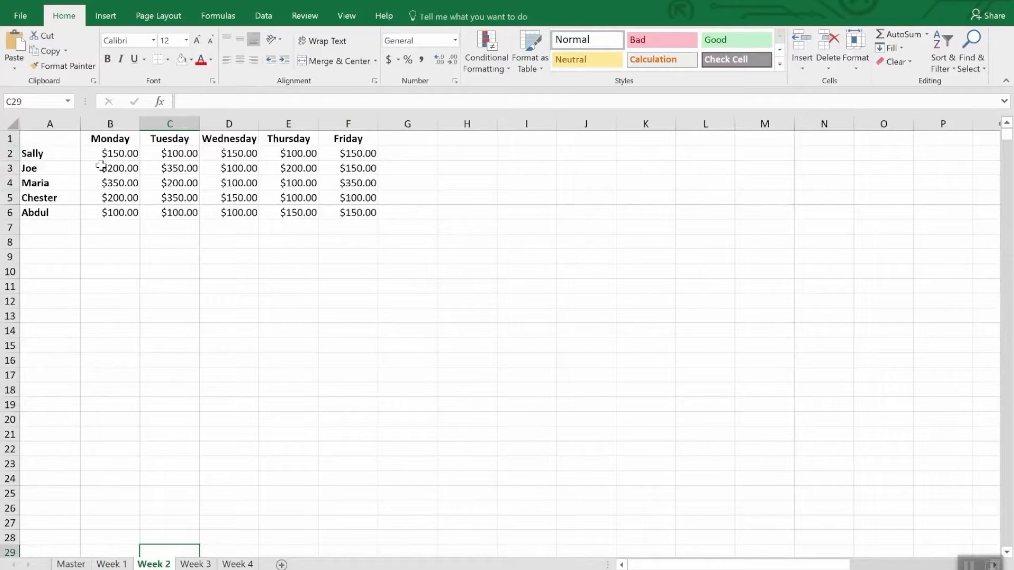
- Fill Week 2 headers B1:F1 with dates 4/9/2018–4/13/2018 and return to Week 1
drag(110, 138, 348, 138)
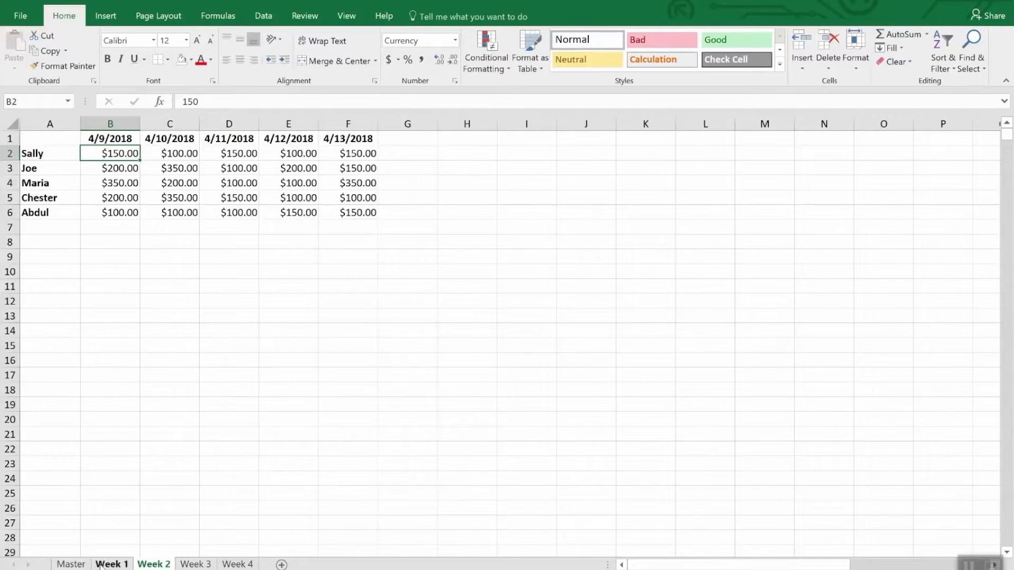
click(111, 565)
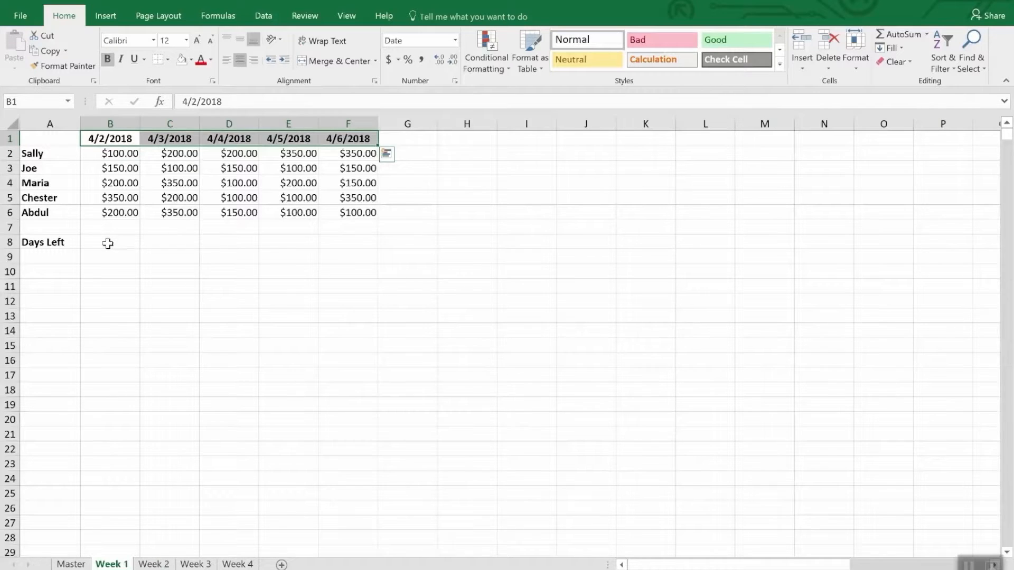
- Enter the Days Left formula =DATE(2018,4,30)-TODAY() in B8 under 4/2/2018
click(109, 242)
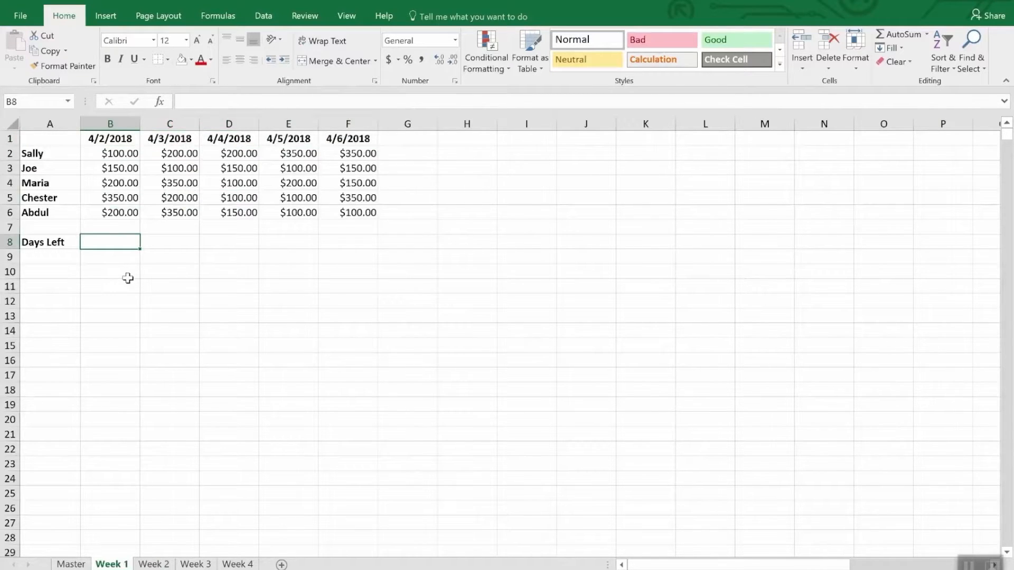
text(=)
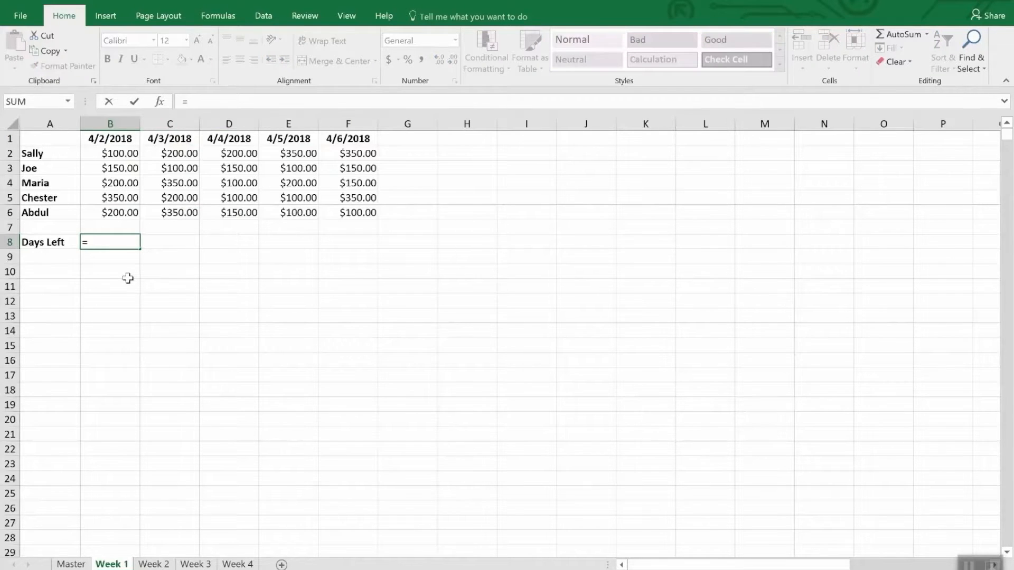
text(D)
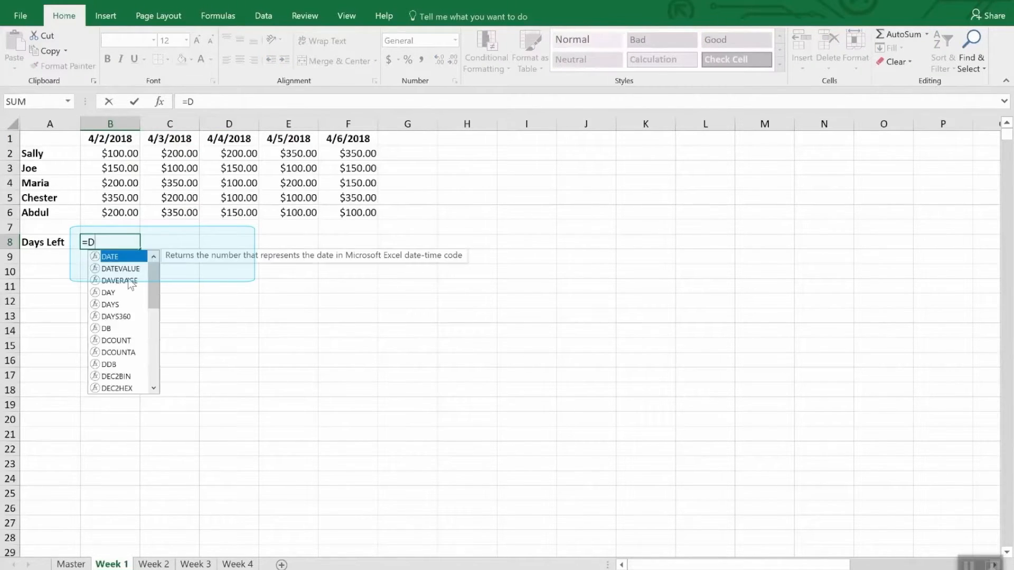
text(ate)
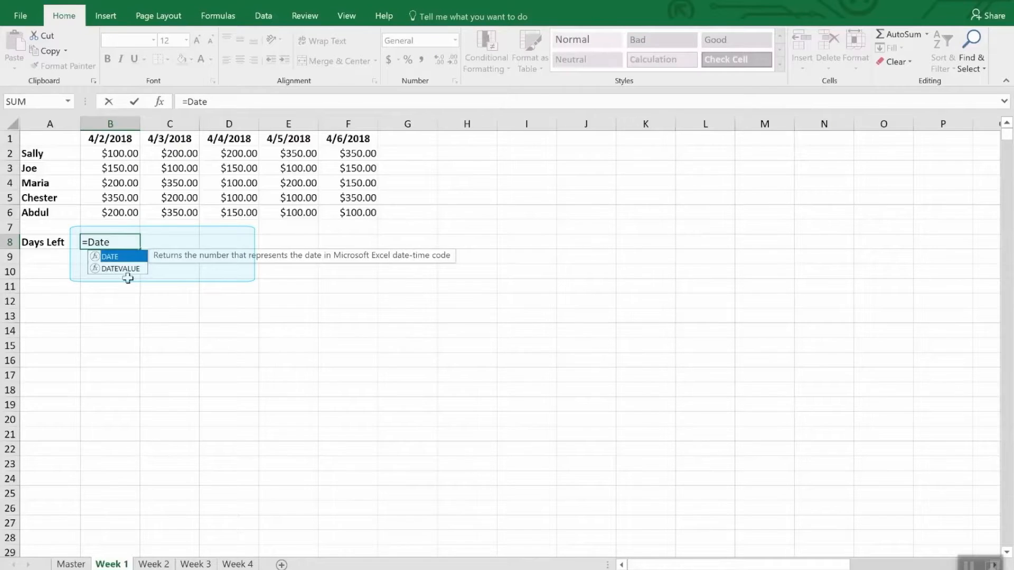
text(()
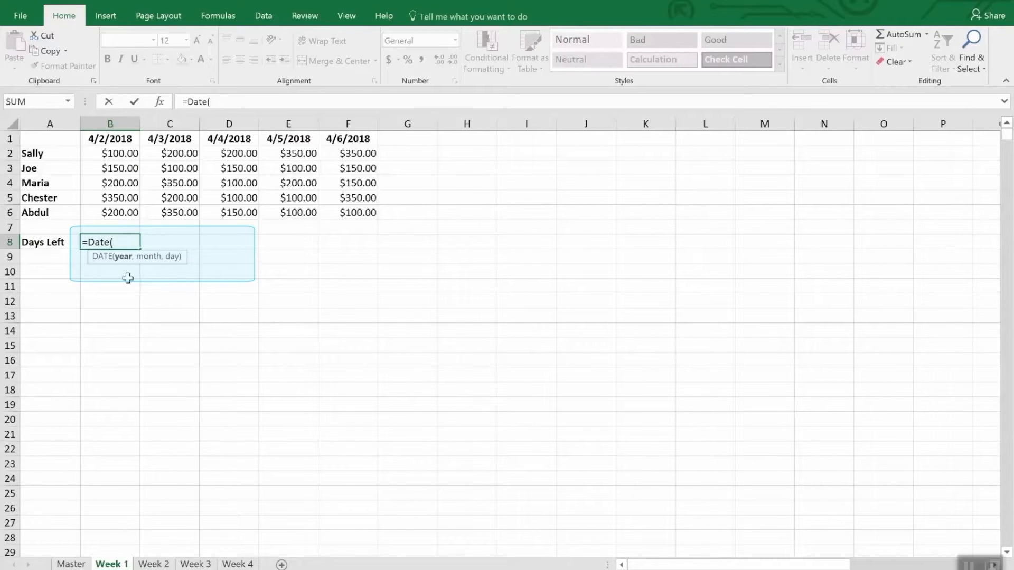
text(201)
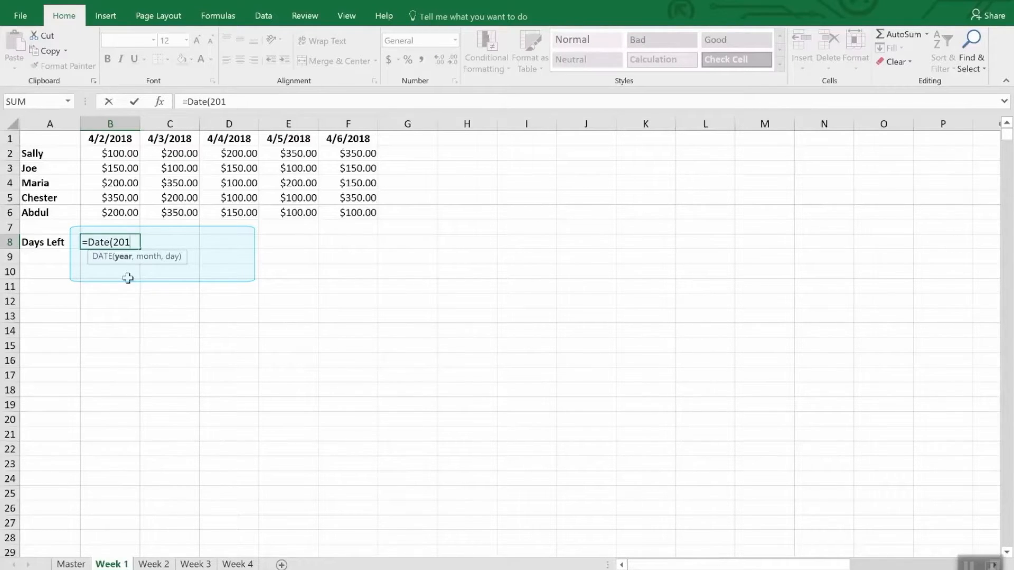
text(8,)
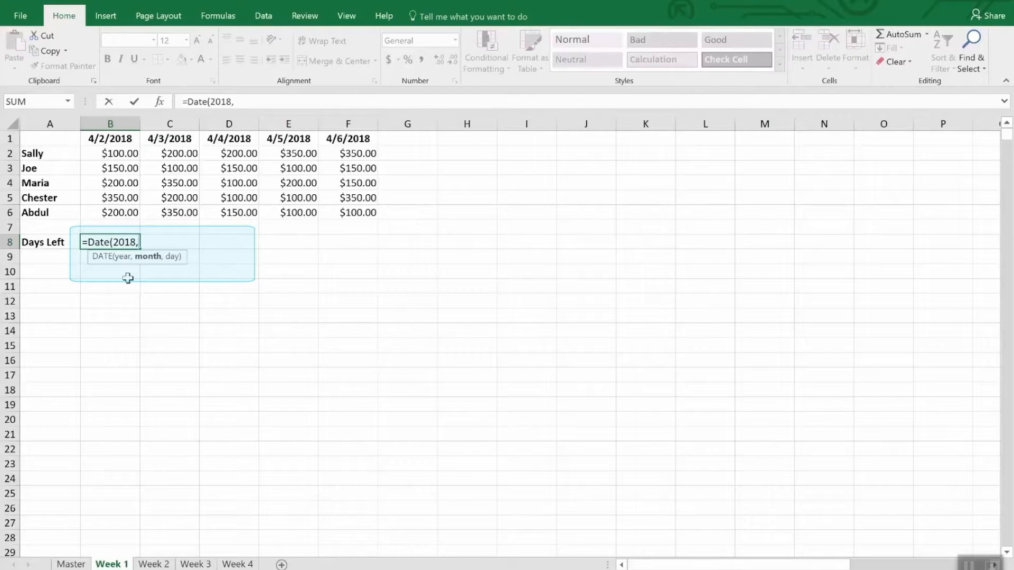
text(4,30)
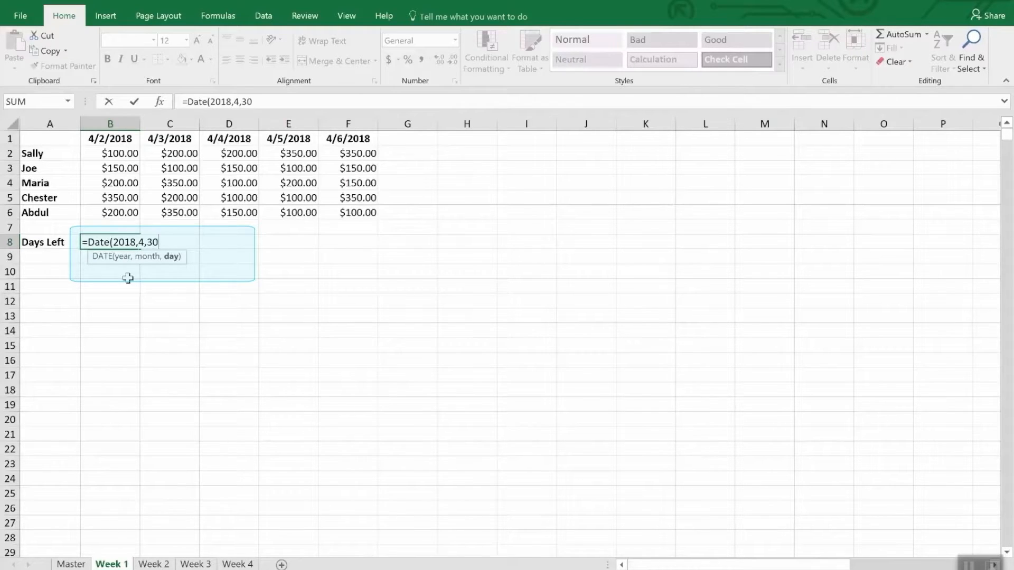
text())
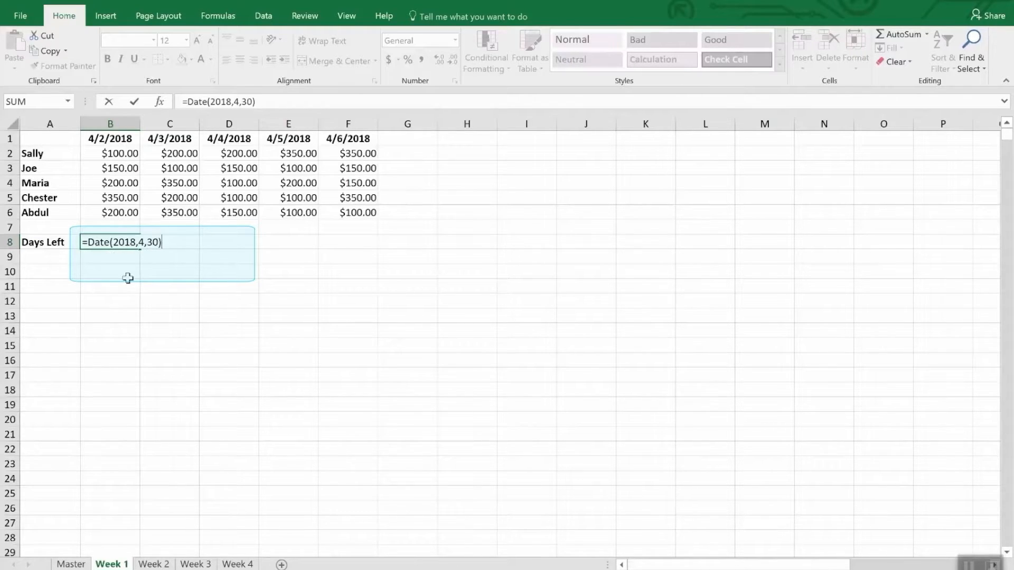
text(-)
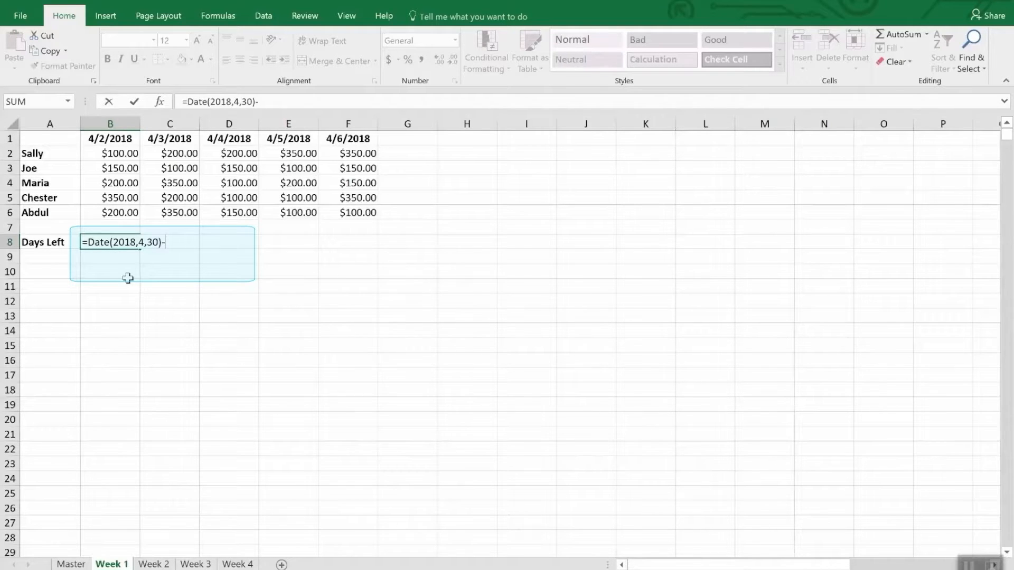
text(today)
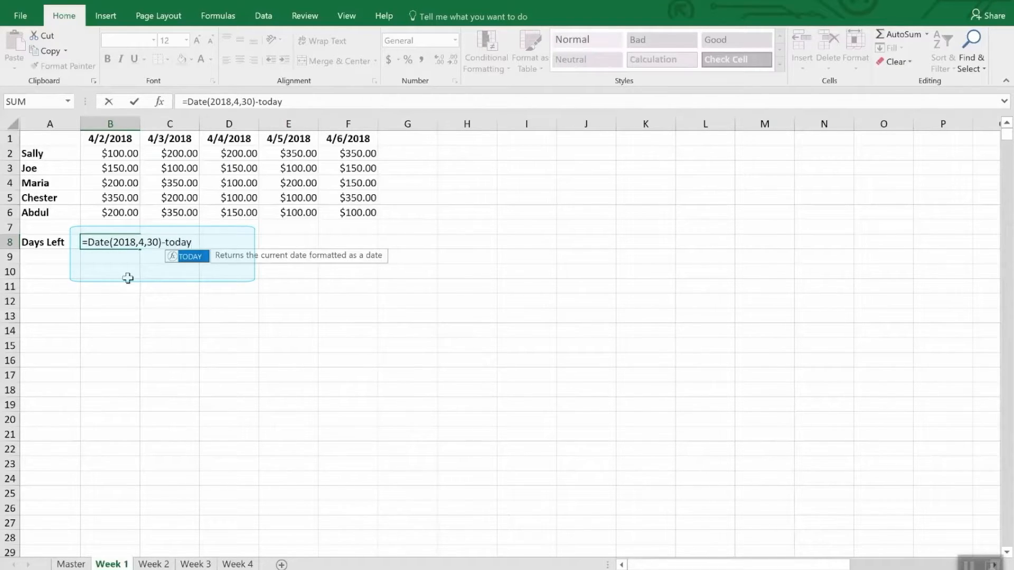
text(()
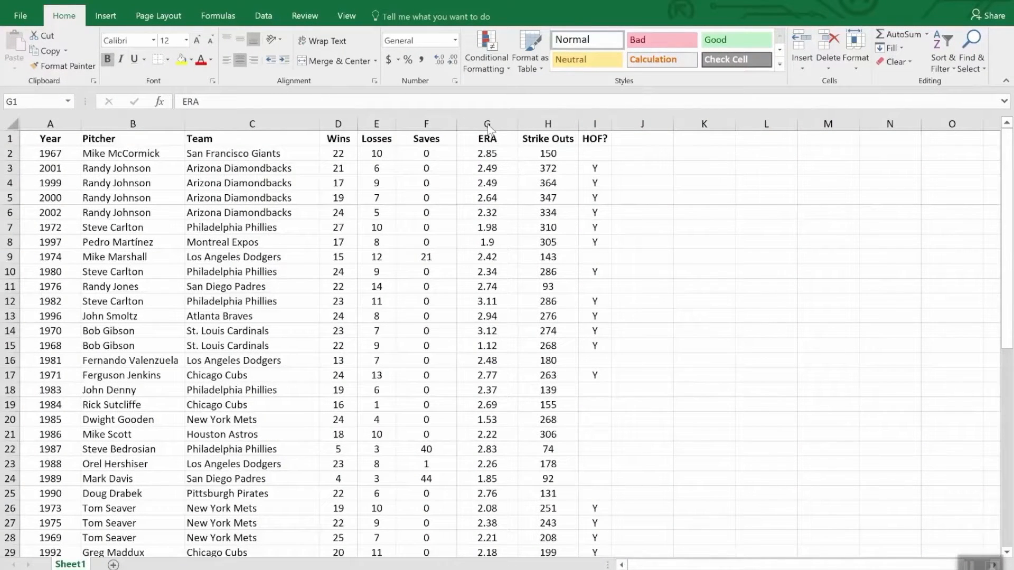
- Highlight ERA values in column G below 2 with Light Red Fill and Dark Red Text
click(487, 139)
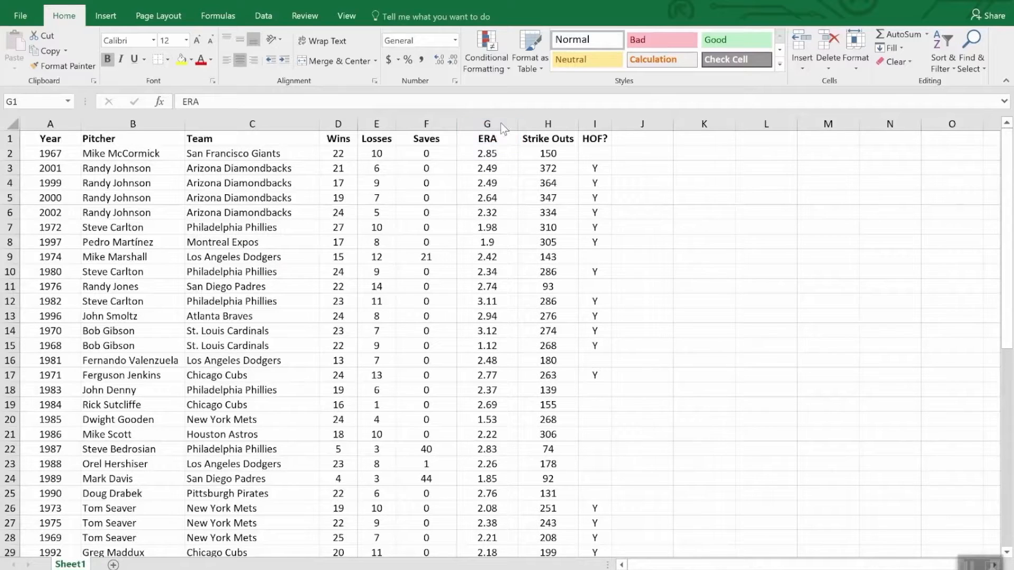
click(486, 124)
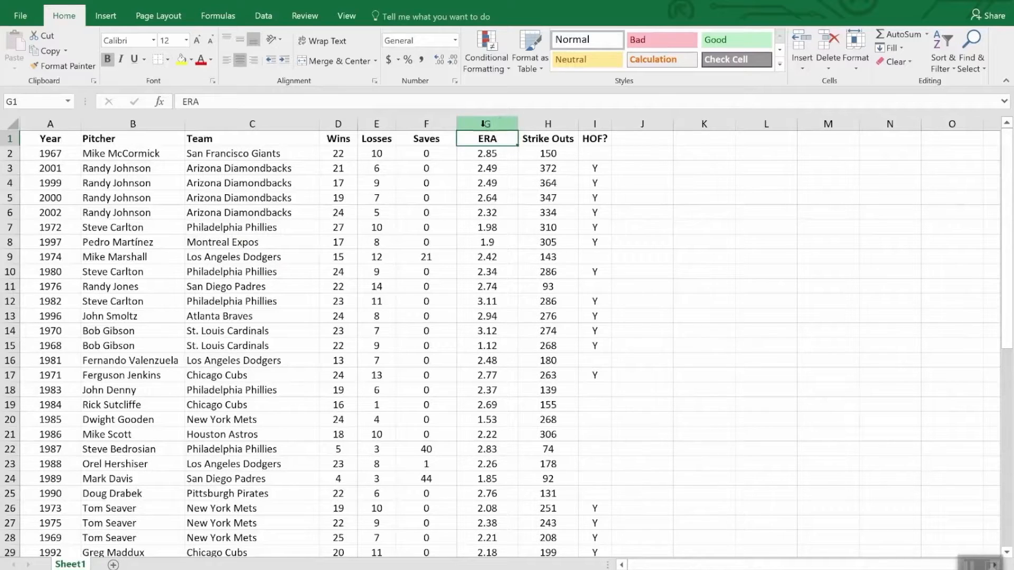
click(486, 123)
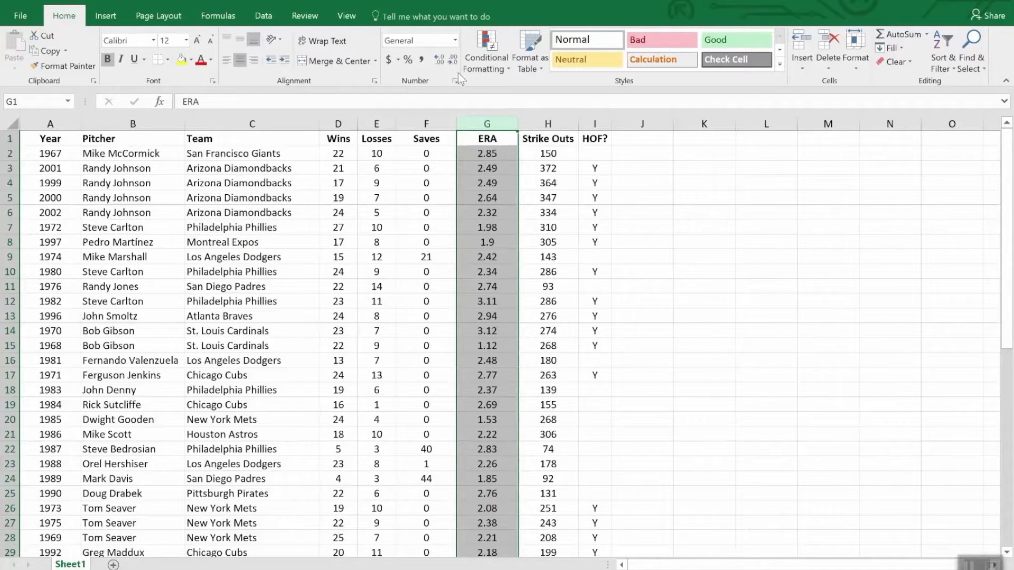
click(486, 51)
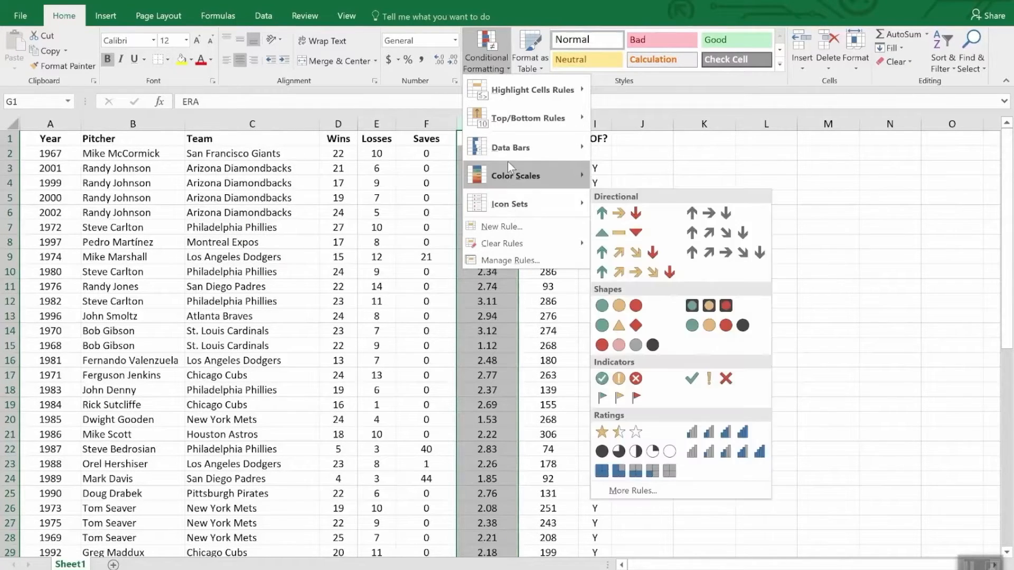
mouse_move(515, 175)
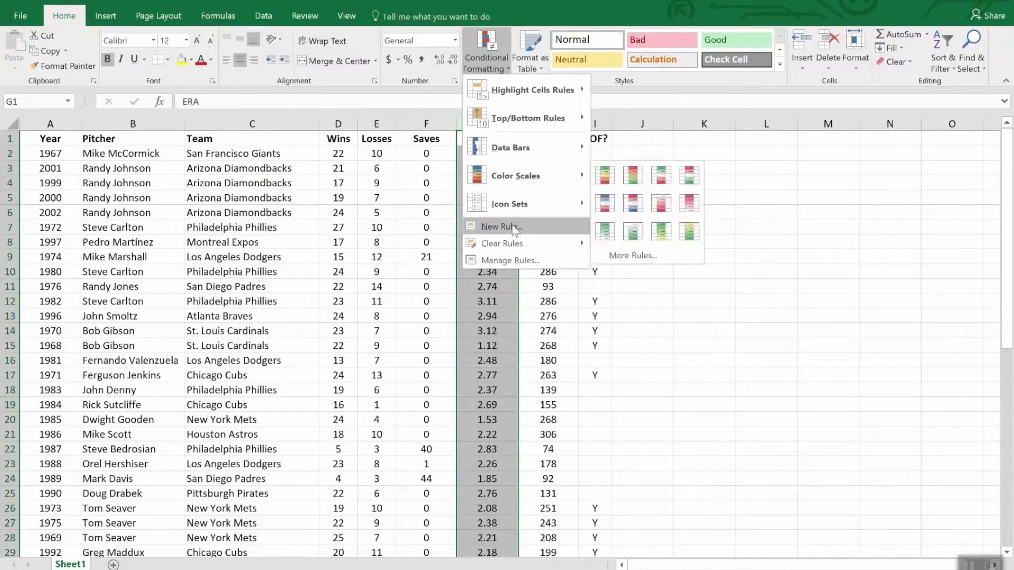
mouse_move(509, 204)
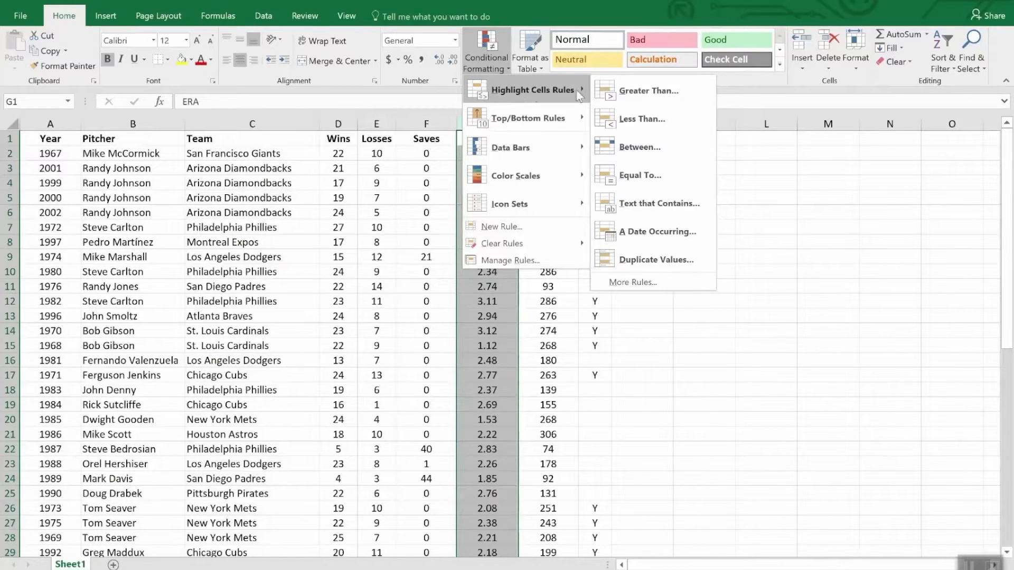
mouse_move(642, 120)
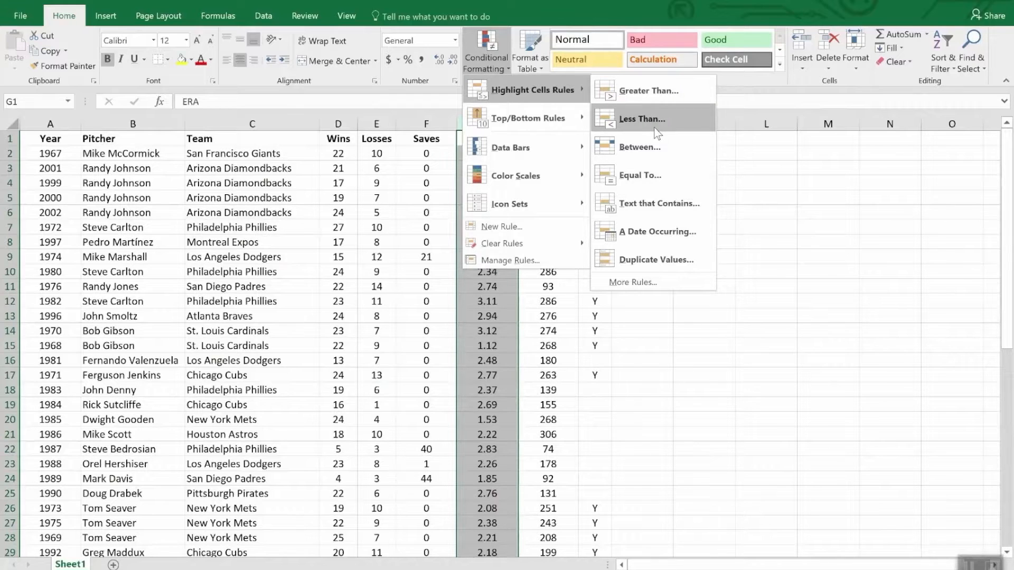
click(641, 119)
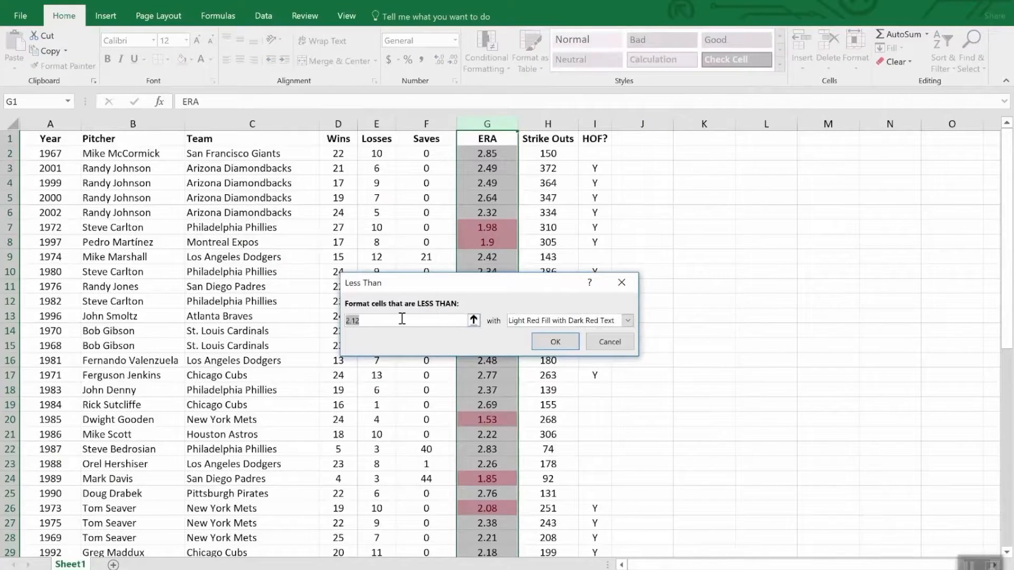
text(2)
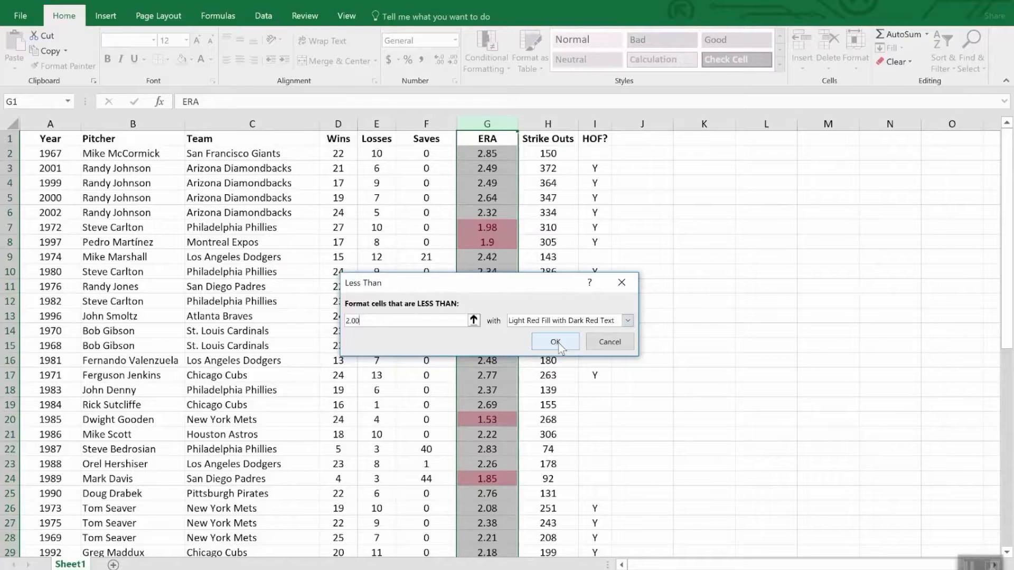
click(554, 341)
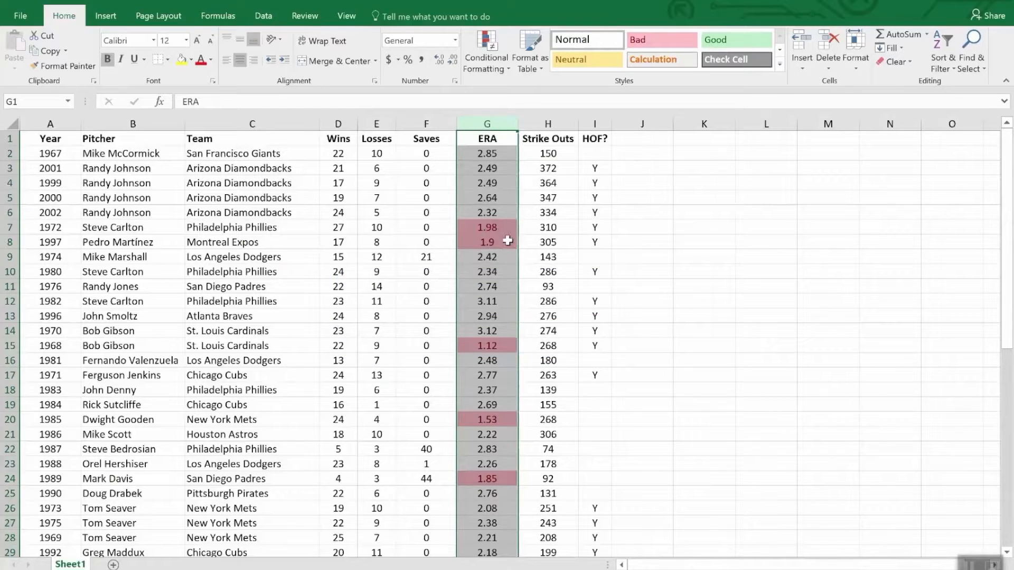
- Review the highlighted ERAs and switch back to the weekly sales workbook
scroll(down, 3)
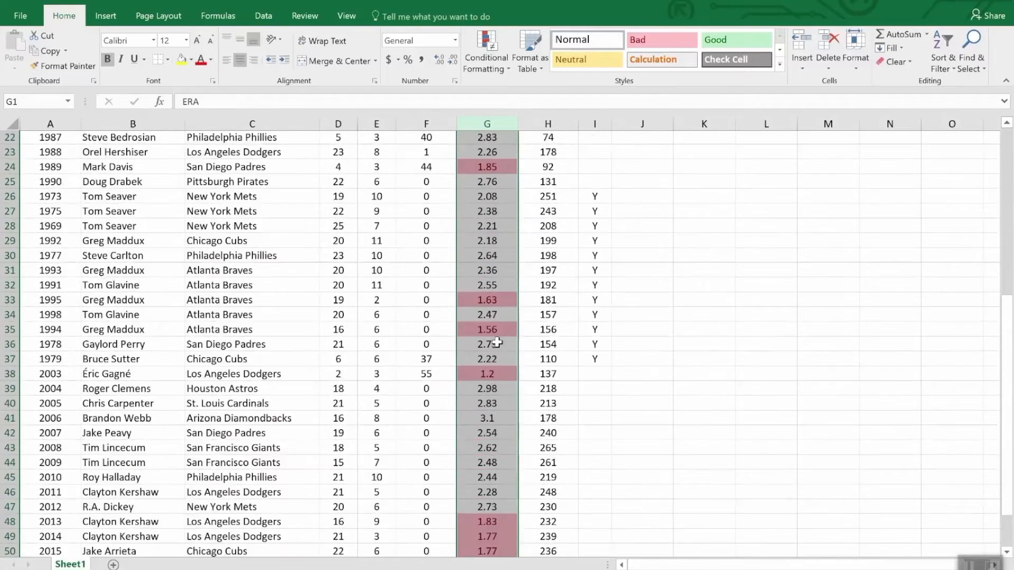
scroll(down, 3)
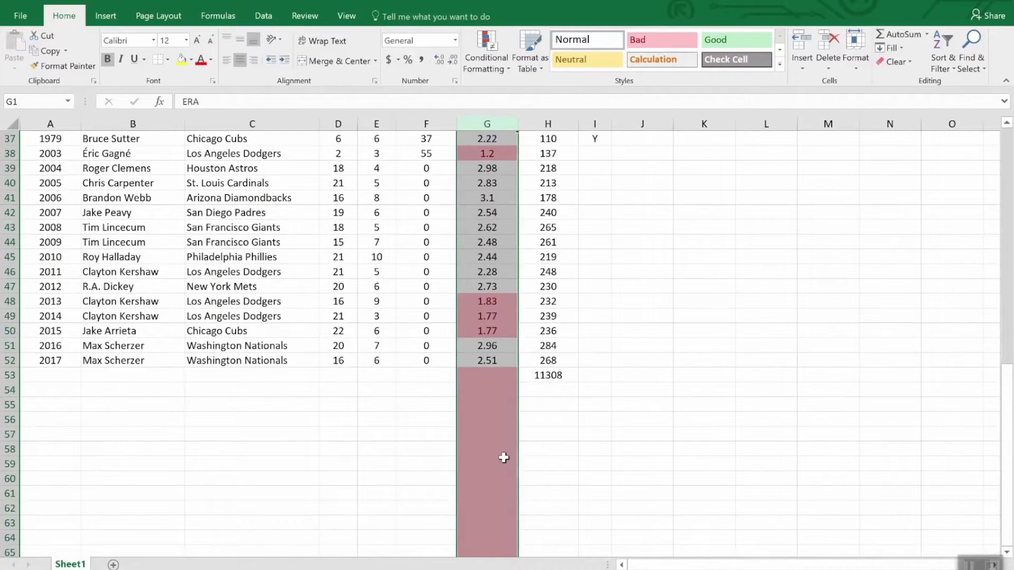
mouse_move(495, 421)
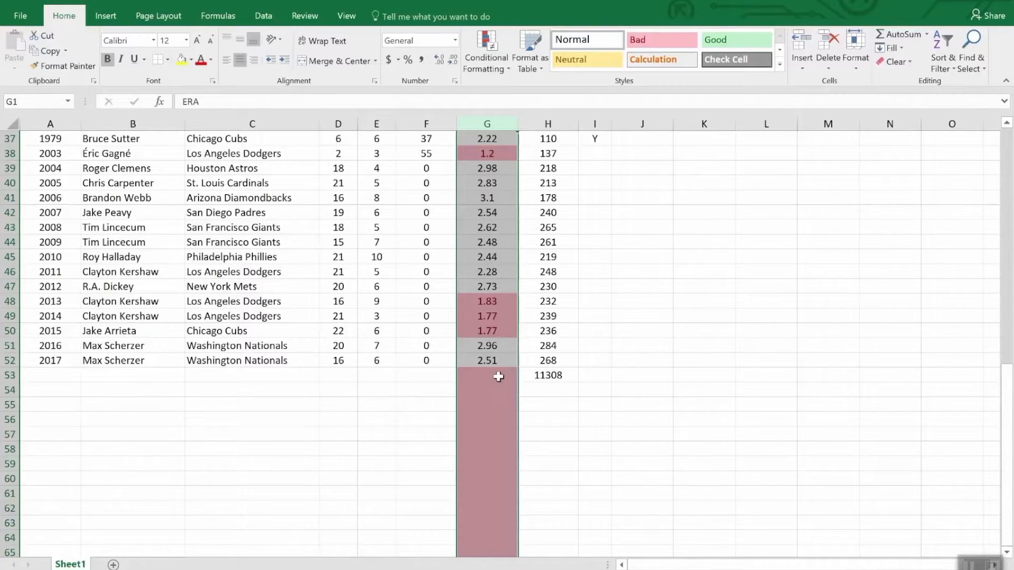
click(238, 564)
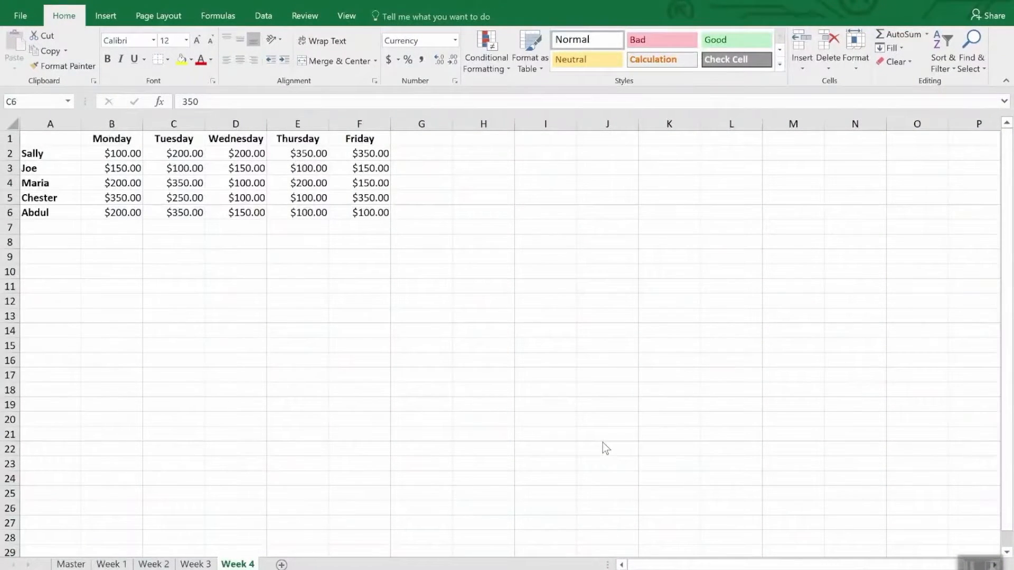
mouse_move(600, 445)
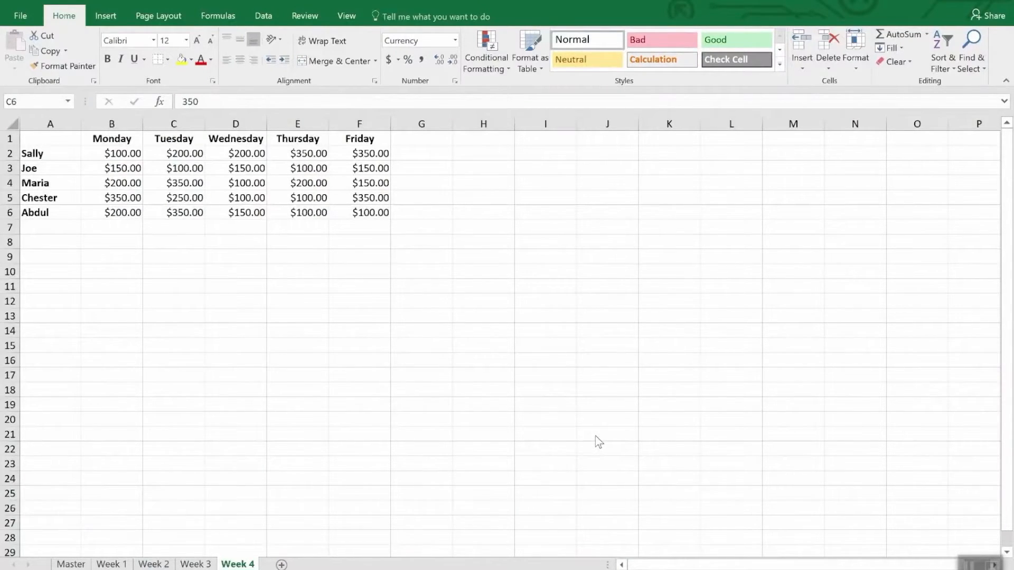
mouse_move(591, 438)
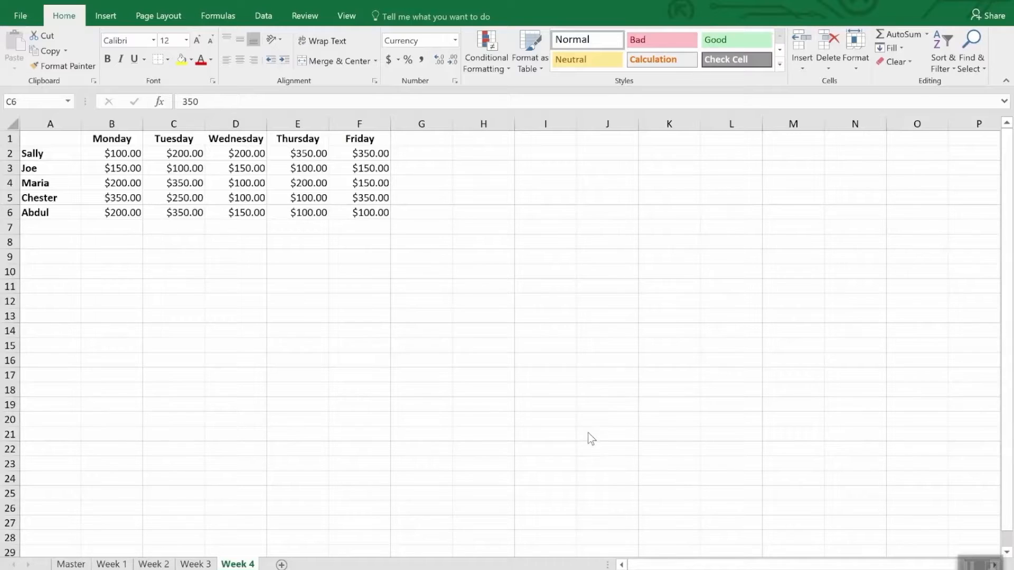
mouse_move(119, 134)
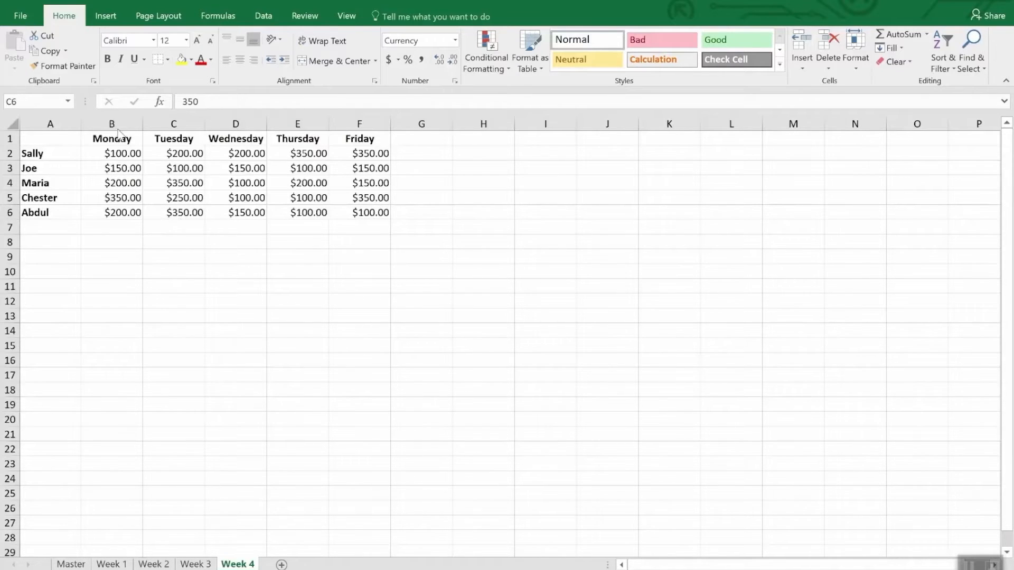
- Select Week 4's daily sales amounts B2:F6 and show the conditional formatting choices
click(173, 213)
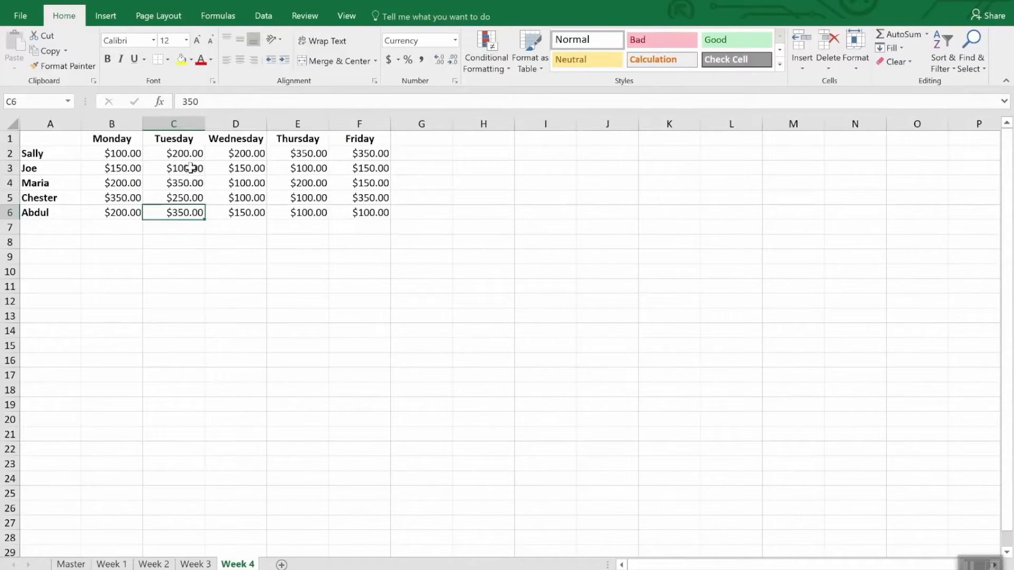
drag(123, 153, 371, 212)
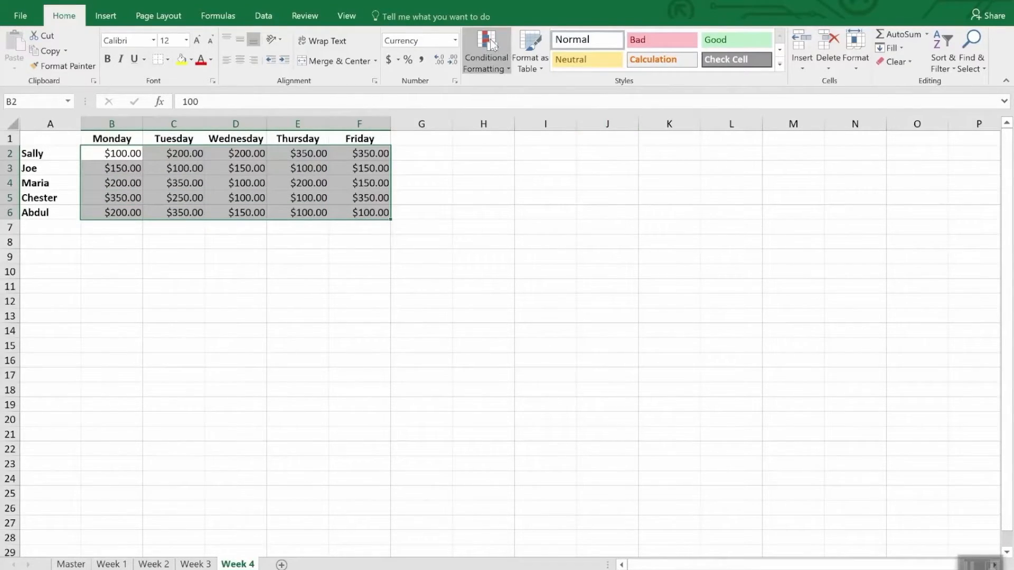
click(485, 51)
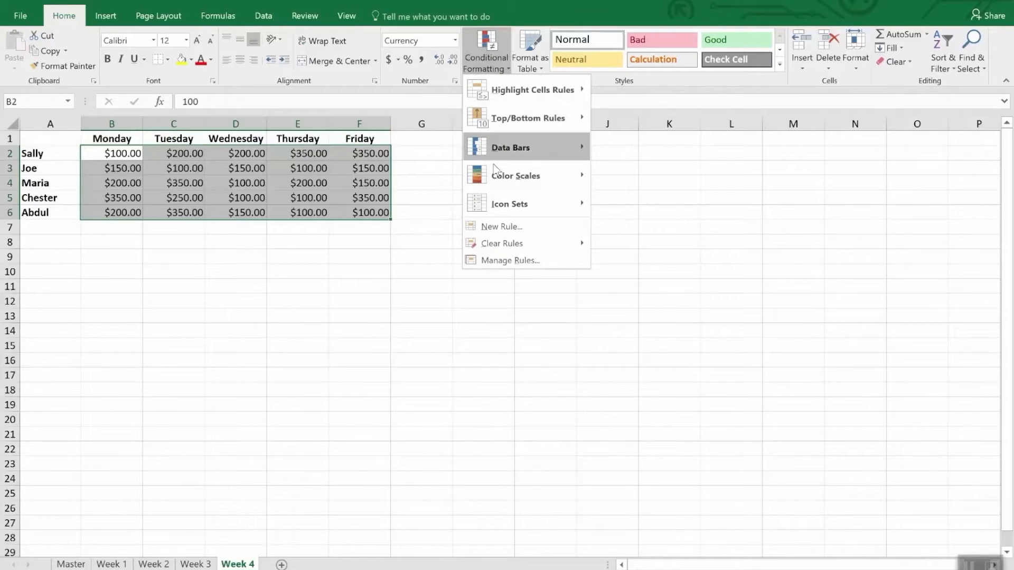
mouse_move(516, 227)
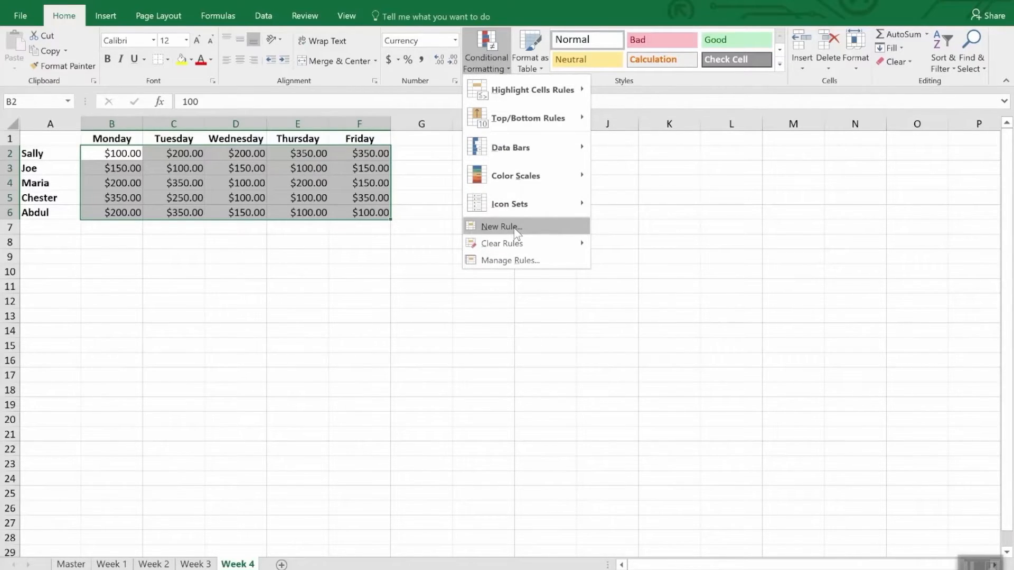
- Start an icon-set rule on cell values with the green threshold as Number 300
click(500, 226)
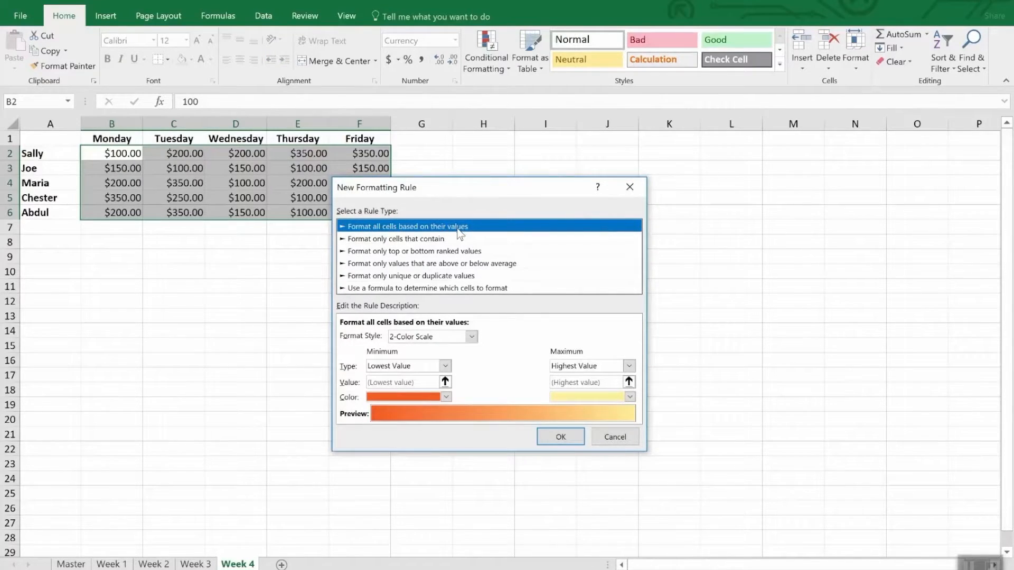
click(471, 336)
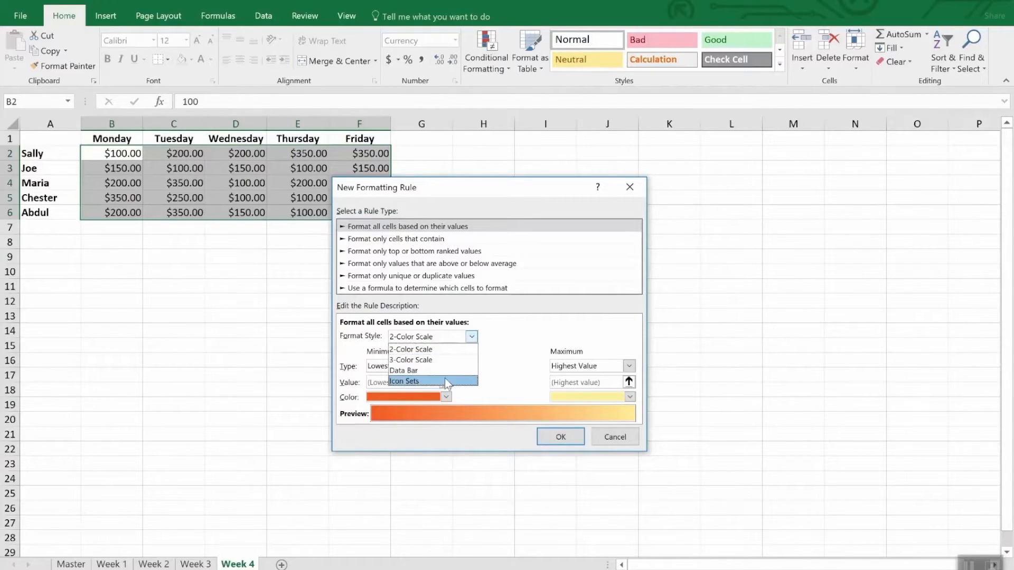
click(402, 381)
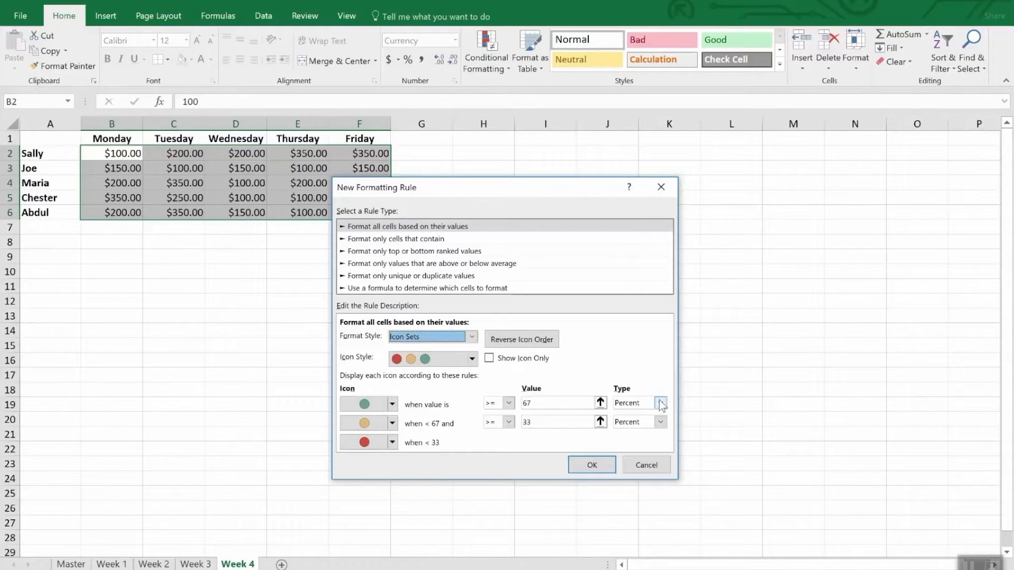
click(660, 402)
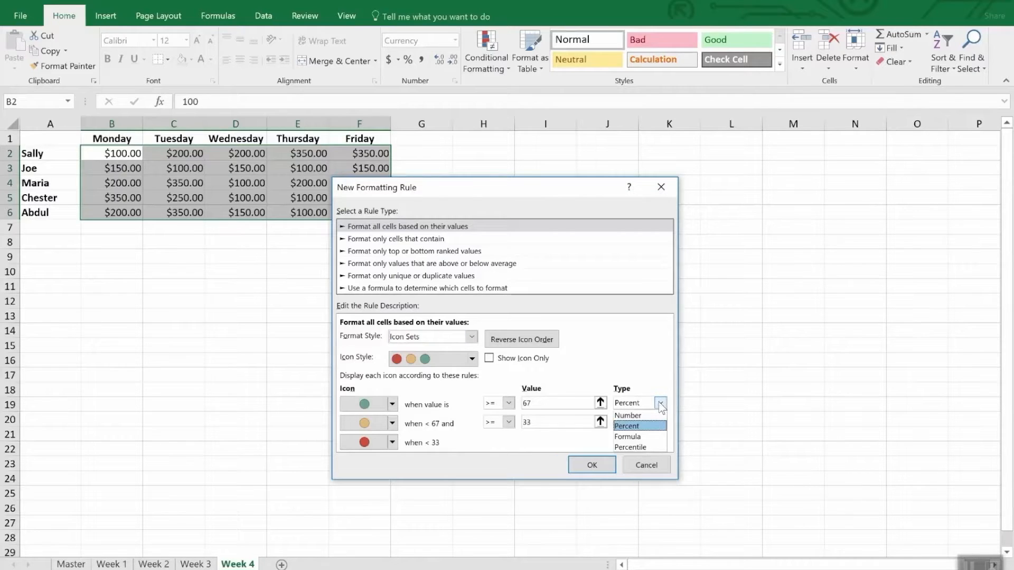
click(626, 415)
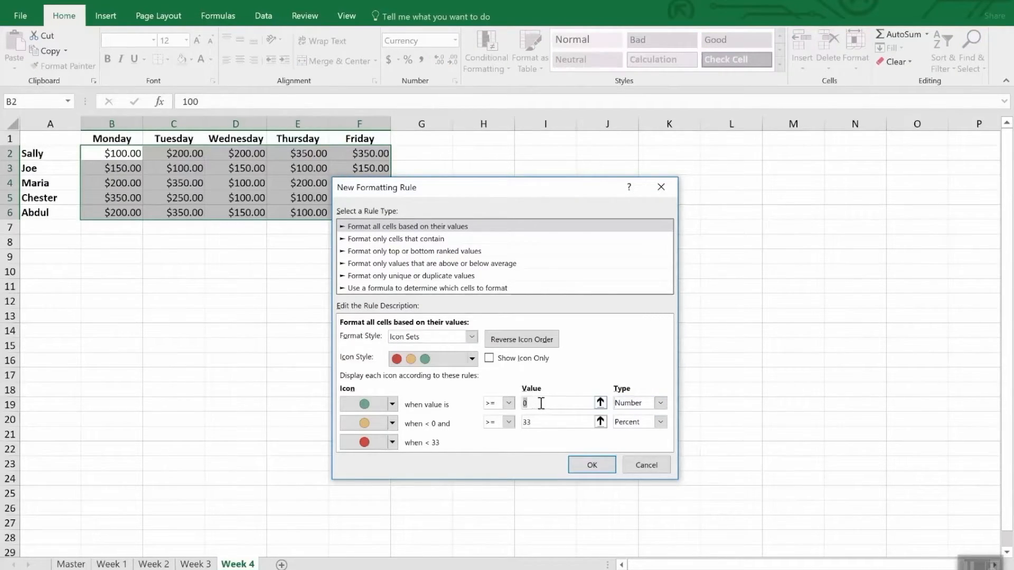
text(300)
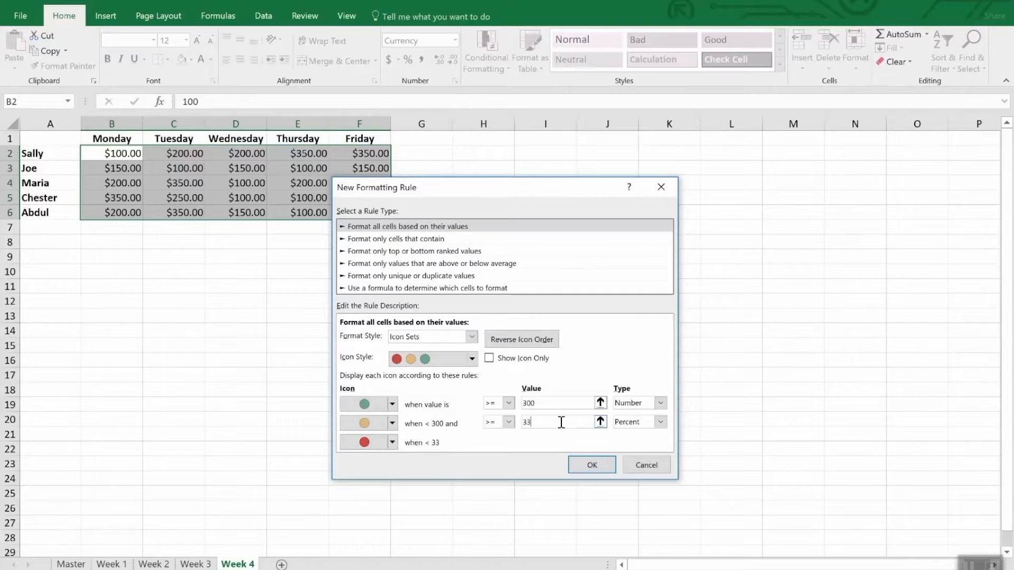
text(2)
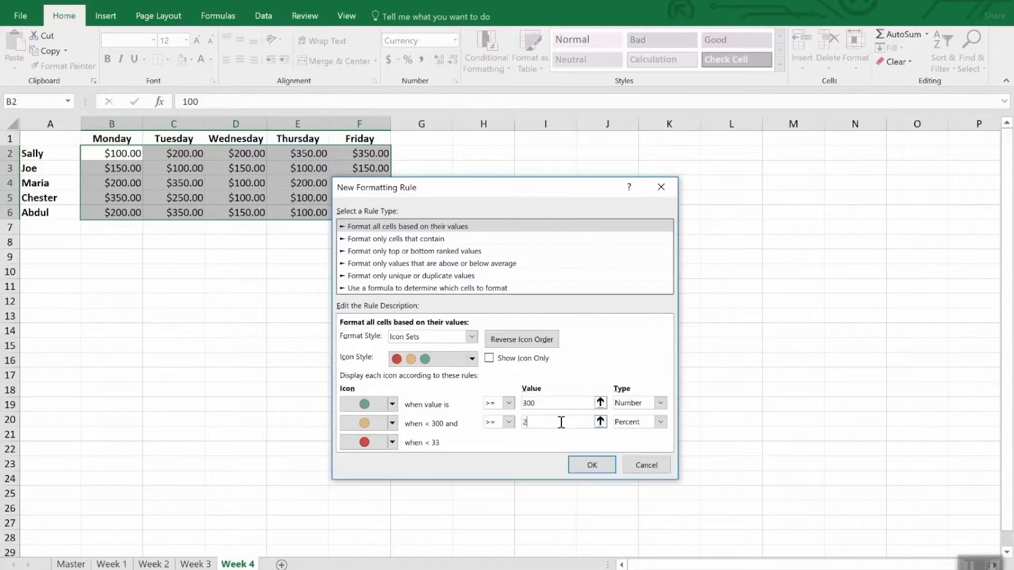
text(00)
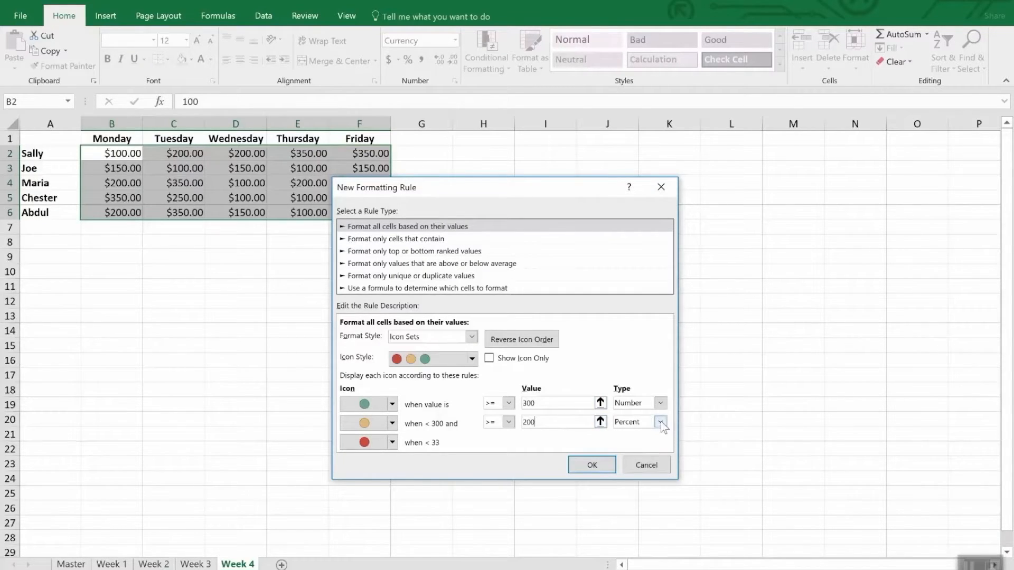
- Set the amber threshold to Number 200 and apply the traffic-light rule
click(660, 422)
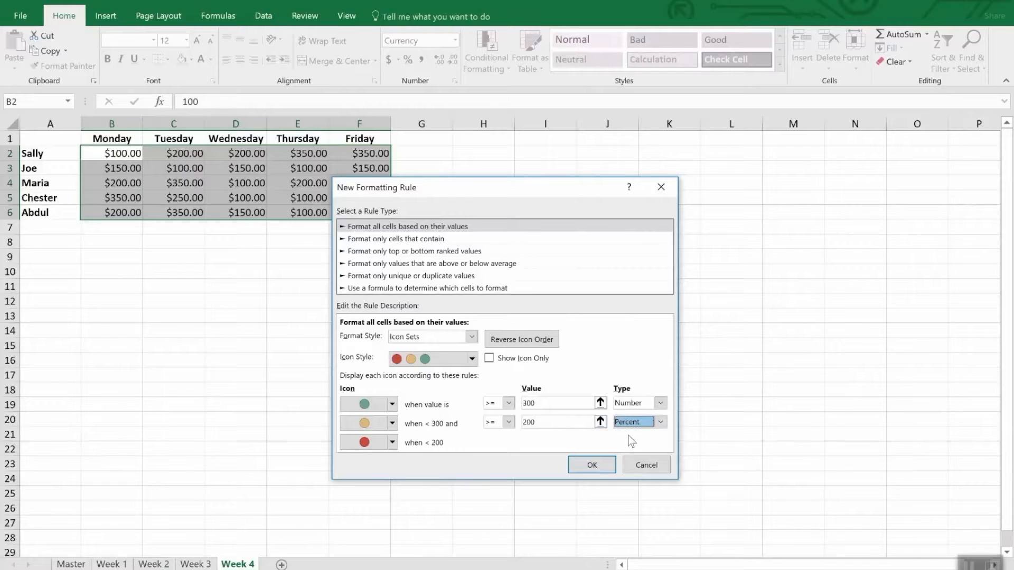
click(659, 421)
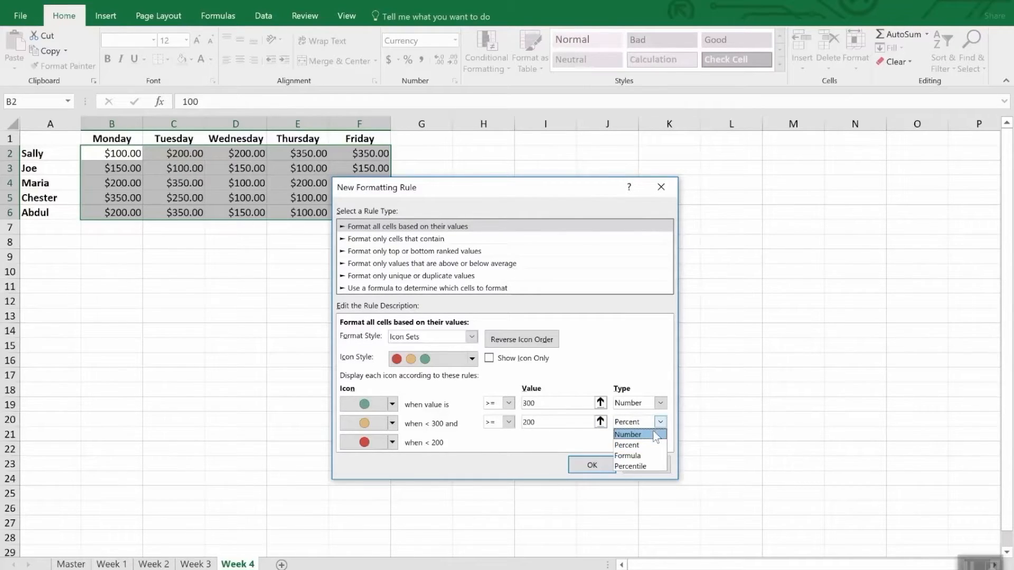
click(626, 434)
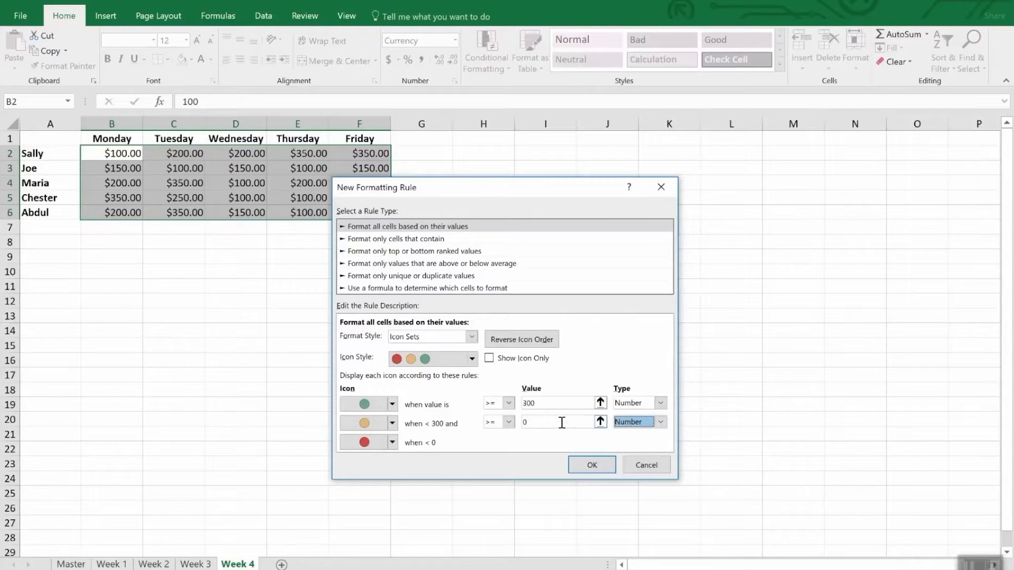
text(200)
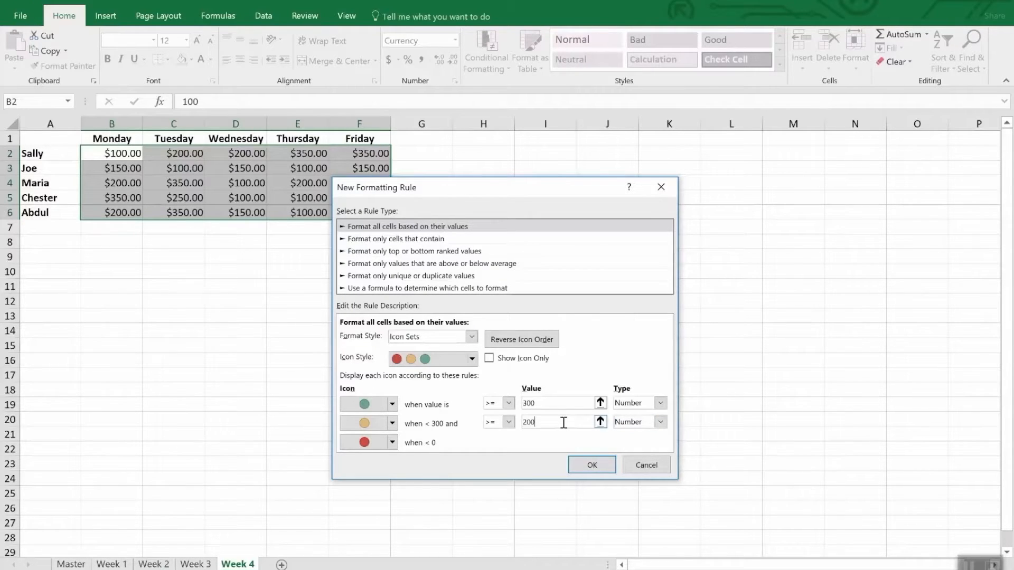
click(590, 465)
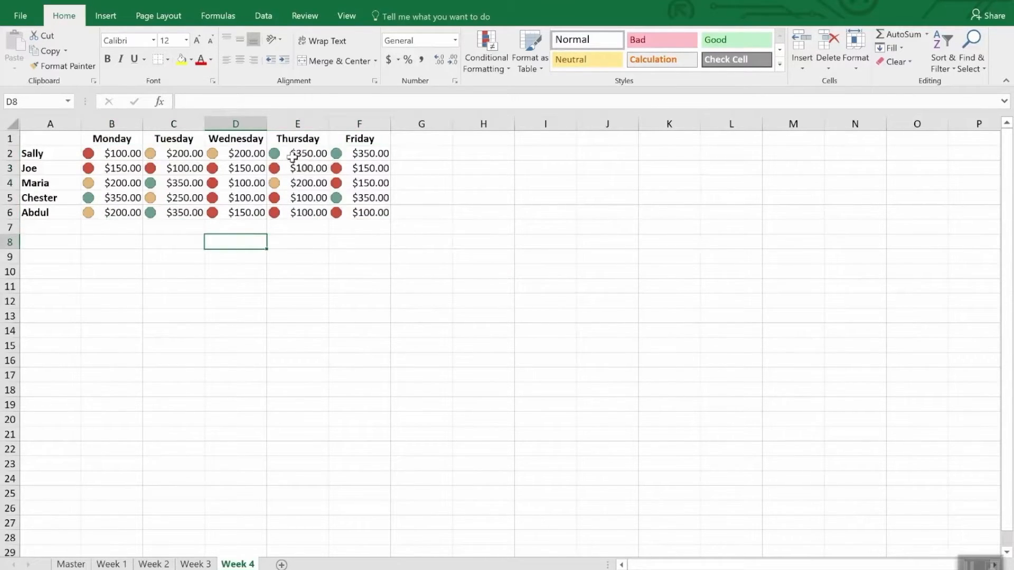
mouse_move(348, 153)
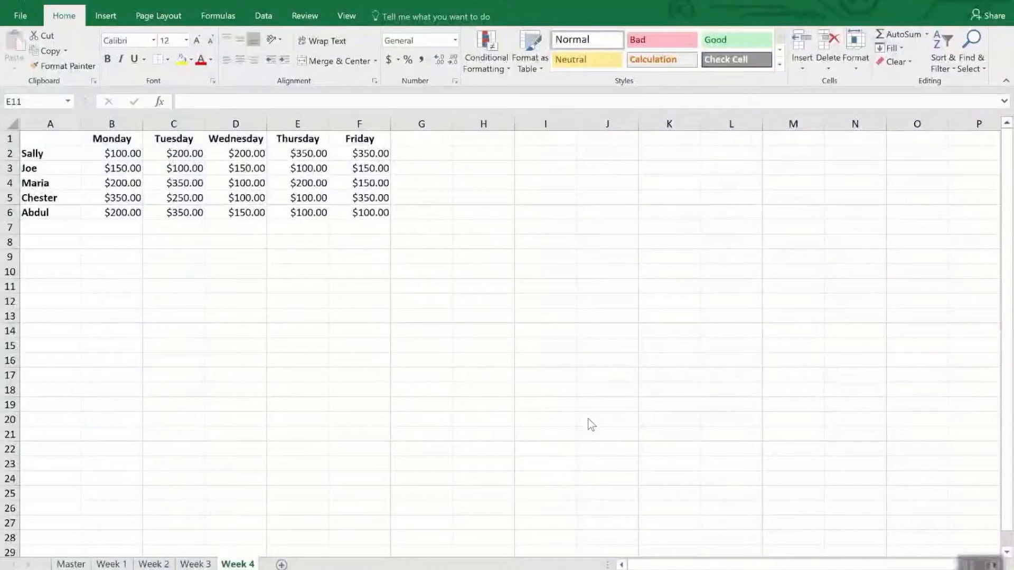
mouse_move(588, 407)
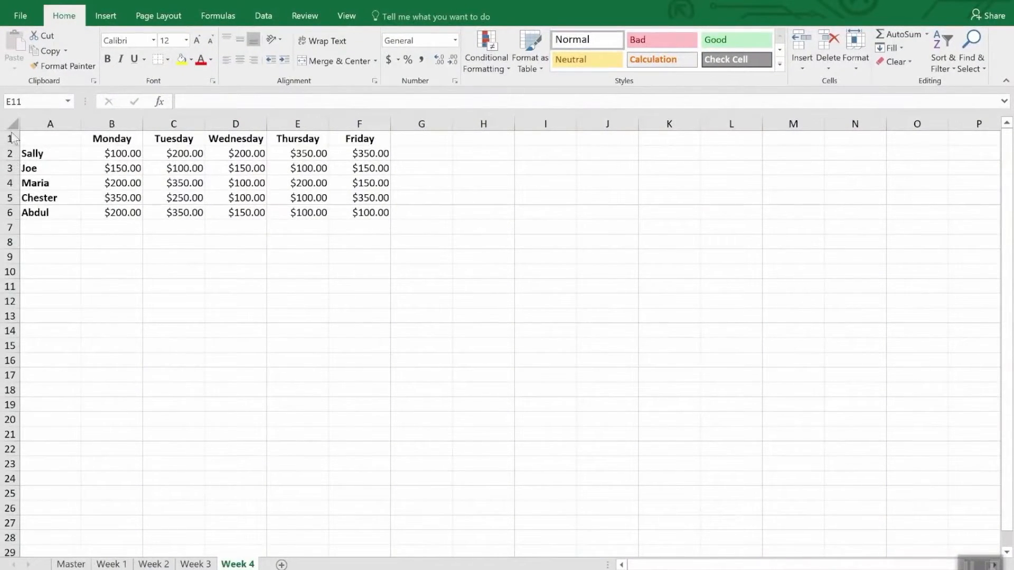
- Select the daily sales values B2:F6 and bring up the conditional formatting choices
click(297, 286)
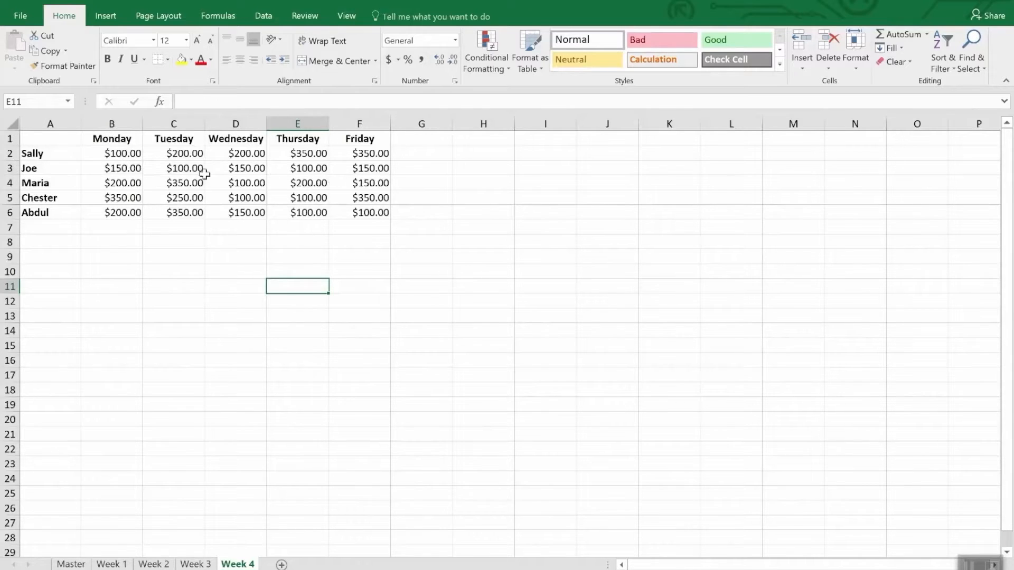
drag(123, 154, 370, 212)
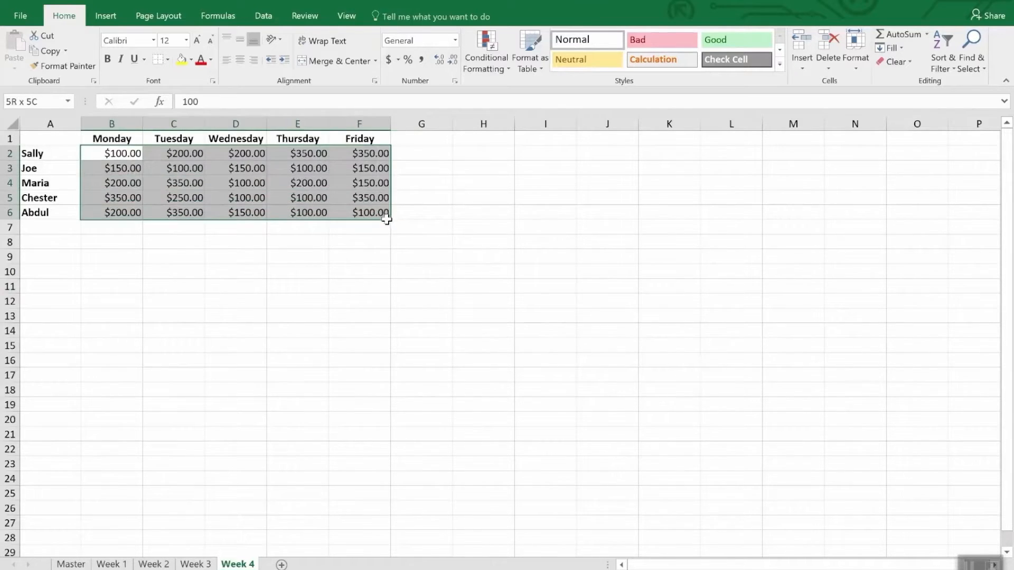
click(486, 50)
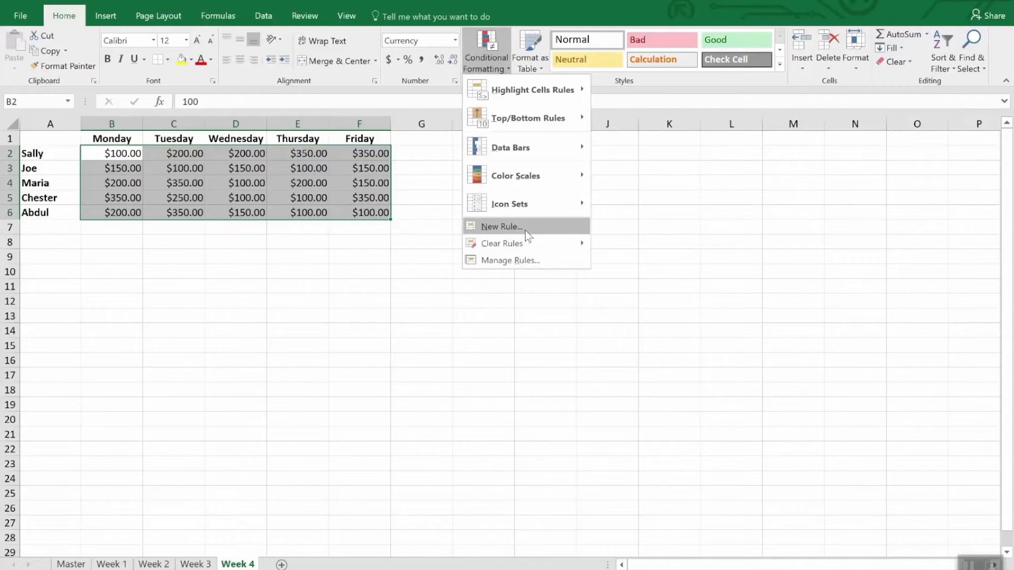
- Create a formula-based rule with the condition =b2<200
click(501, 226)
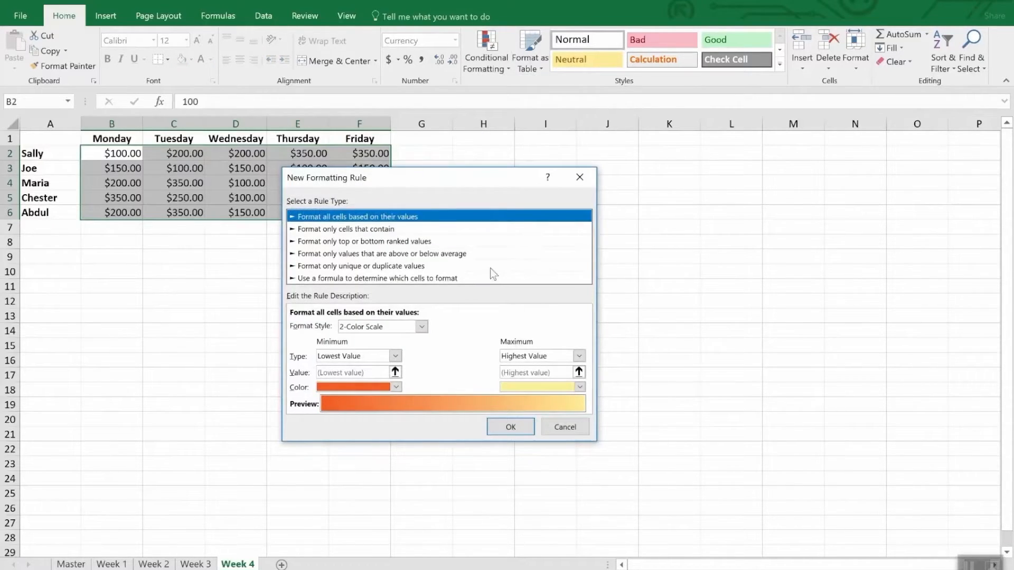
mouse_move(336, 283)
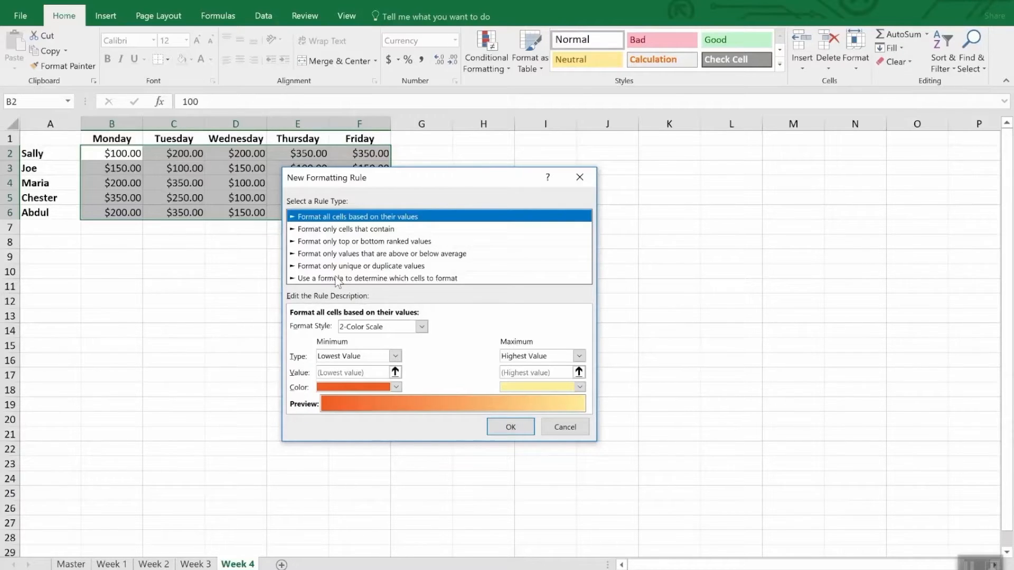
click(379, 278)
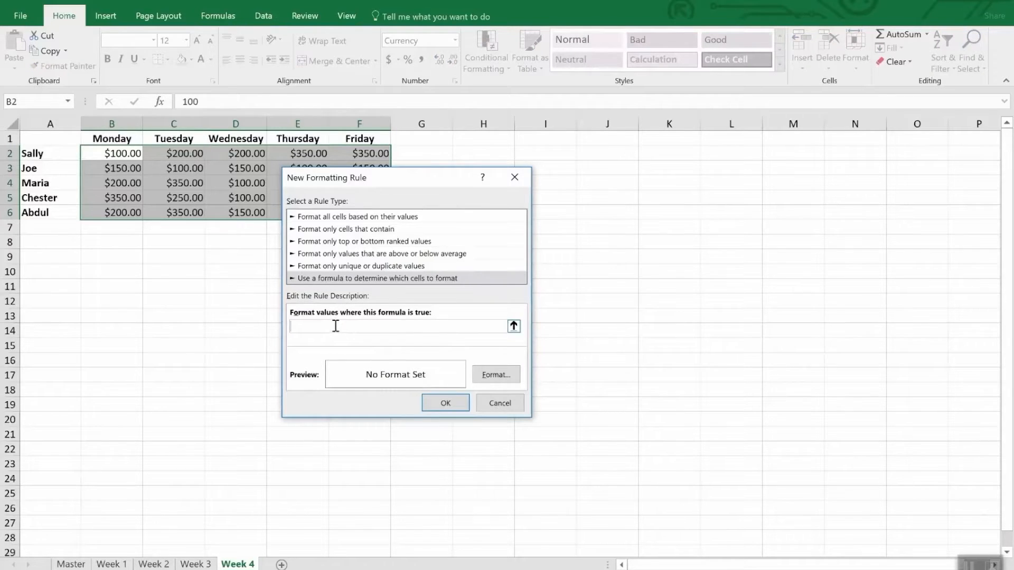
text(=)
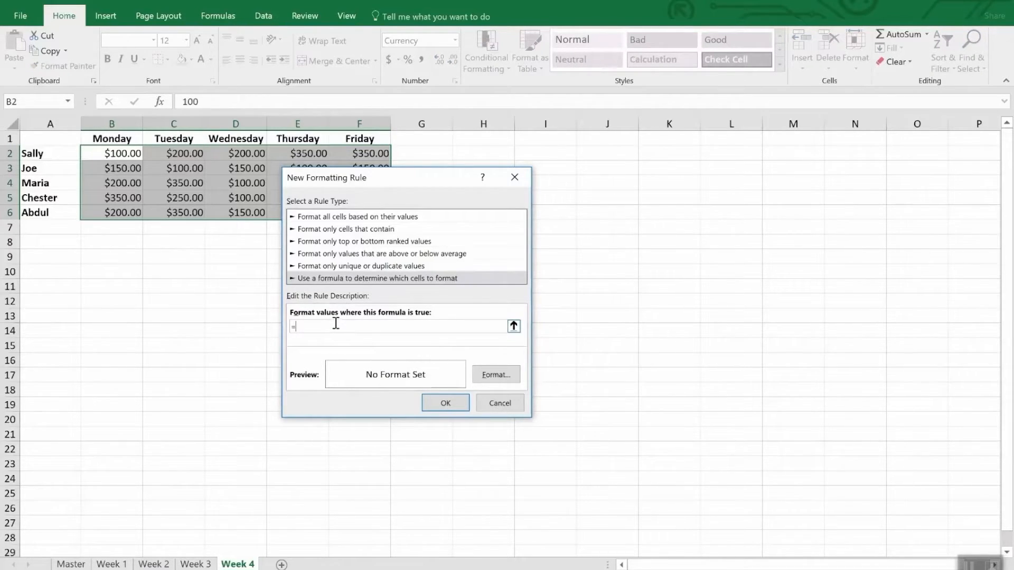
text(b2)
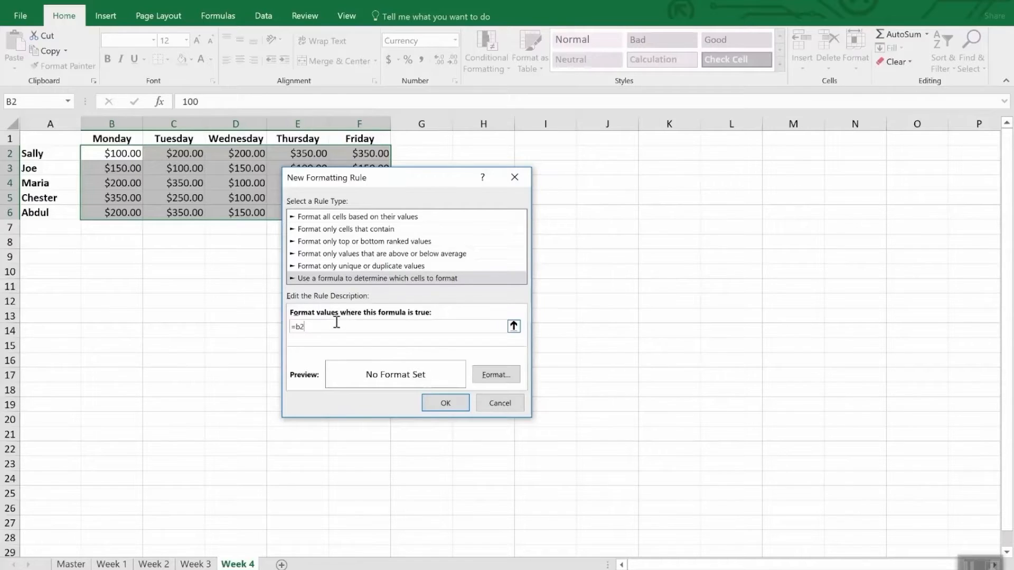
text(<2)
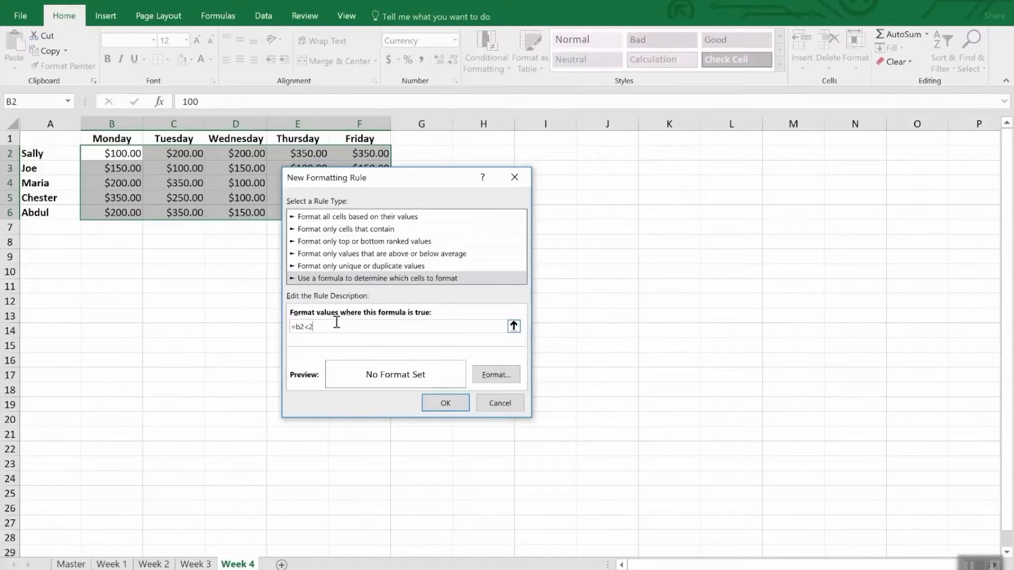
text(00)
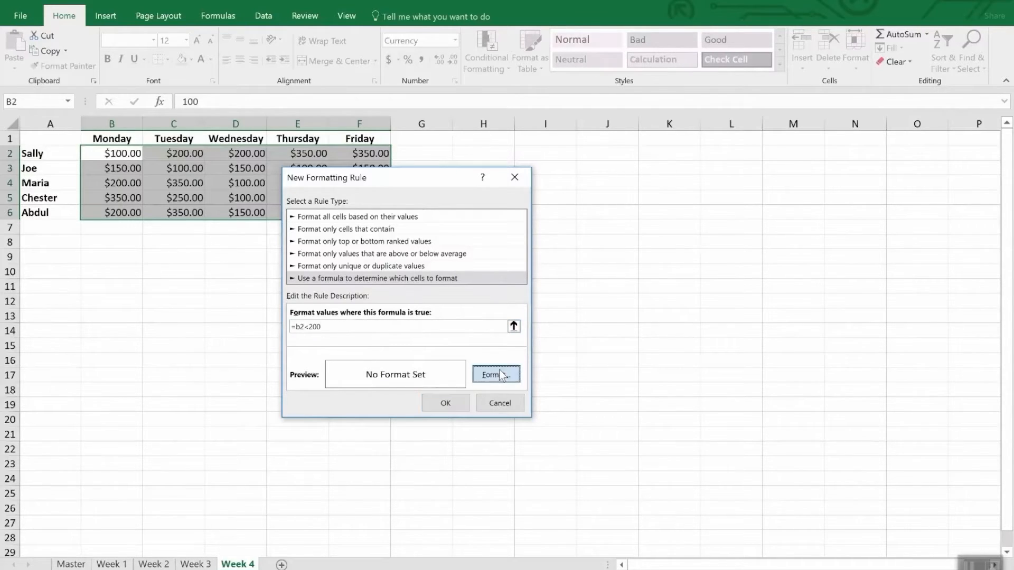
- Give matching cells a yellow fill and apply the under-200 rule
click(496, 374)
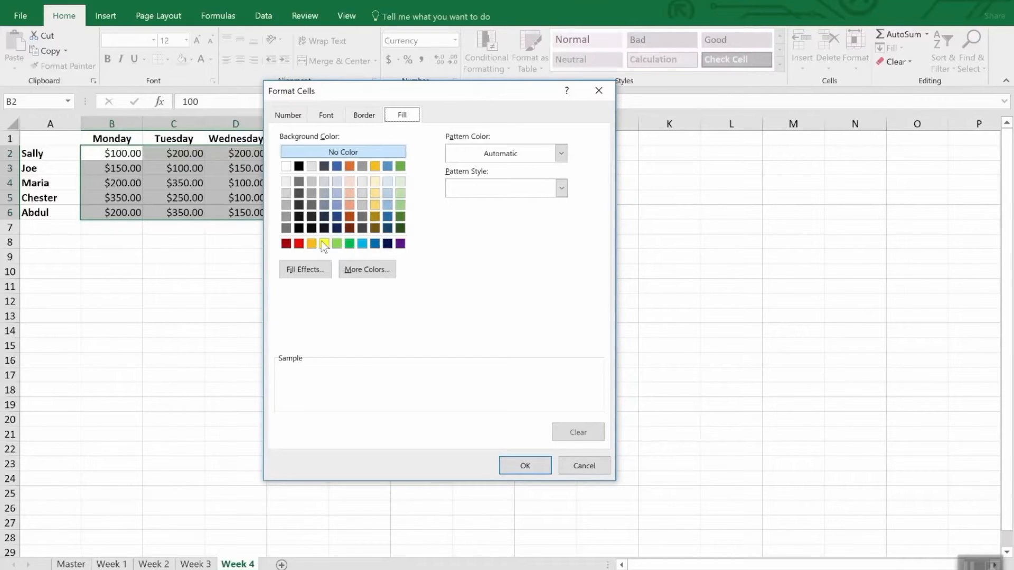
click(323, 245)
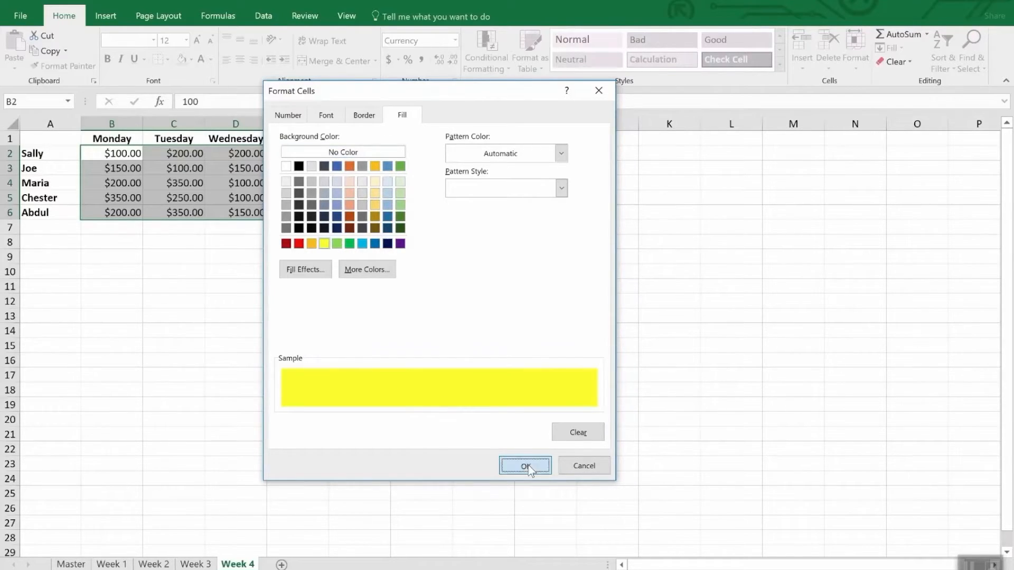
click(525, 466)
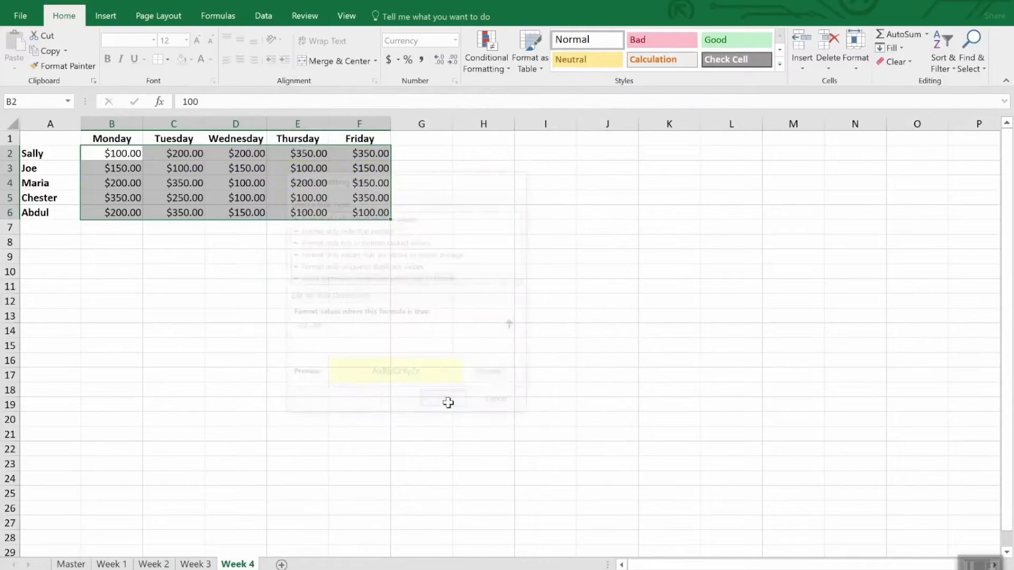
click(444, 400)
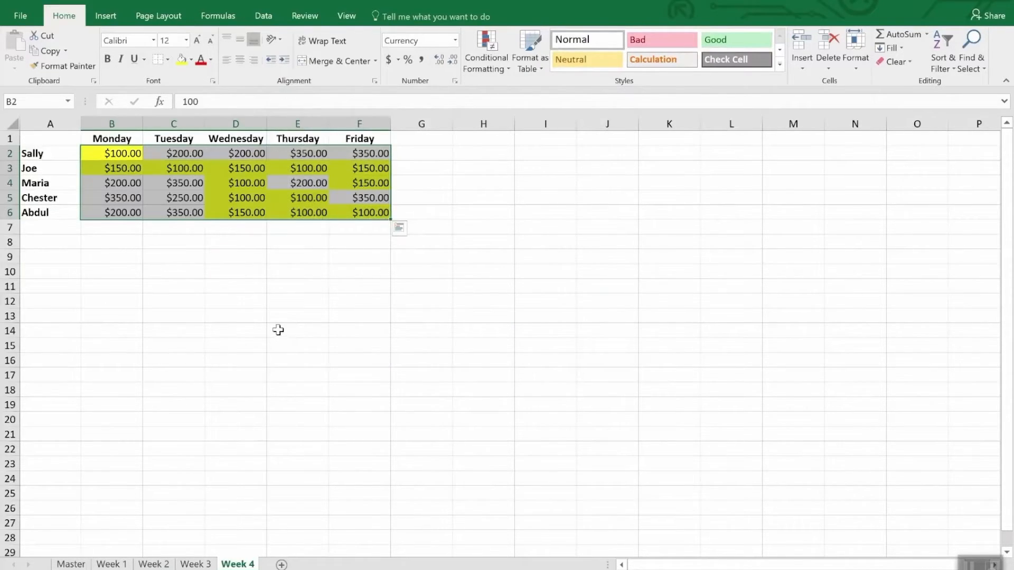
click(298, 330)
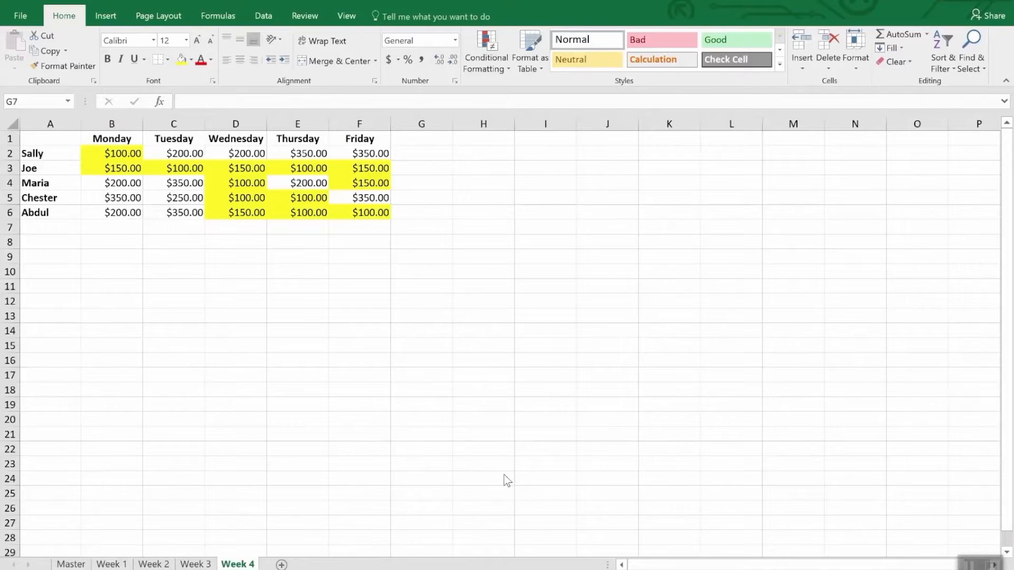
mouse_move(412, 390)
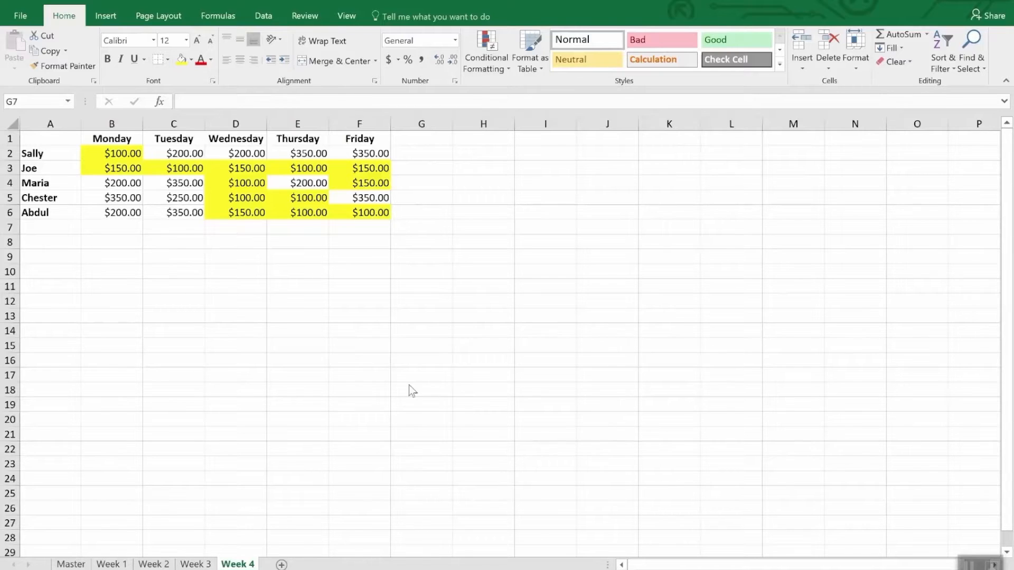
mouse_move(479, 296)
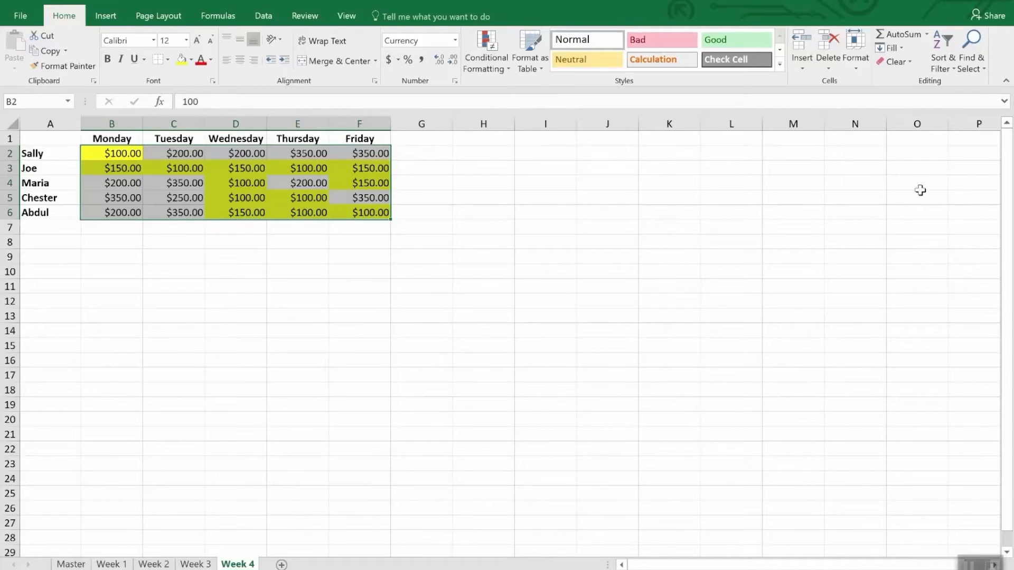
mouse_move(764, 195)
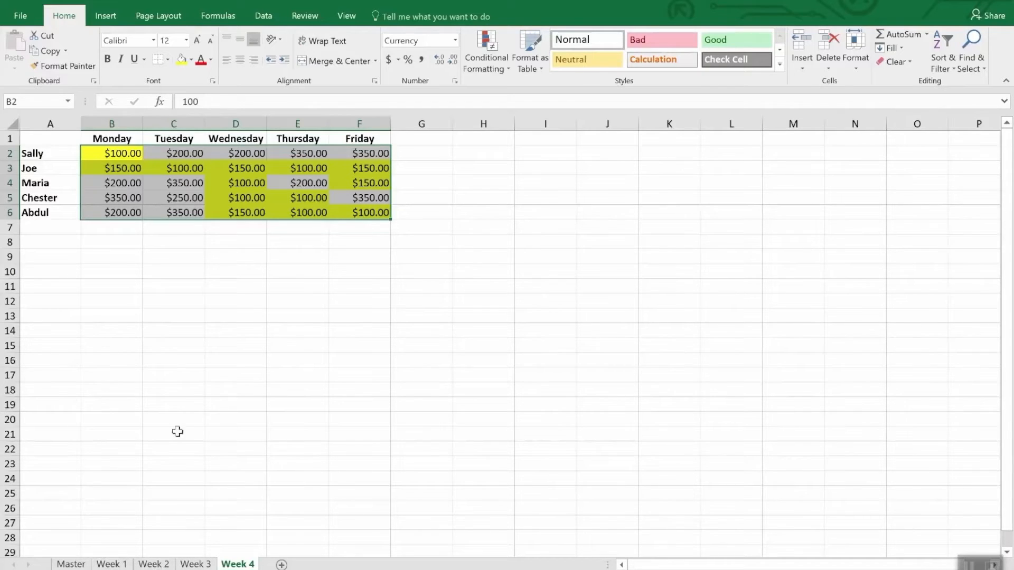
mouse_move(188, 413)
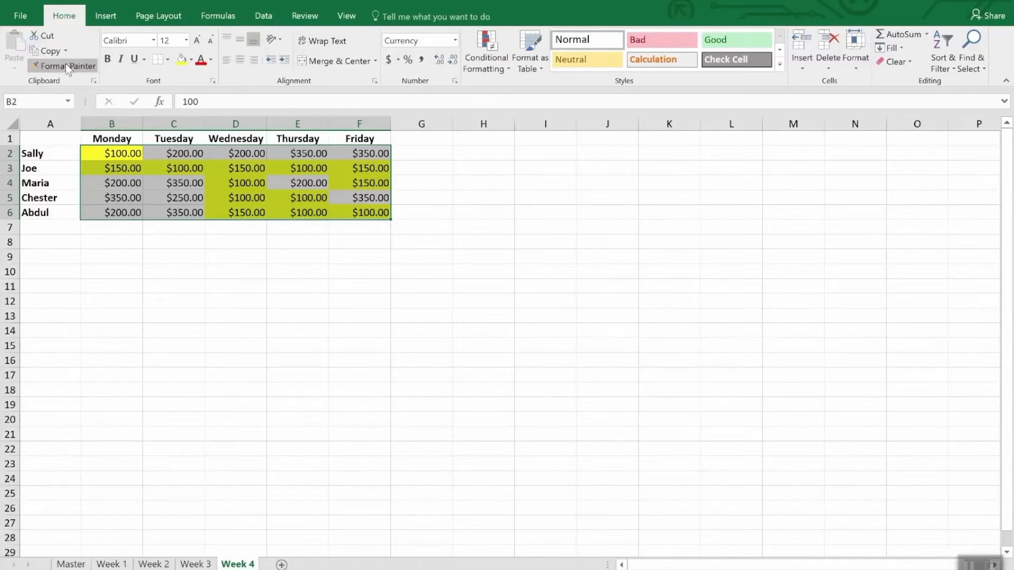
- Copy the Week 4 formatting with Format Painter onto the Week 3 sales amounts B2:F6
click(67, 65)
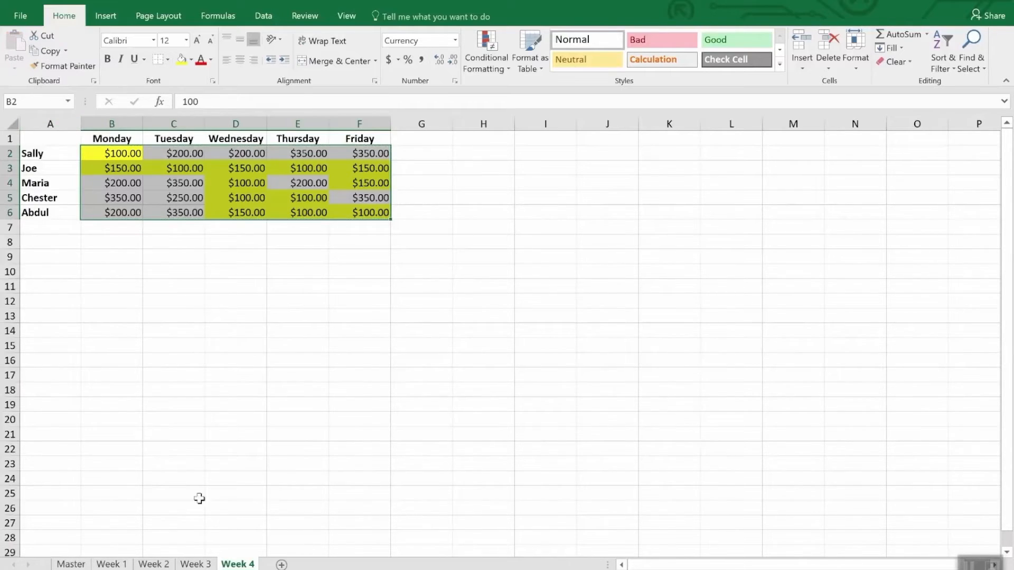
click(195, 564)
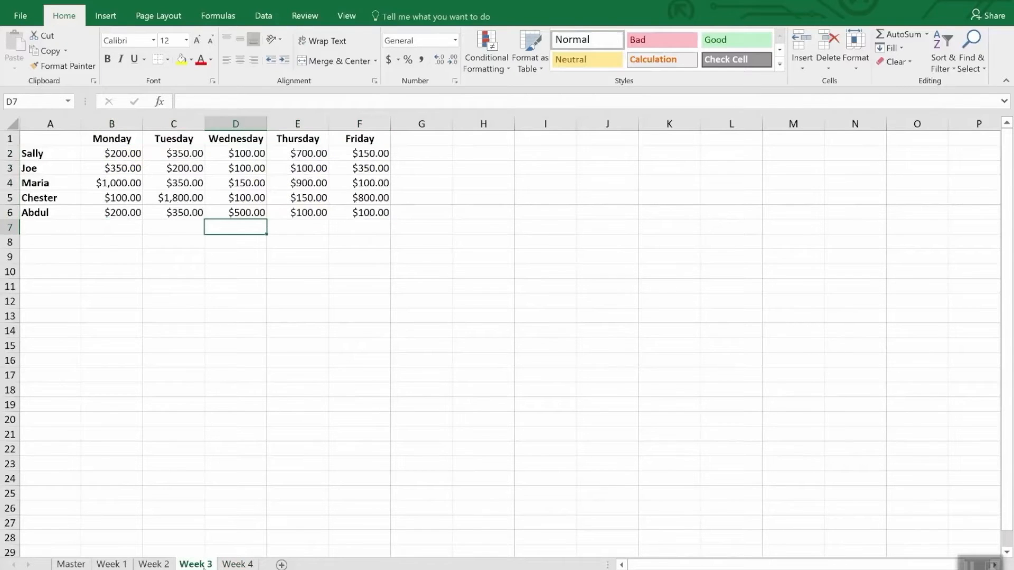
drag(123, 153, 360, 212)
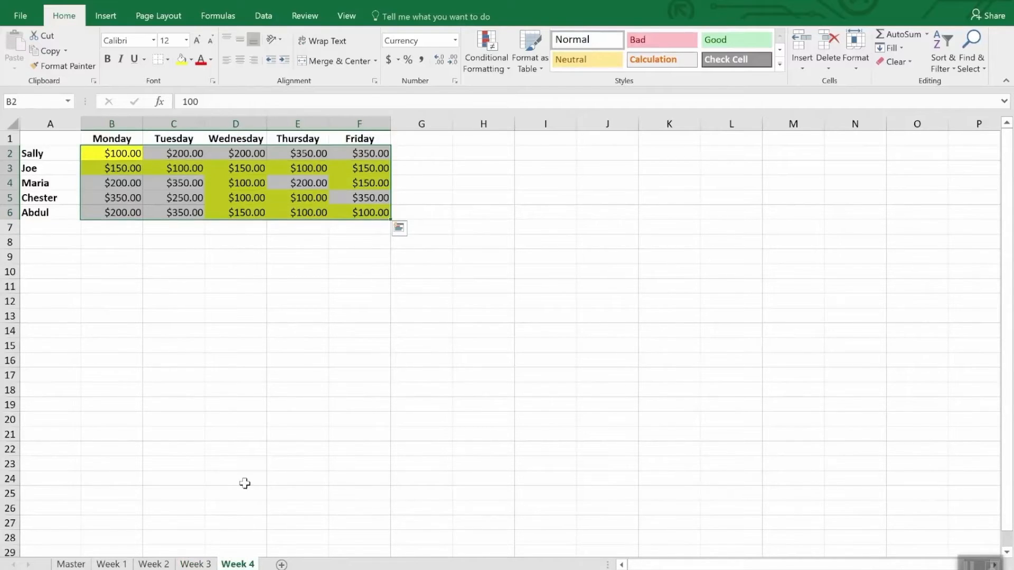
click(62, 66)
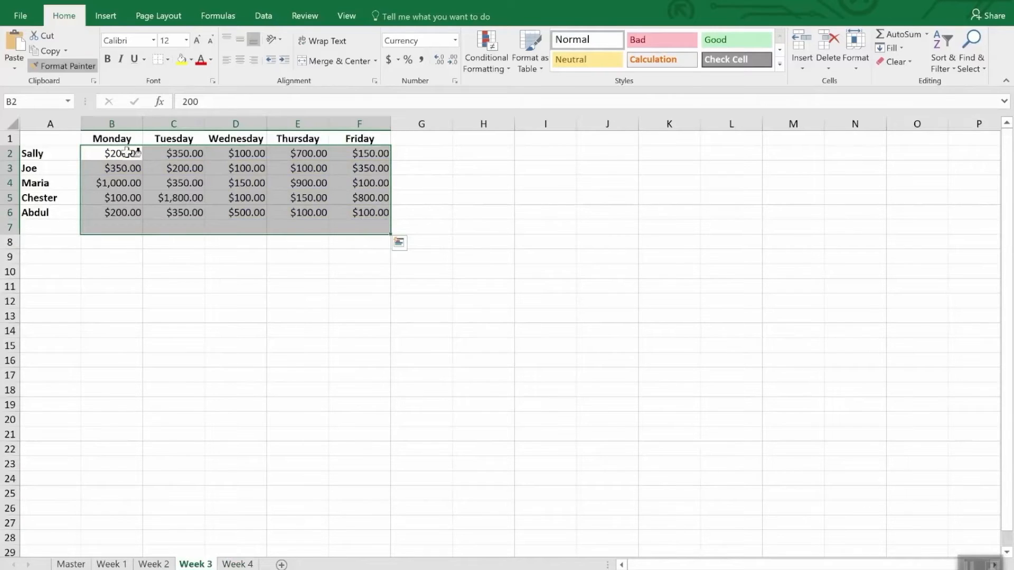
drag(111, 153, 371, 212)
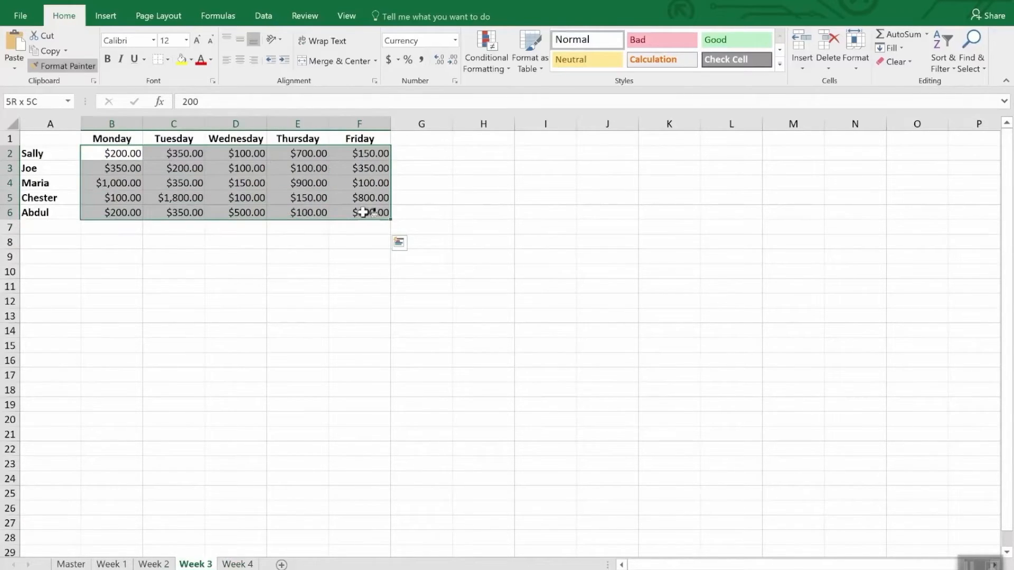
- Paint the same formatting onto the Week 2 sales amounts B2:F6 and move on to the next sheet
click(153, 564)
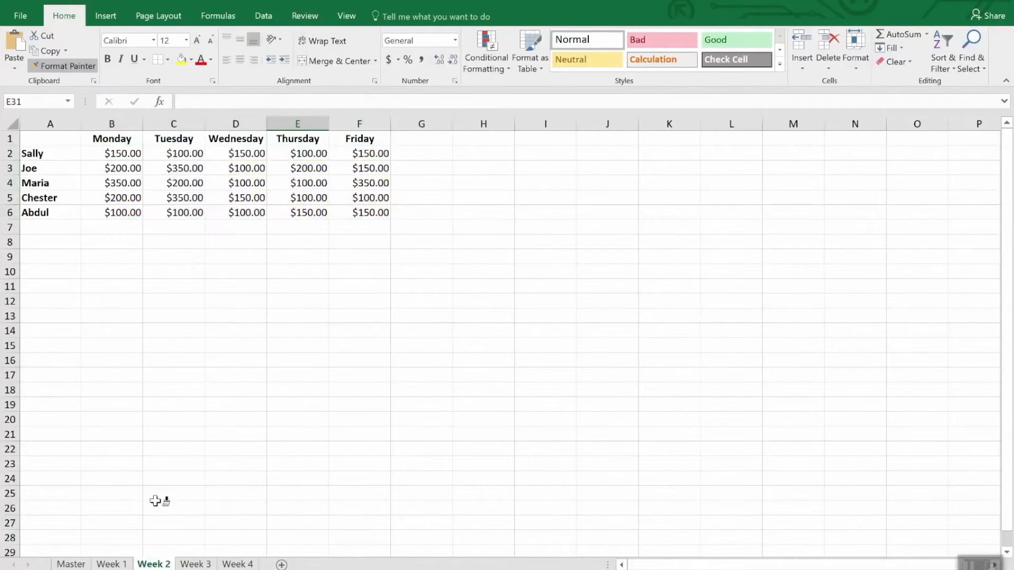
drag(123, 153, 370, 213)
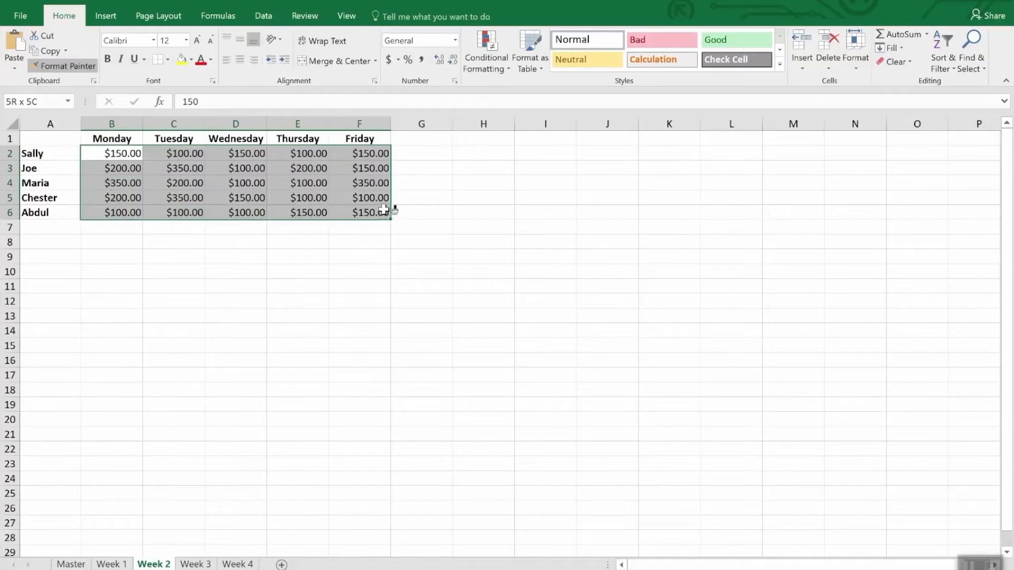
click(111, 564)
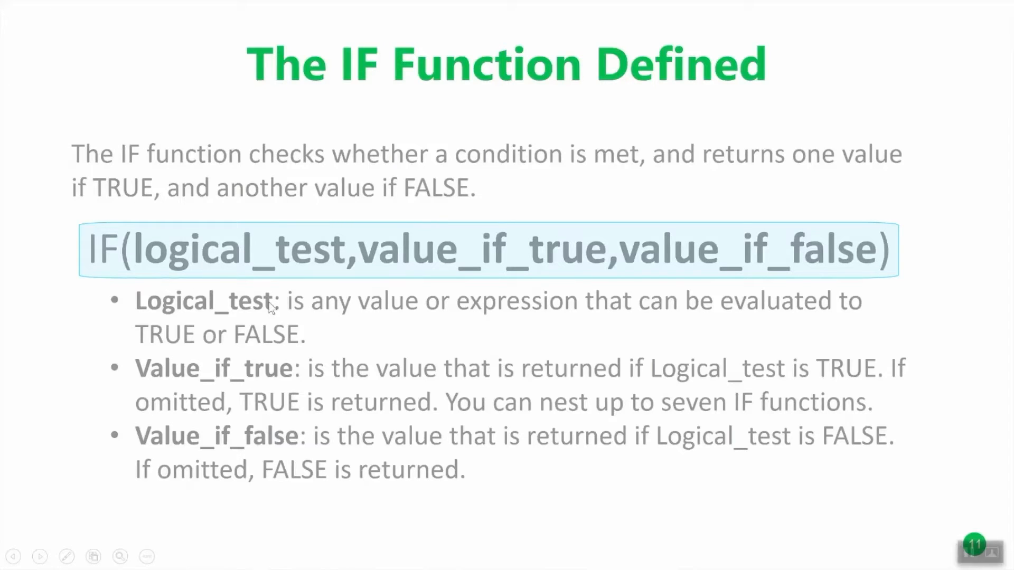
mouse_move(368, 349)
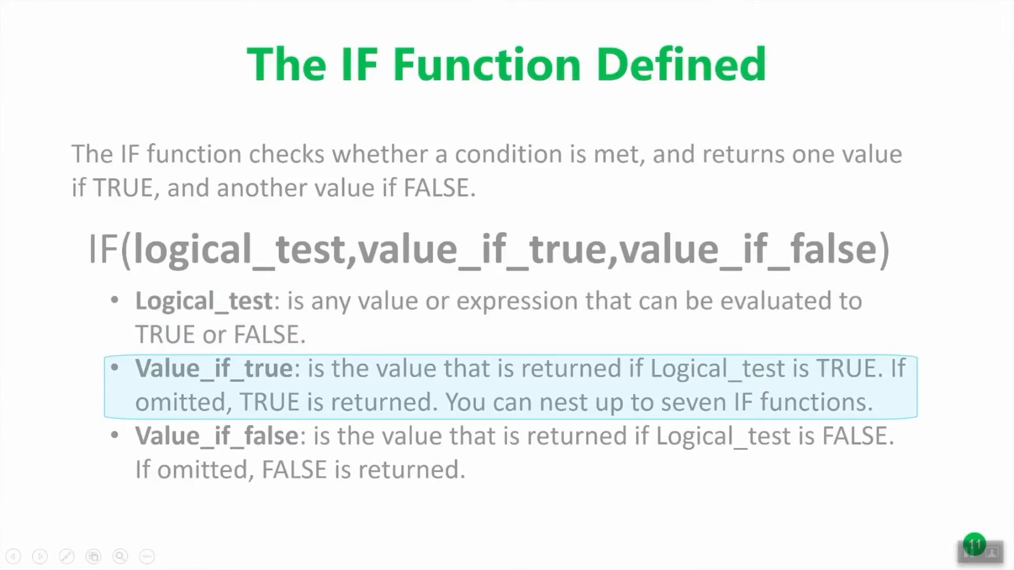
mouse_move(778, 380)
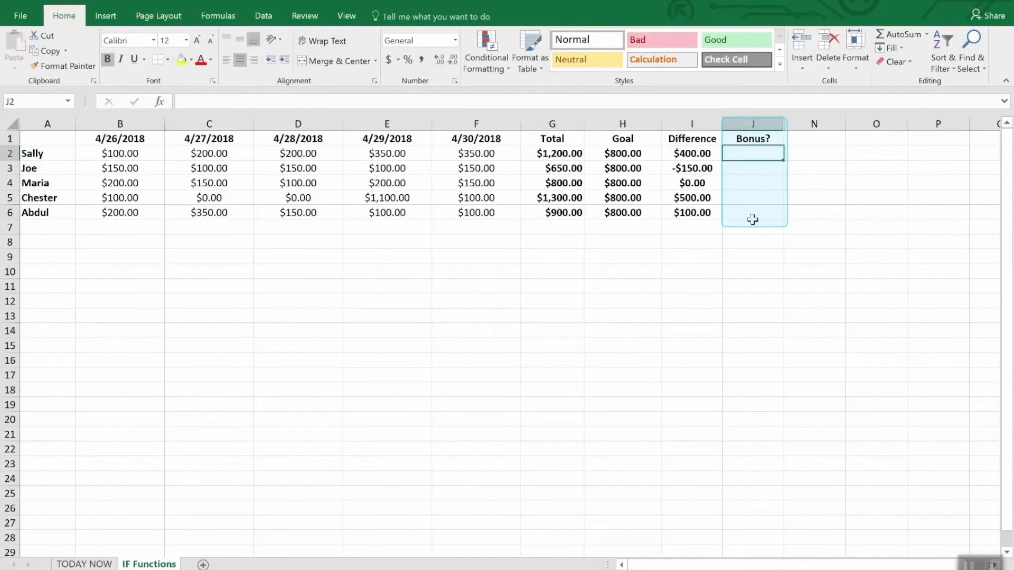
- Highlight the empty Bonus? cells J2:J6 for all salespeople
drag(753, 153, 752, 212)
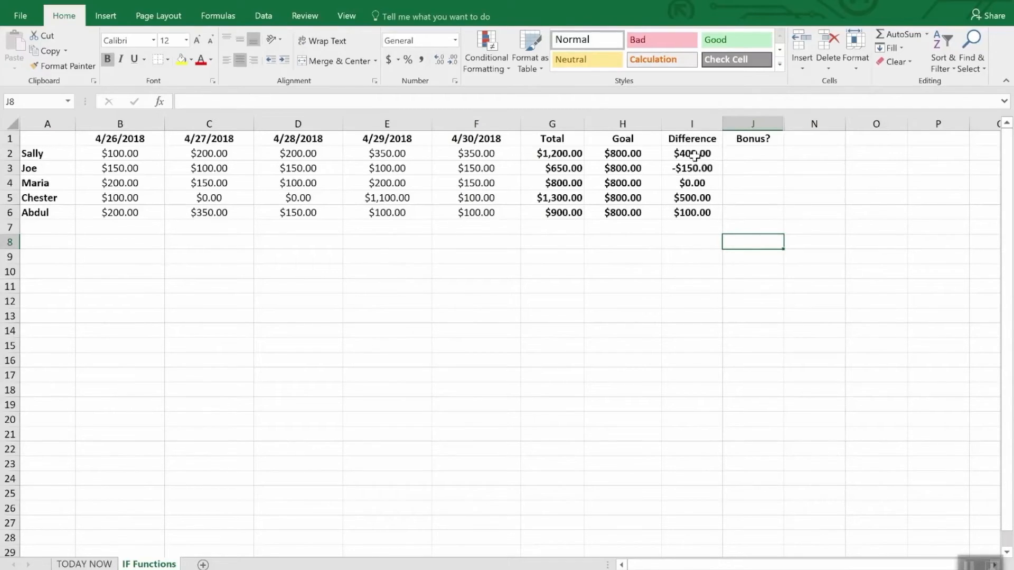
- Enter =IF(I2>0,"Yes","No") in Sally's Bonus? cell J2, quoting the No text
click(753, 153)
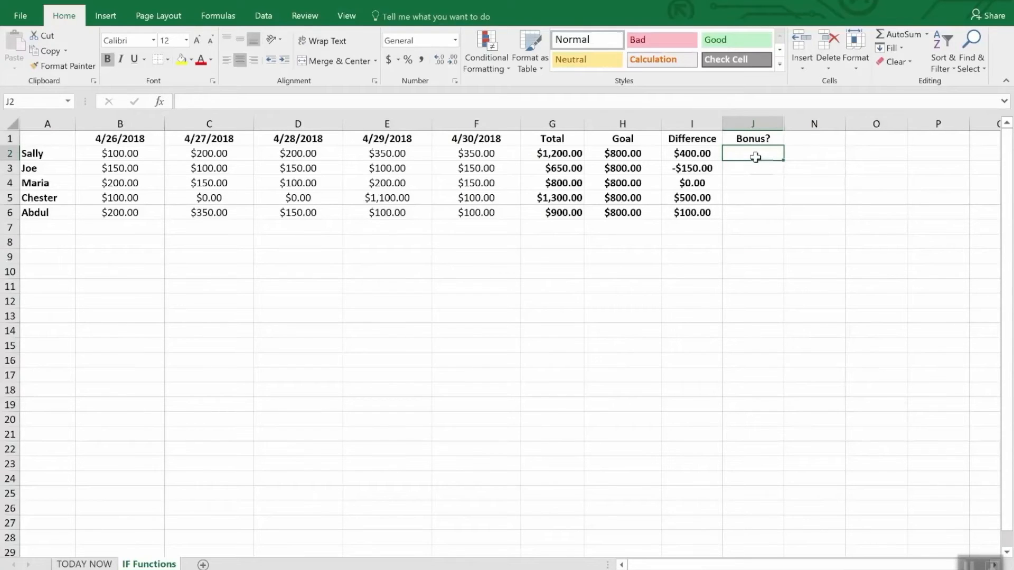
text(=)
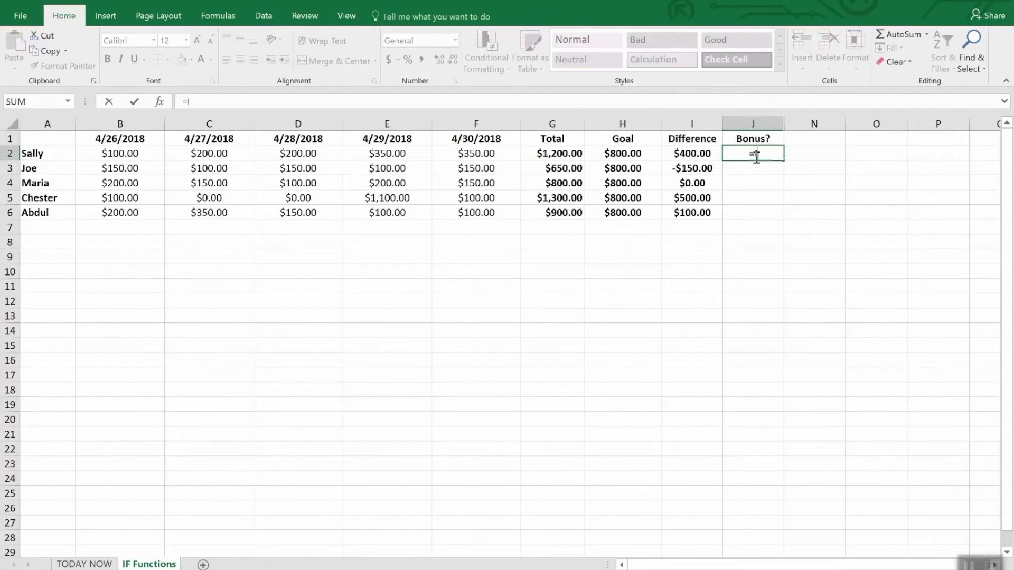
text(F(i2)
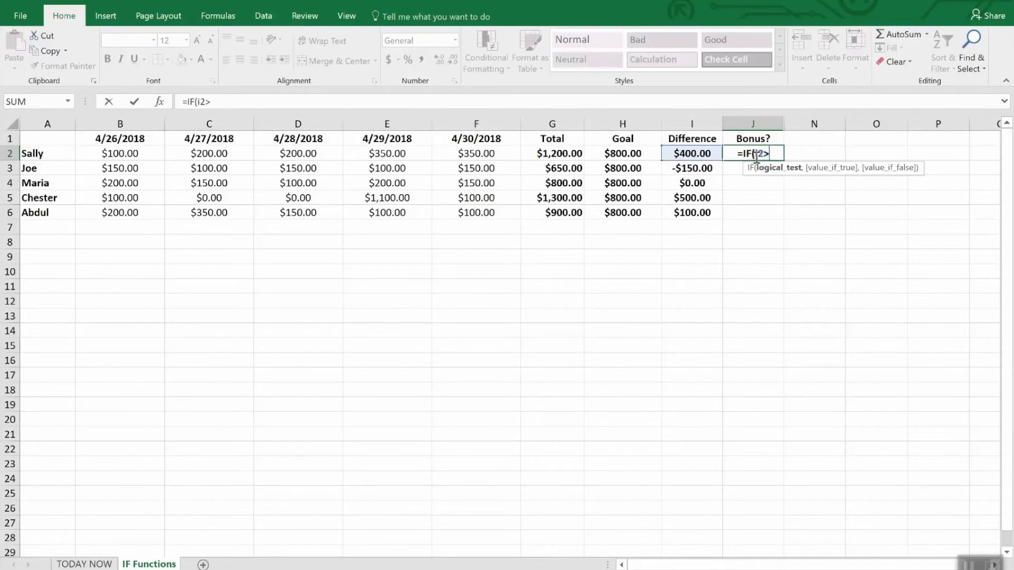
text(>0)
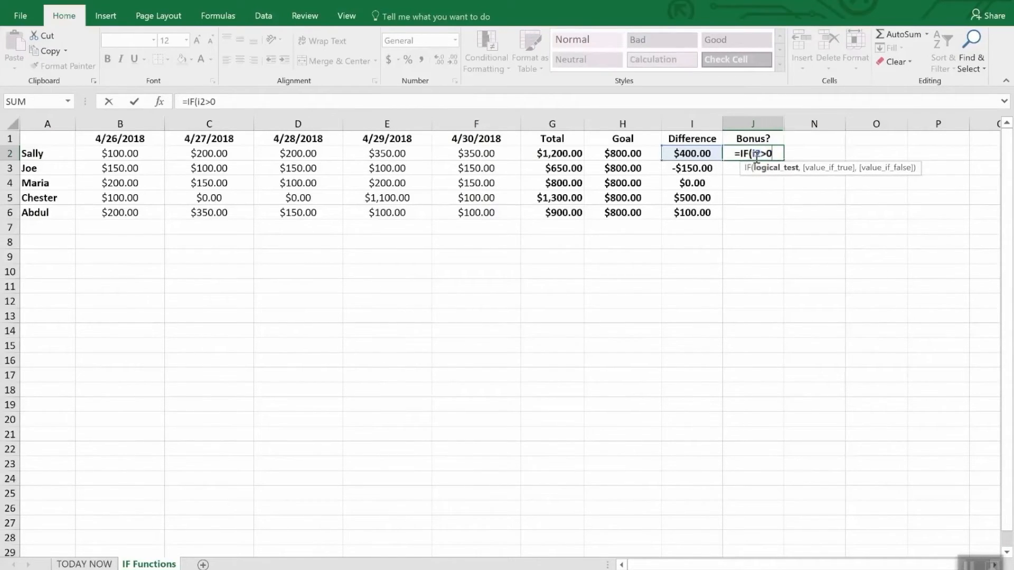
text(,)
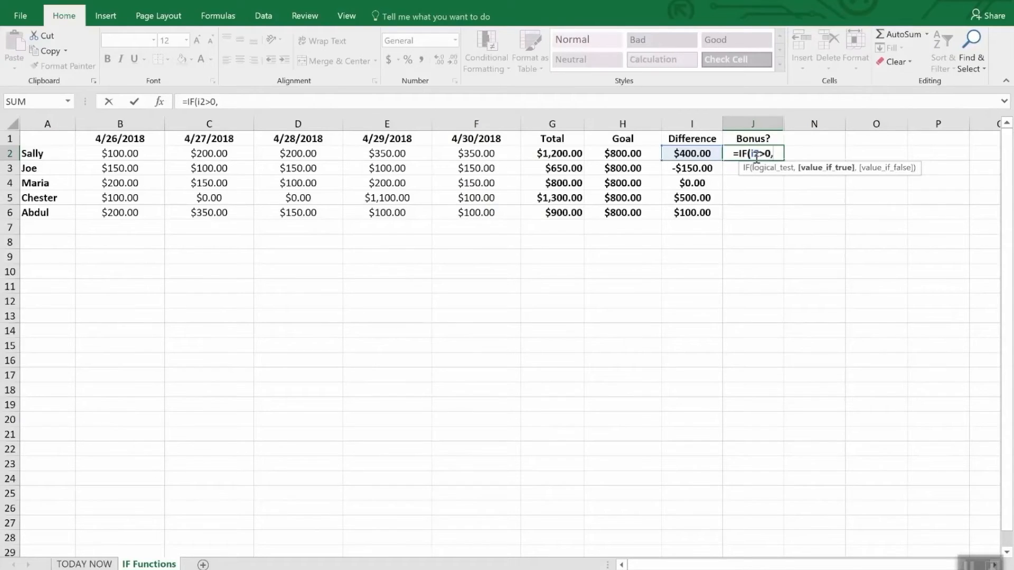
text(")
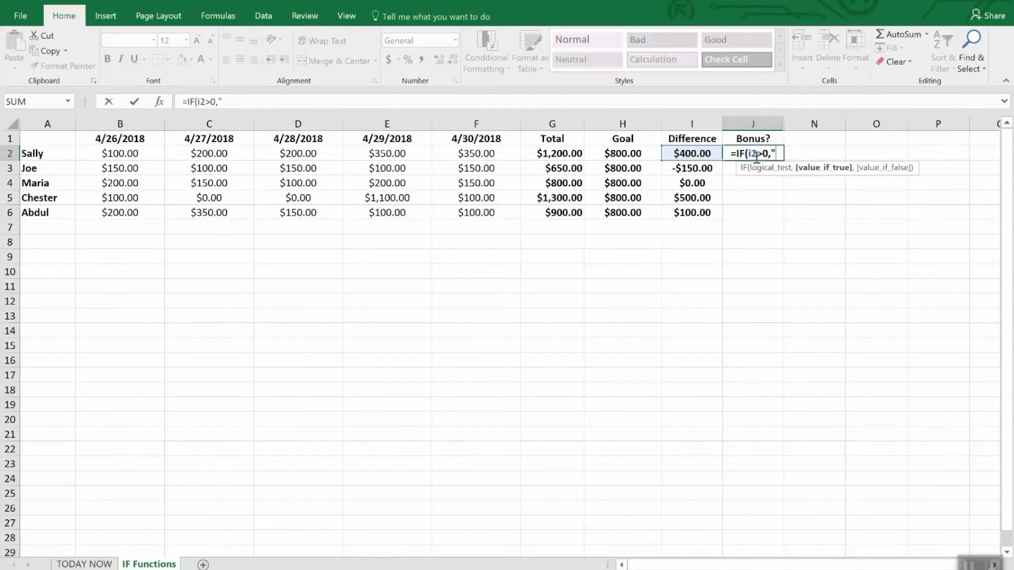
text(Ye)
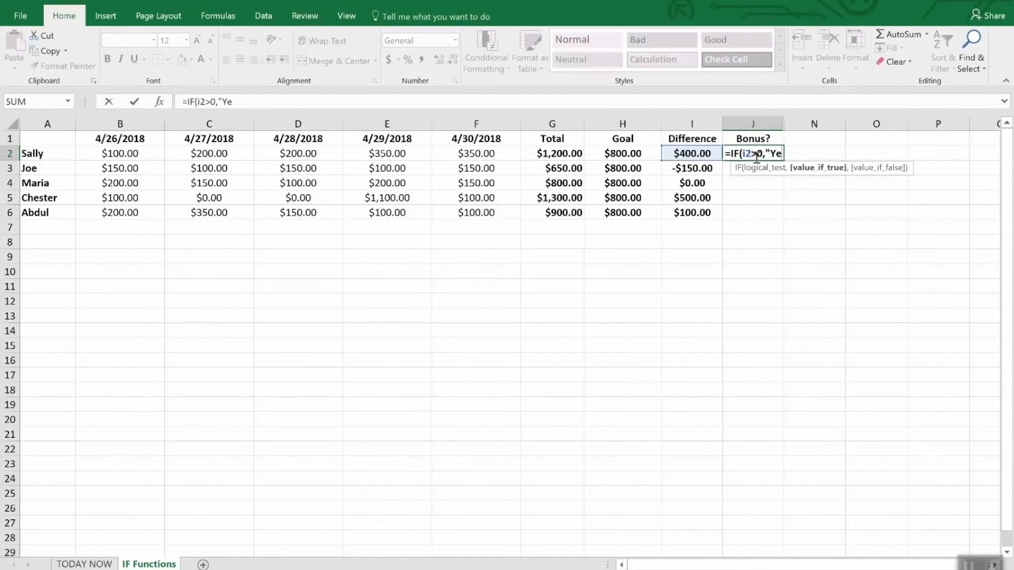
text(s")
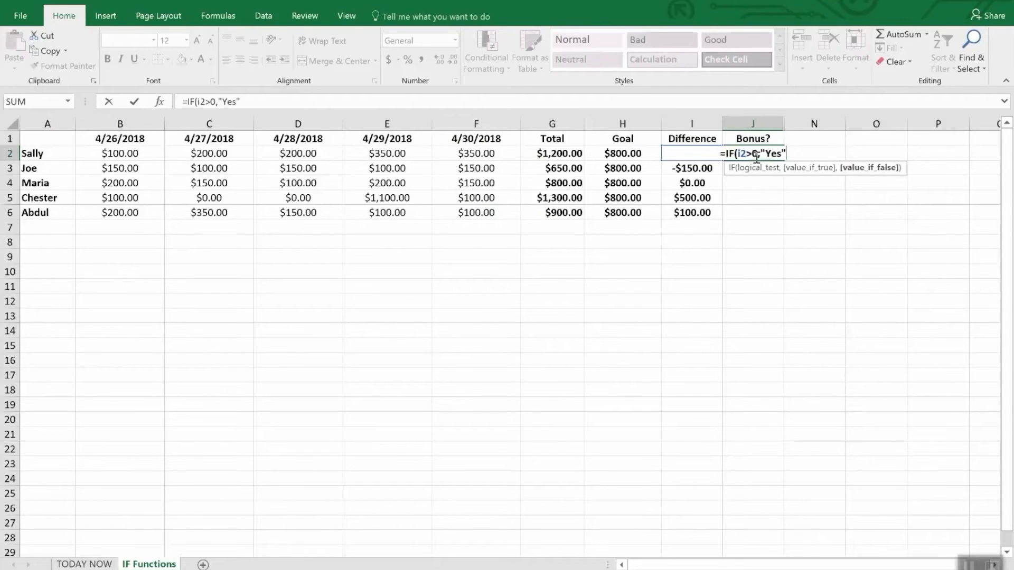
text(,No)
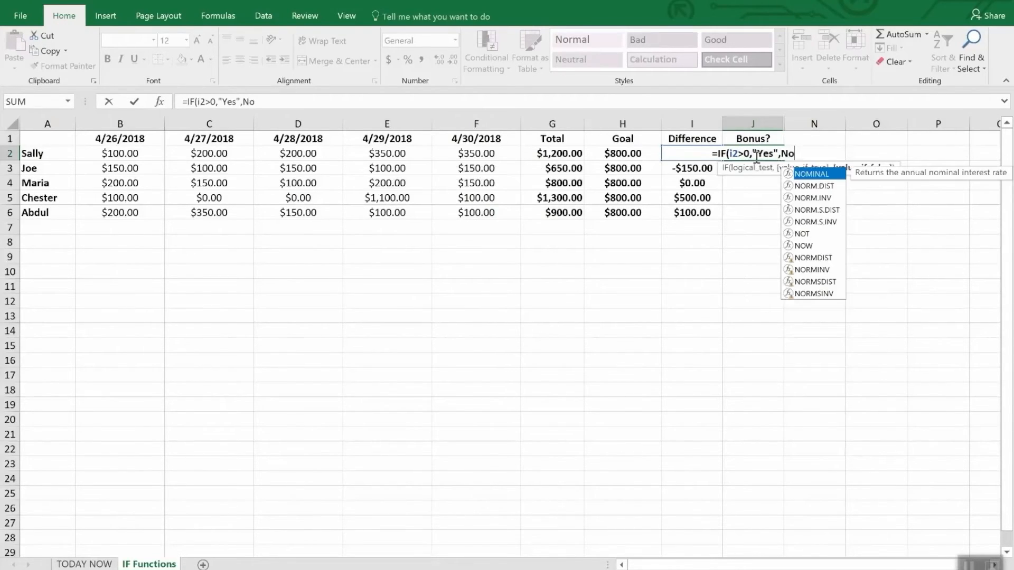
key(backspace)
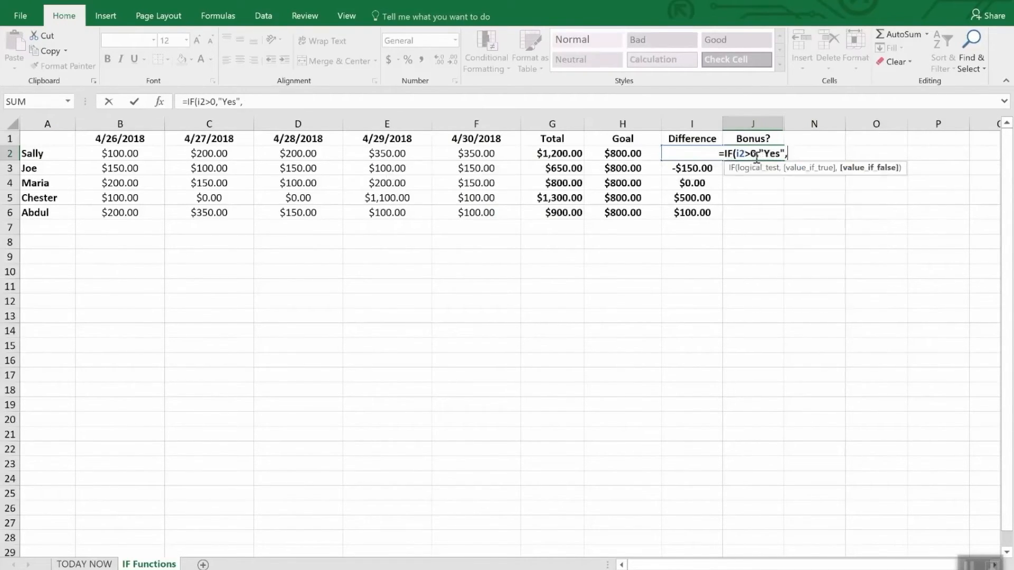
text("N)
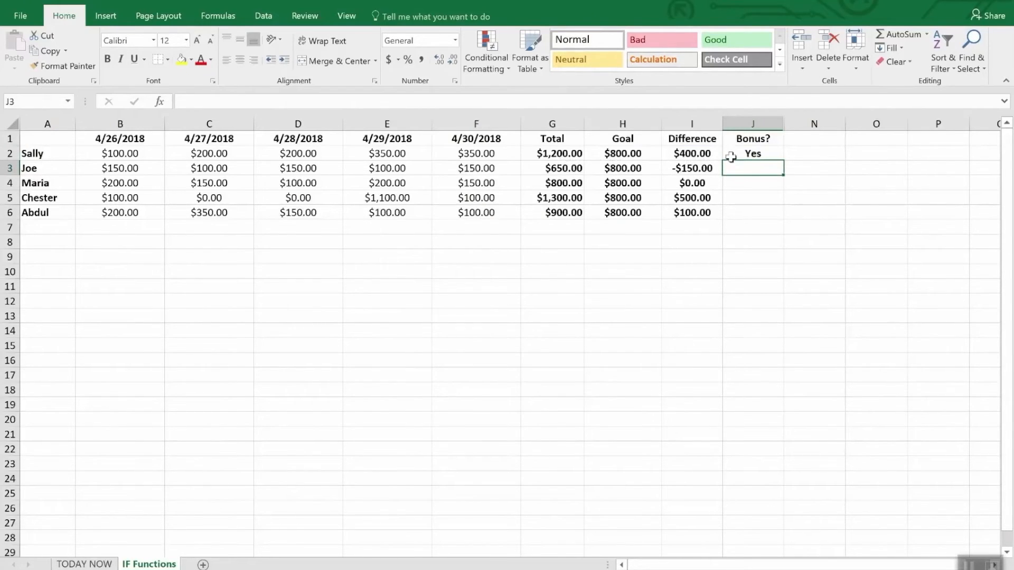
- Fill the Bonus? formula from J2 down to J6
click(752, 153)
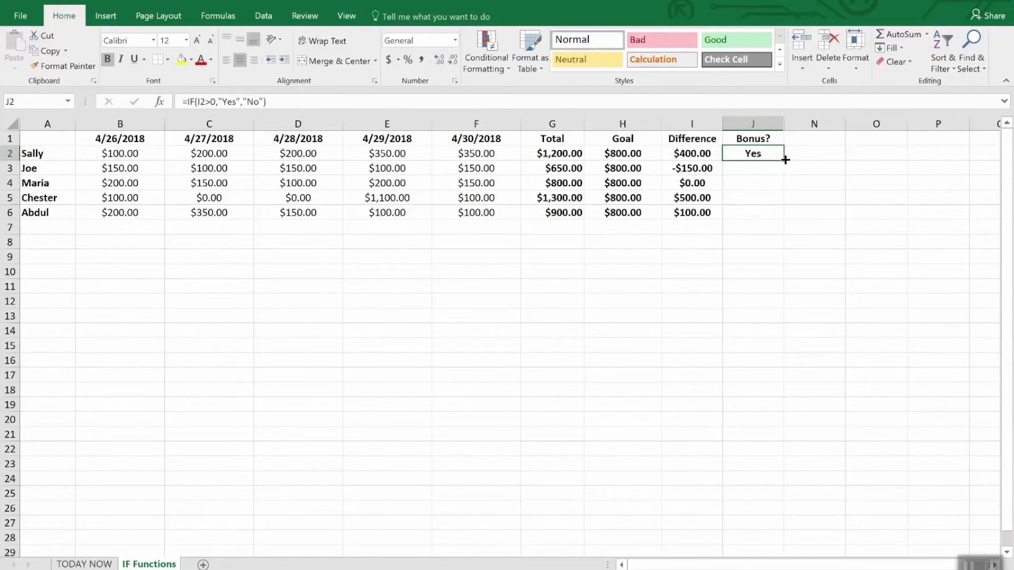
drag(785, 160, 785, 218)
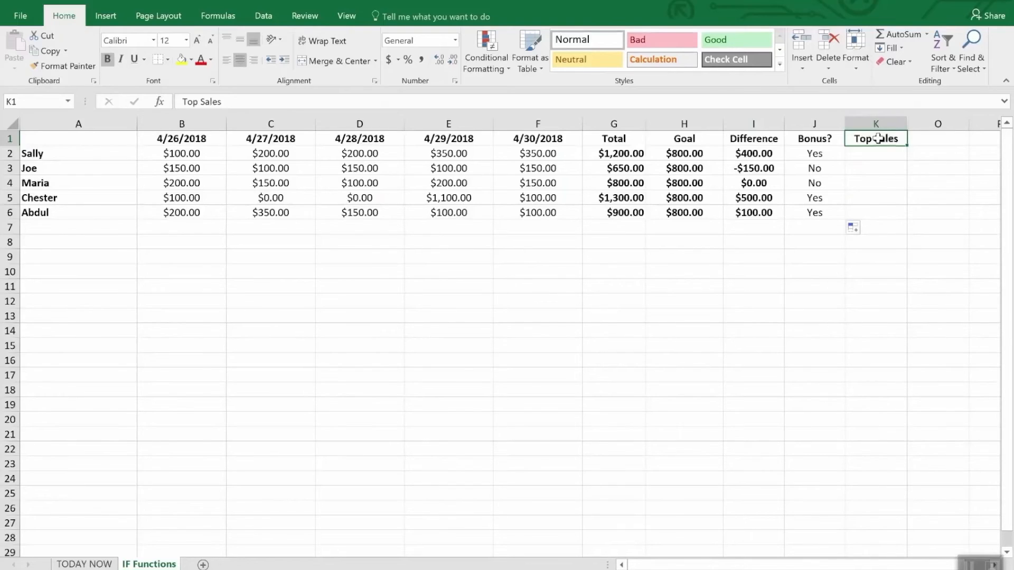
- Begin =IF(AND(I5>I2,I5>I3,I5>I4,I5>I6) in Chester's Top Sales cell K5
click(876, 198)
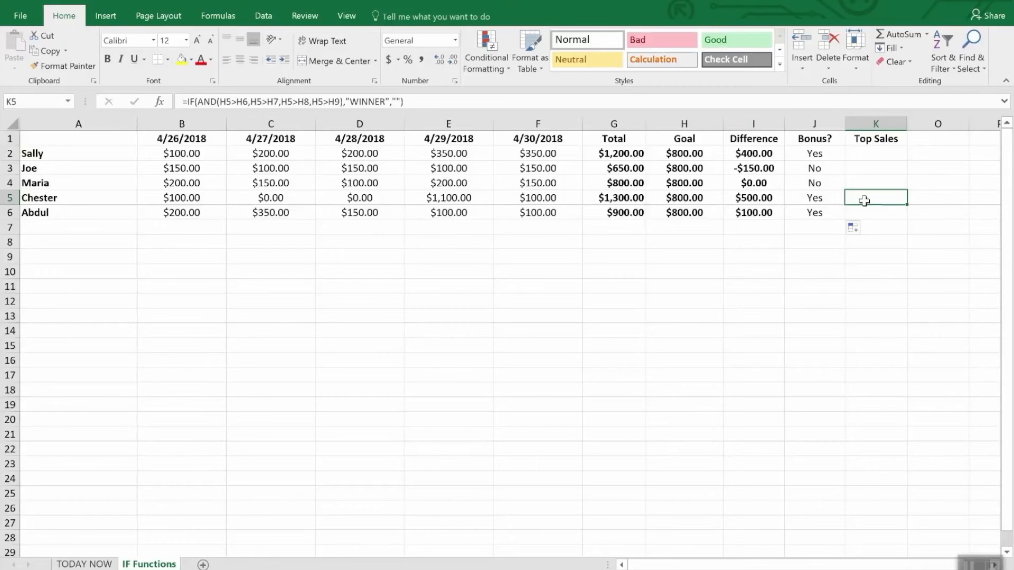
text(=)
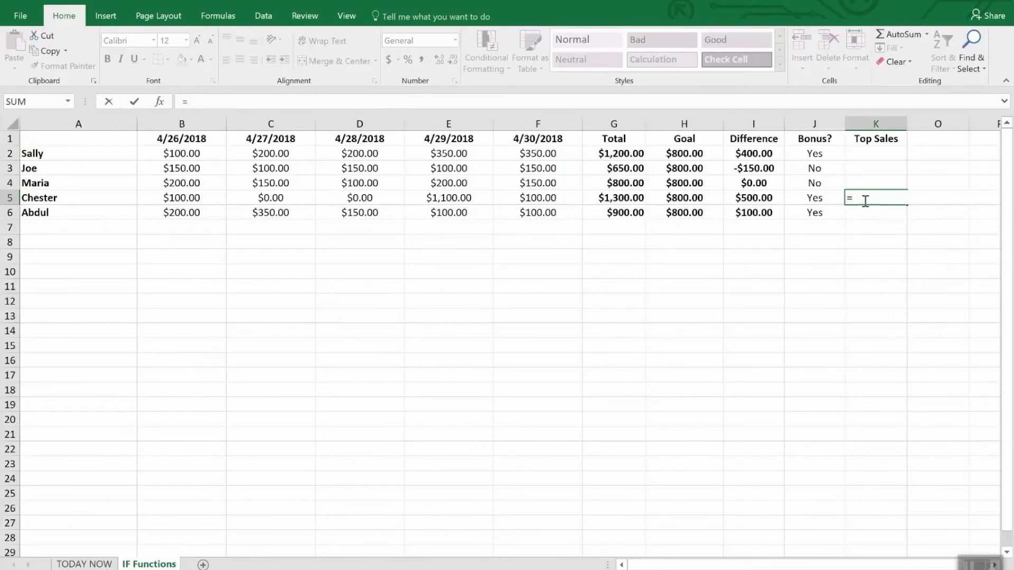
text(I)
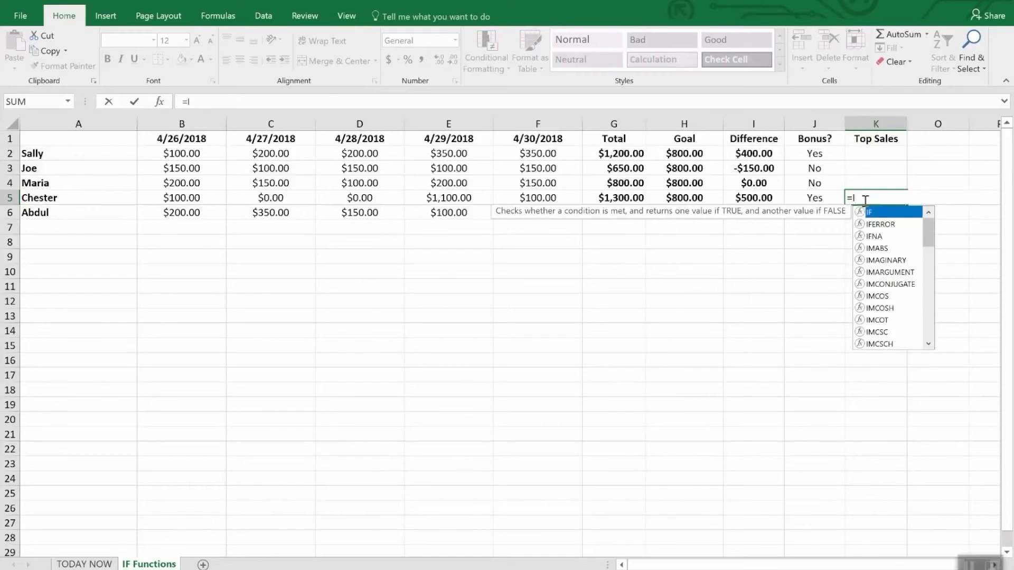
text(F(and()
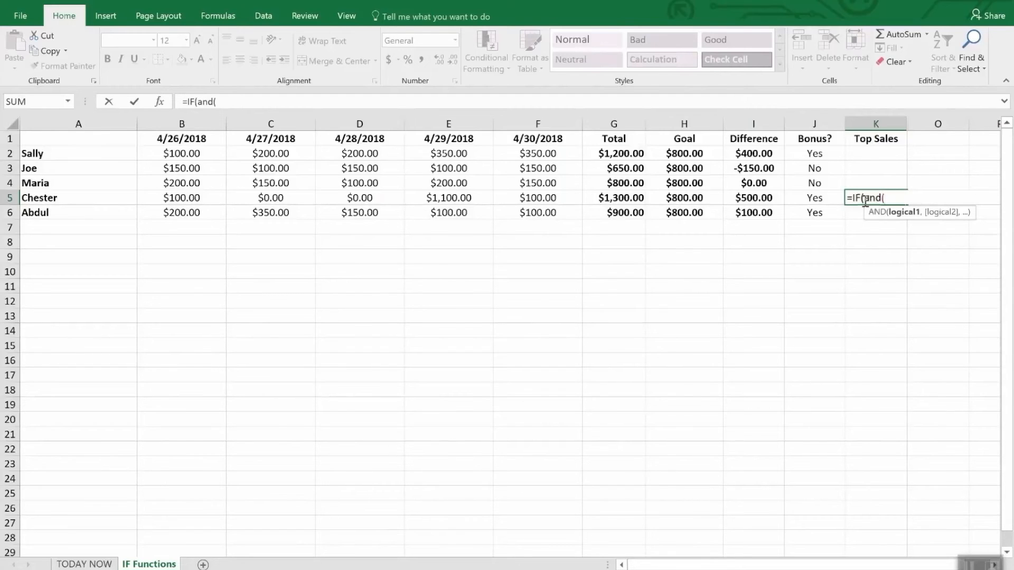
text(i)
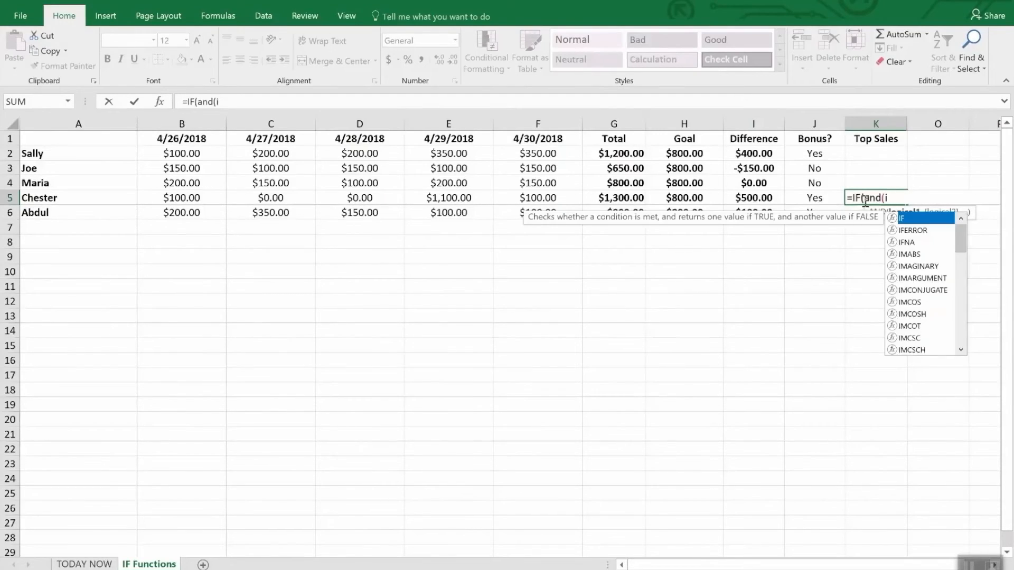
text(i5>)
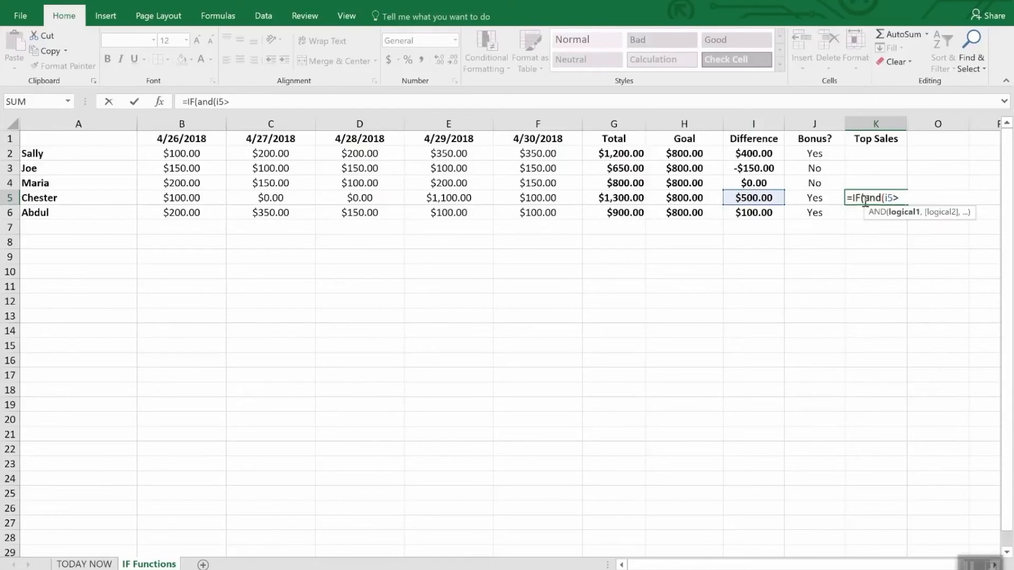
text(i2)
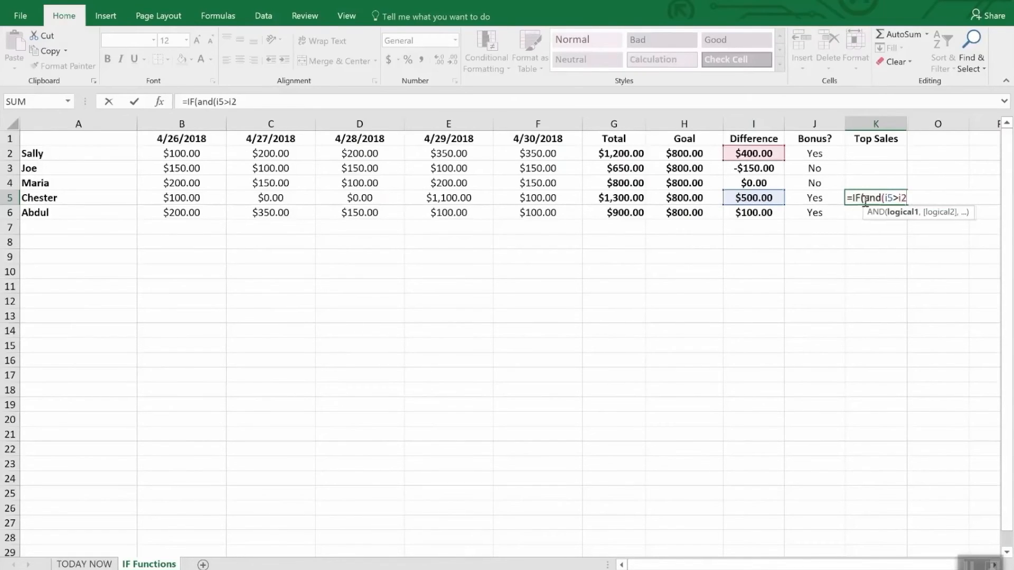
text(,I5>i3>)
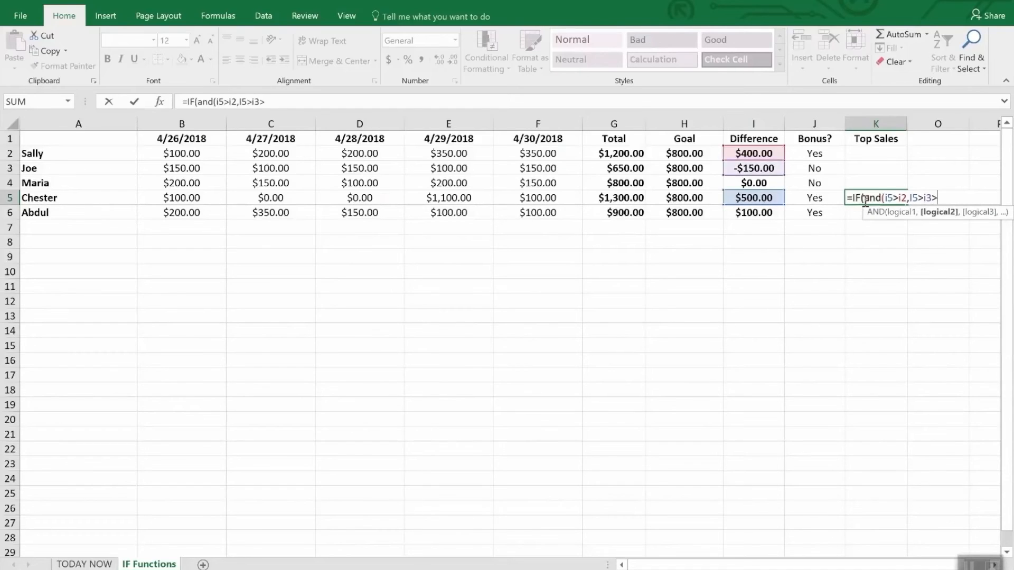
text(,I6)
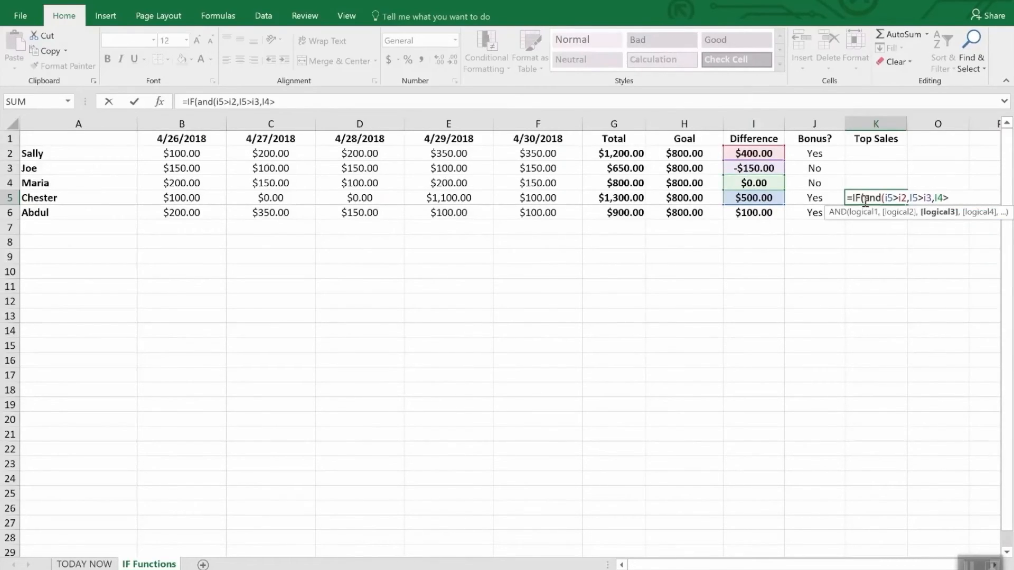
text(5)
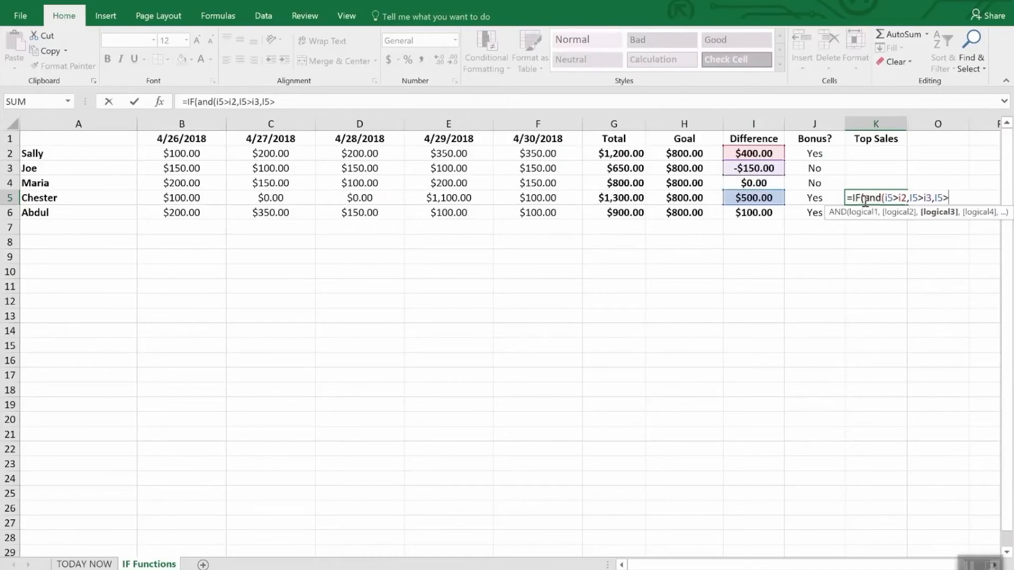
text(i4))
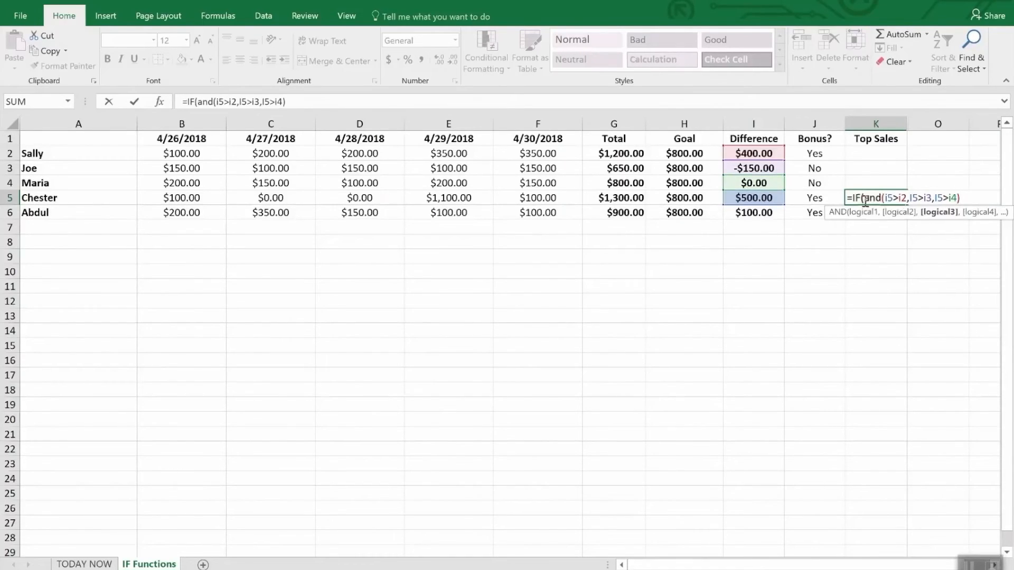
text(,I5>)
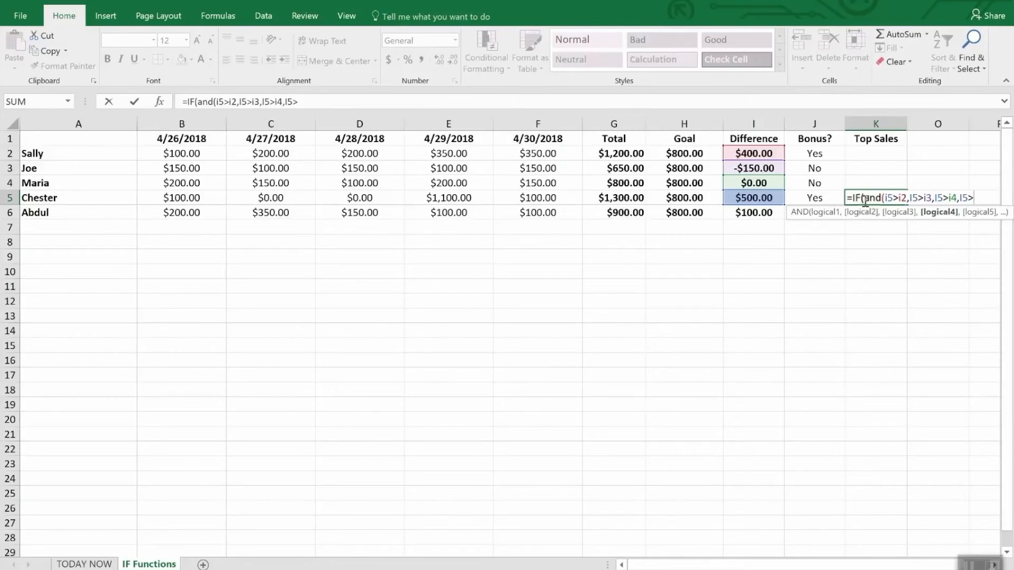
text(i6),)
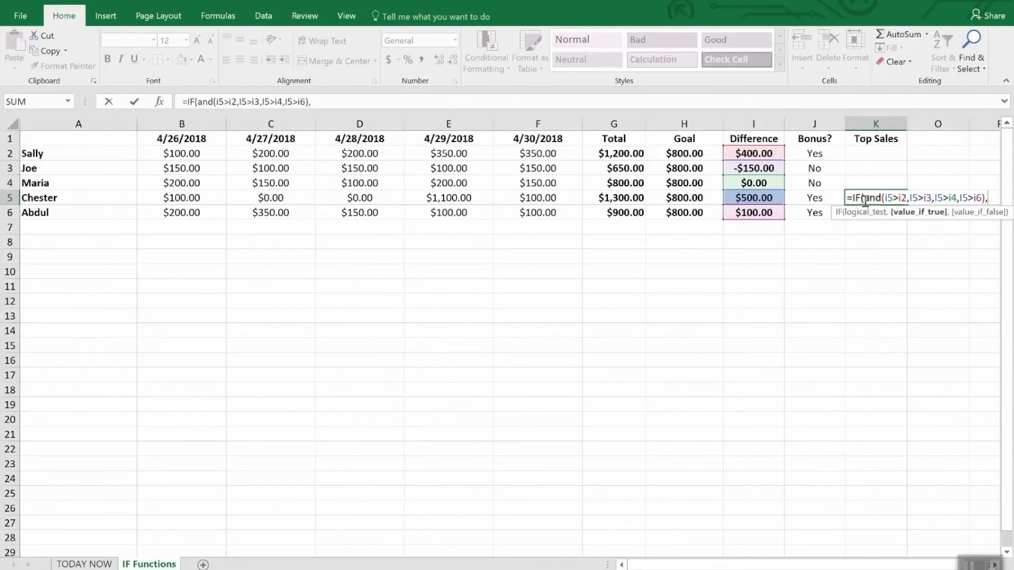
- Finish the formula with "WINNER" and "" results and commit it, showing WINNER
text("WINN)
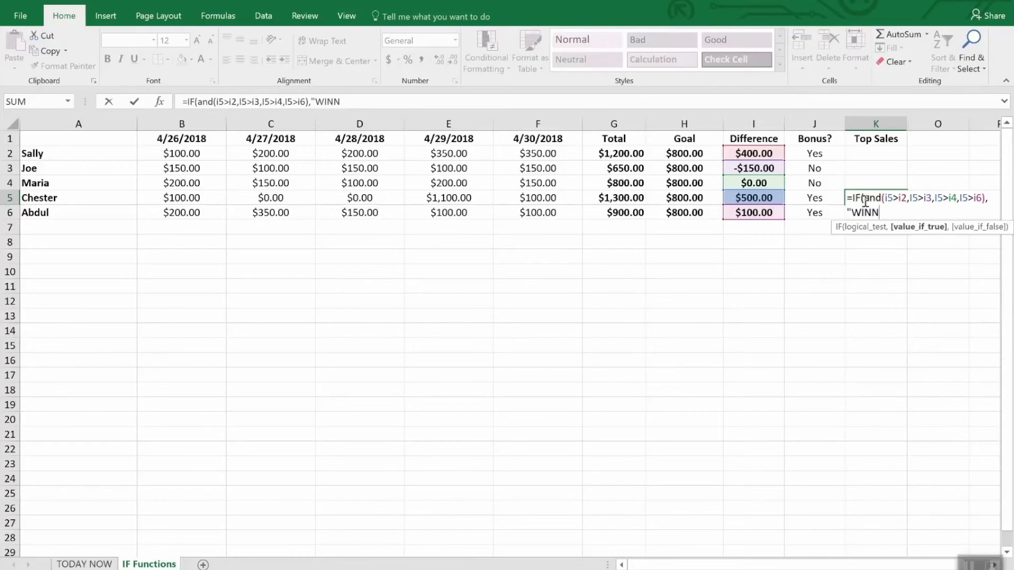
text(ER",)
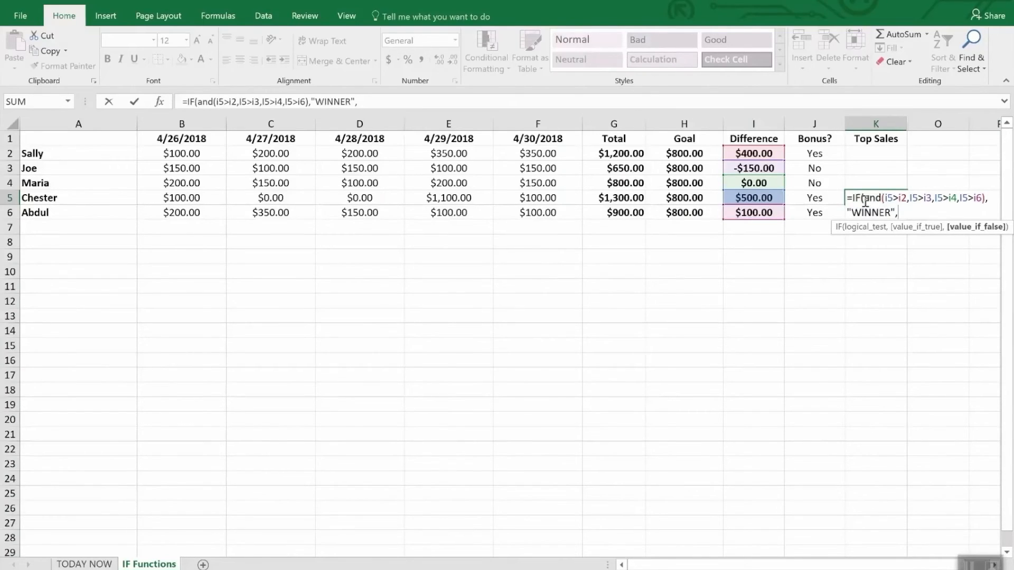
text(""))
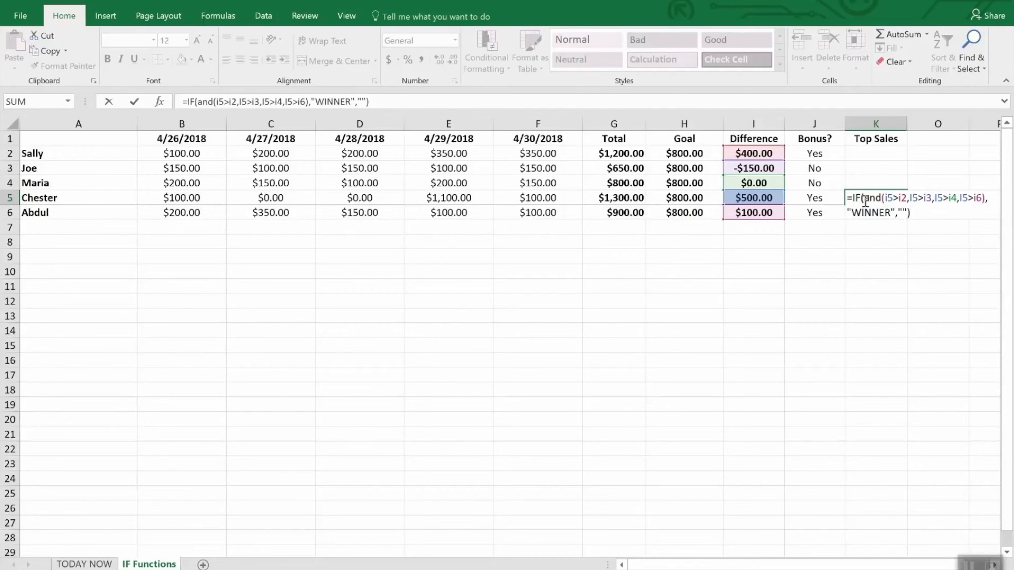
key(Enter)
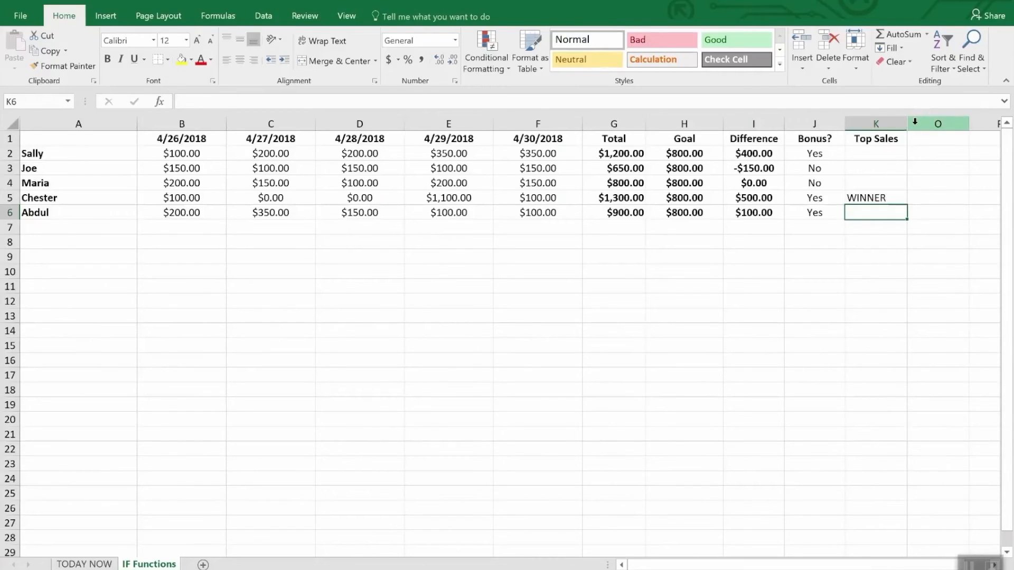
- Unhide the hidden columns and inspect the Top Sales formula in L2
right_click(876, 124)
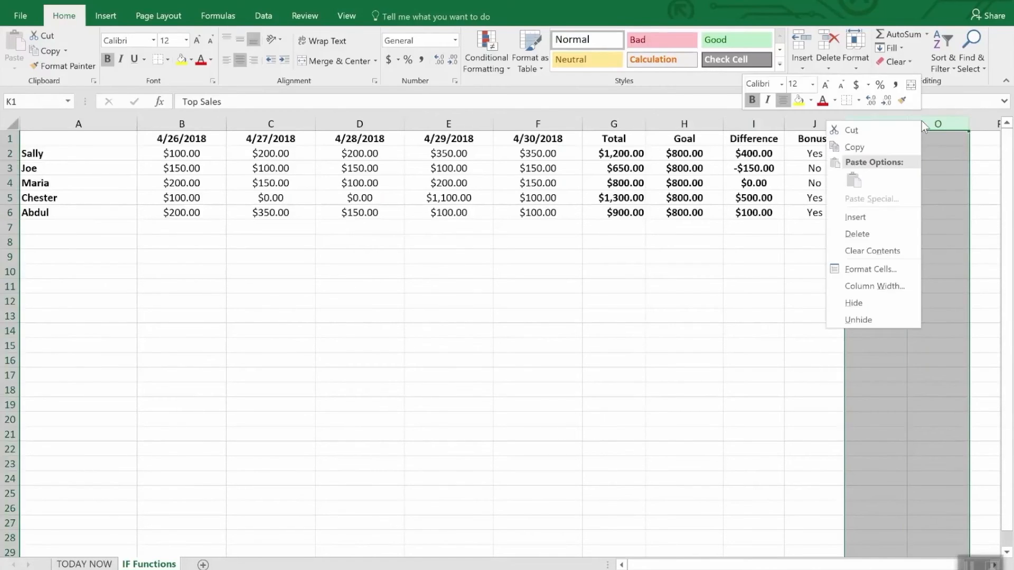
mouse_move(875, 286)
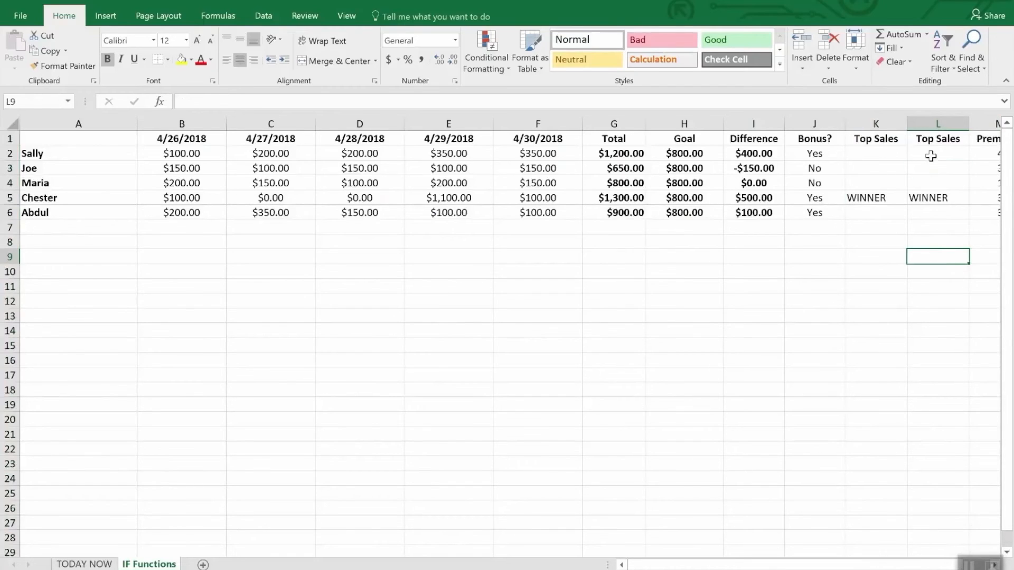
click(937, 154)
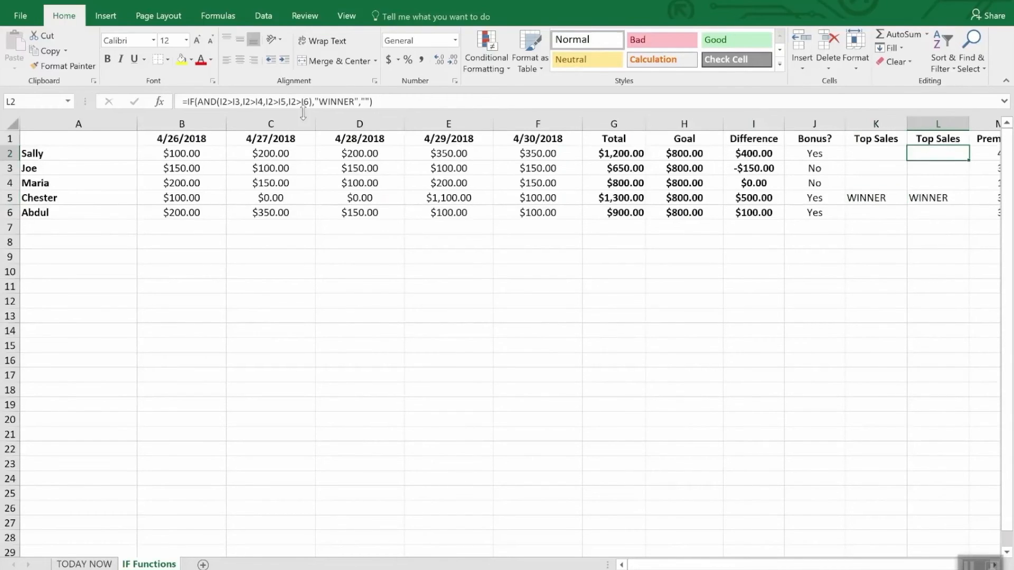
mouse_move(226, 101)
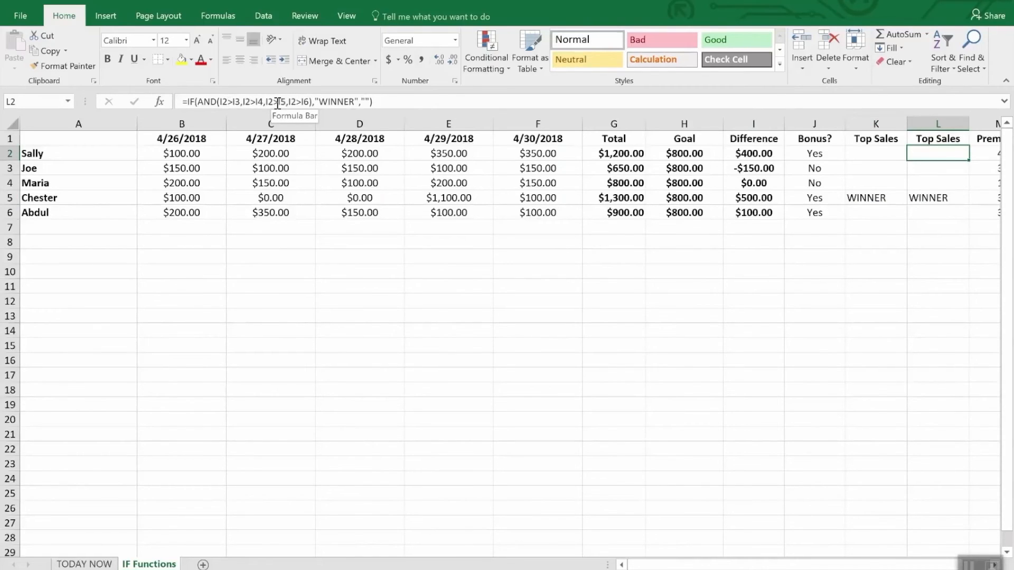
- Select within the duplicate Top Sales column to remove it
click(937, 168)
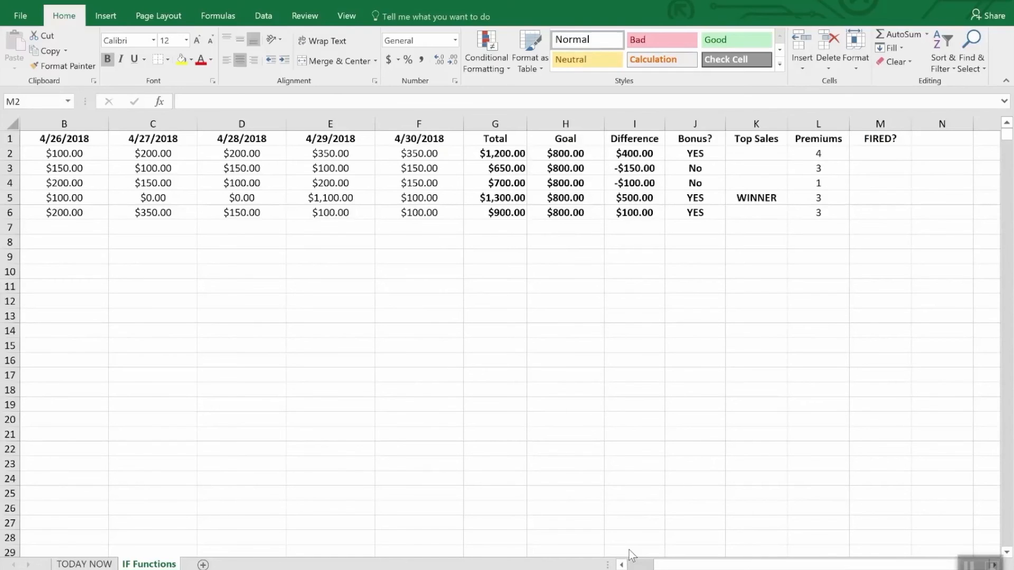
mouse_move(889, 156)
text(=)
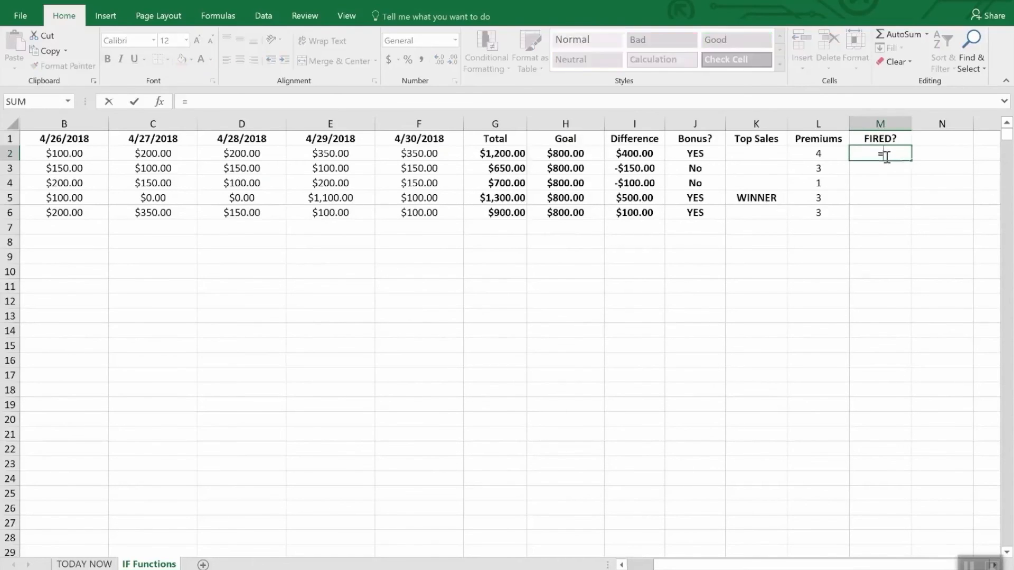
- Enter =IF(OR(I2>=0,L2>2),"Safe","FIRED") in M2 so Sally's FIRED? cell shows Safe
text(if9)
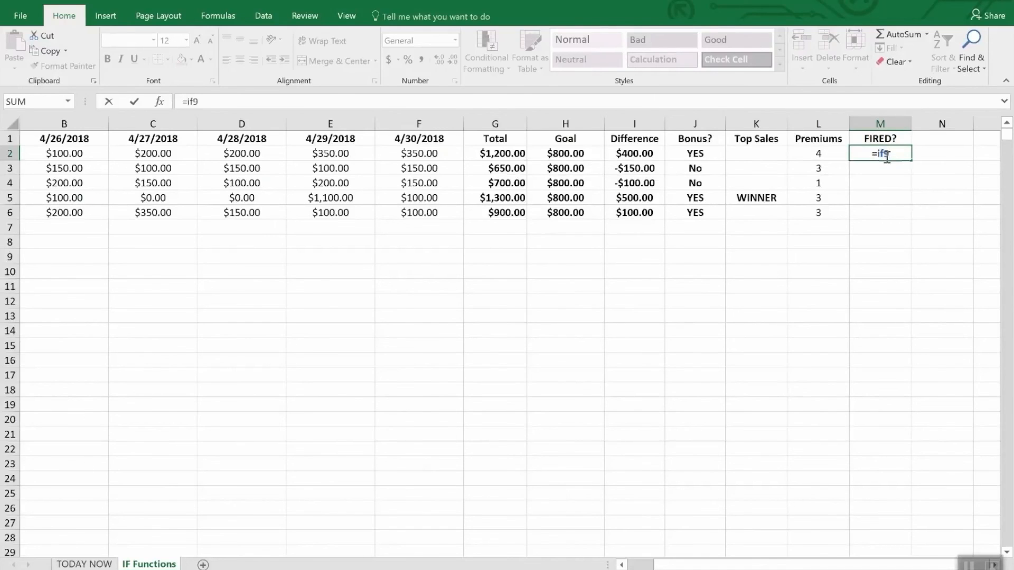
key(backspace)
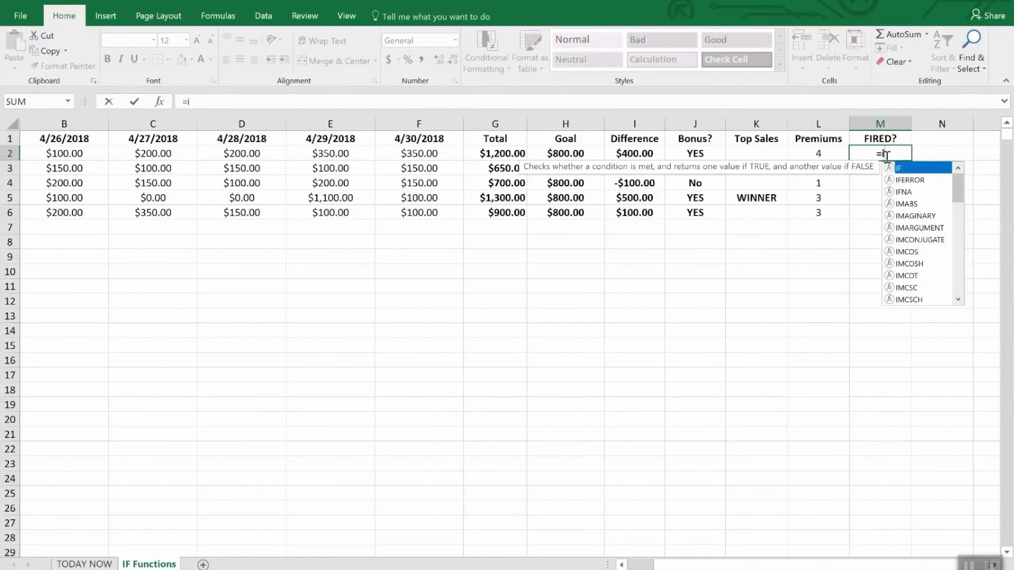
text(f(or)
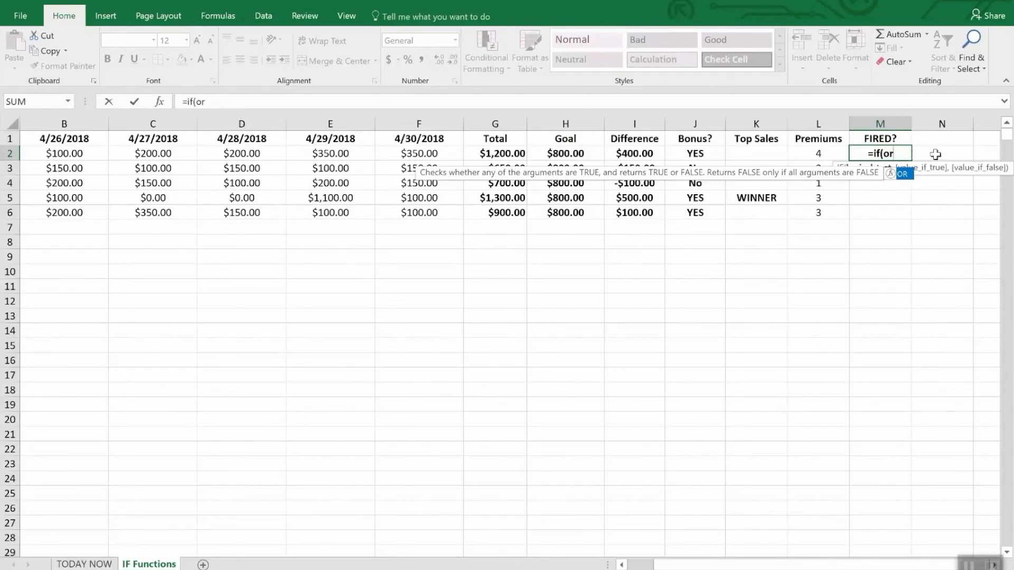
text(()
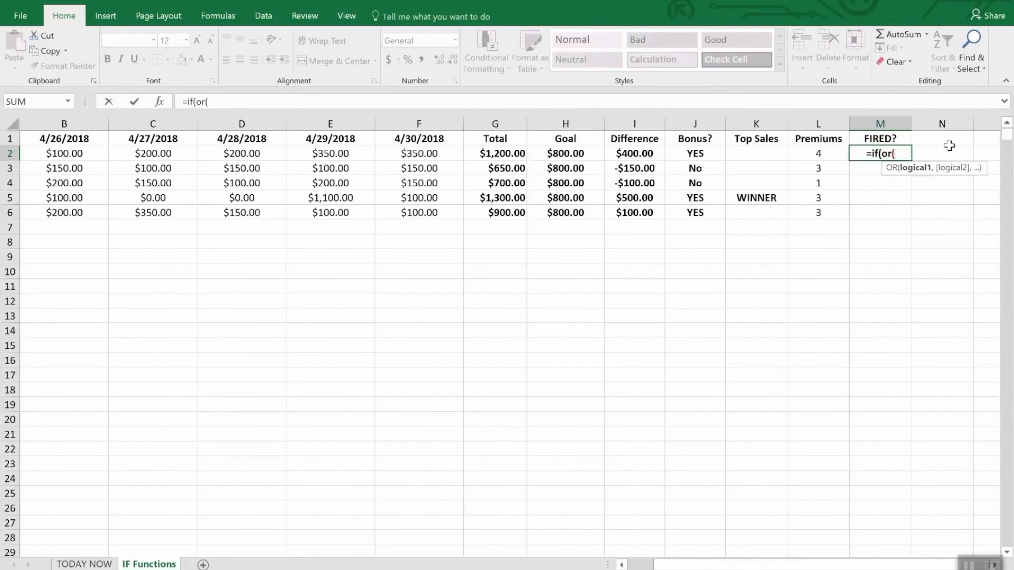
click(632, 153)
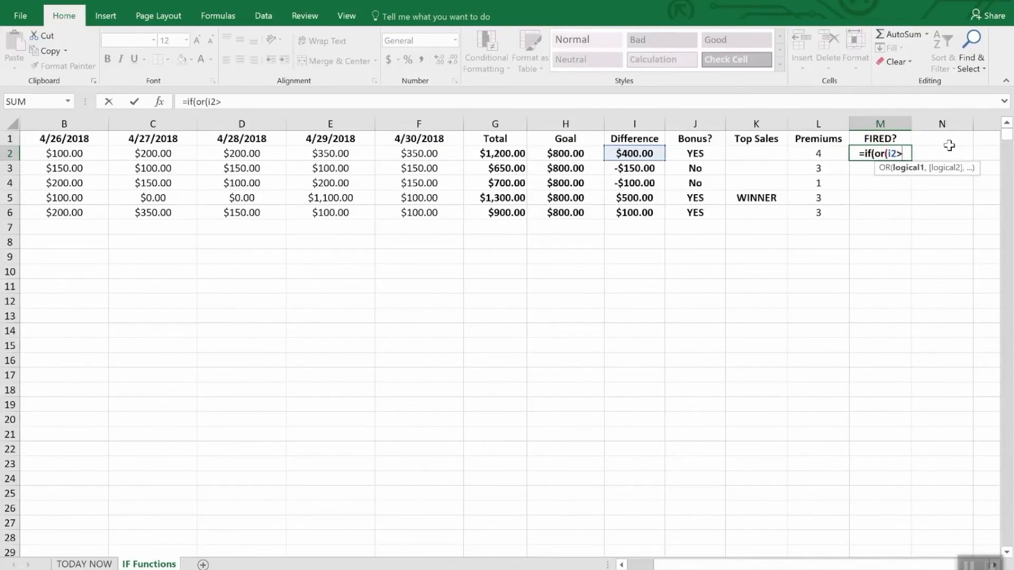
text(=)
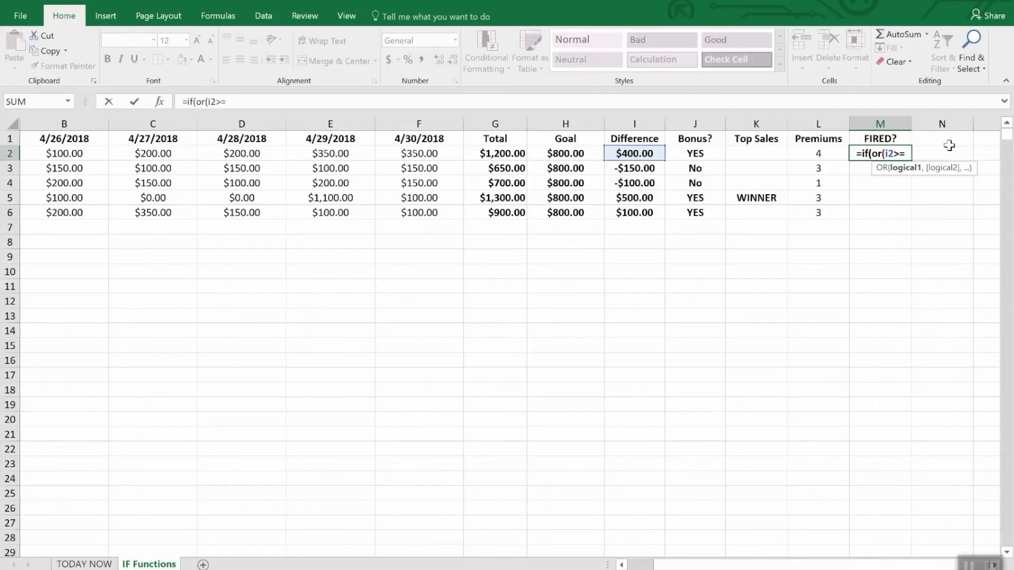
text(0)
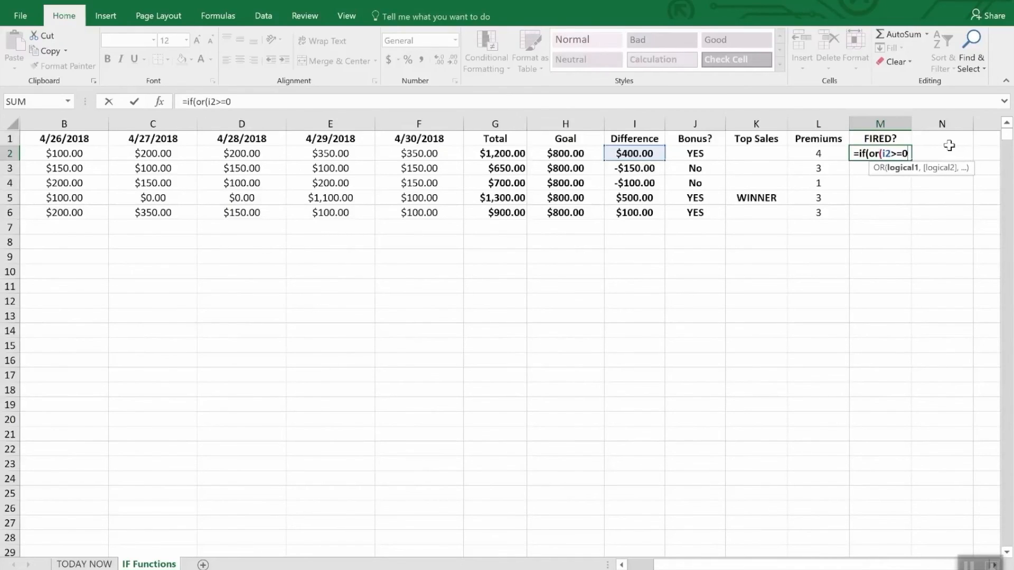
text(,l2>)
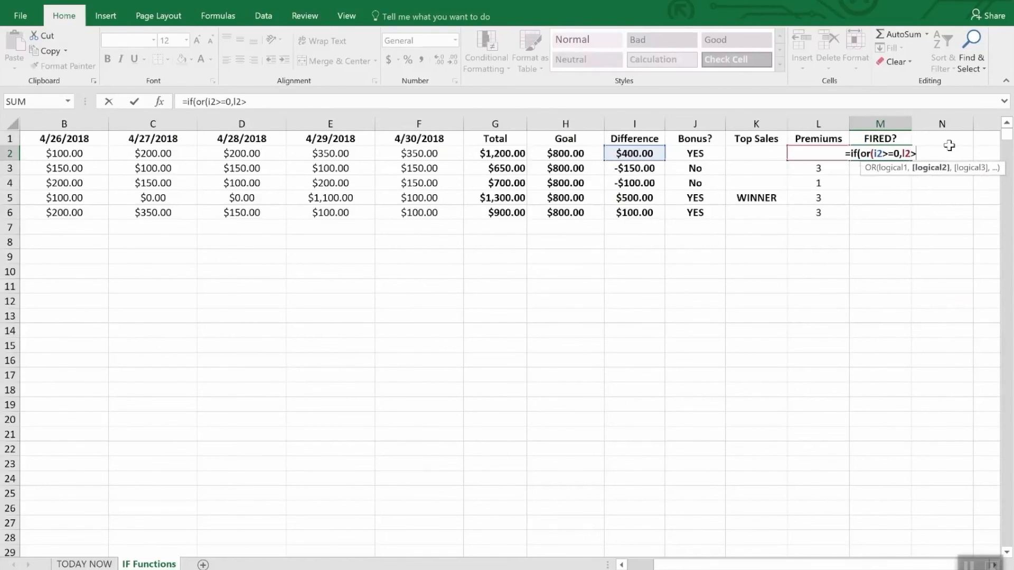
text(2))
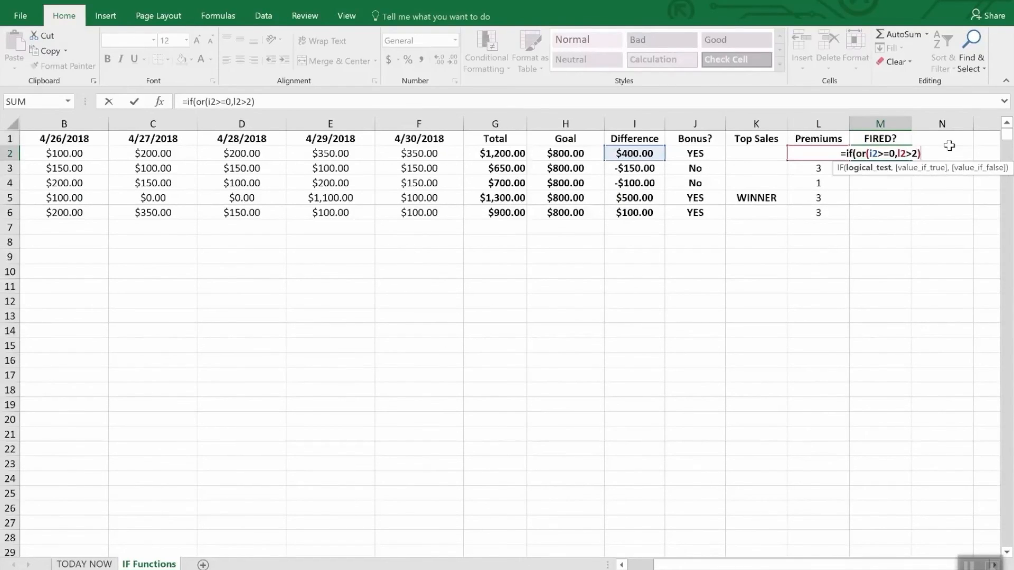
text(,")
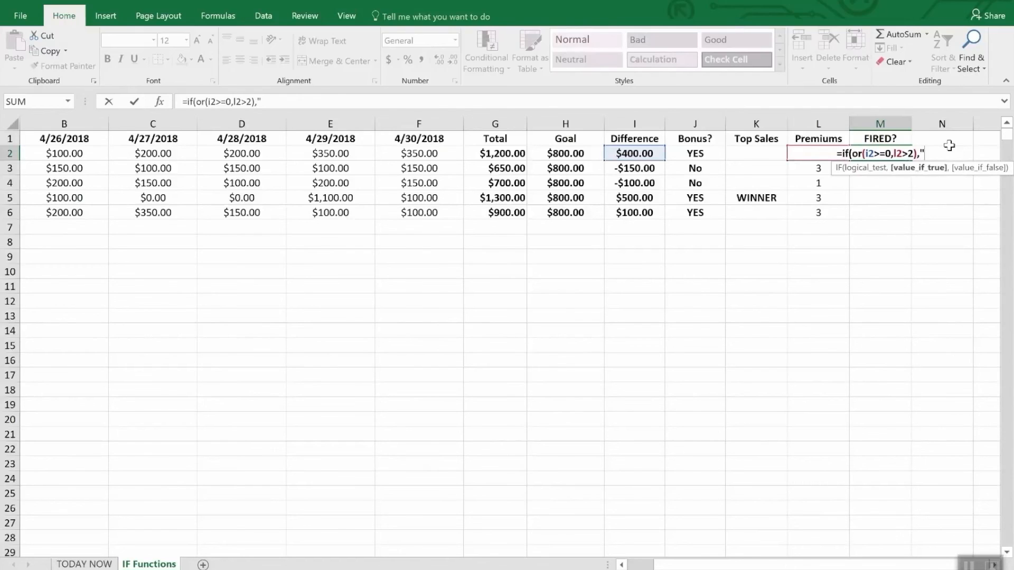
text(Safe)
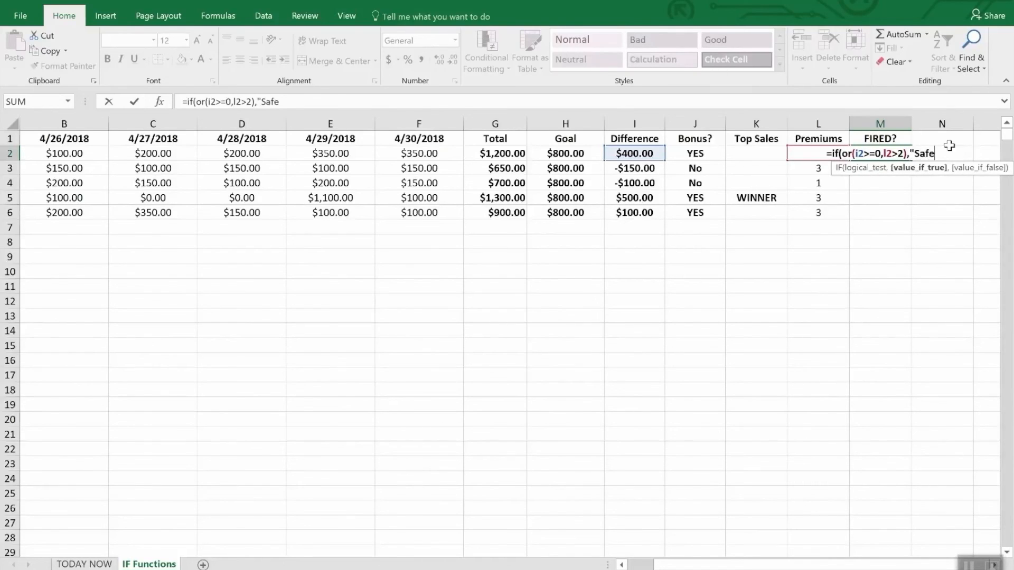
text(",")
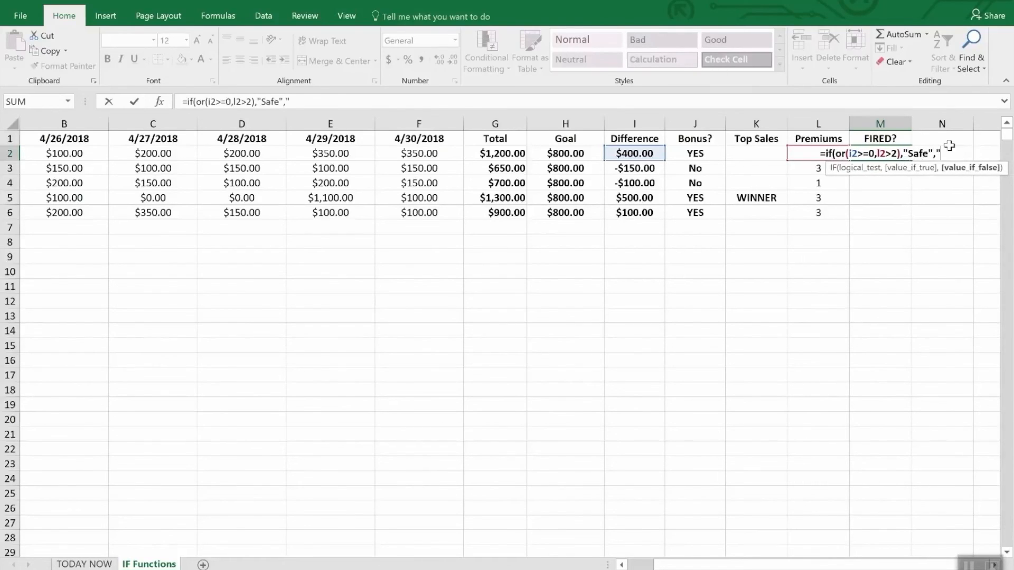
text(FIRED"))
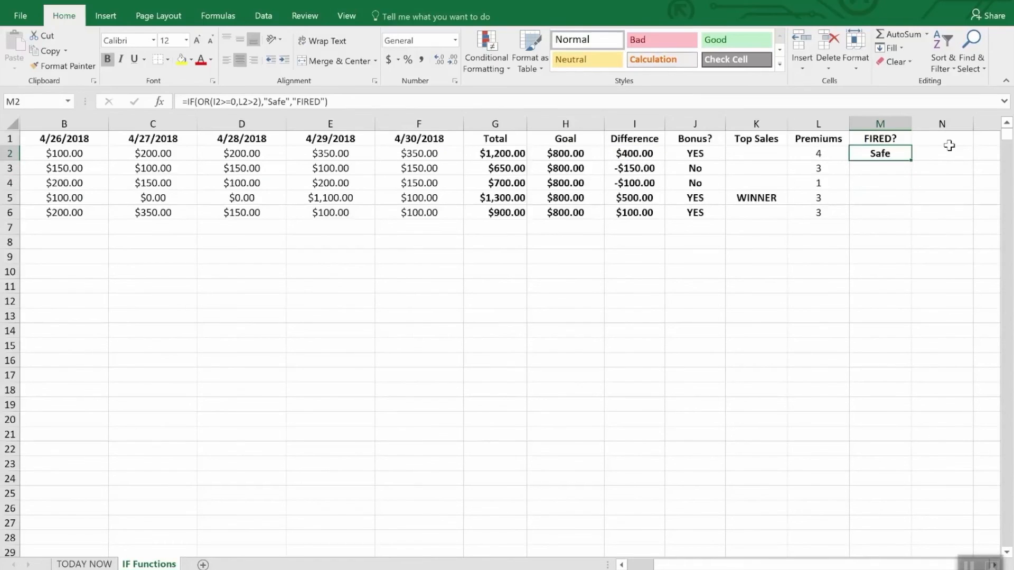
mouse_move(905, 155)
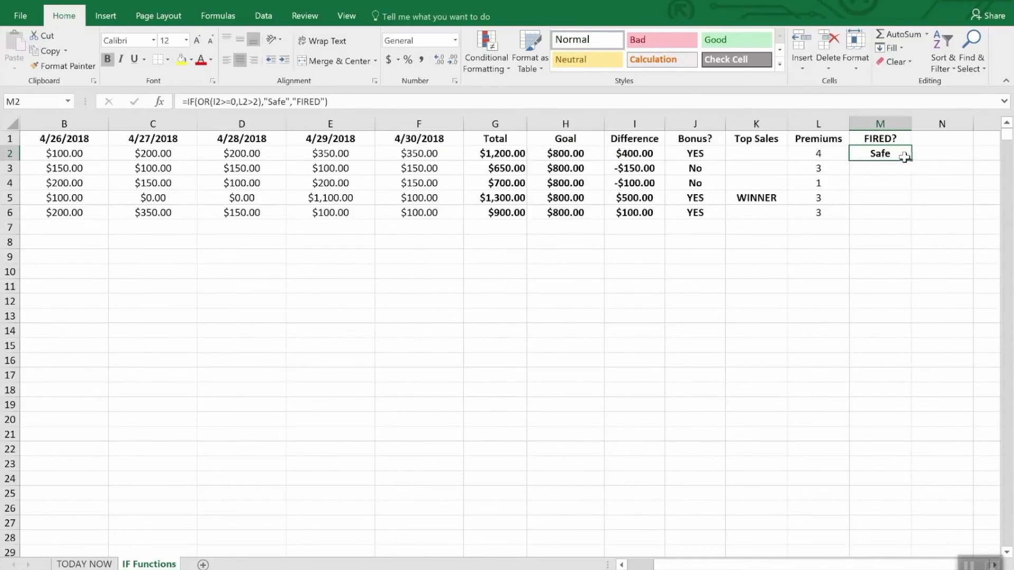
- Fill the FIRED? formula down to M6, giving FIRED for the -$100.00 row and Safe elsewhere
drag(906, 153, 905, 213)
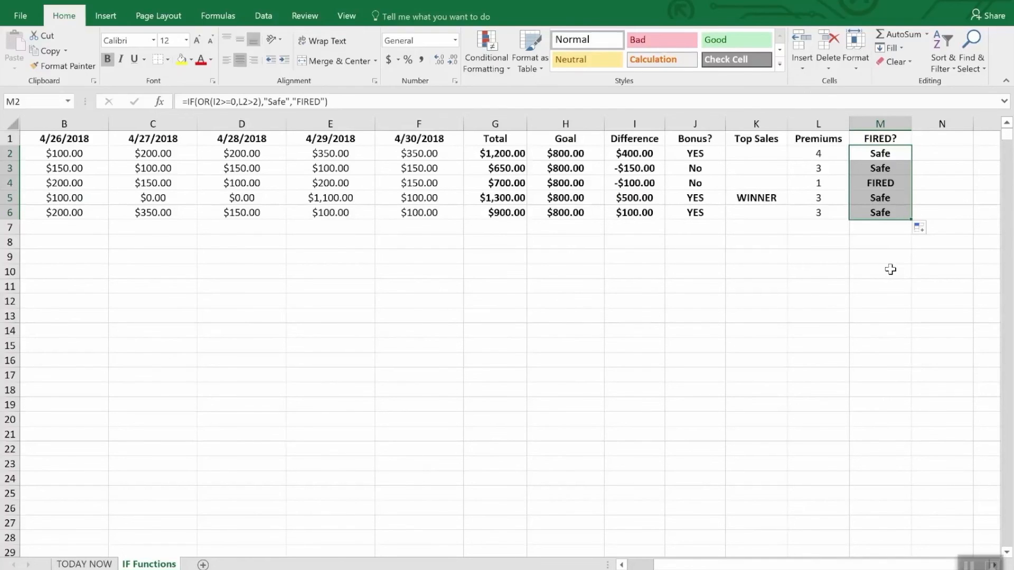
mouse_move(728, 237)
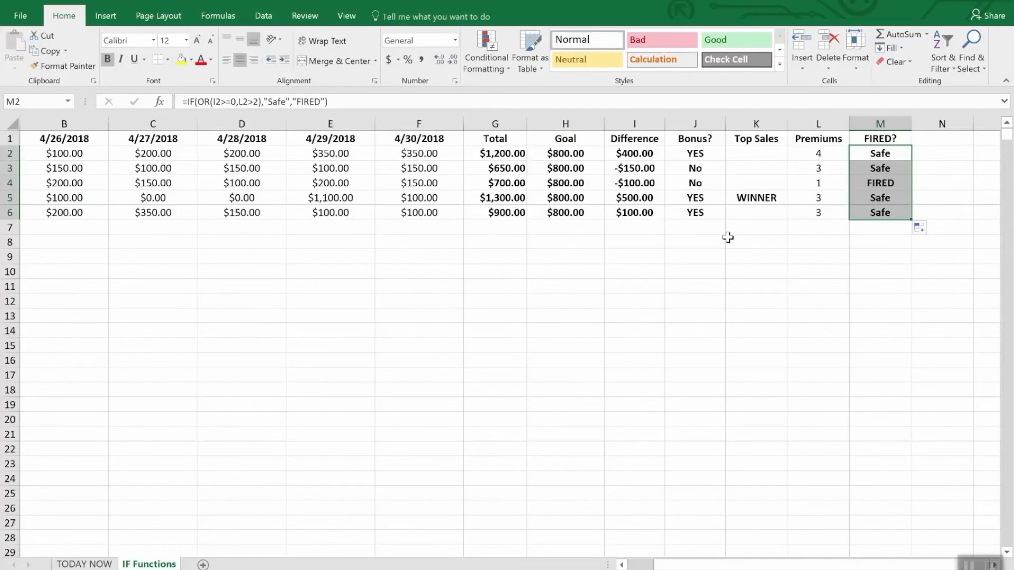
click(634, 183)
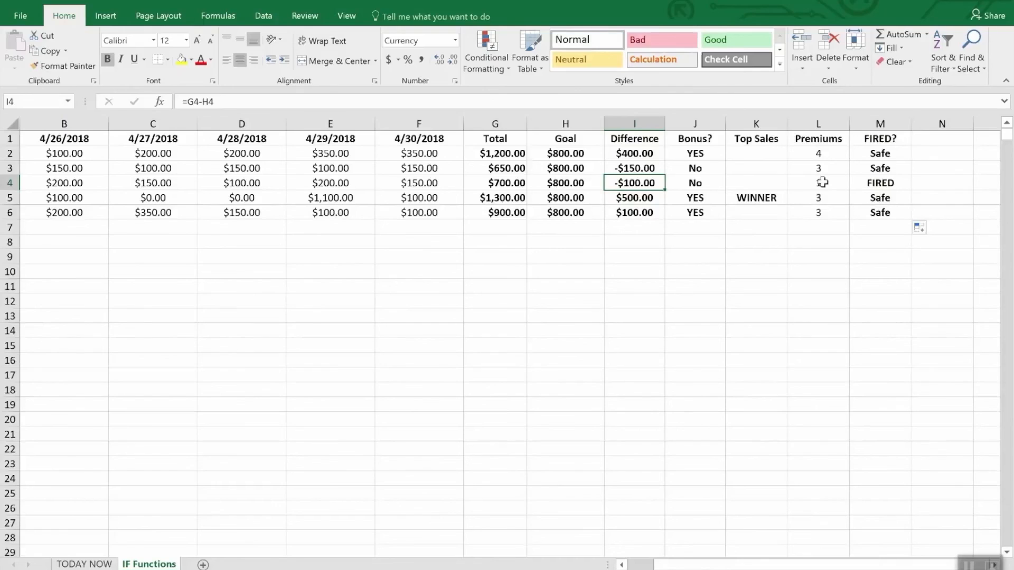